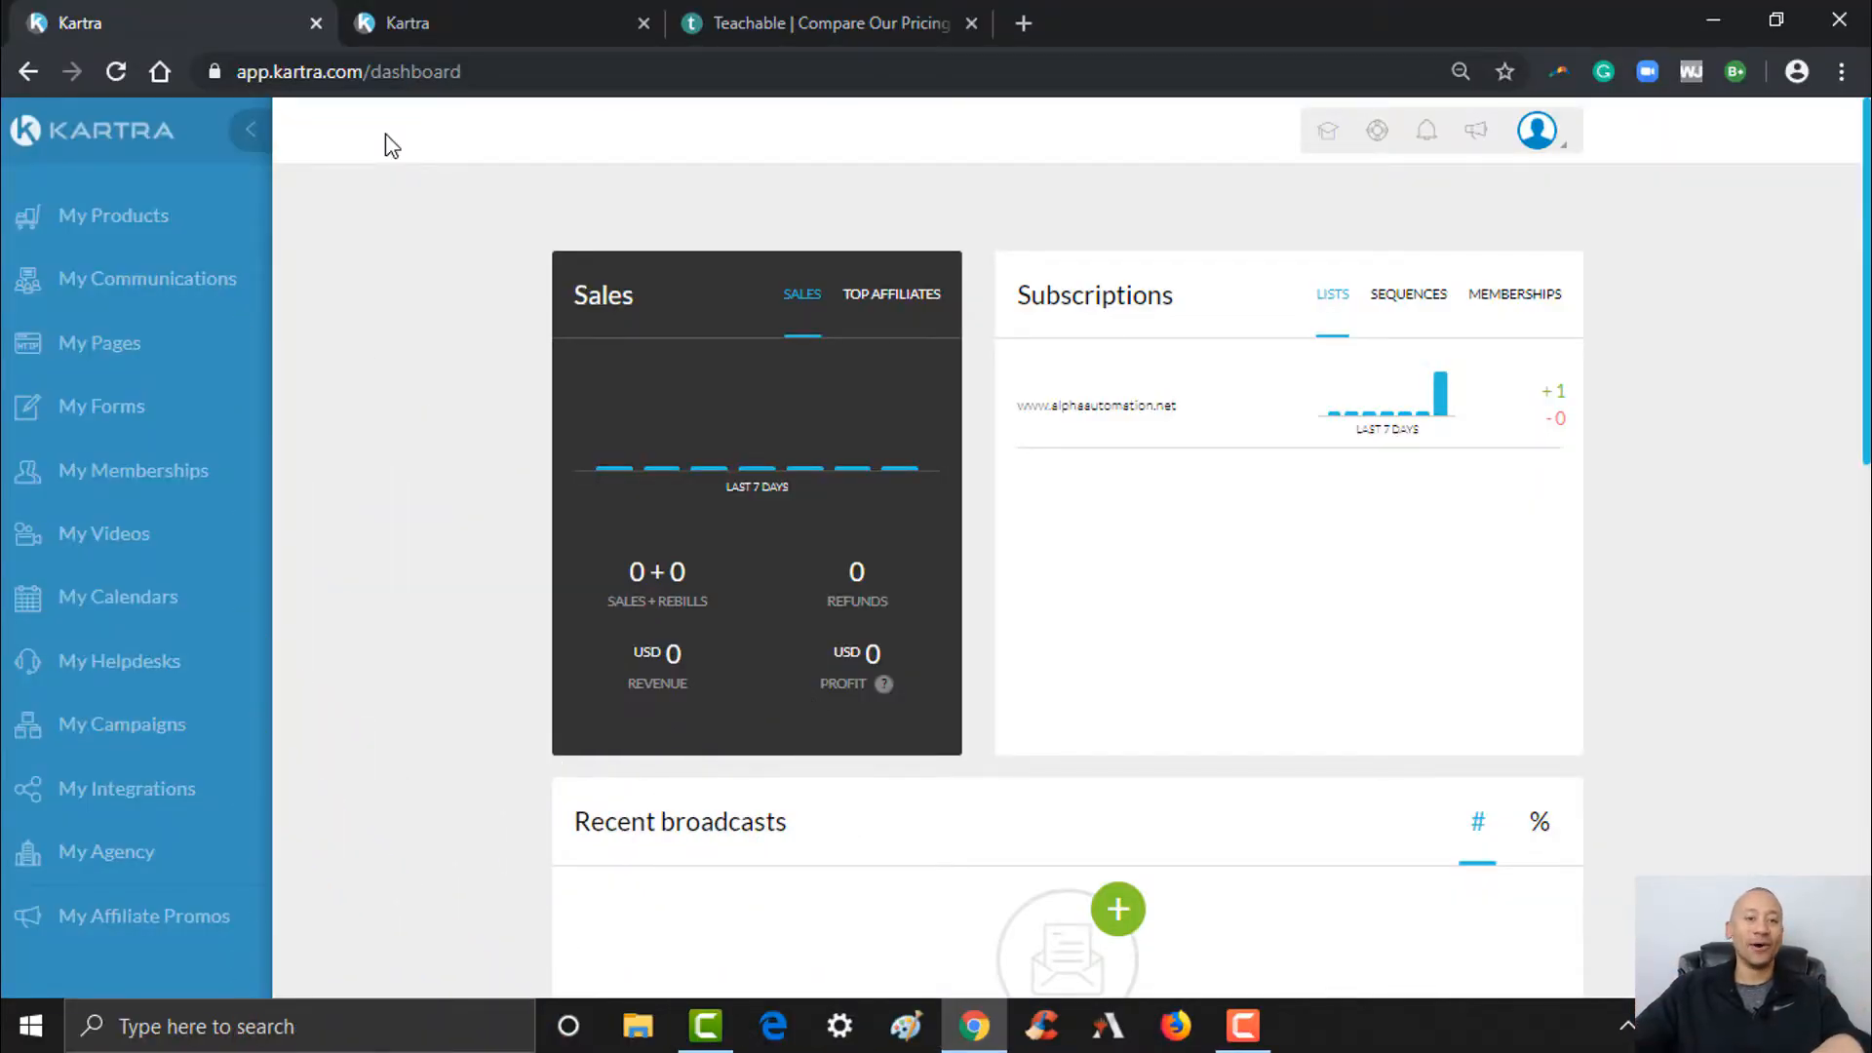
mouse_move(99, 343)
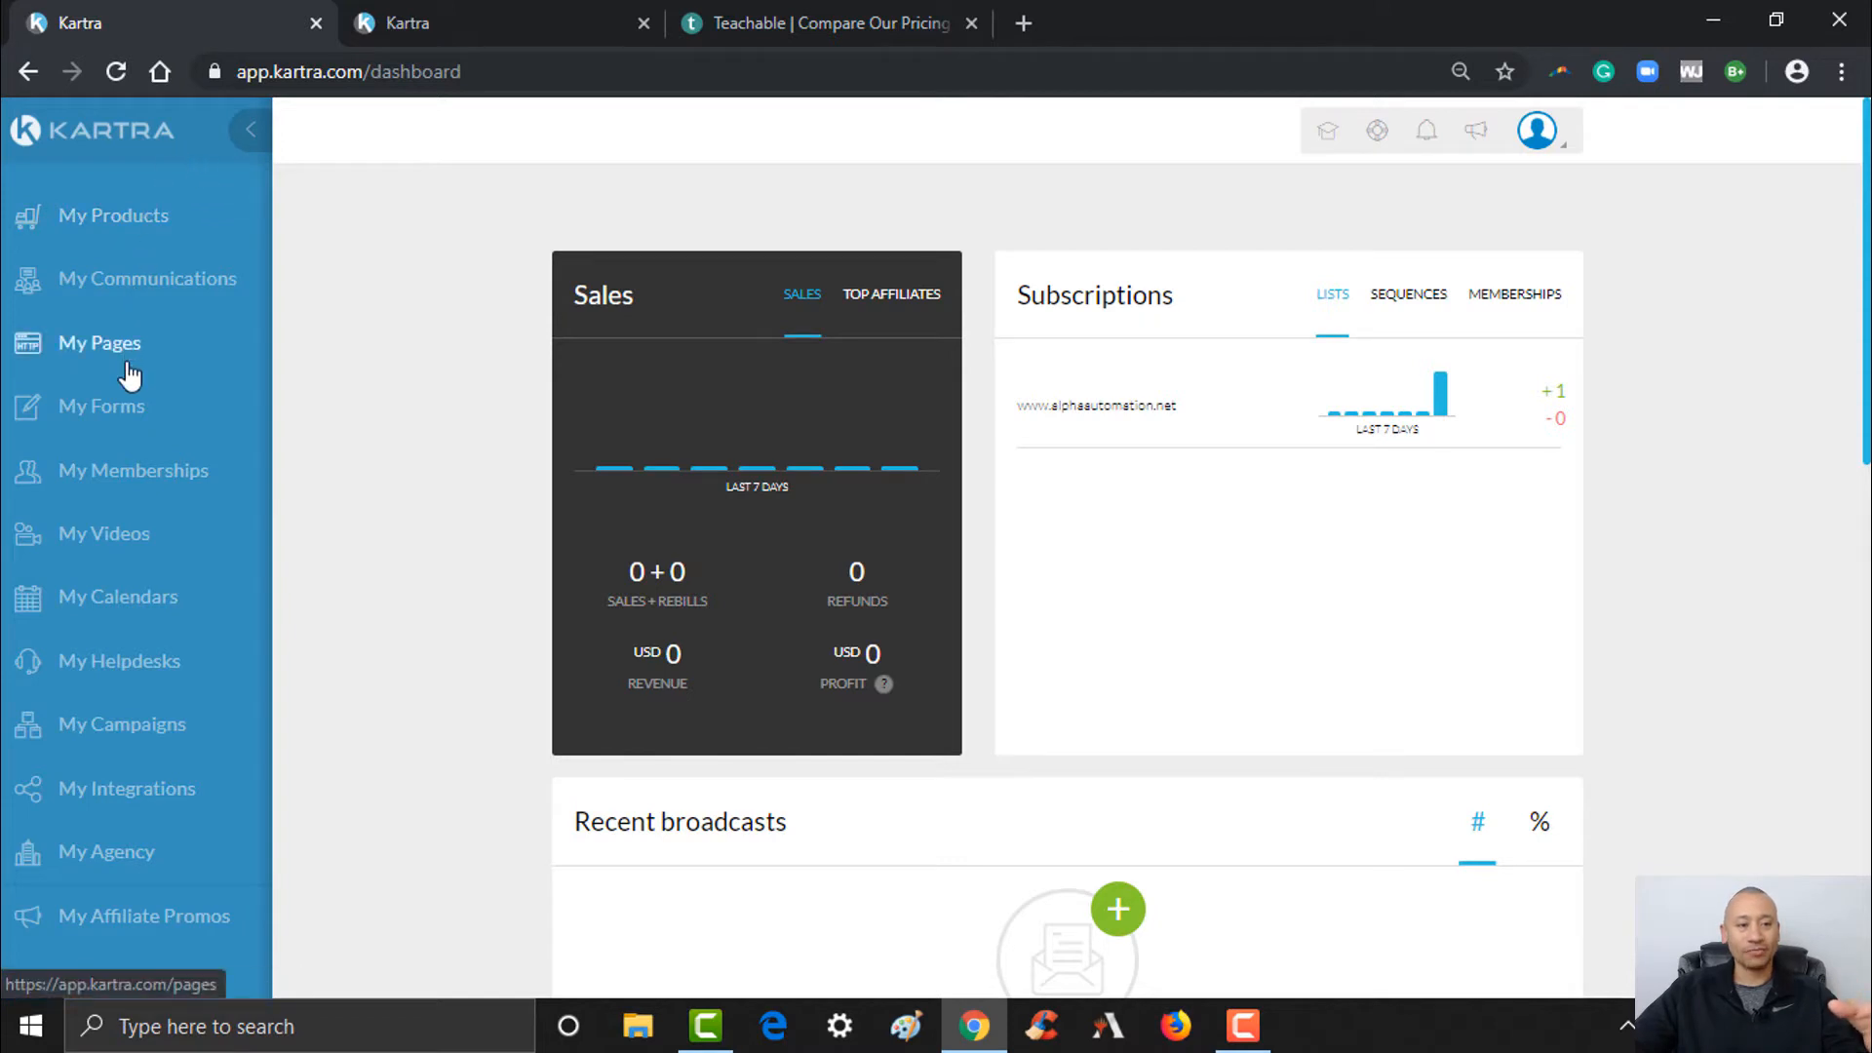
mouse_move(115, 470)
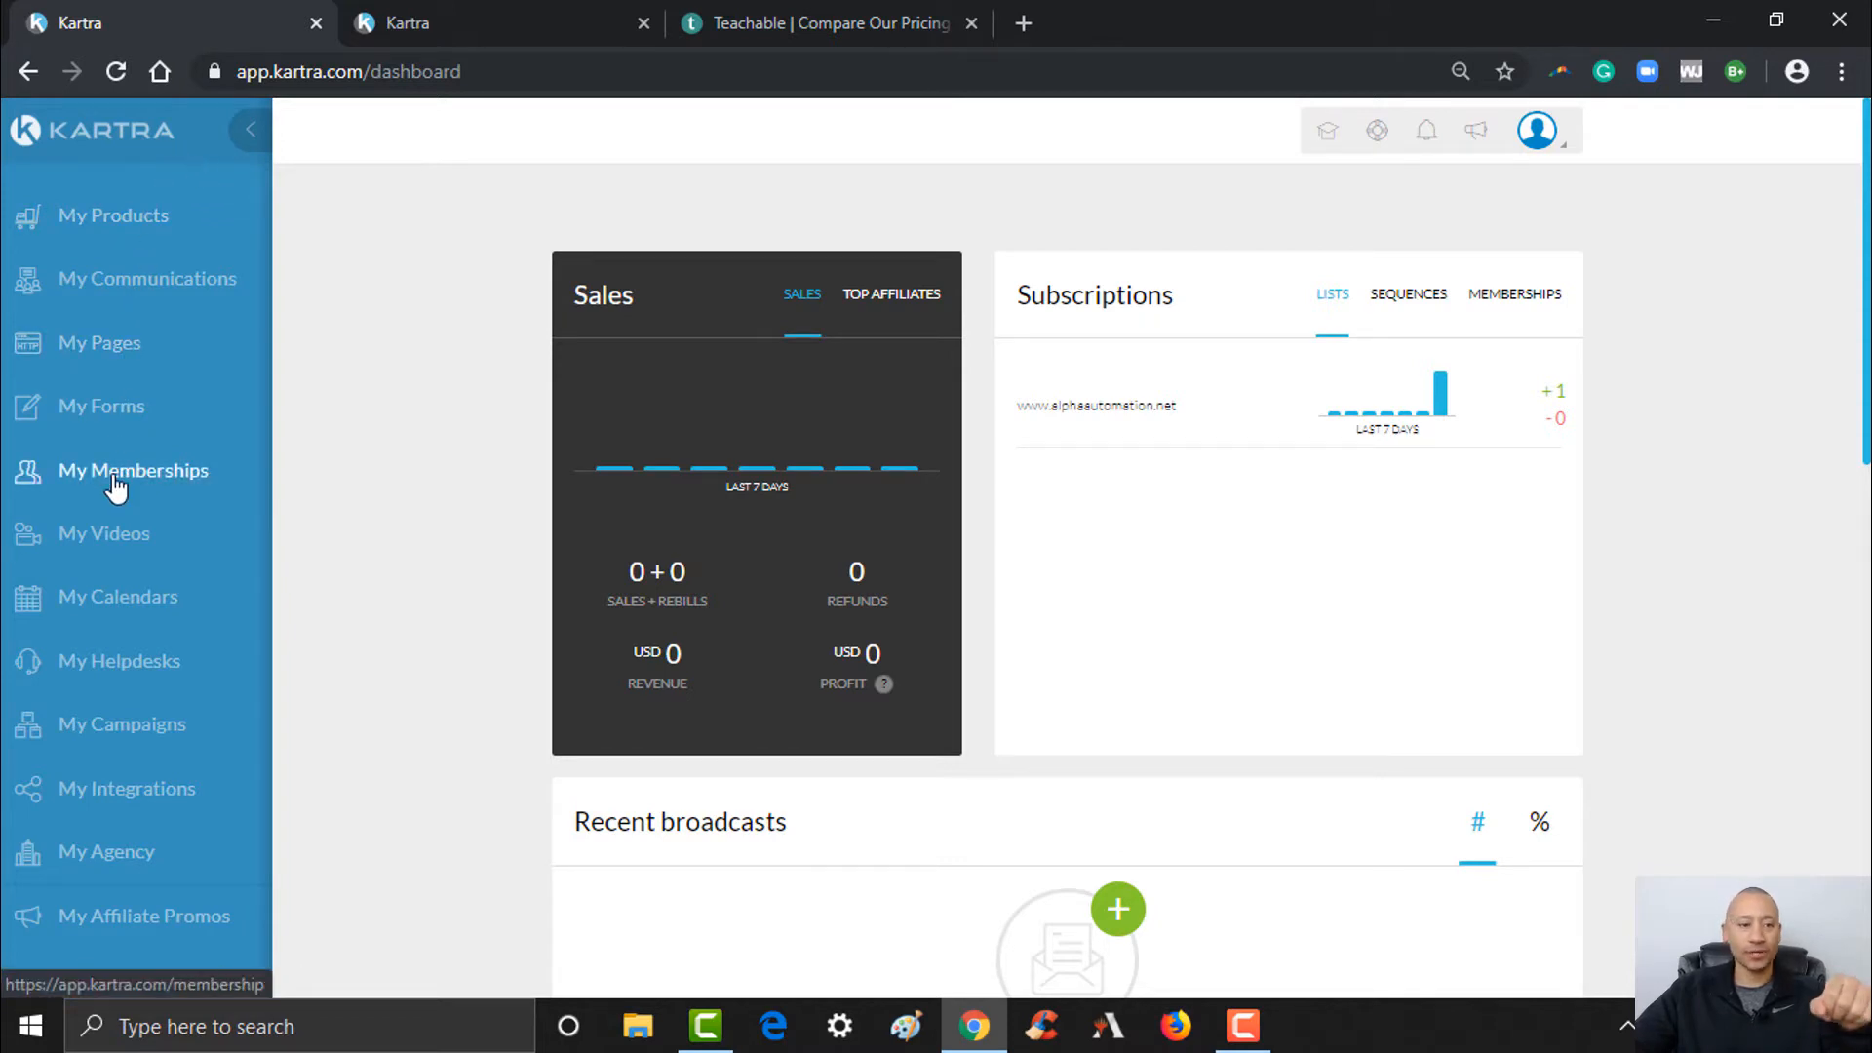
- Go to My Memberships from the dashboard sidebar
left_click(132, 470)
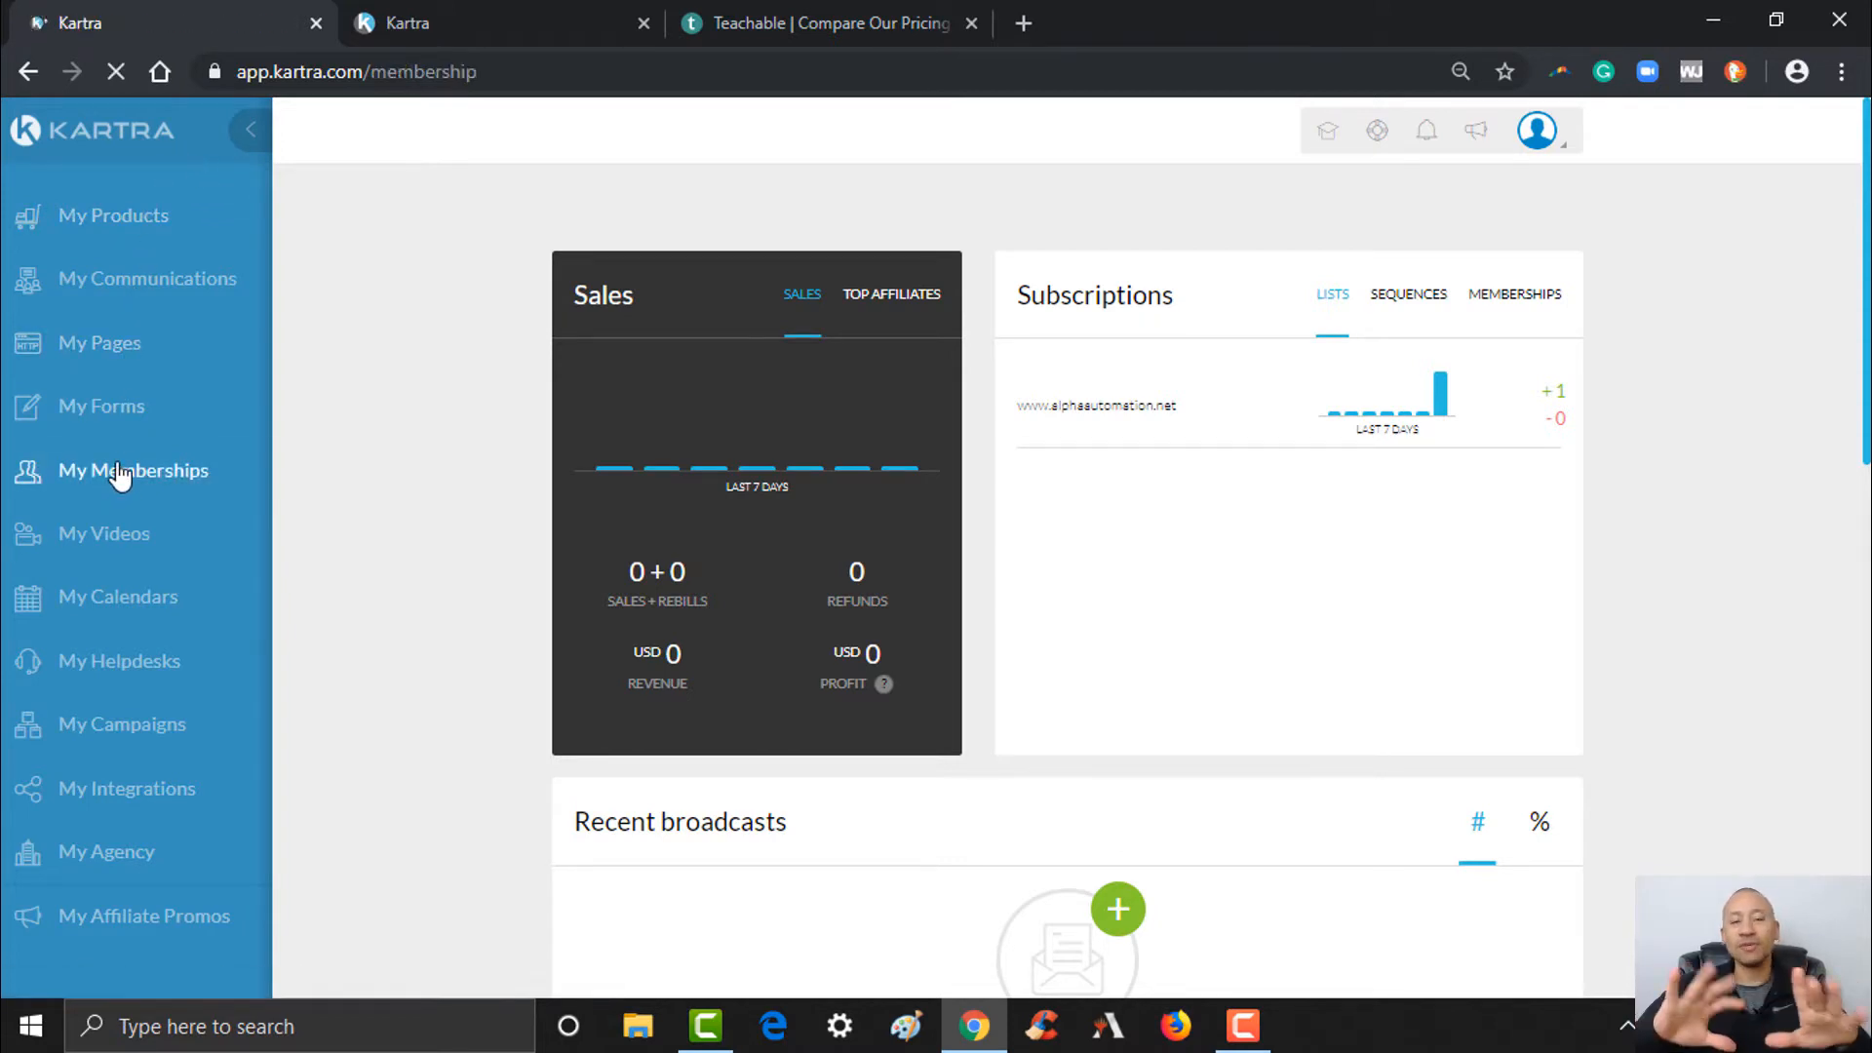
left_click(136, 470)
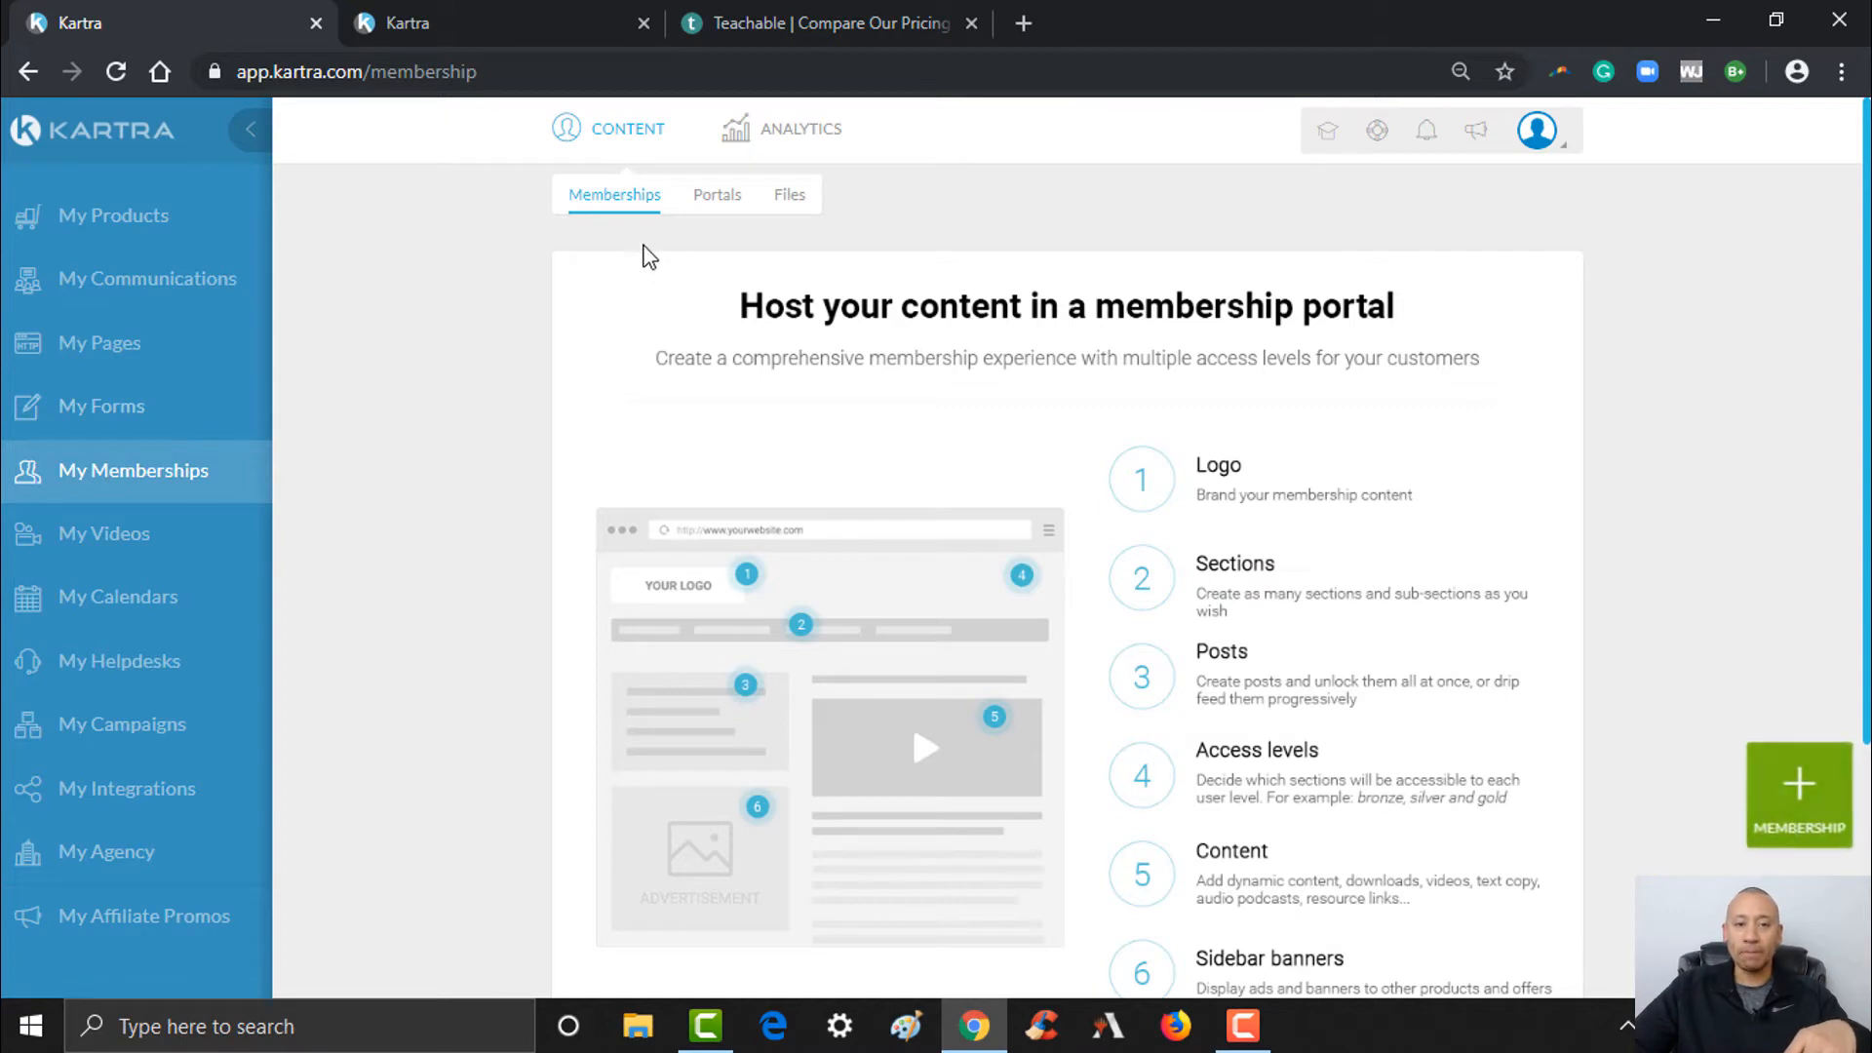
mouse_move(790, 195)
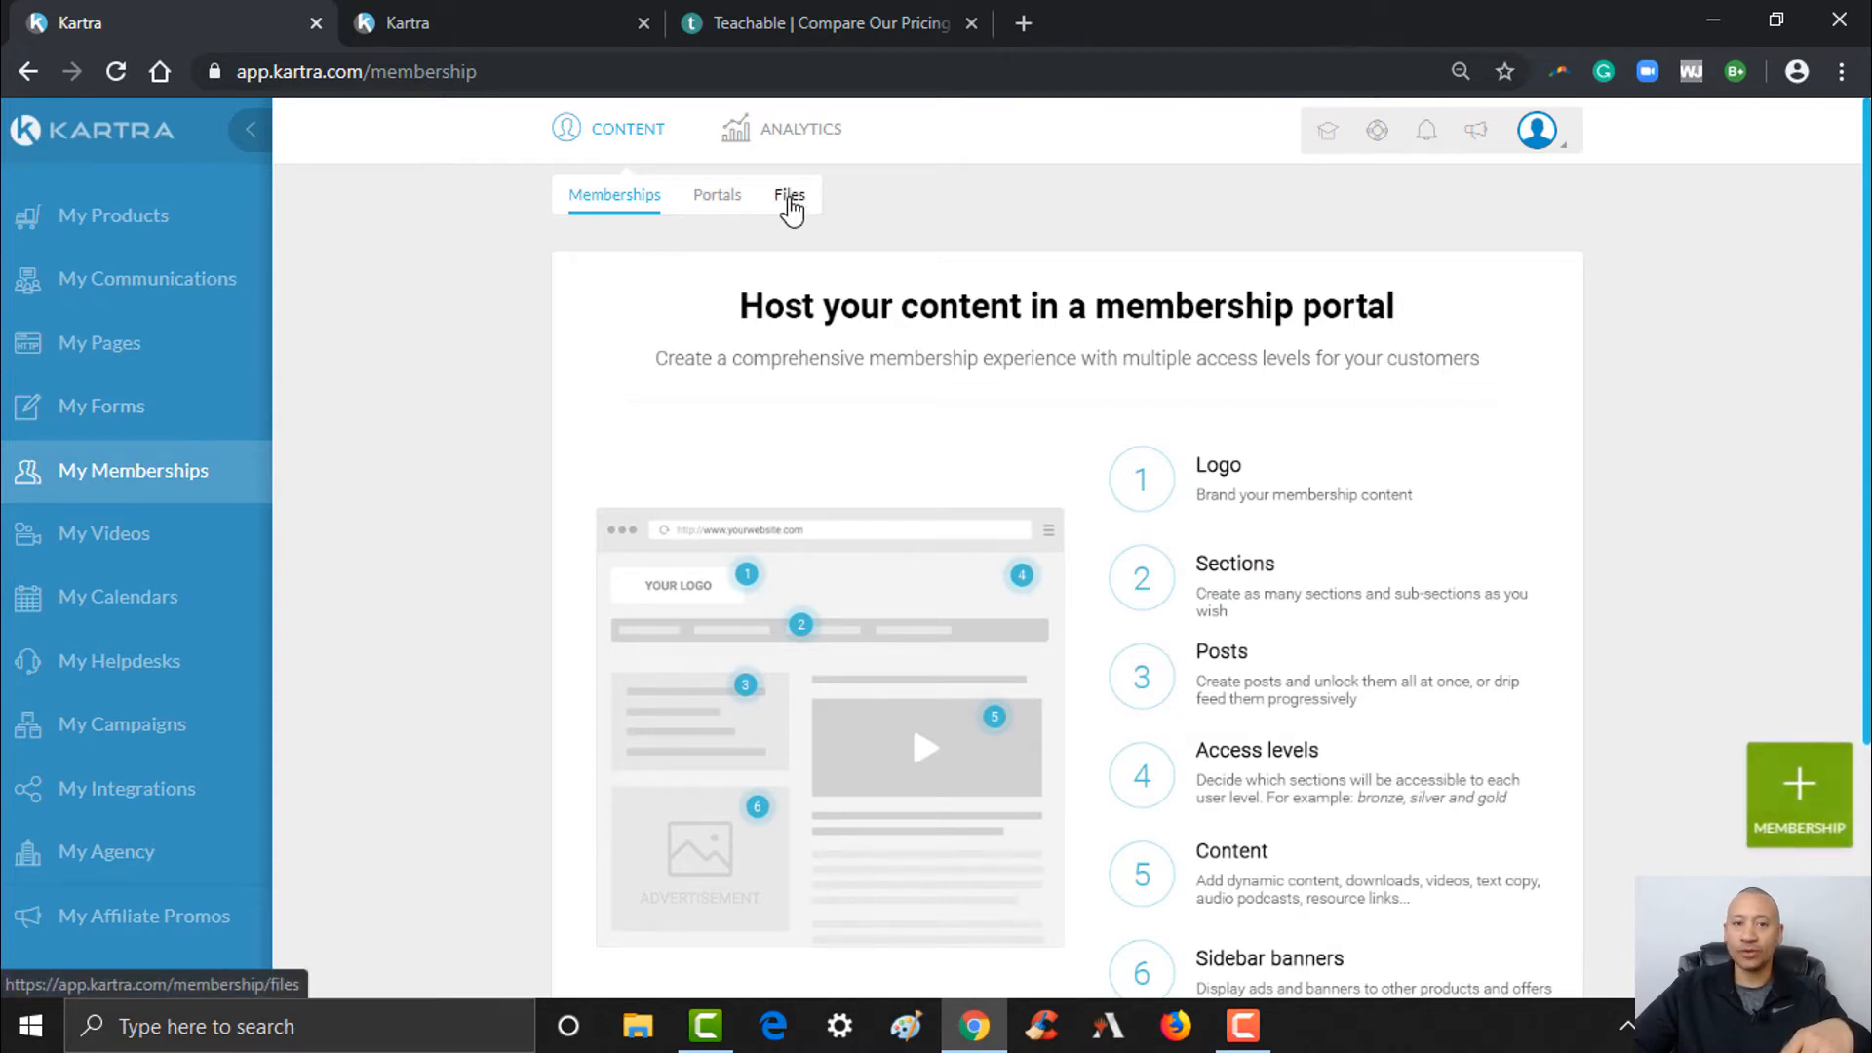
- Switch to the Files section of Memberships for hosted files
left_click(790, 195)
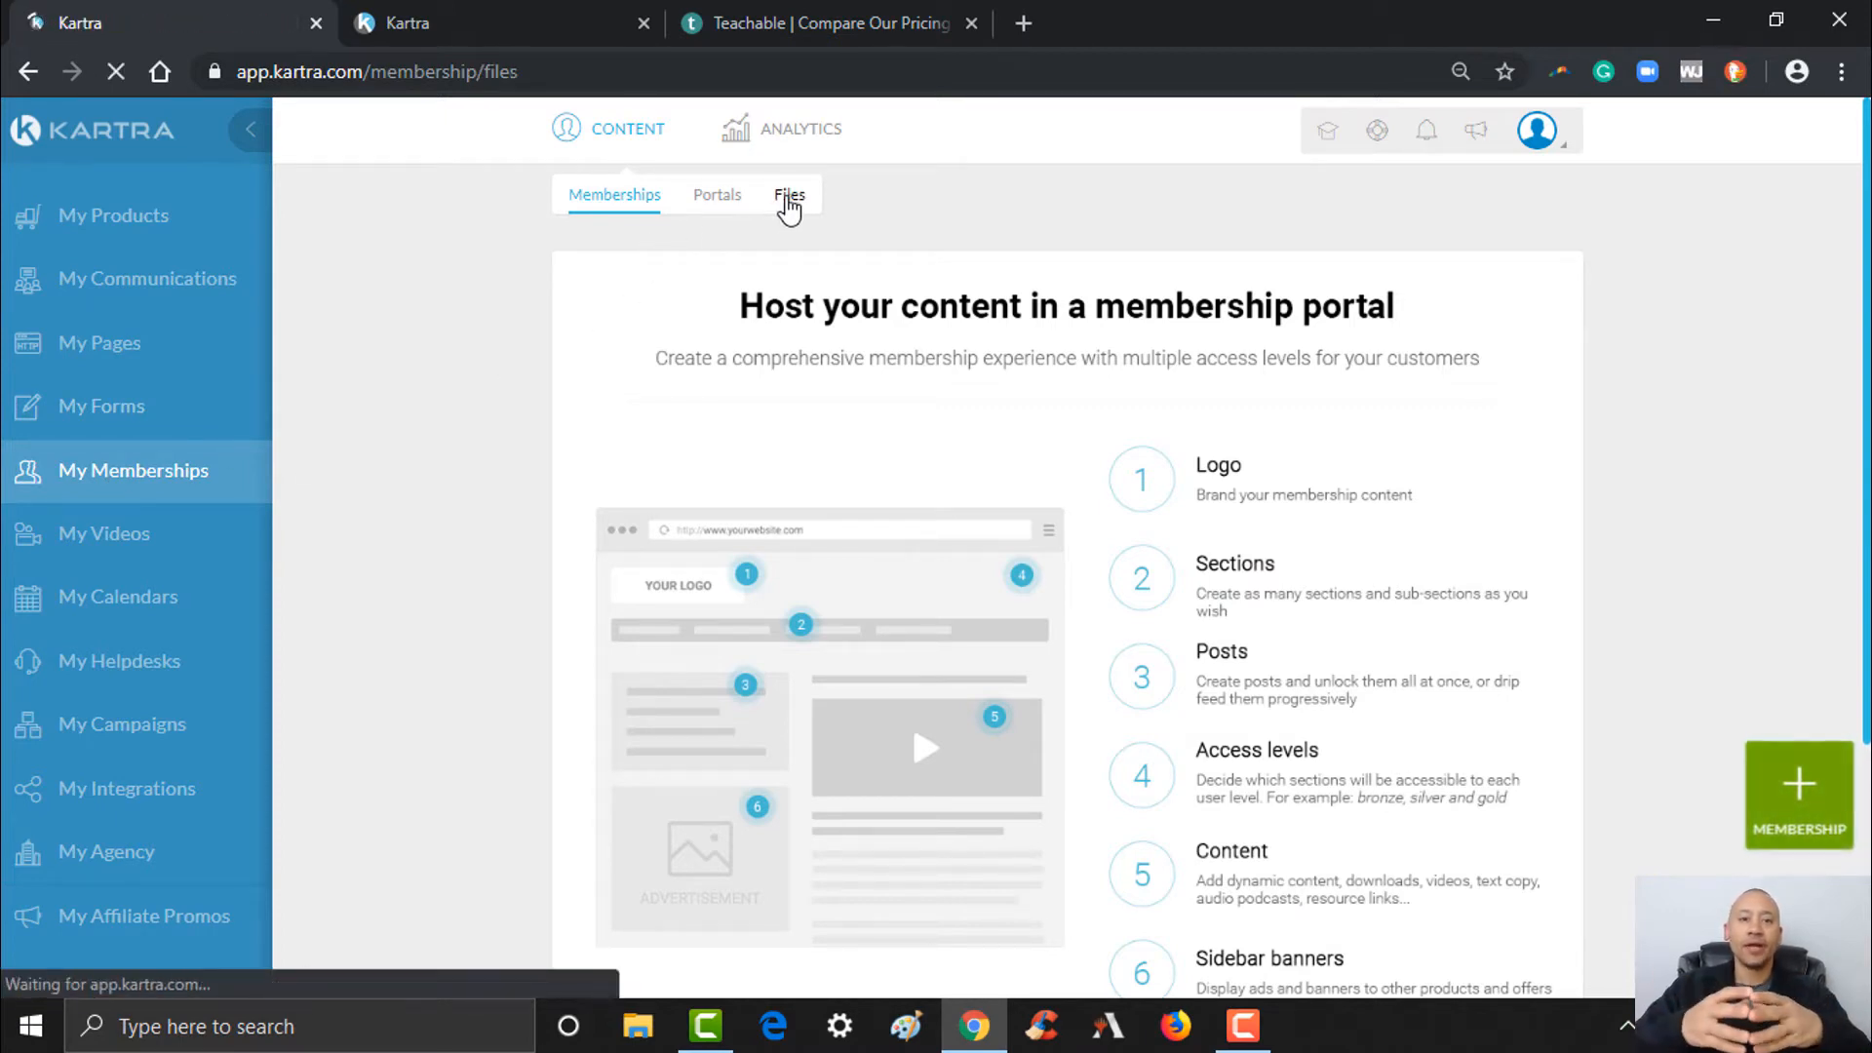
left_click(787, 195)
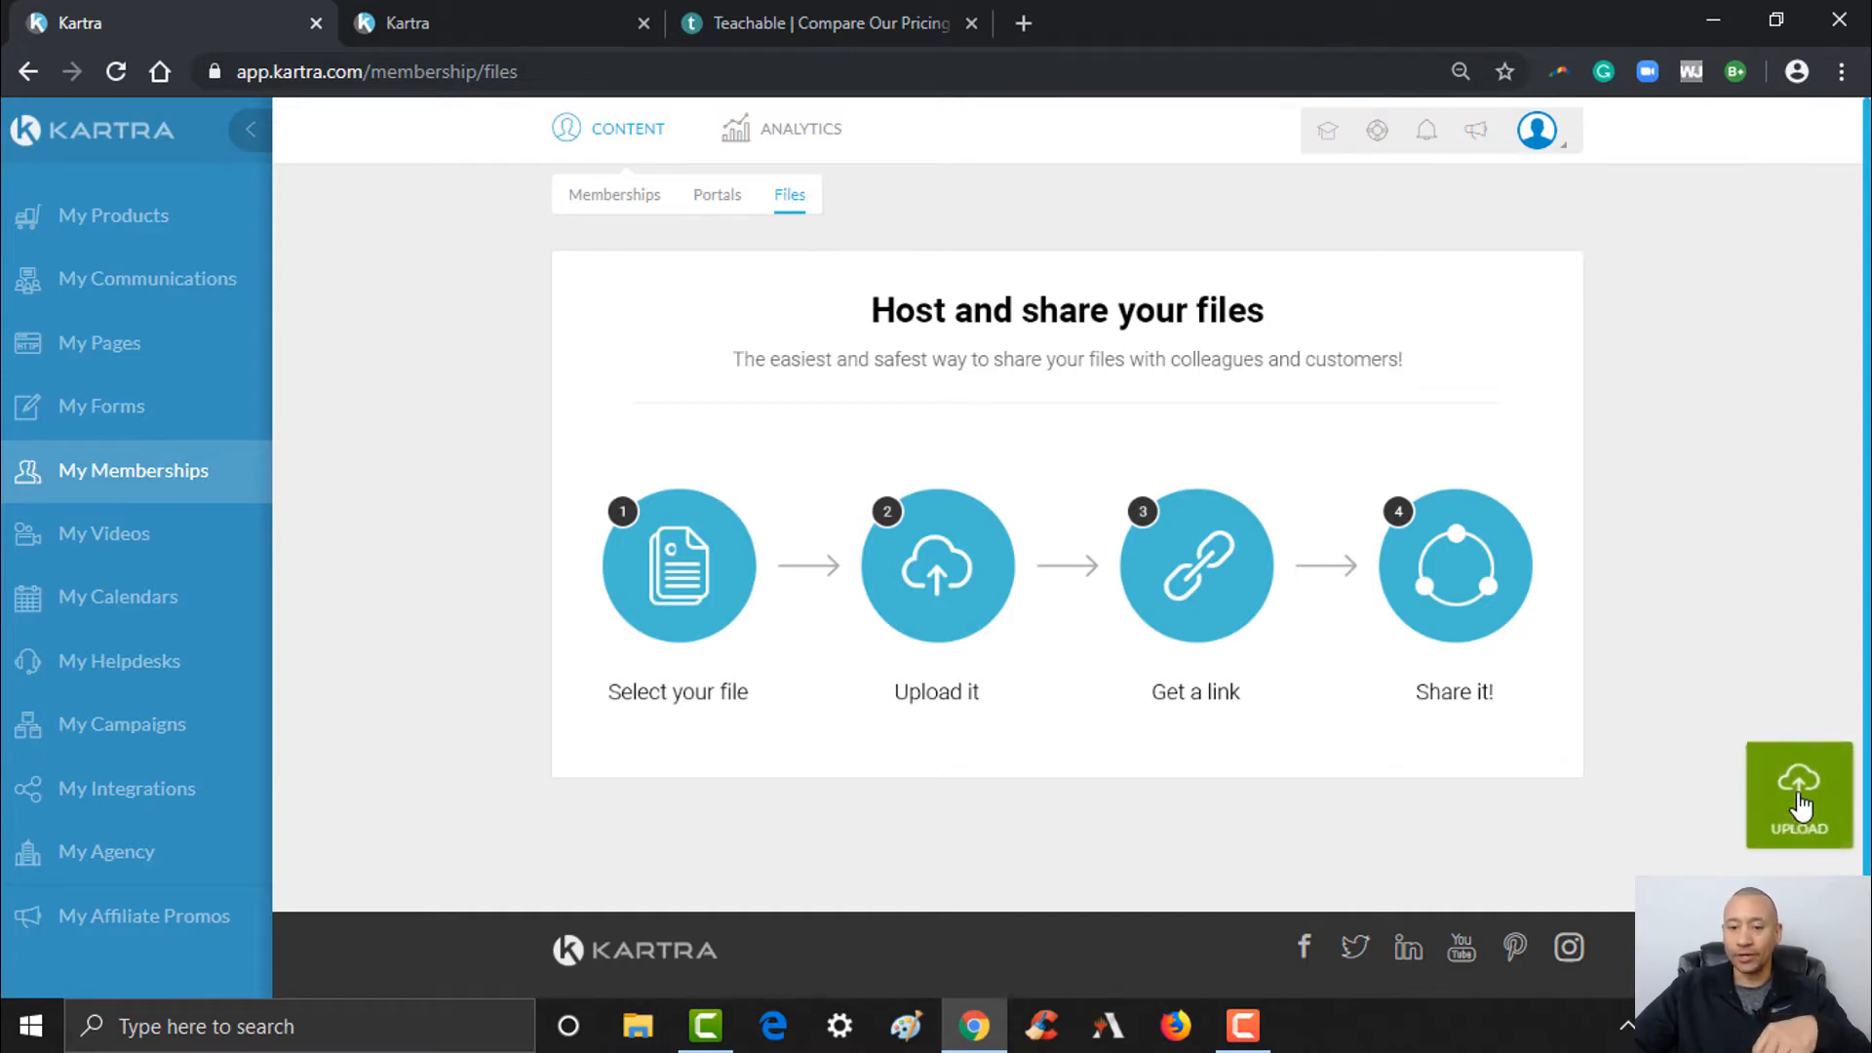
- Start a new hosted file upload via the green Upload button
left_click(1798, 794)
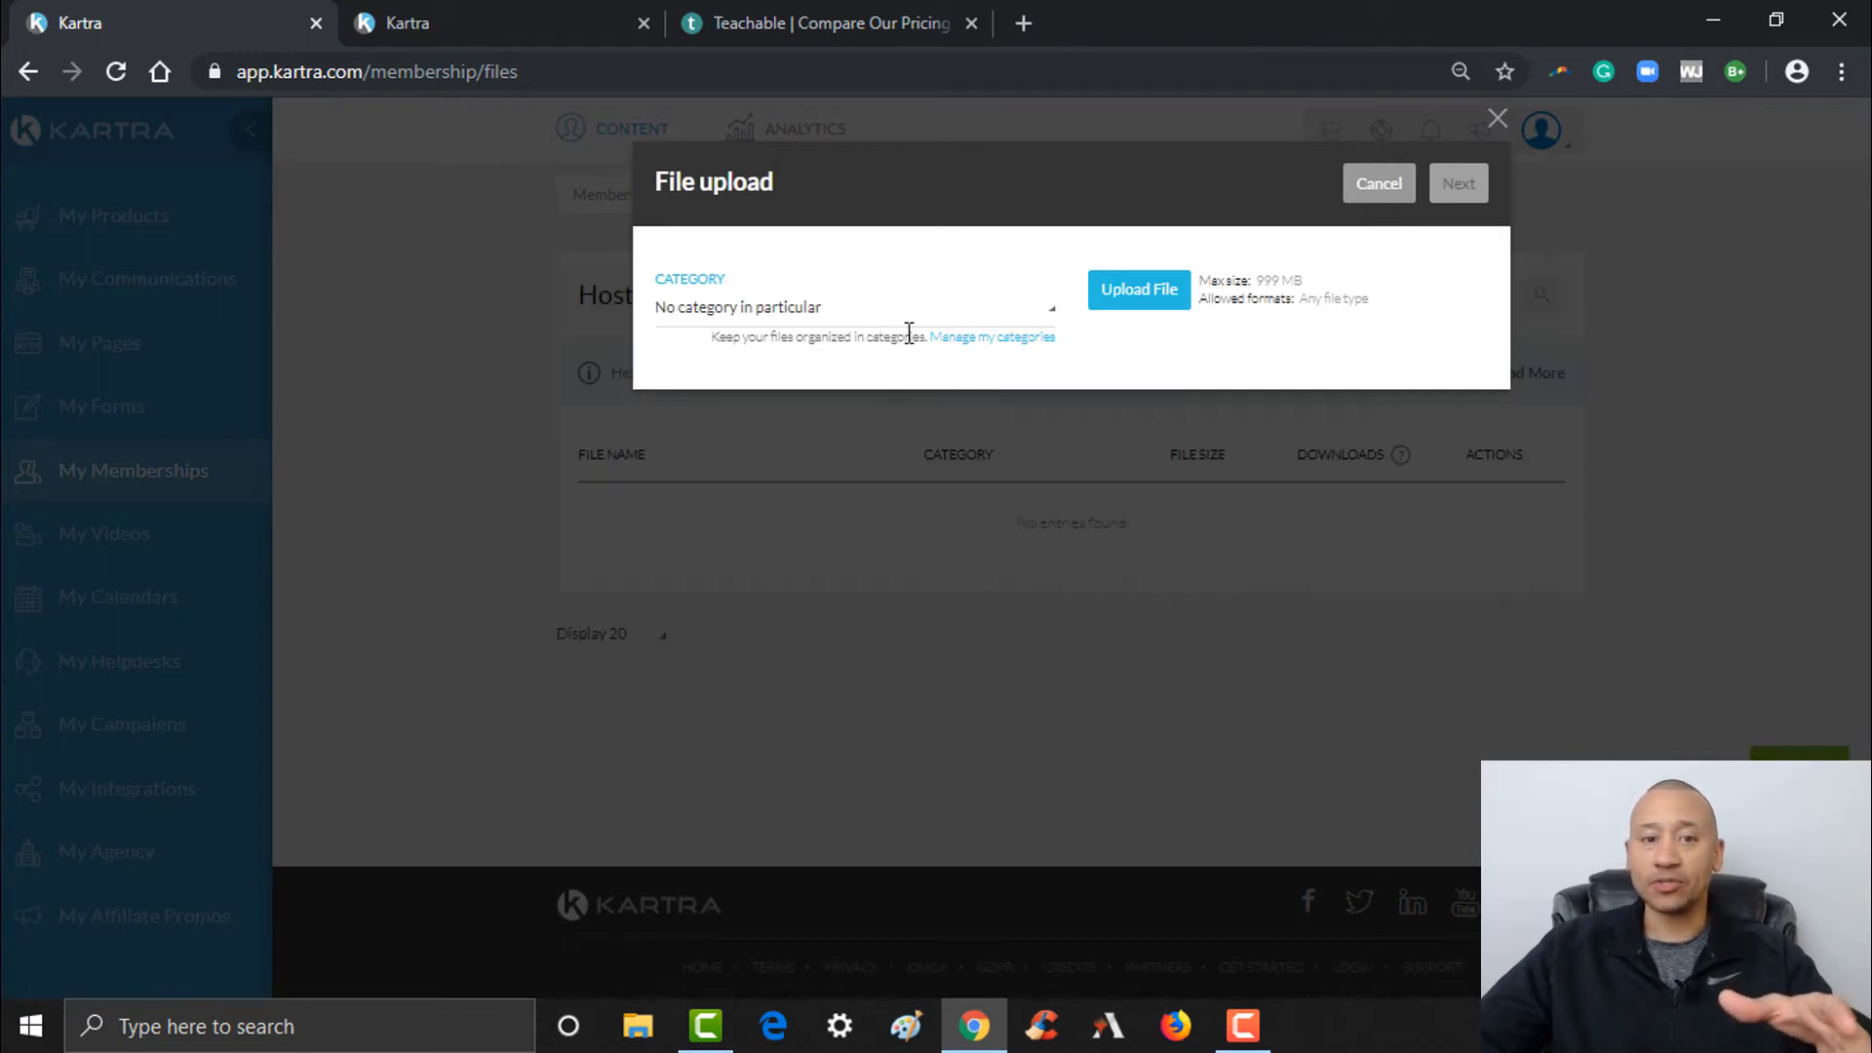
mouse_move(821, 405)
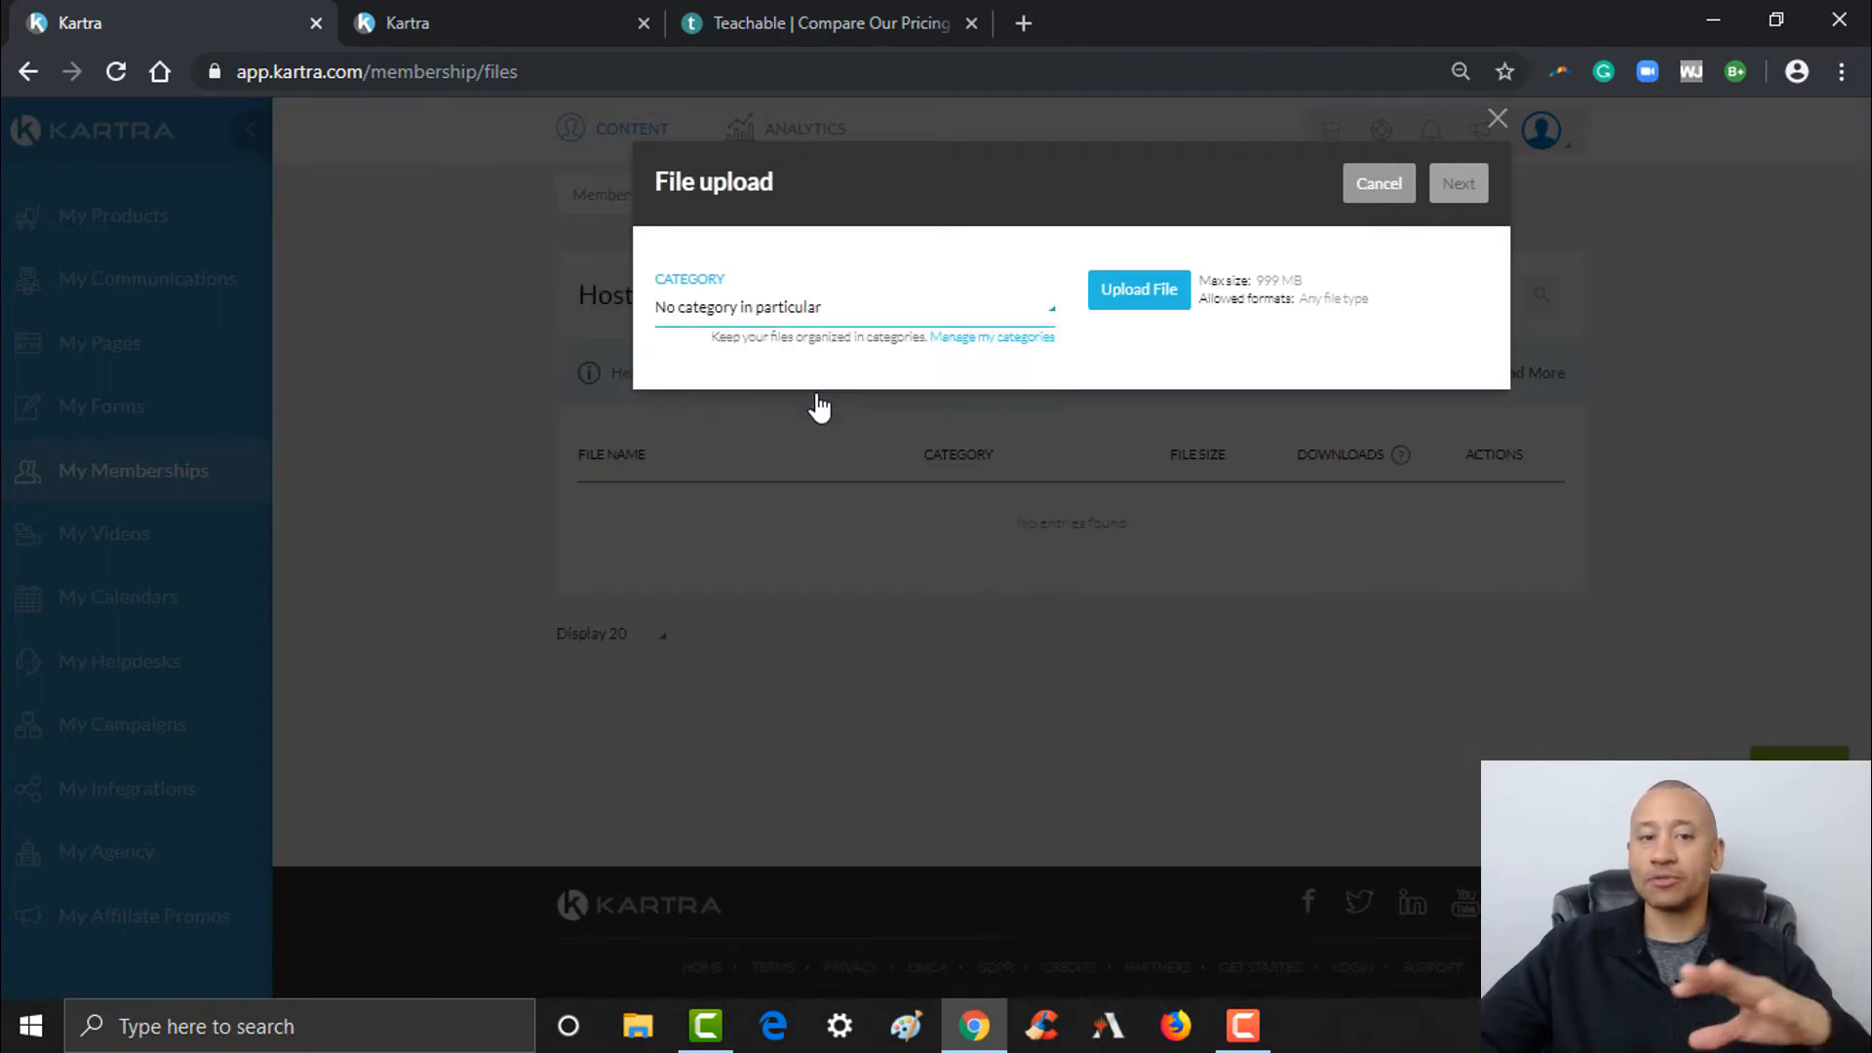
mouse_move(811, 398)
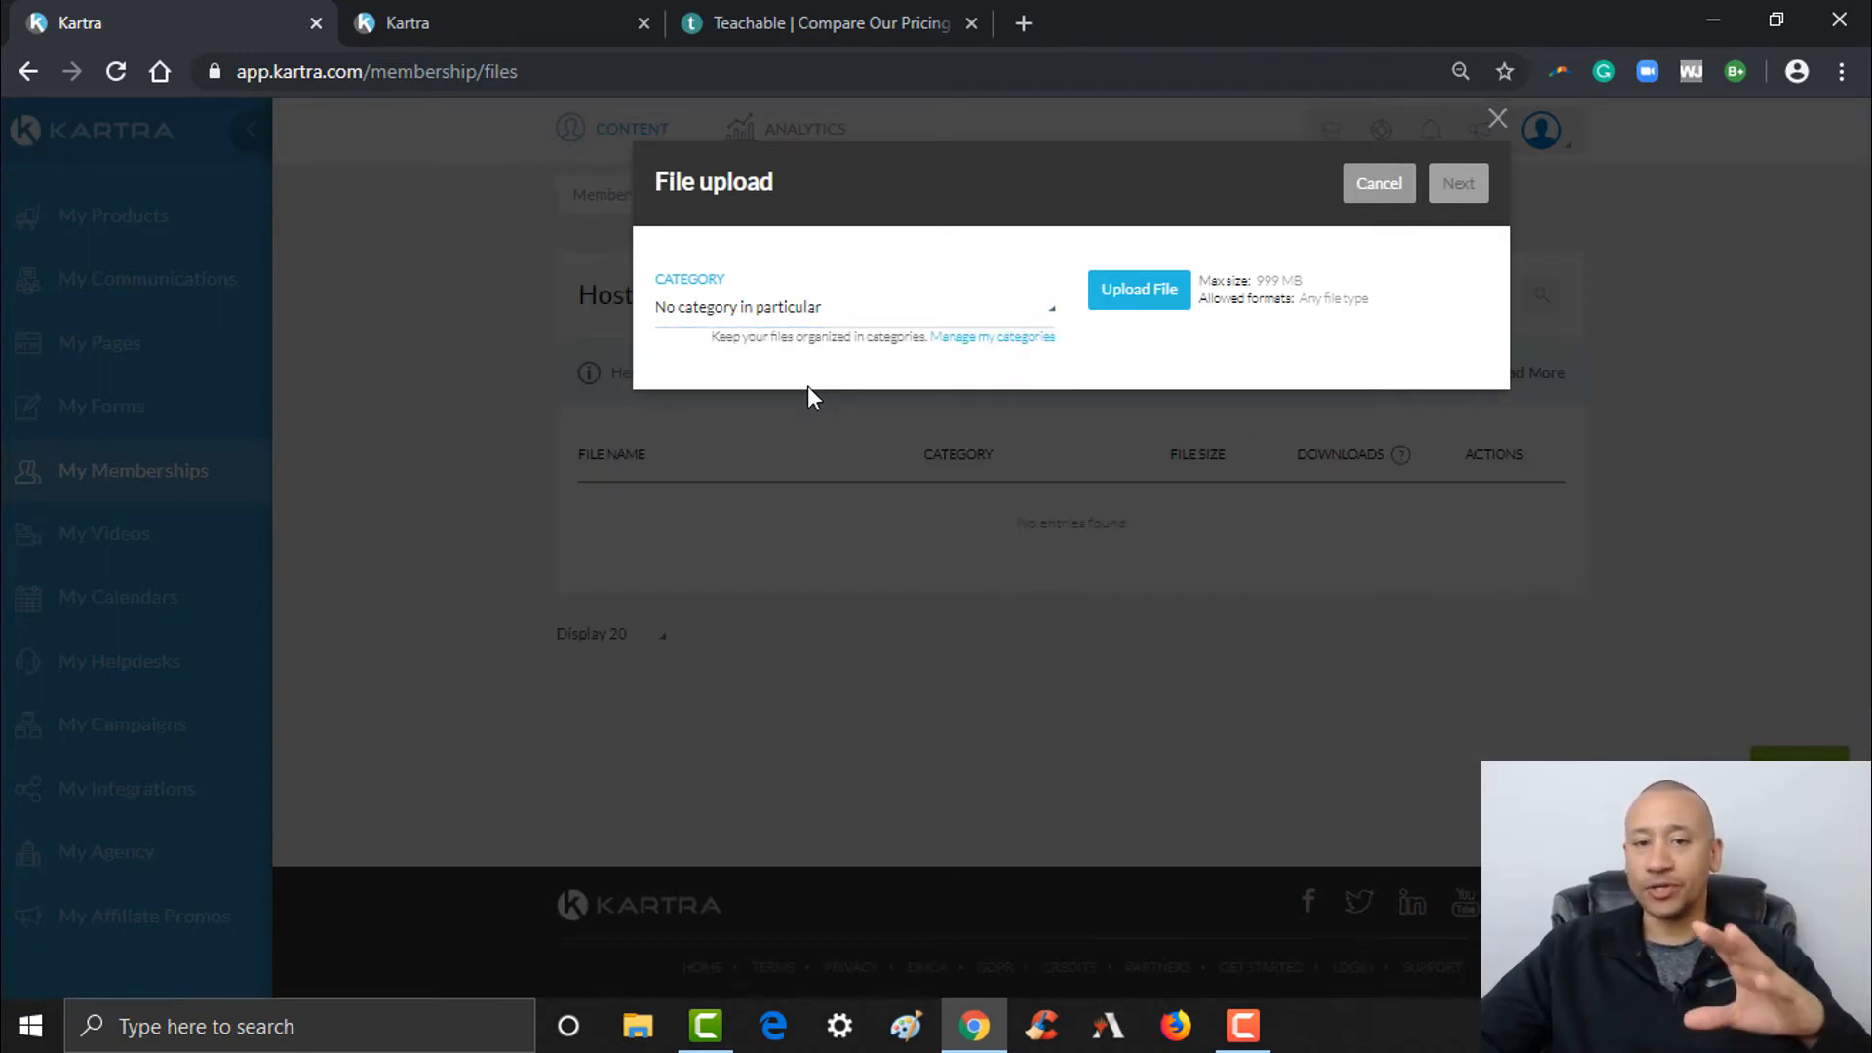
mouse_move(866, 376)
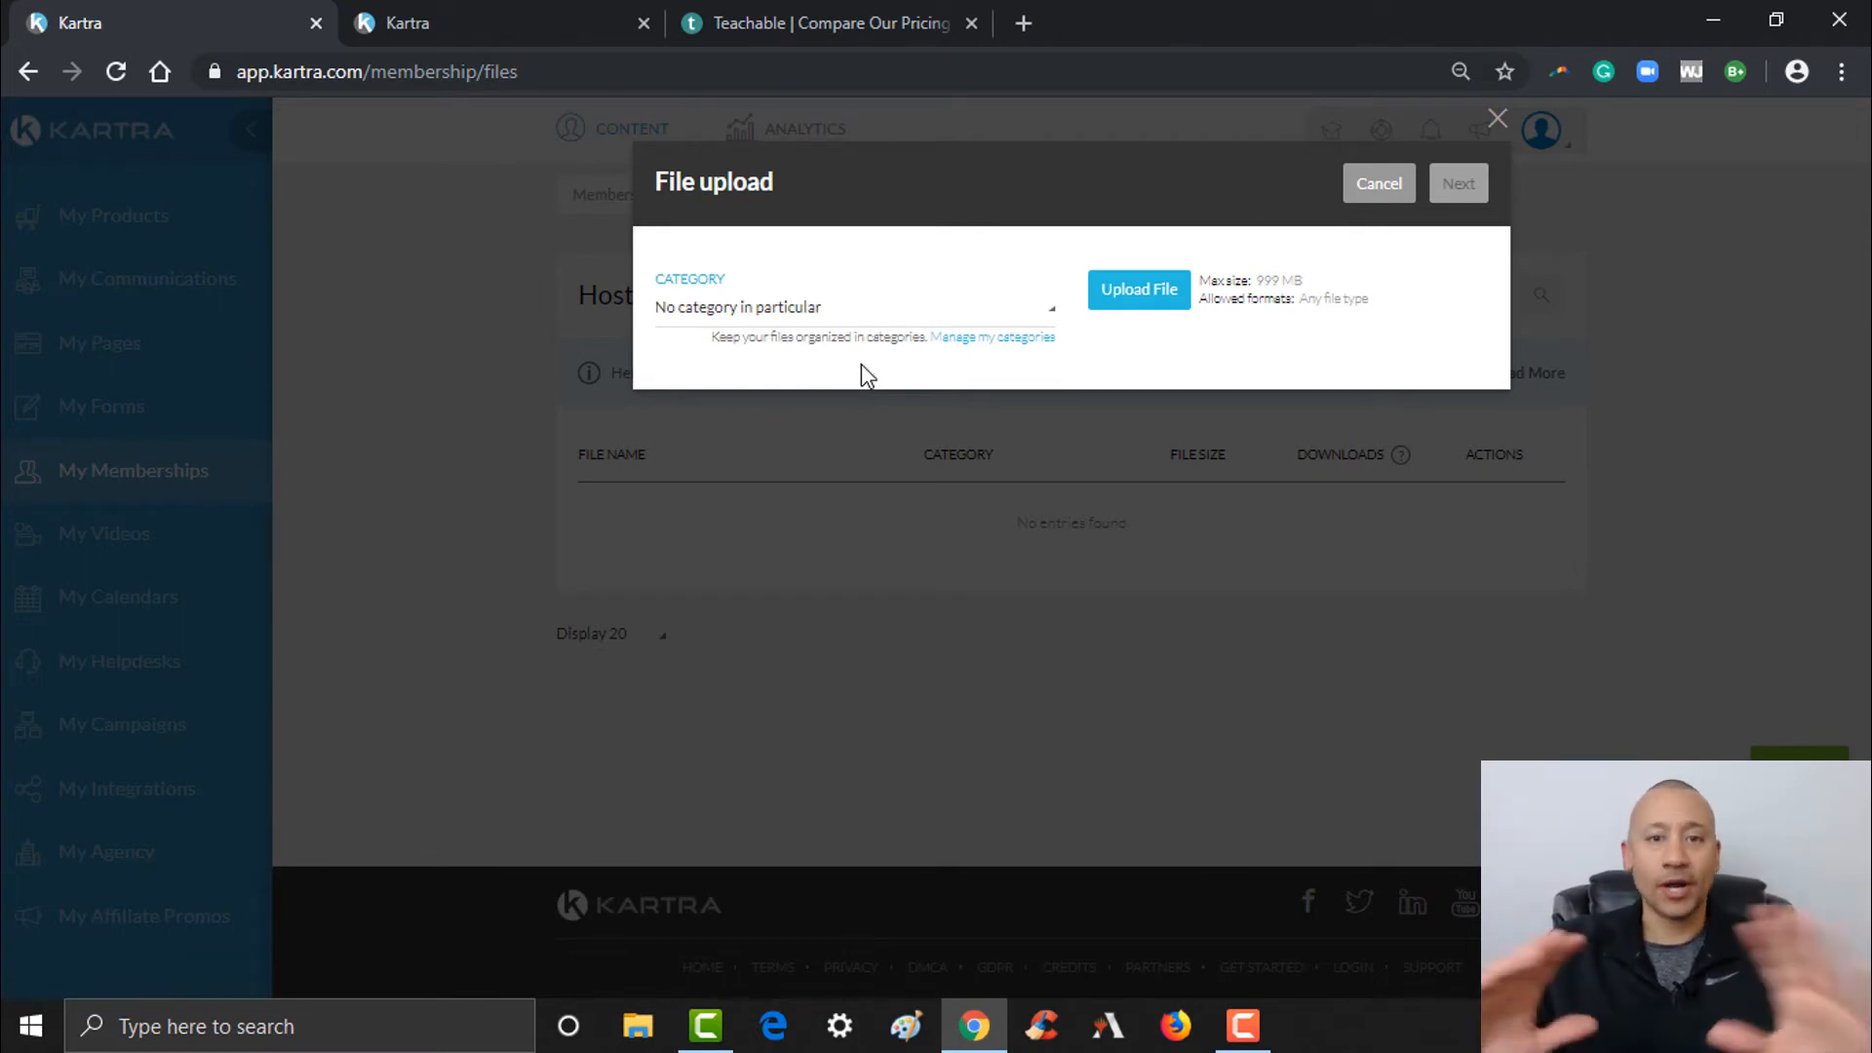
mouse_move(1100, 384)
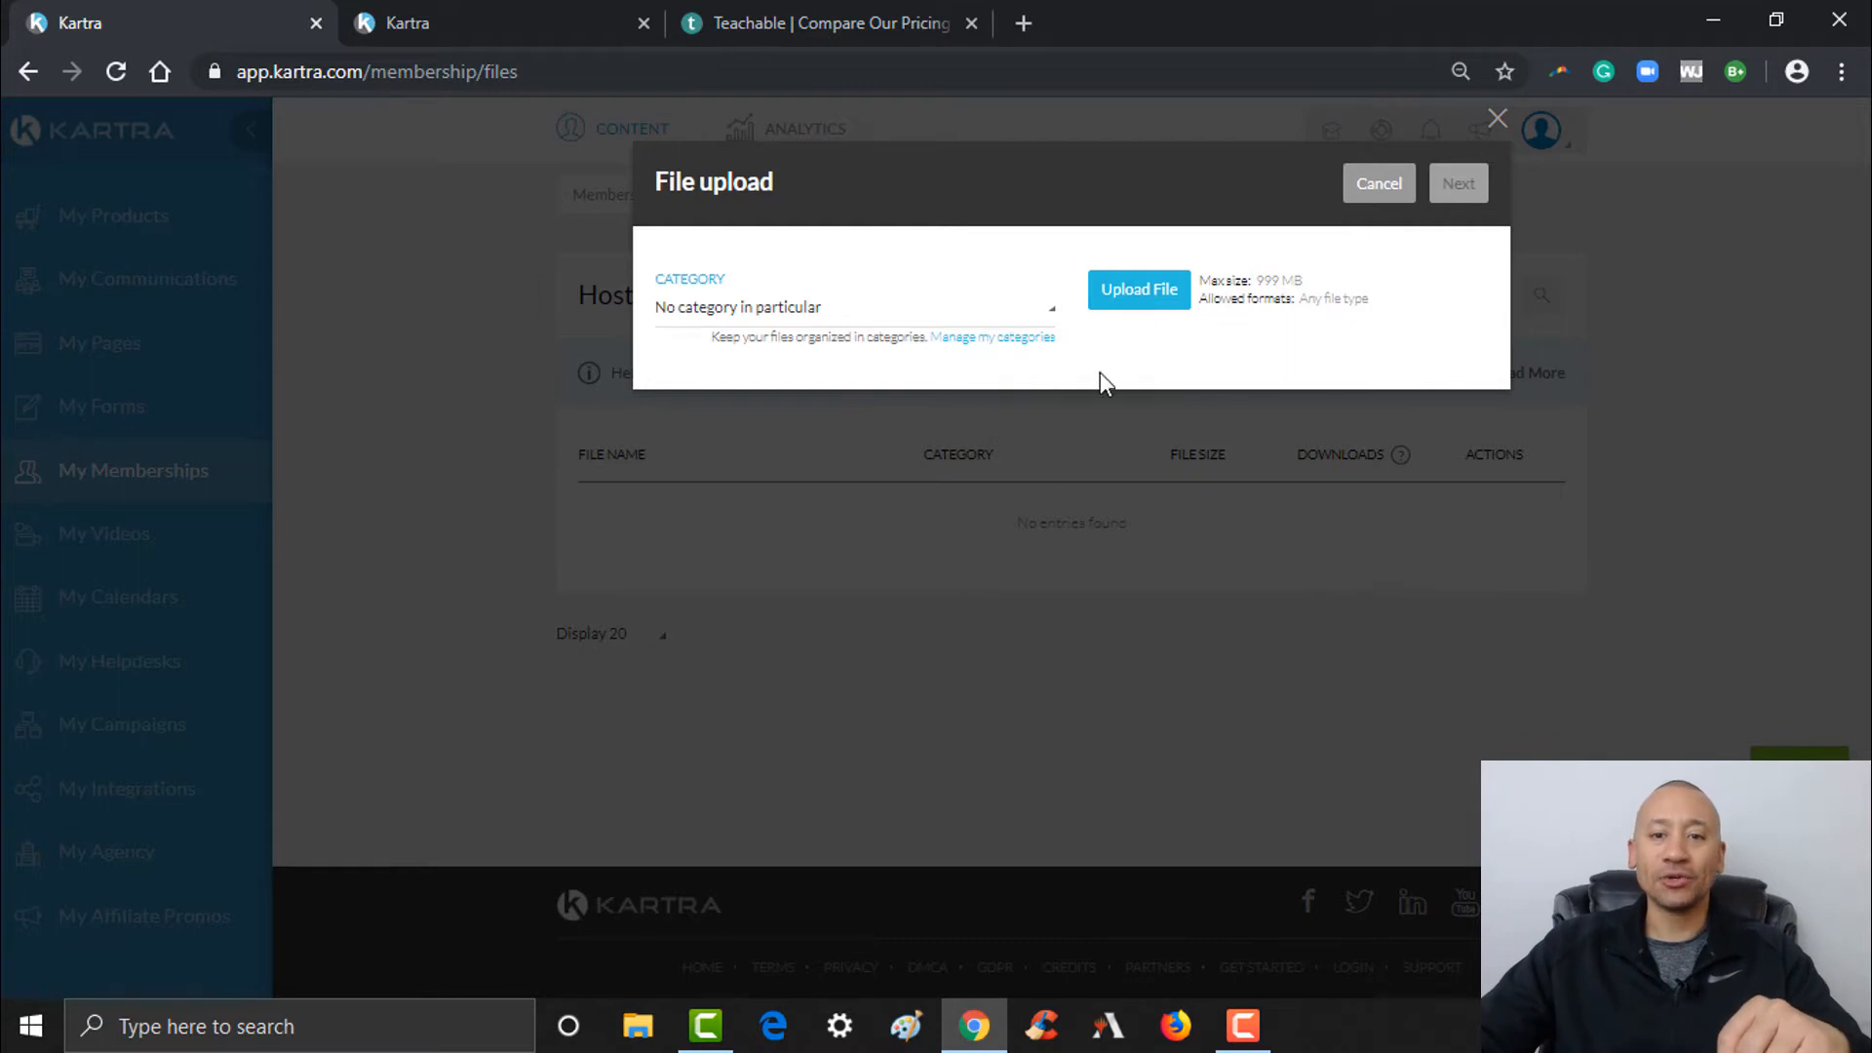
- Upload The Four Vital Currencies PDF and rename it without the .pdf ending
left_click(1137, 288)
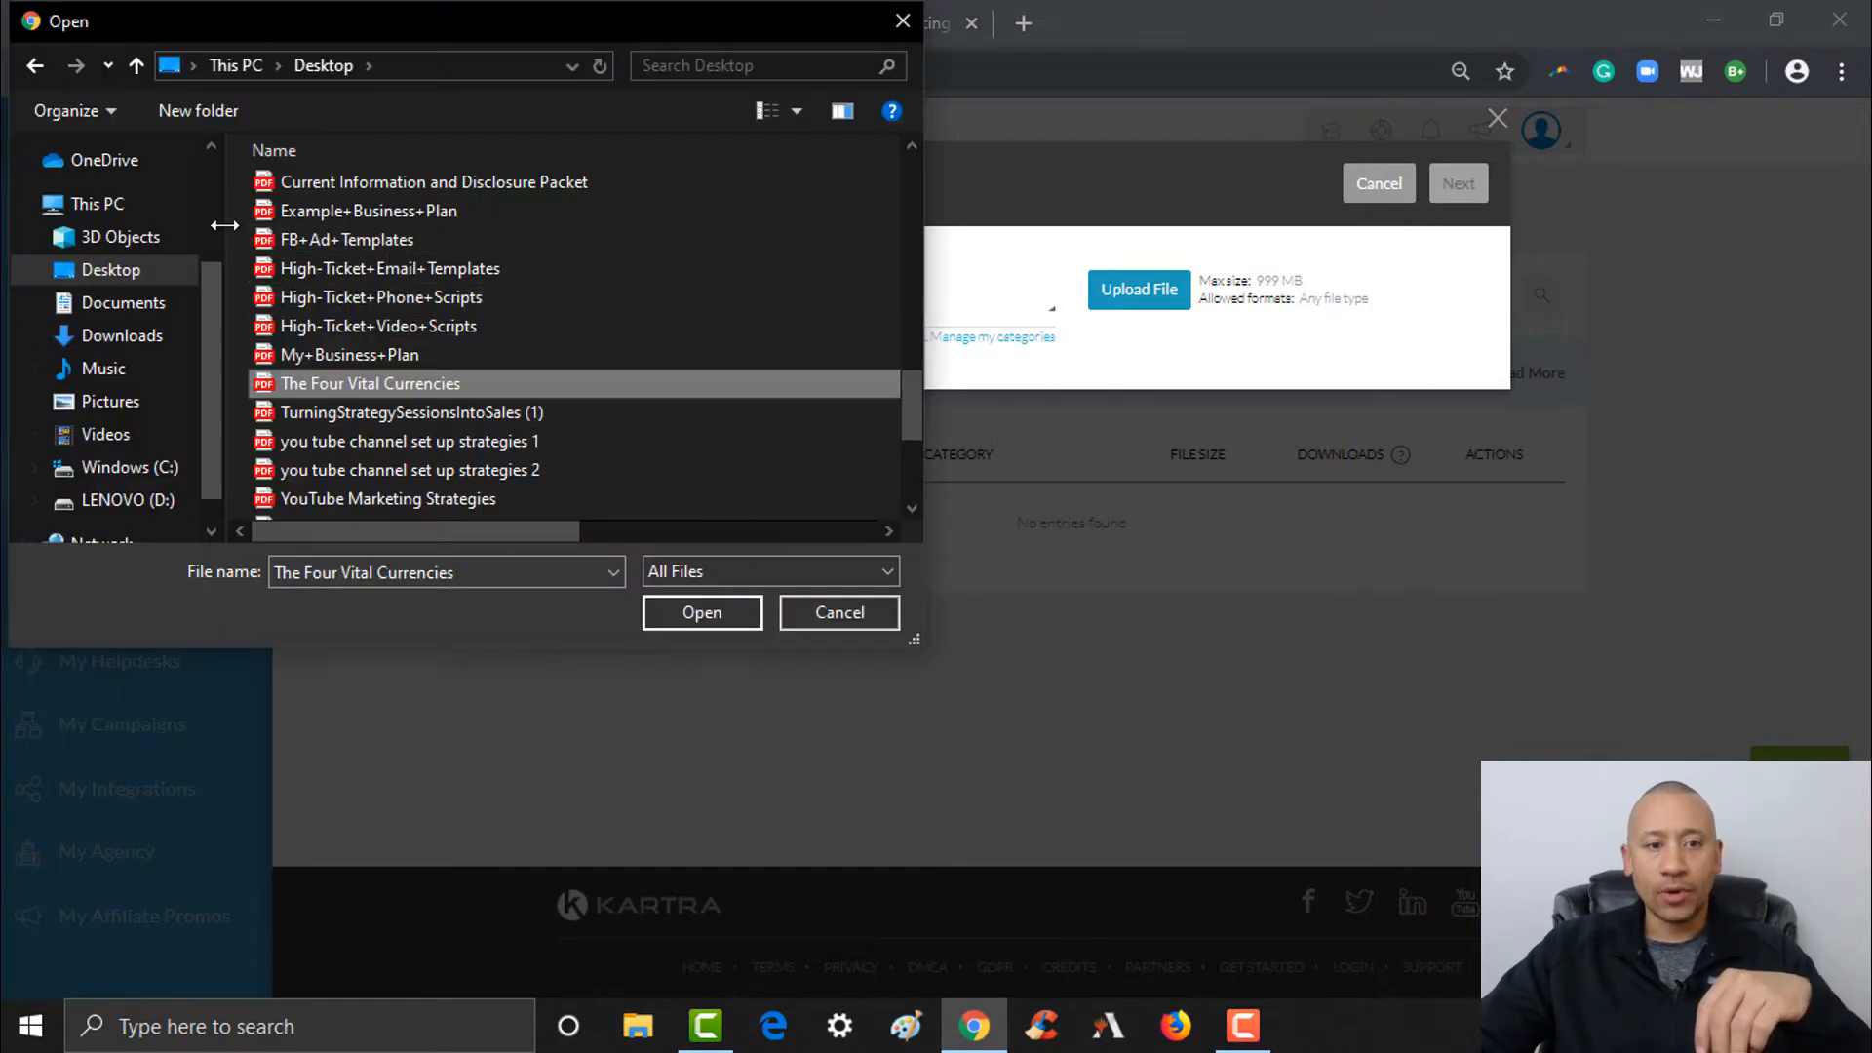
mouse_move(349, 355)
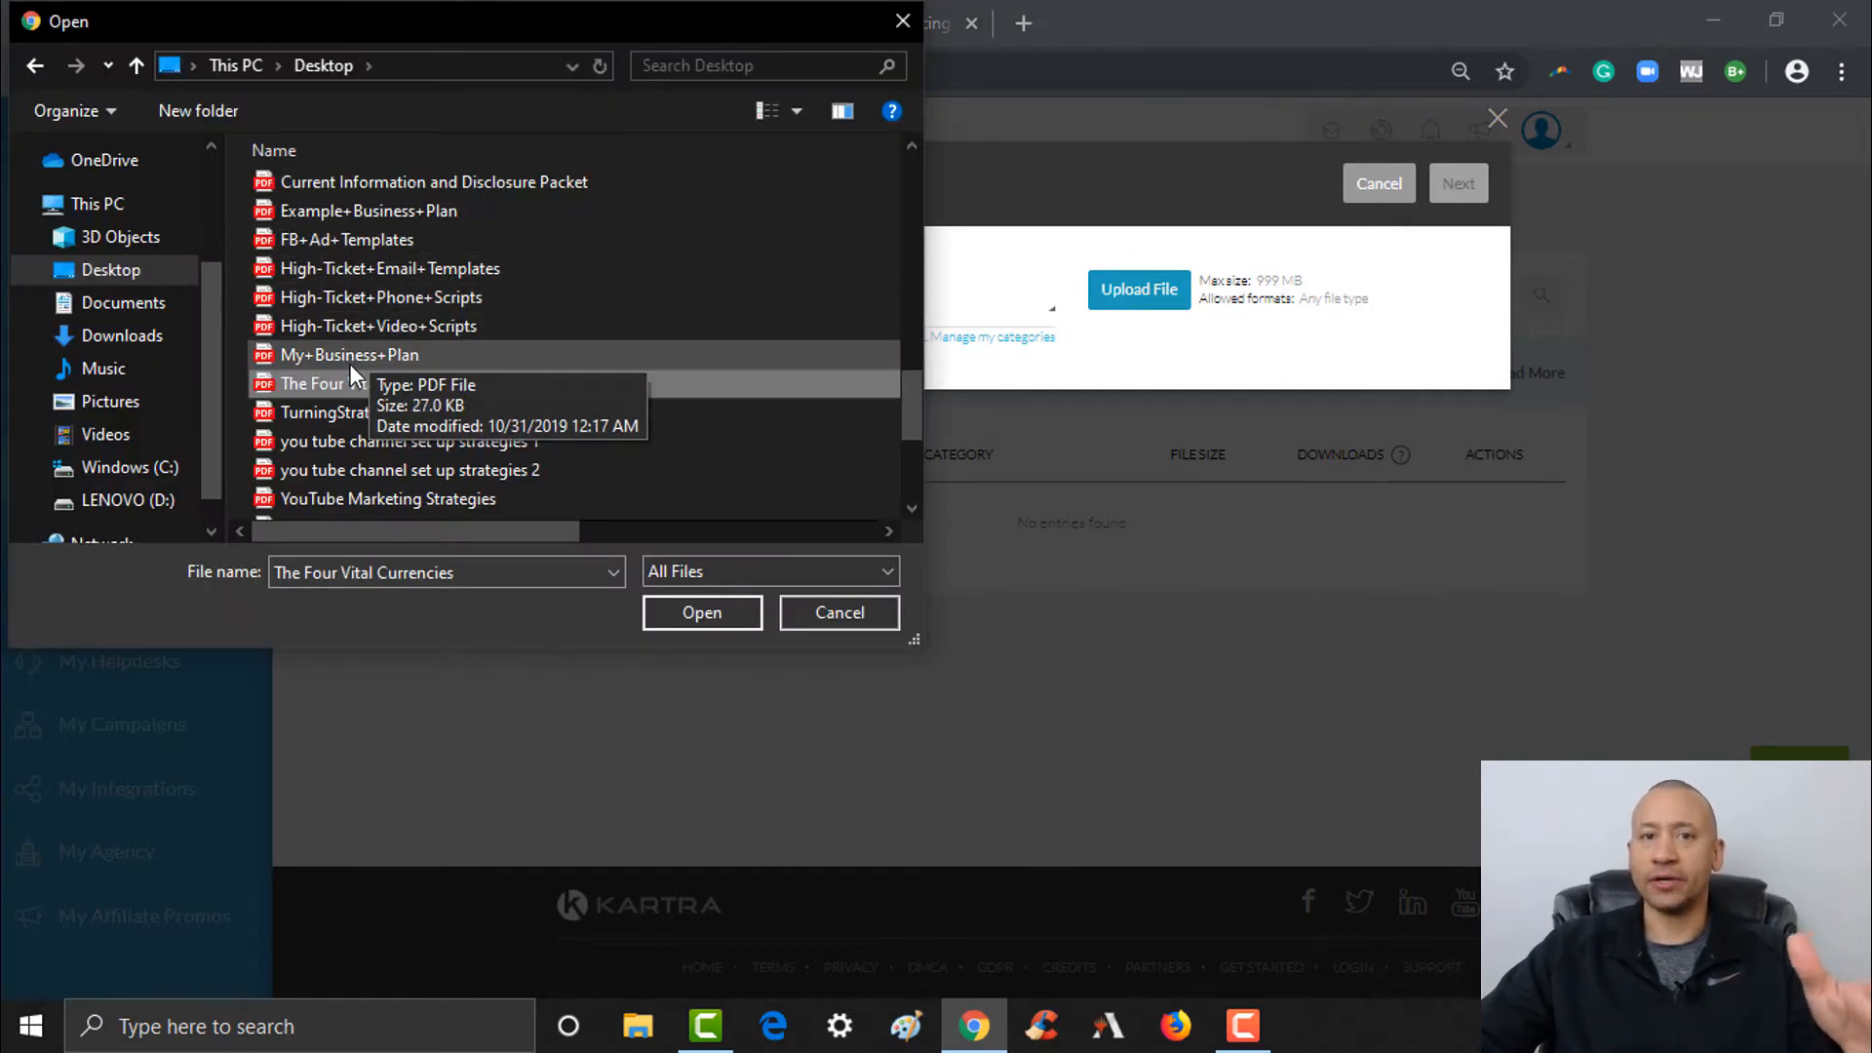
mouse_move(359, 384)
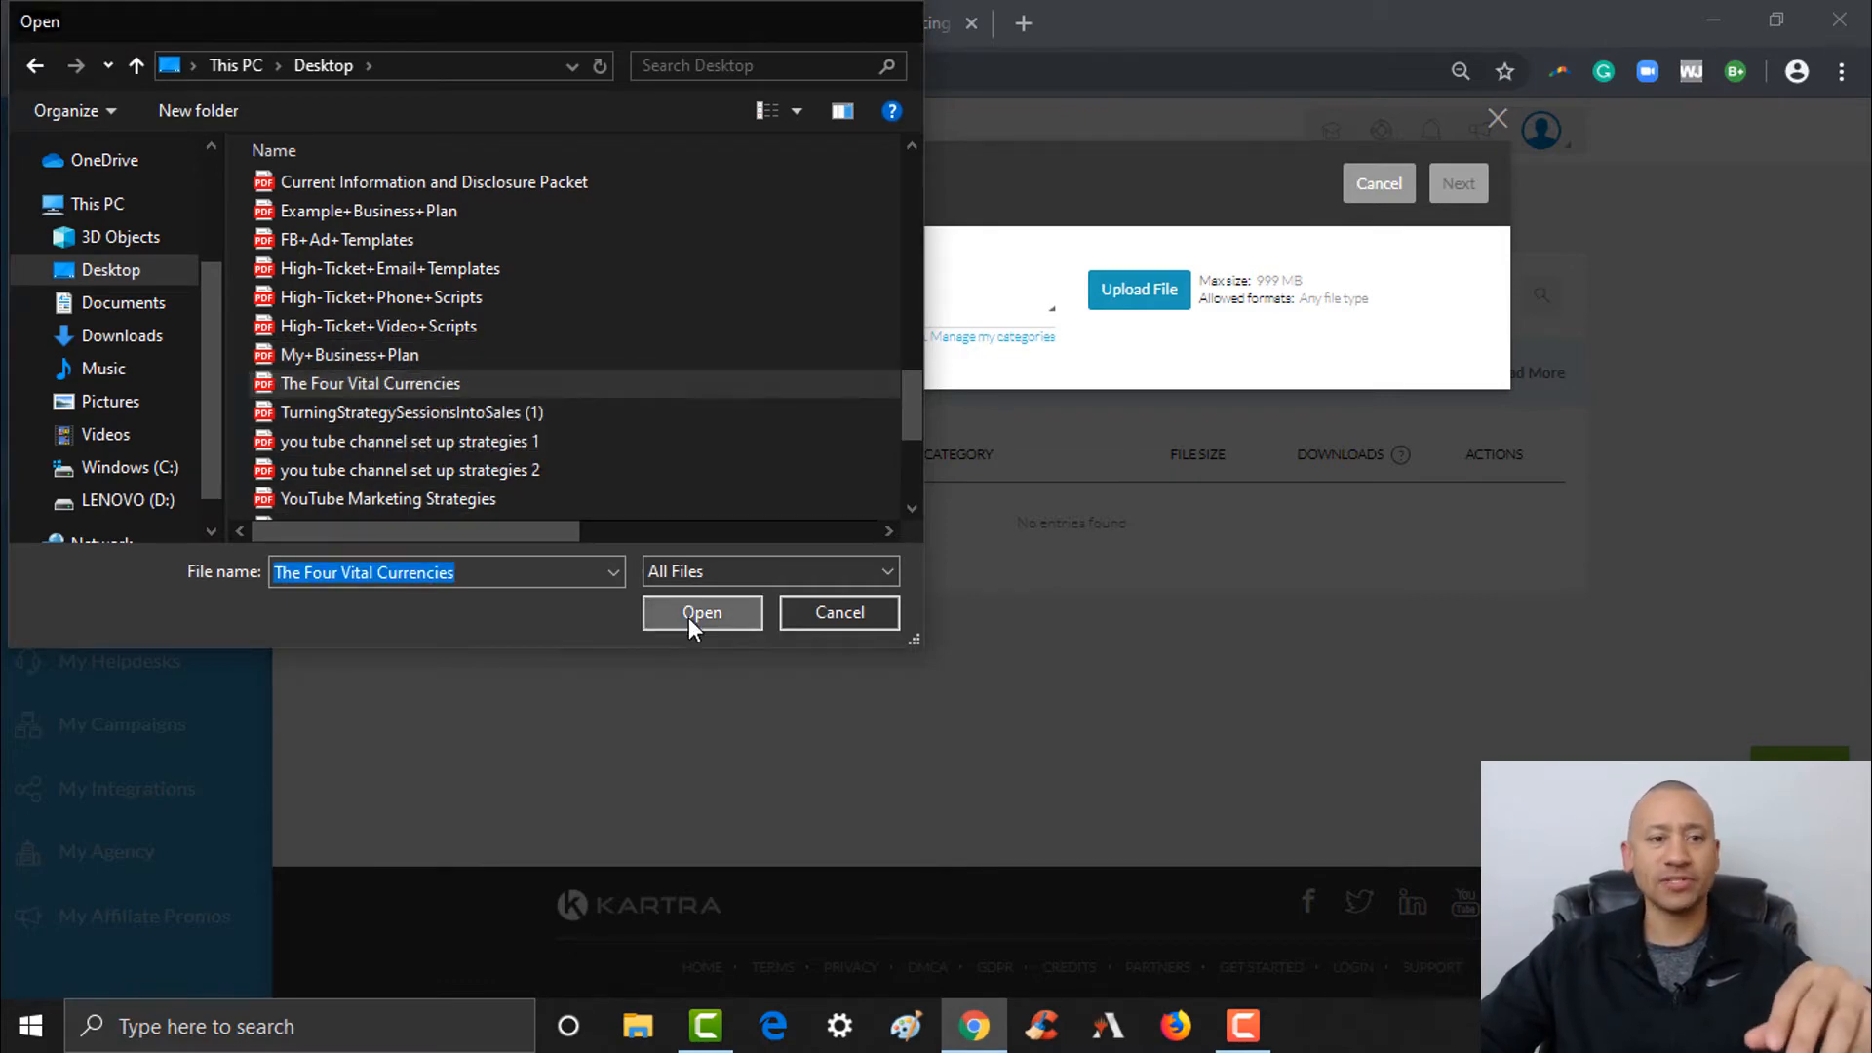
left_click(700, 612)
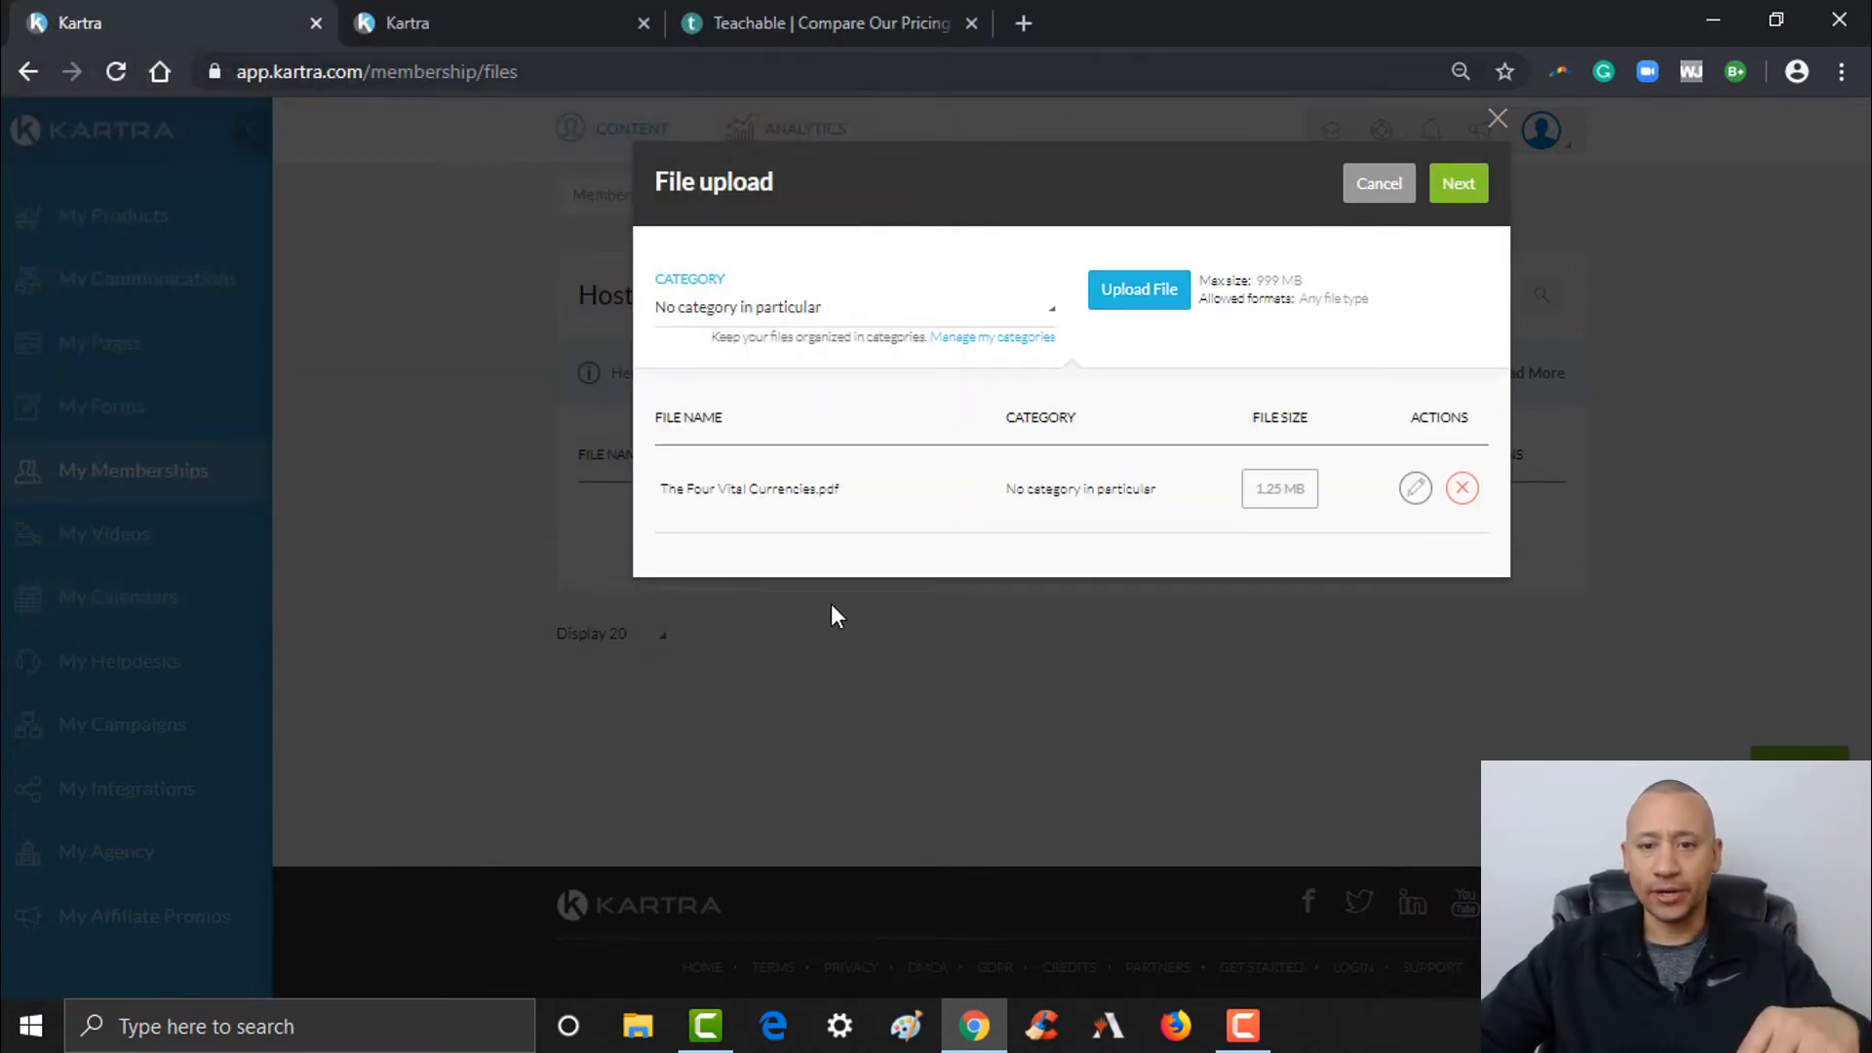
mouse_move(722, 513)
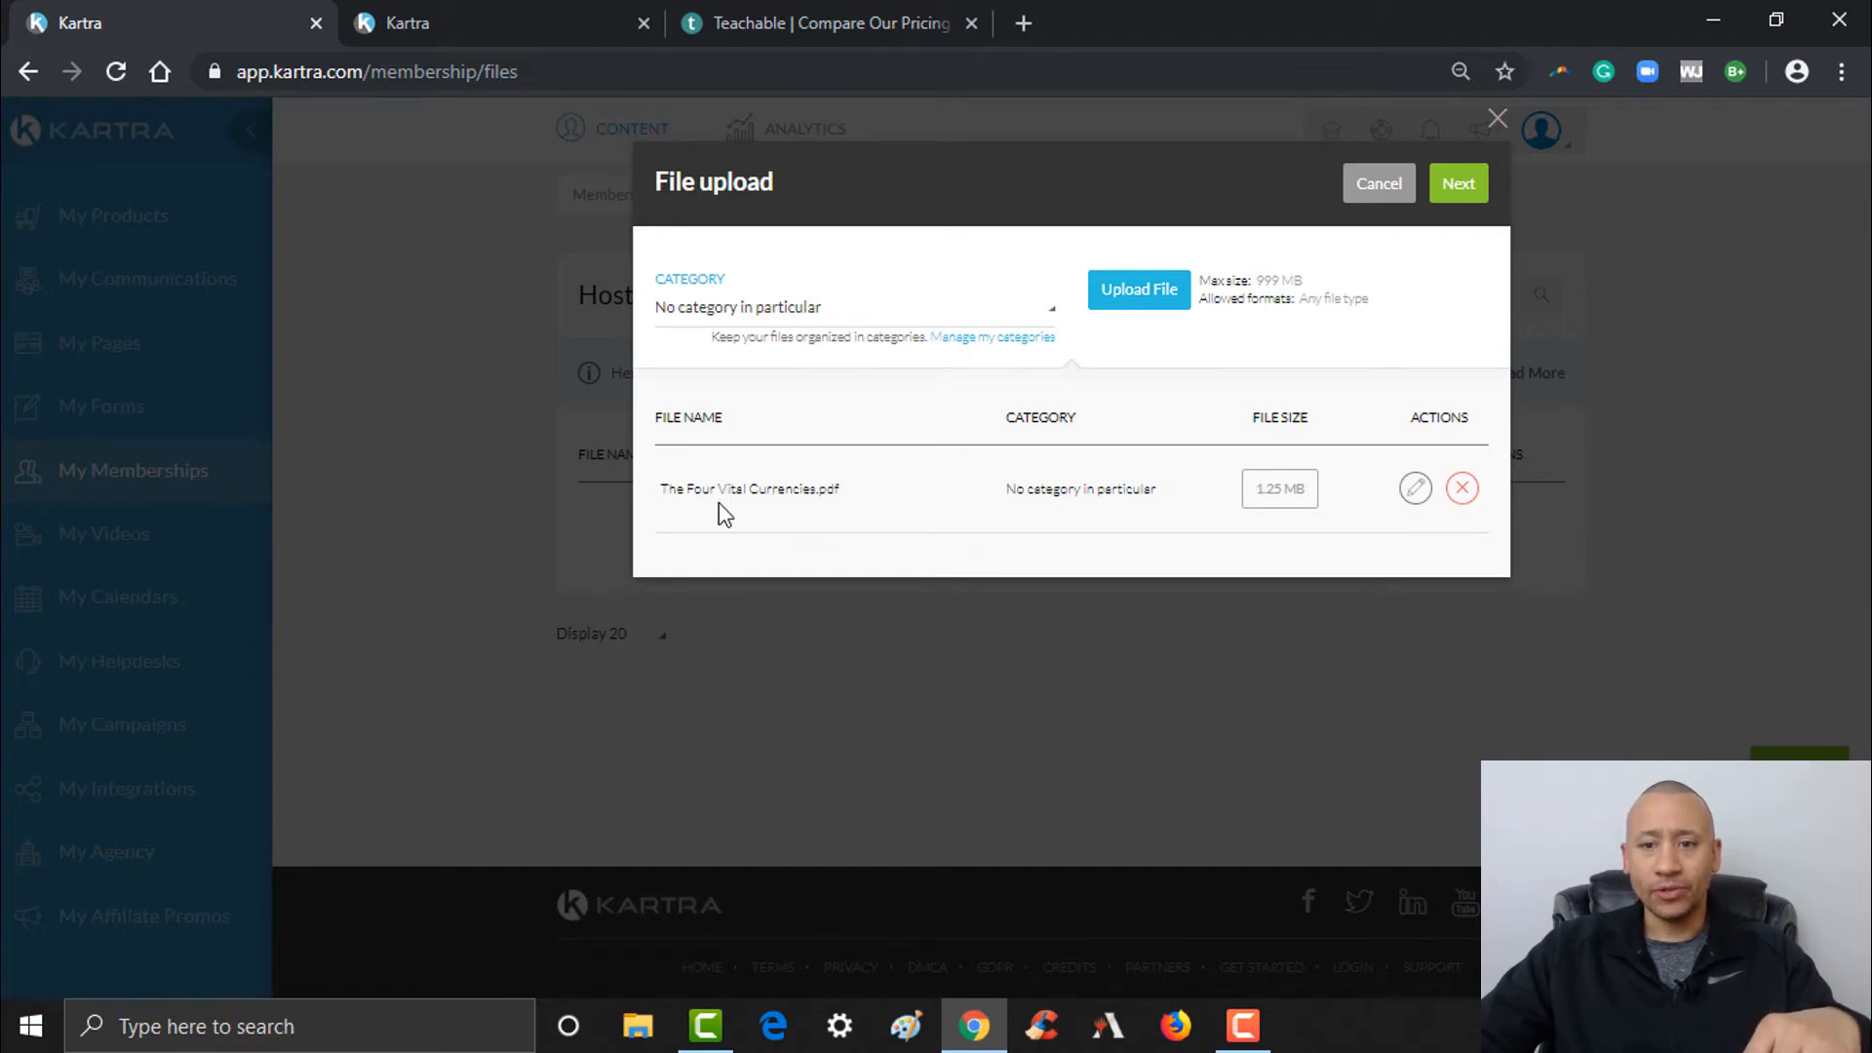
mouse_move(1415, 490)
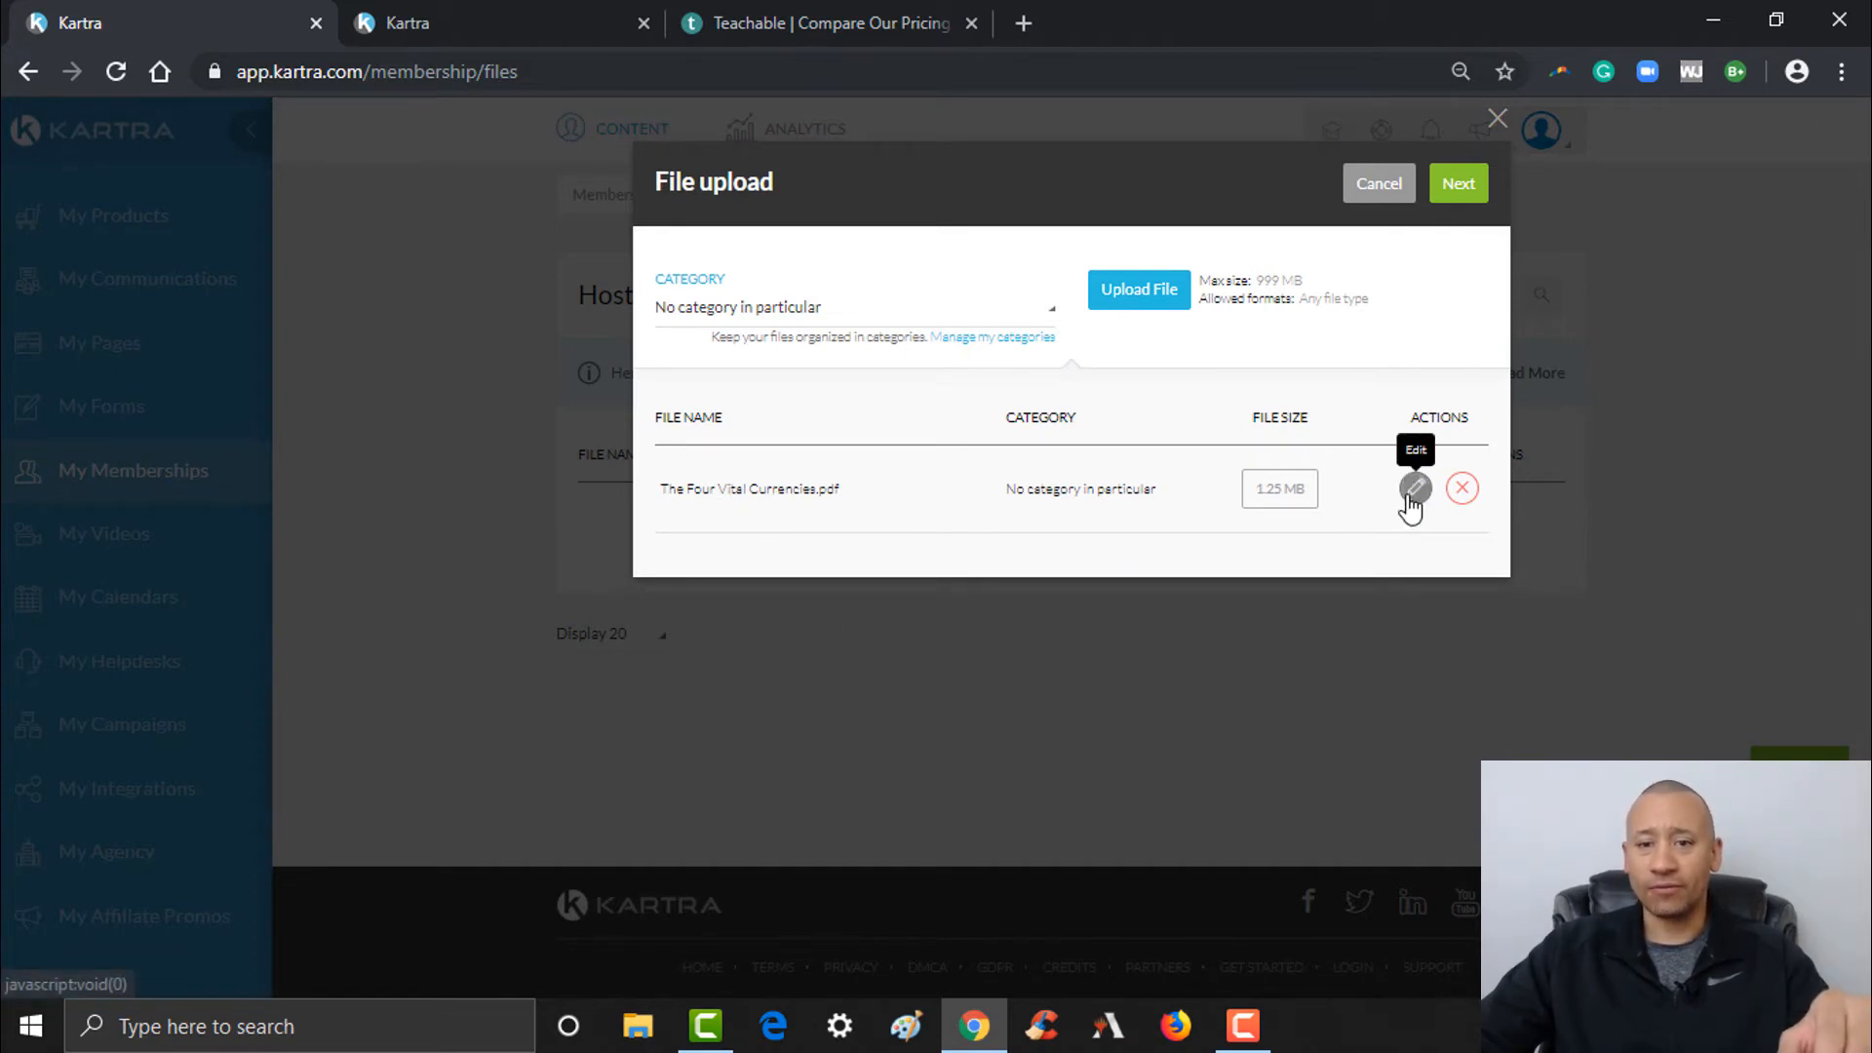
left_click(1414, 487)
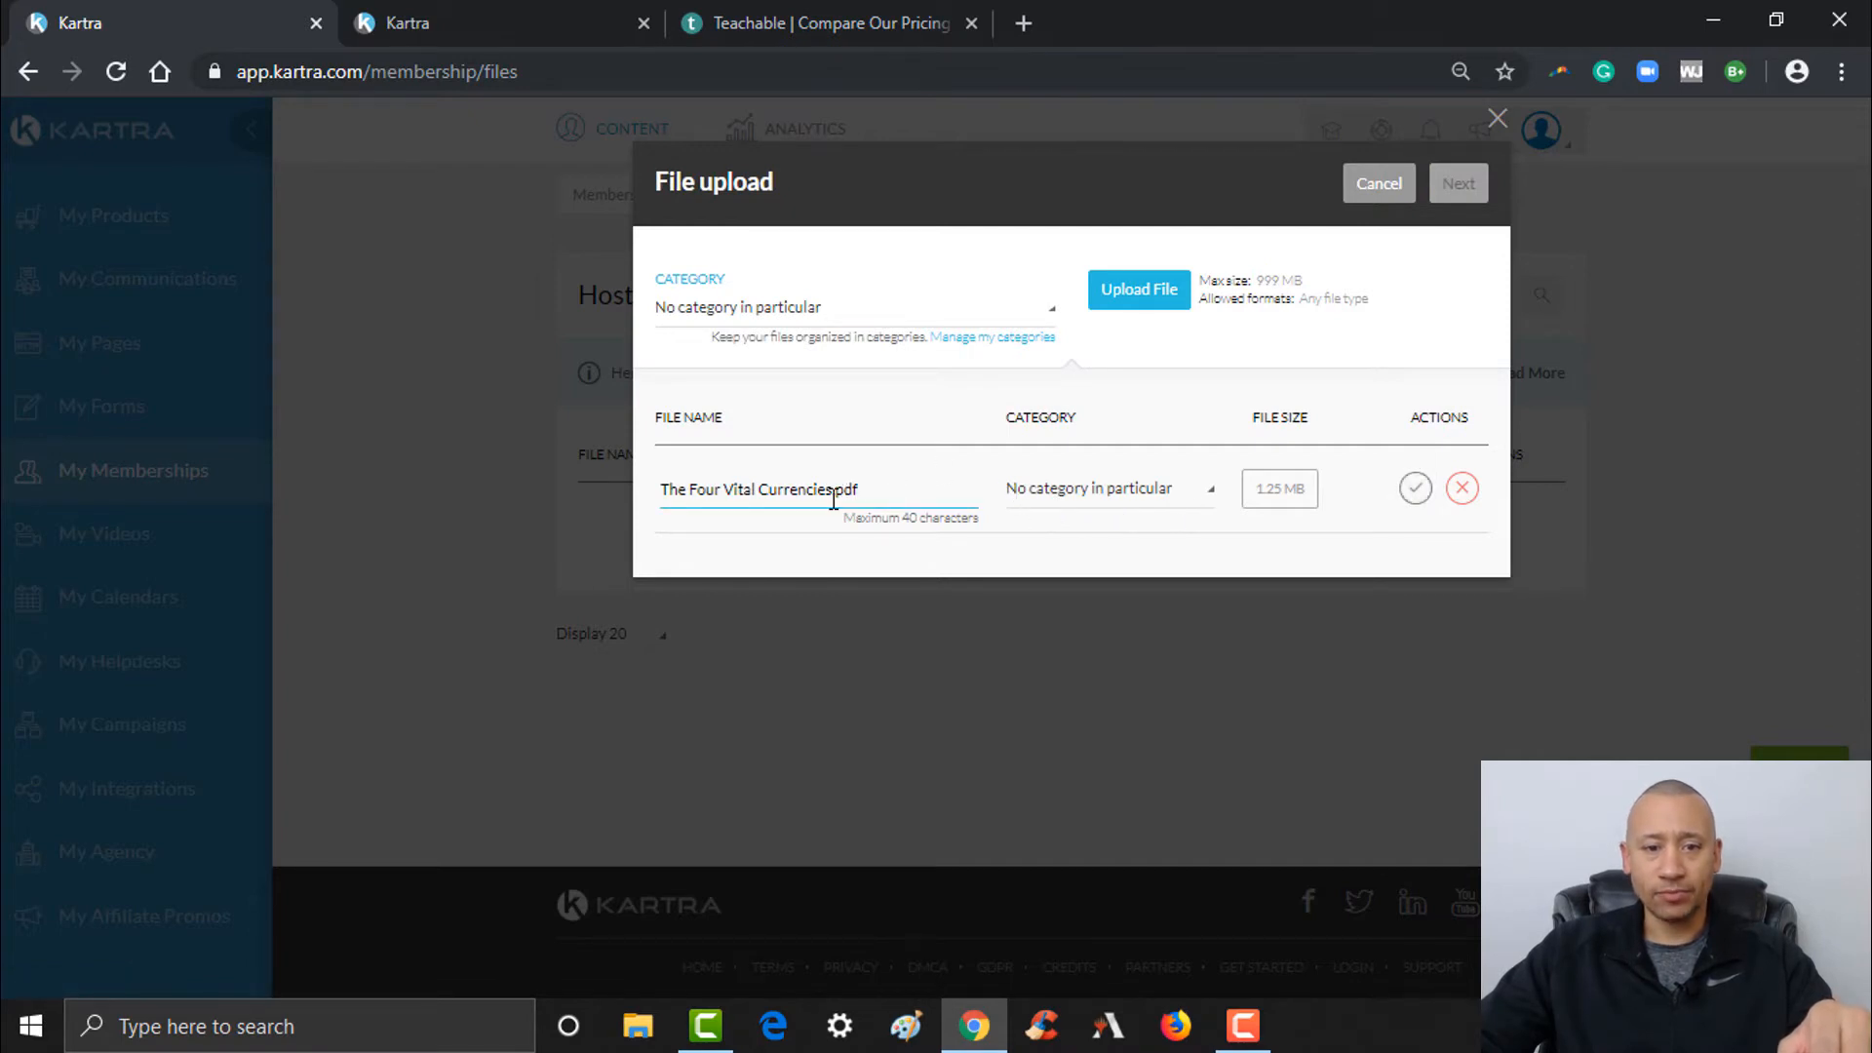
key("Backspace")
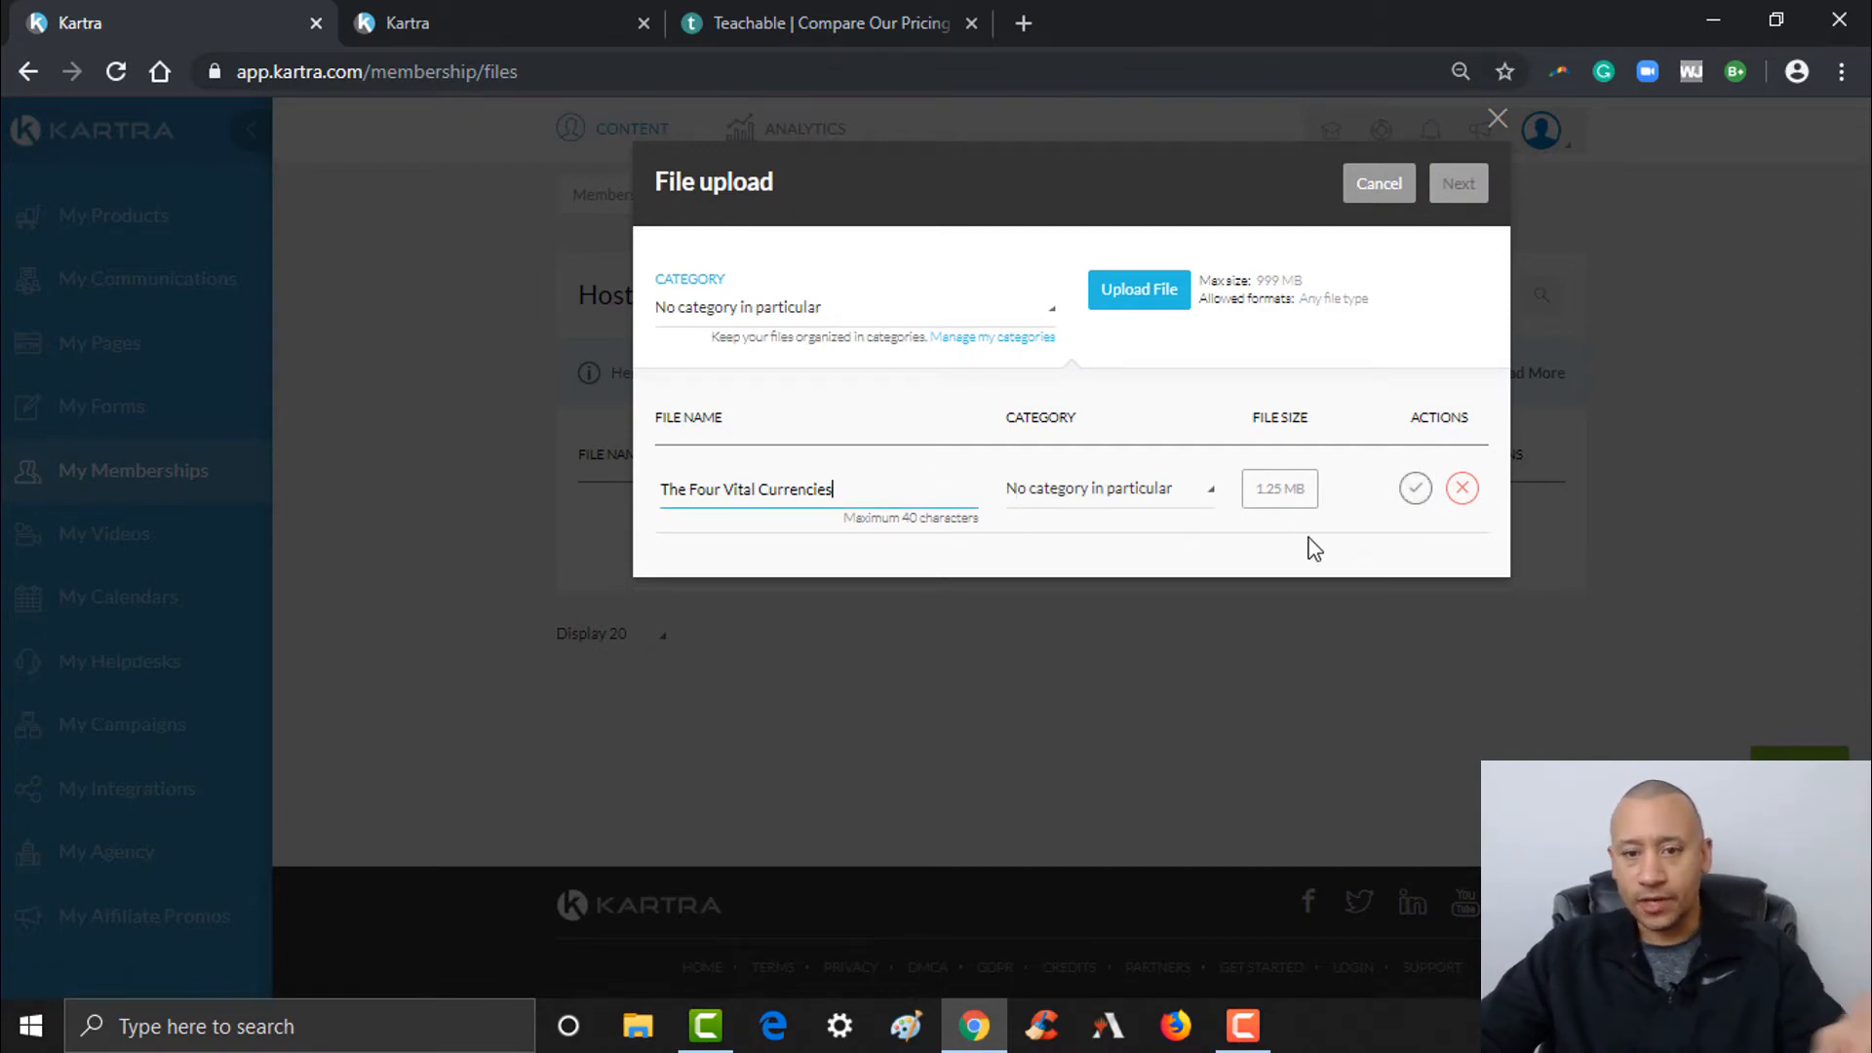
left_click(1416, 487)
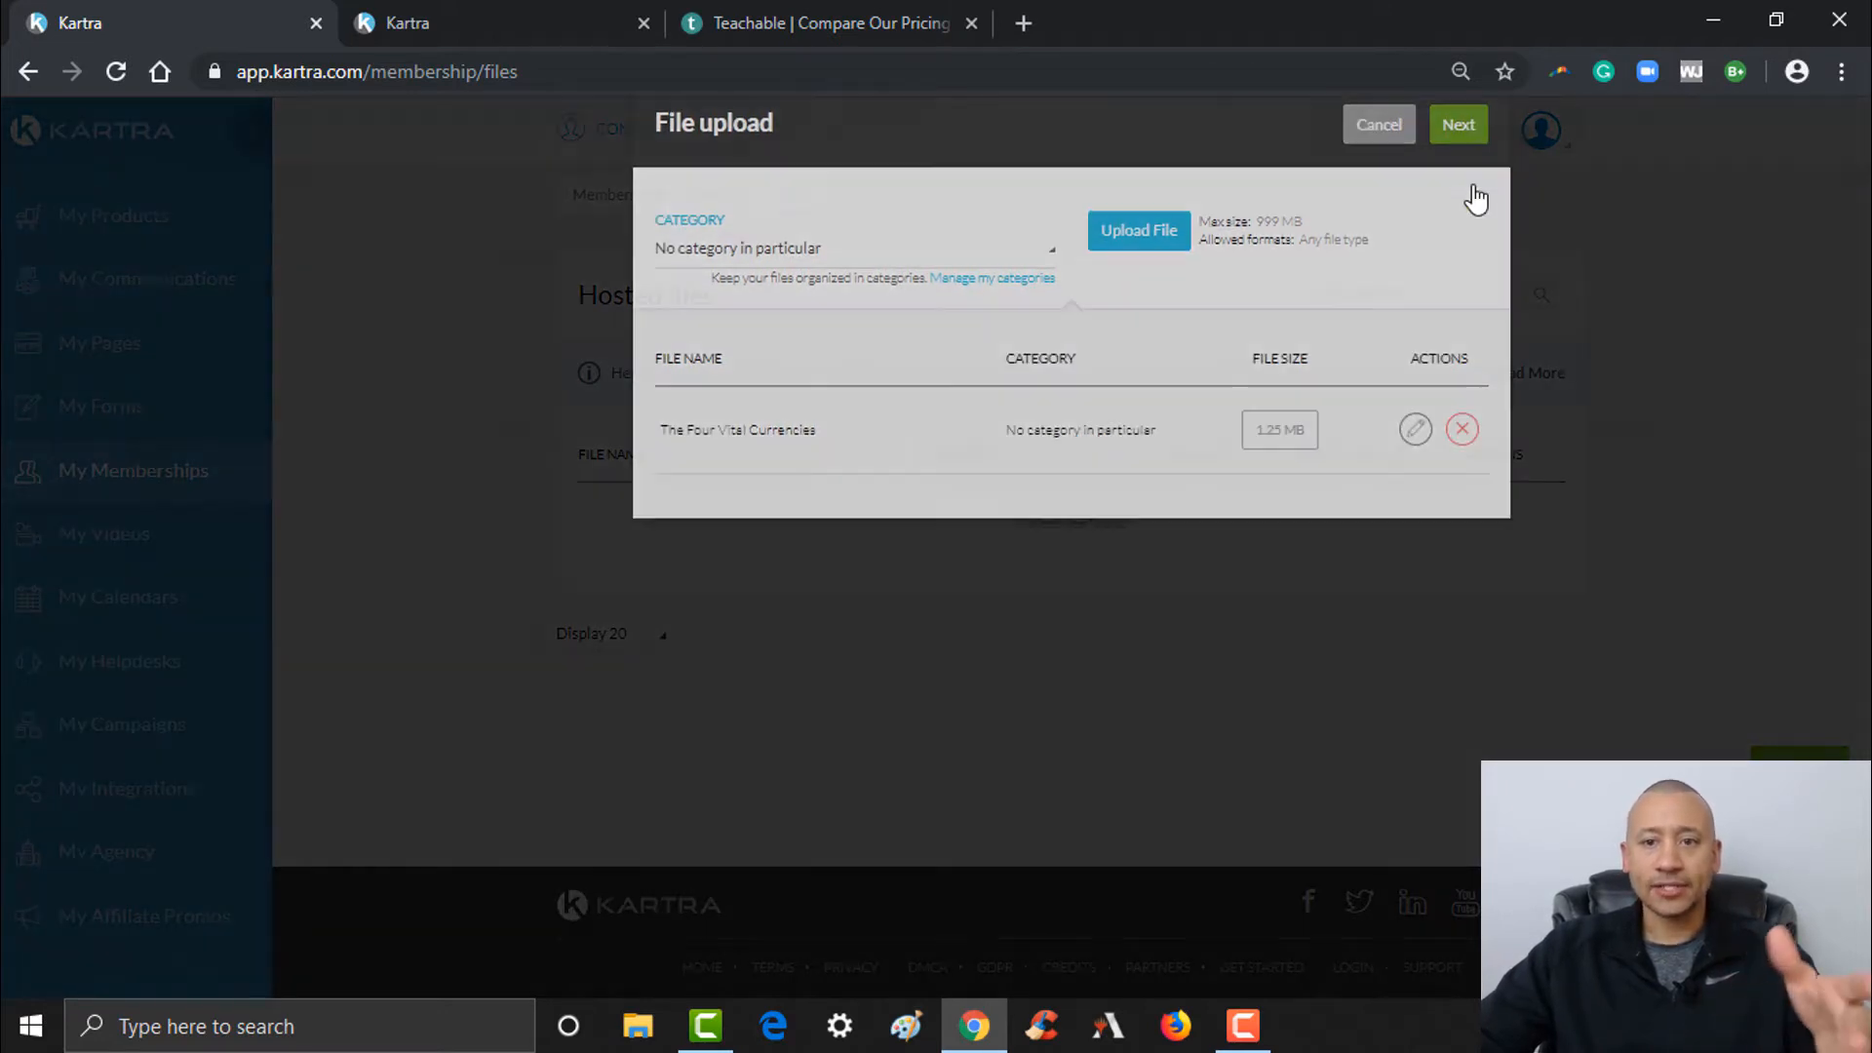
- Finish the upload so The Four Vital Currencies appears in the Hosted files list
left_click(1459, 125)
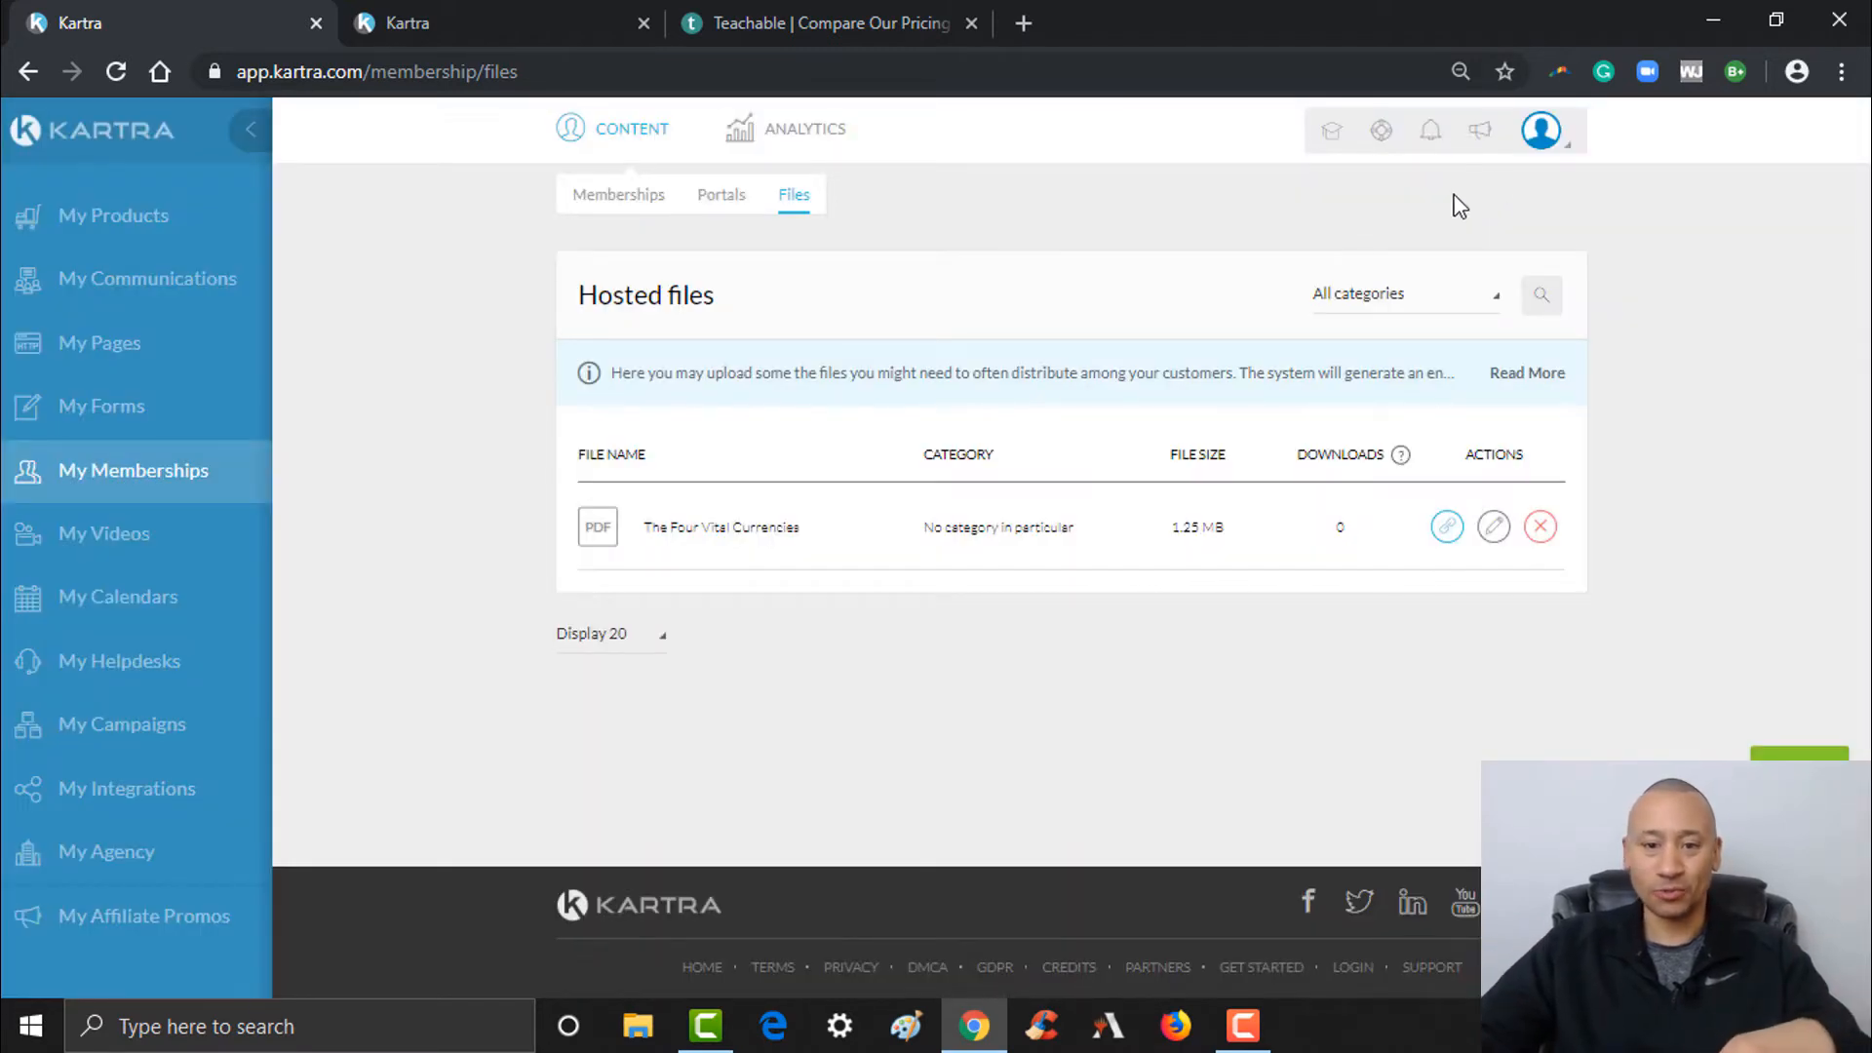
mouse_move(1189, 550)
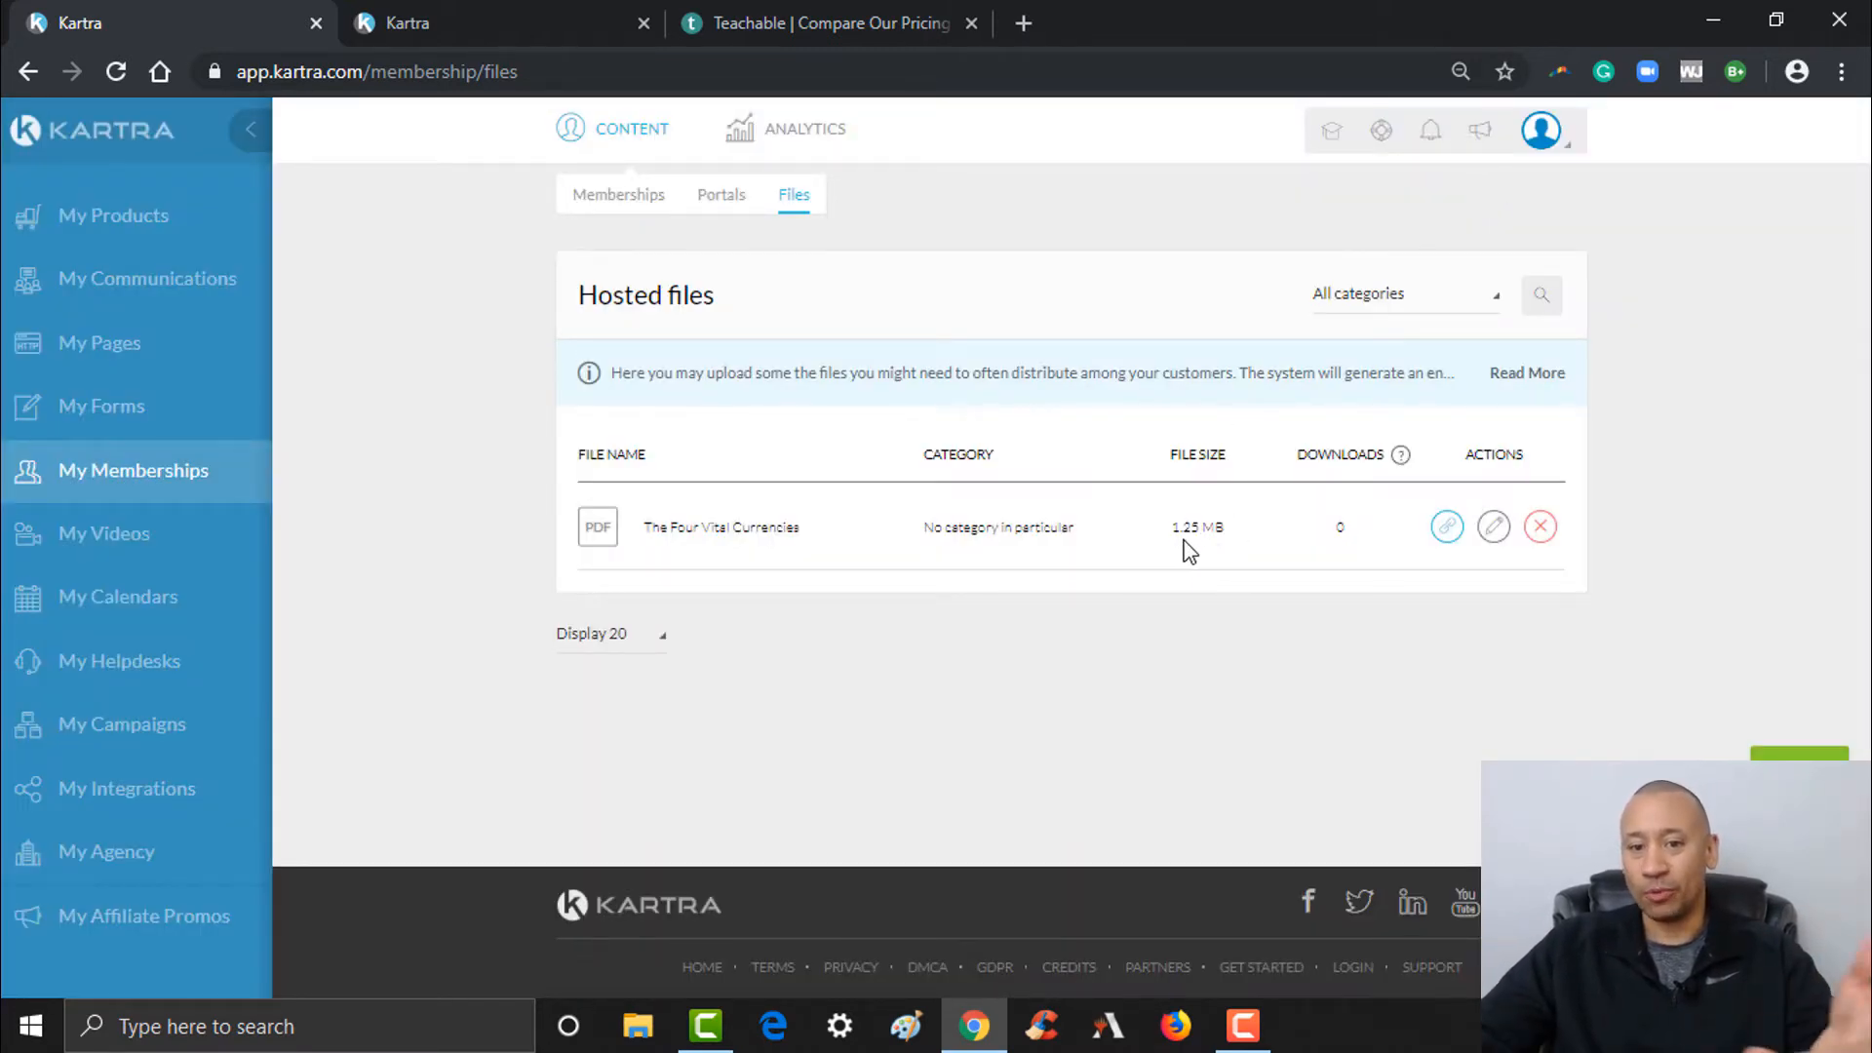
mouse_move(1205, 555)
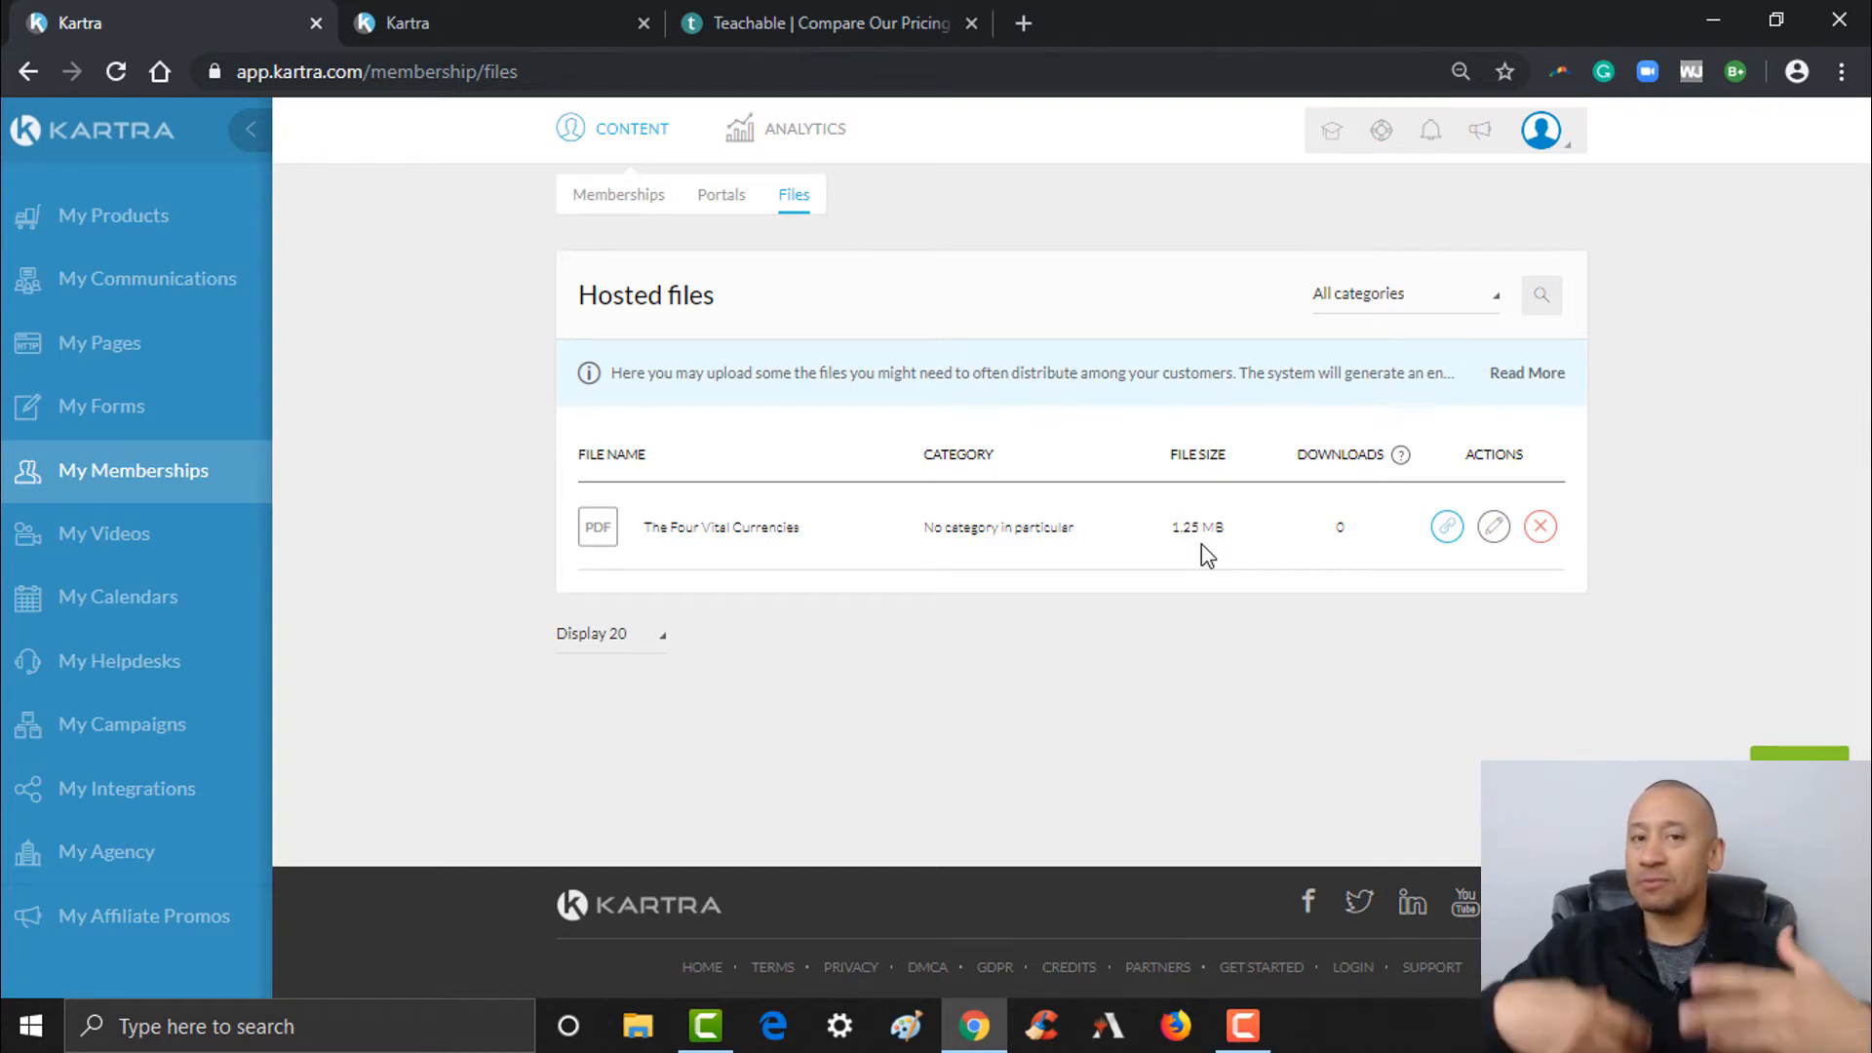
mouse_move(1334, 529)
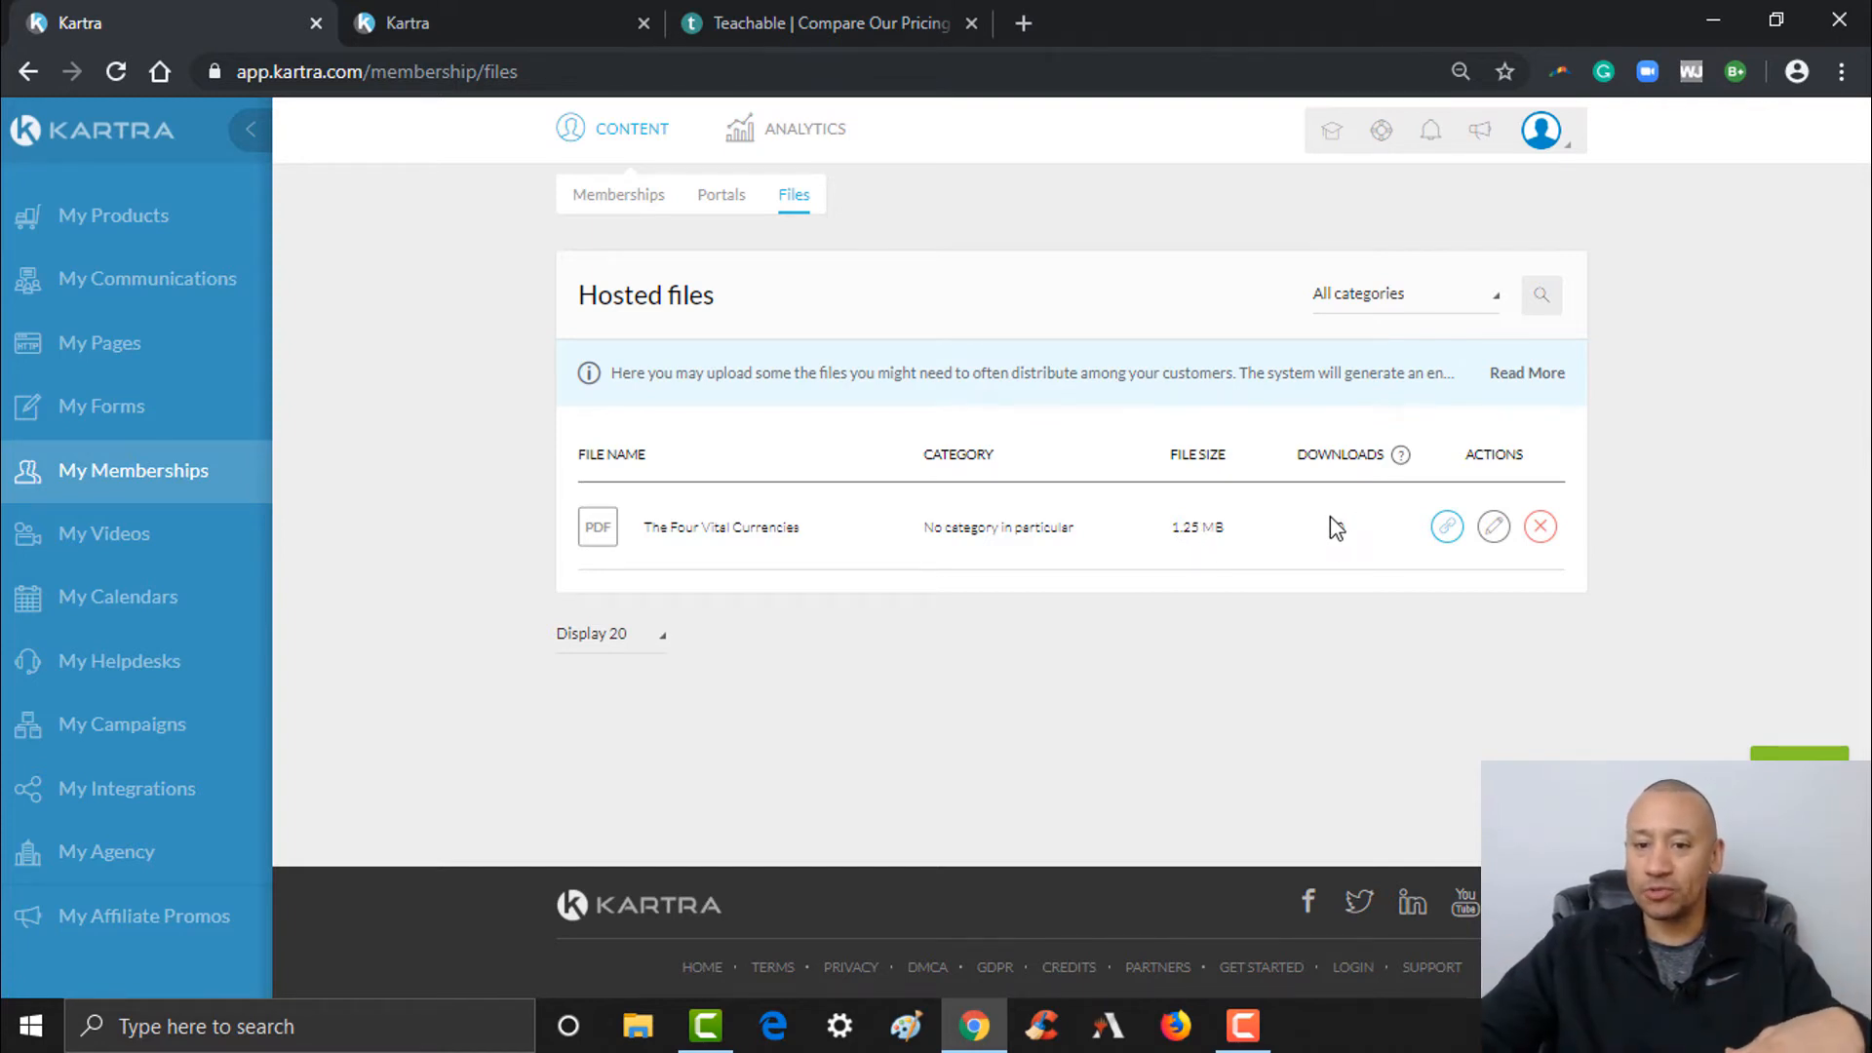
mouse_move(1337, 544)
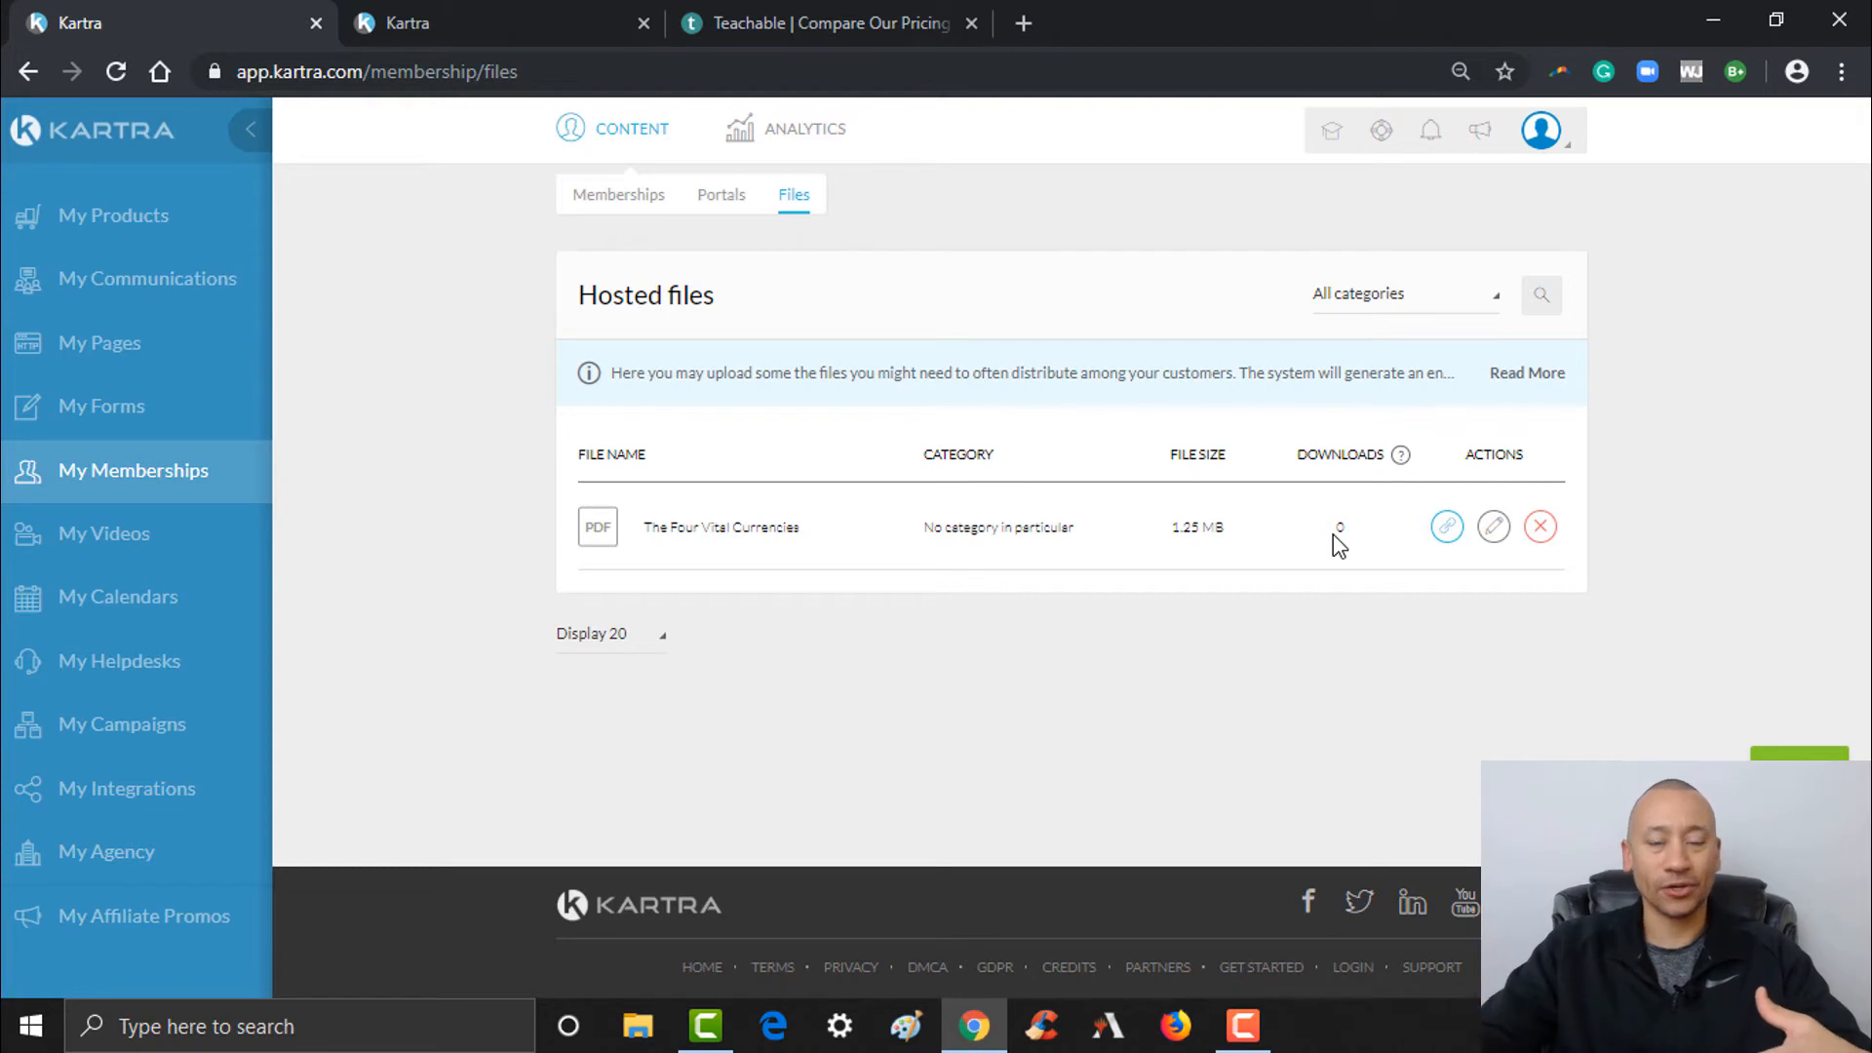
mouse_move(1294, 483)
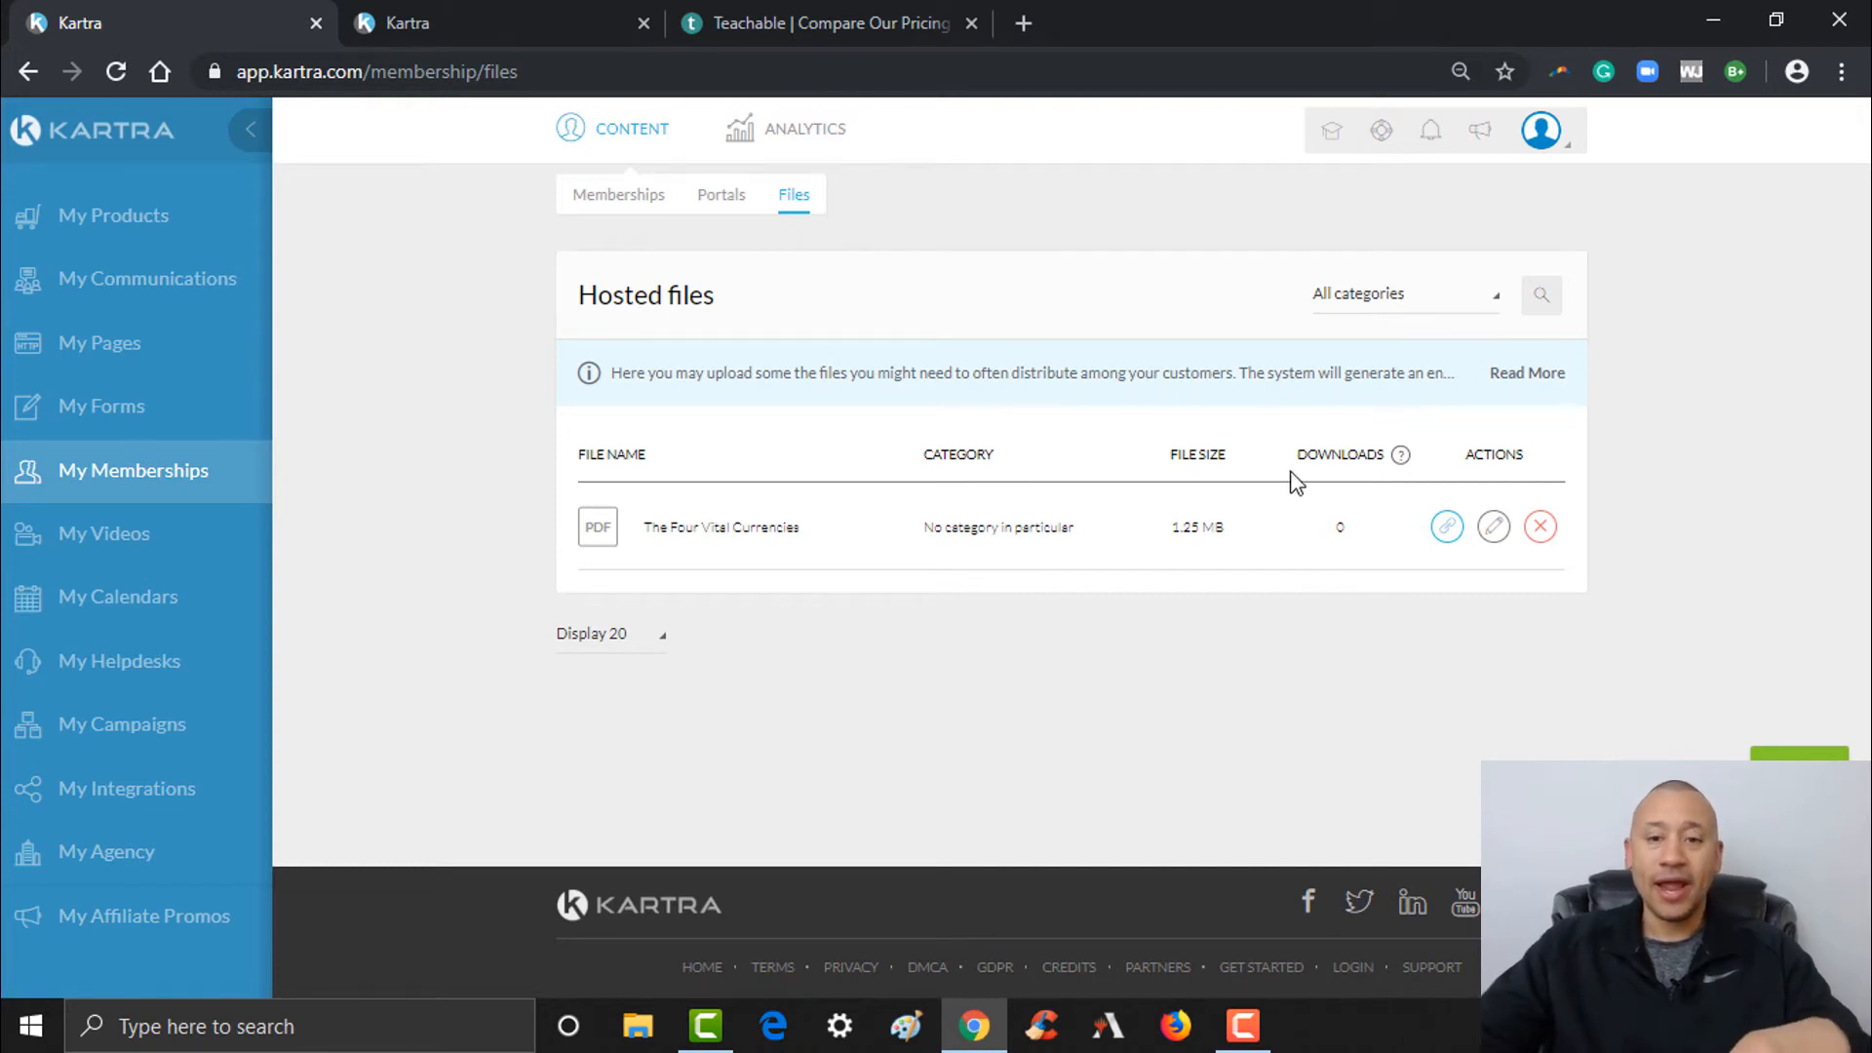
mouse_move(1298, 527)
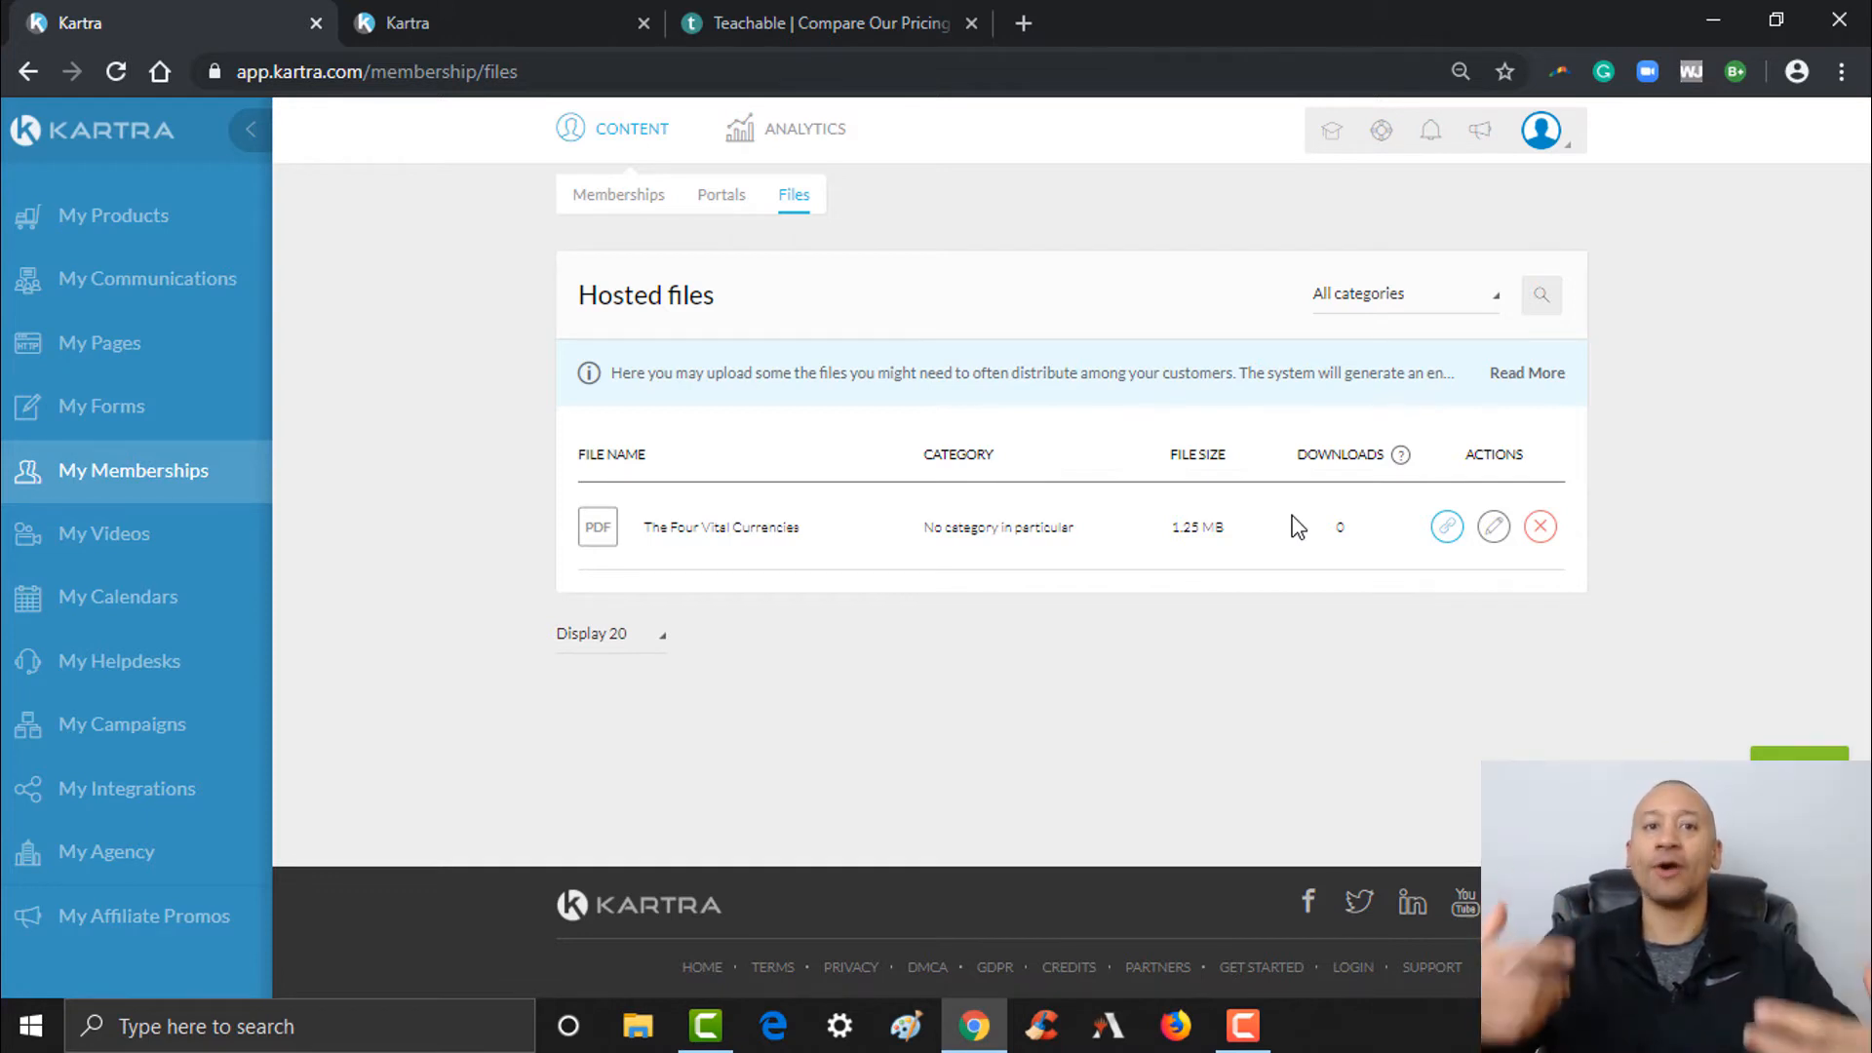
mouse_move(226, 310)
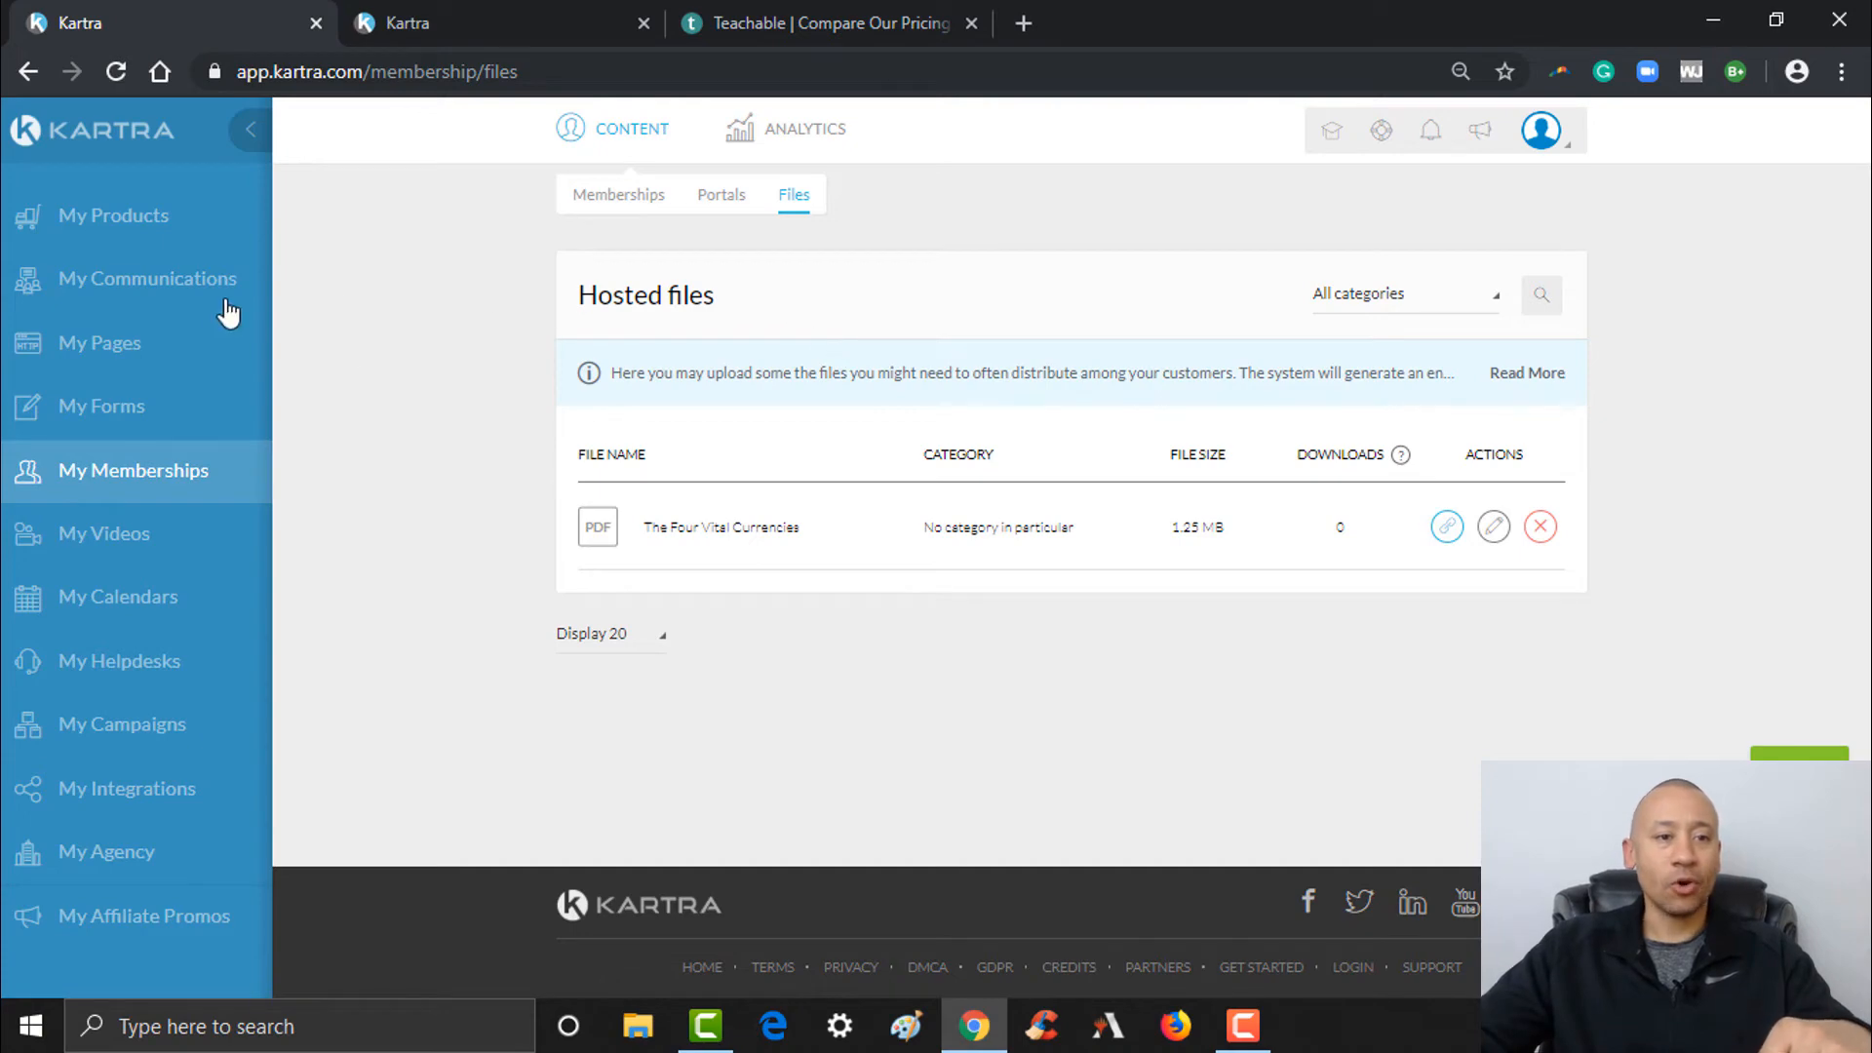
- Go to My Pages and bring up the menu for the Download Free E-Book Download Page
left_click(100, 344)
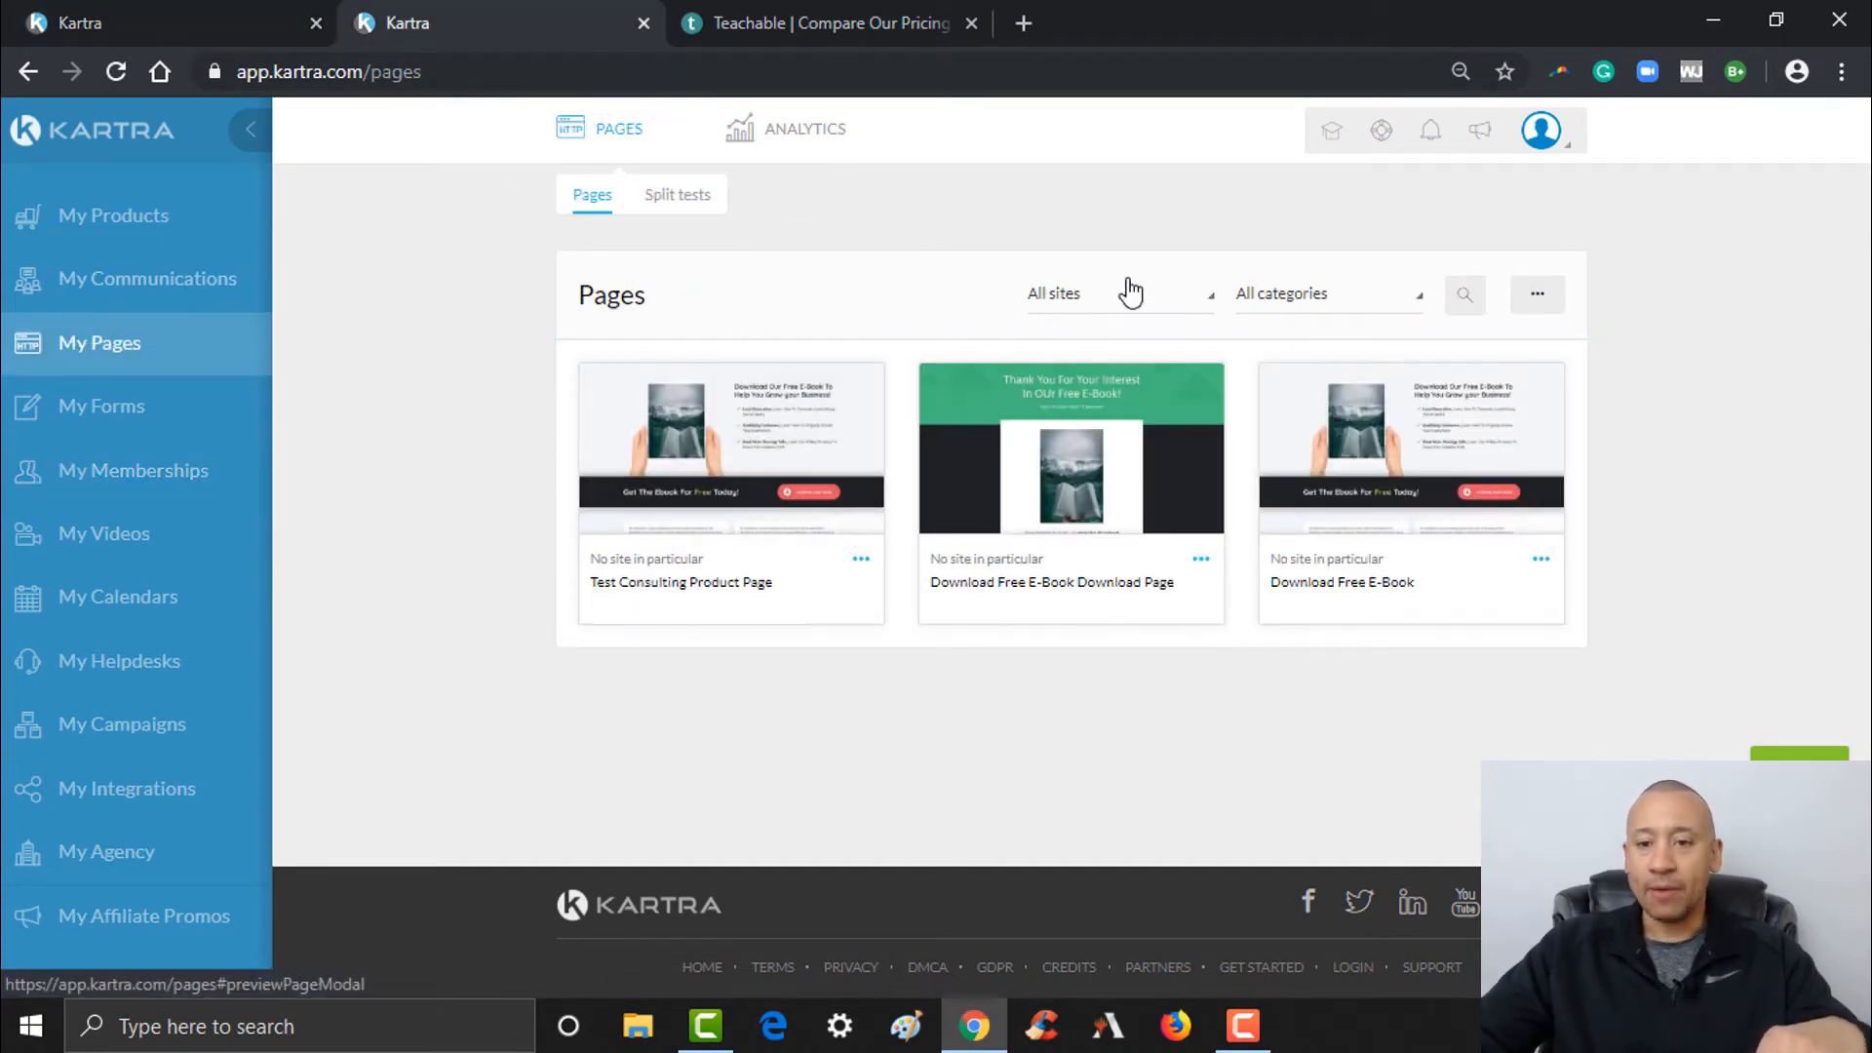
mouse_move(1145, 290)
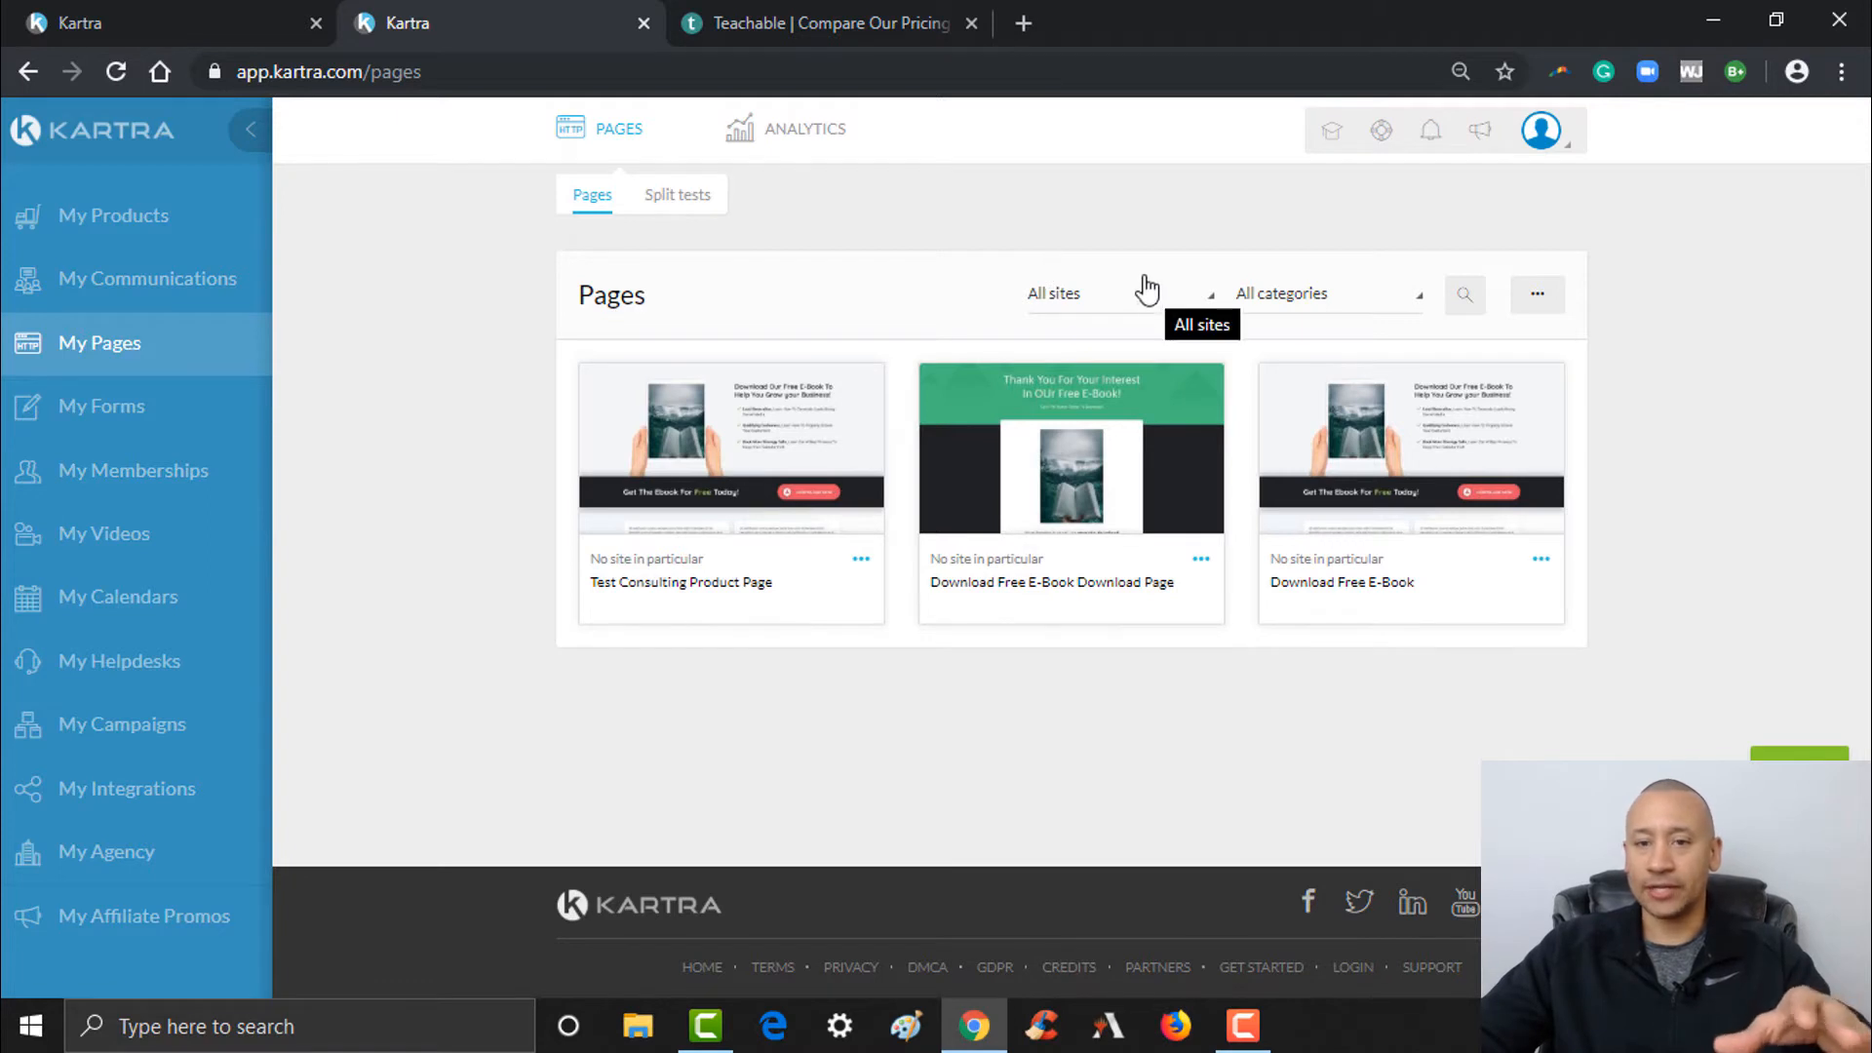
mouse_move(1337, 267)
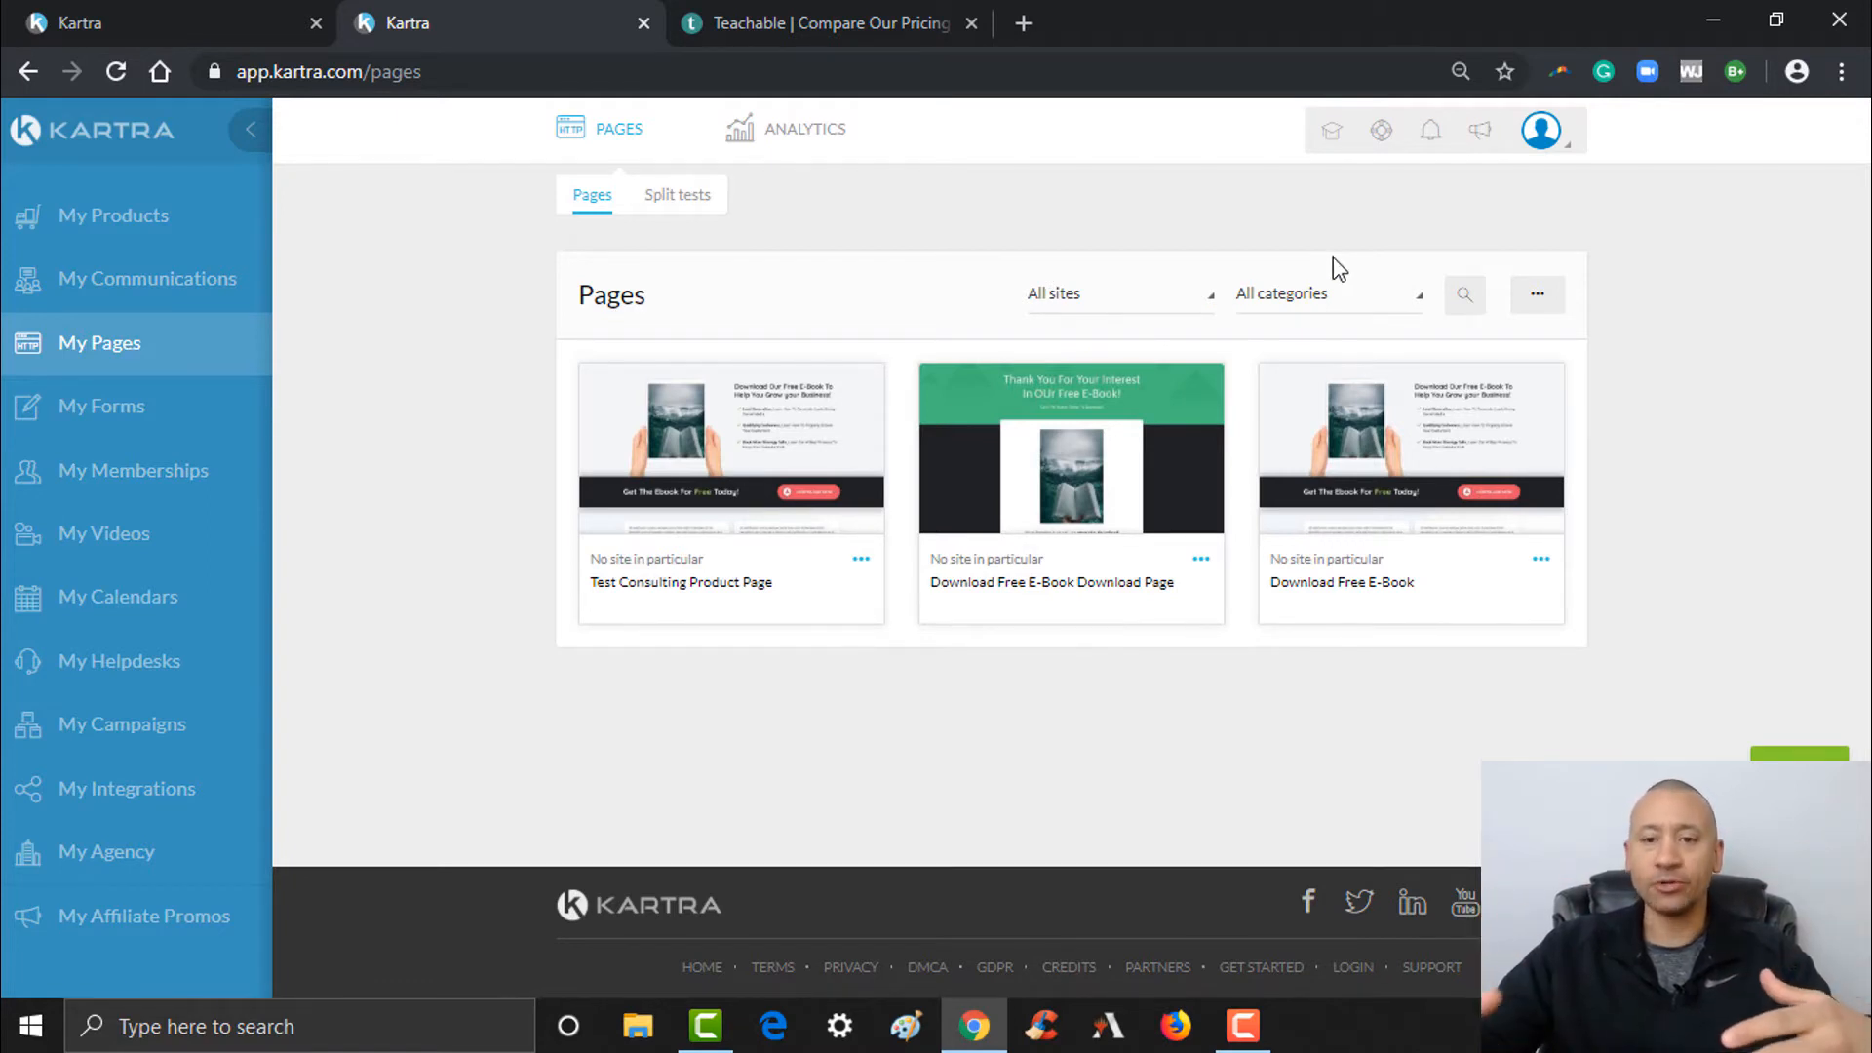
mouse_move(1525, 540)
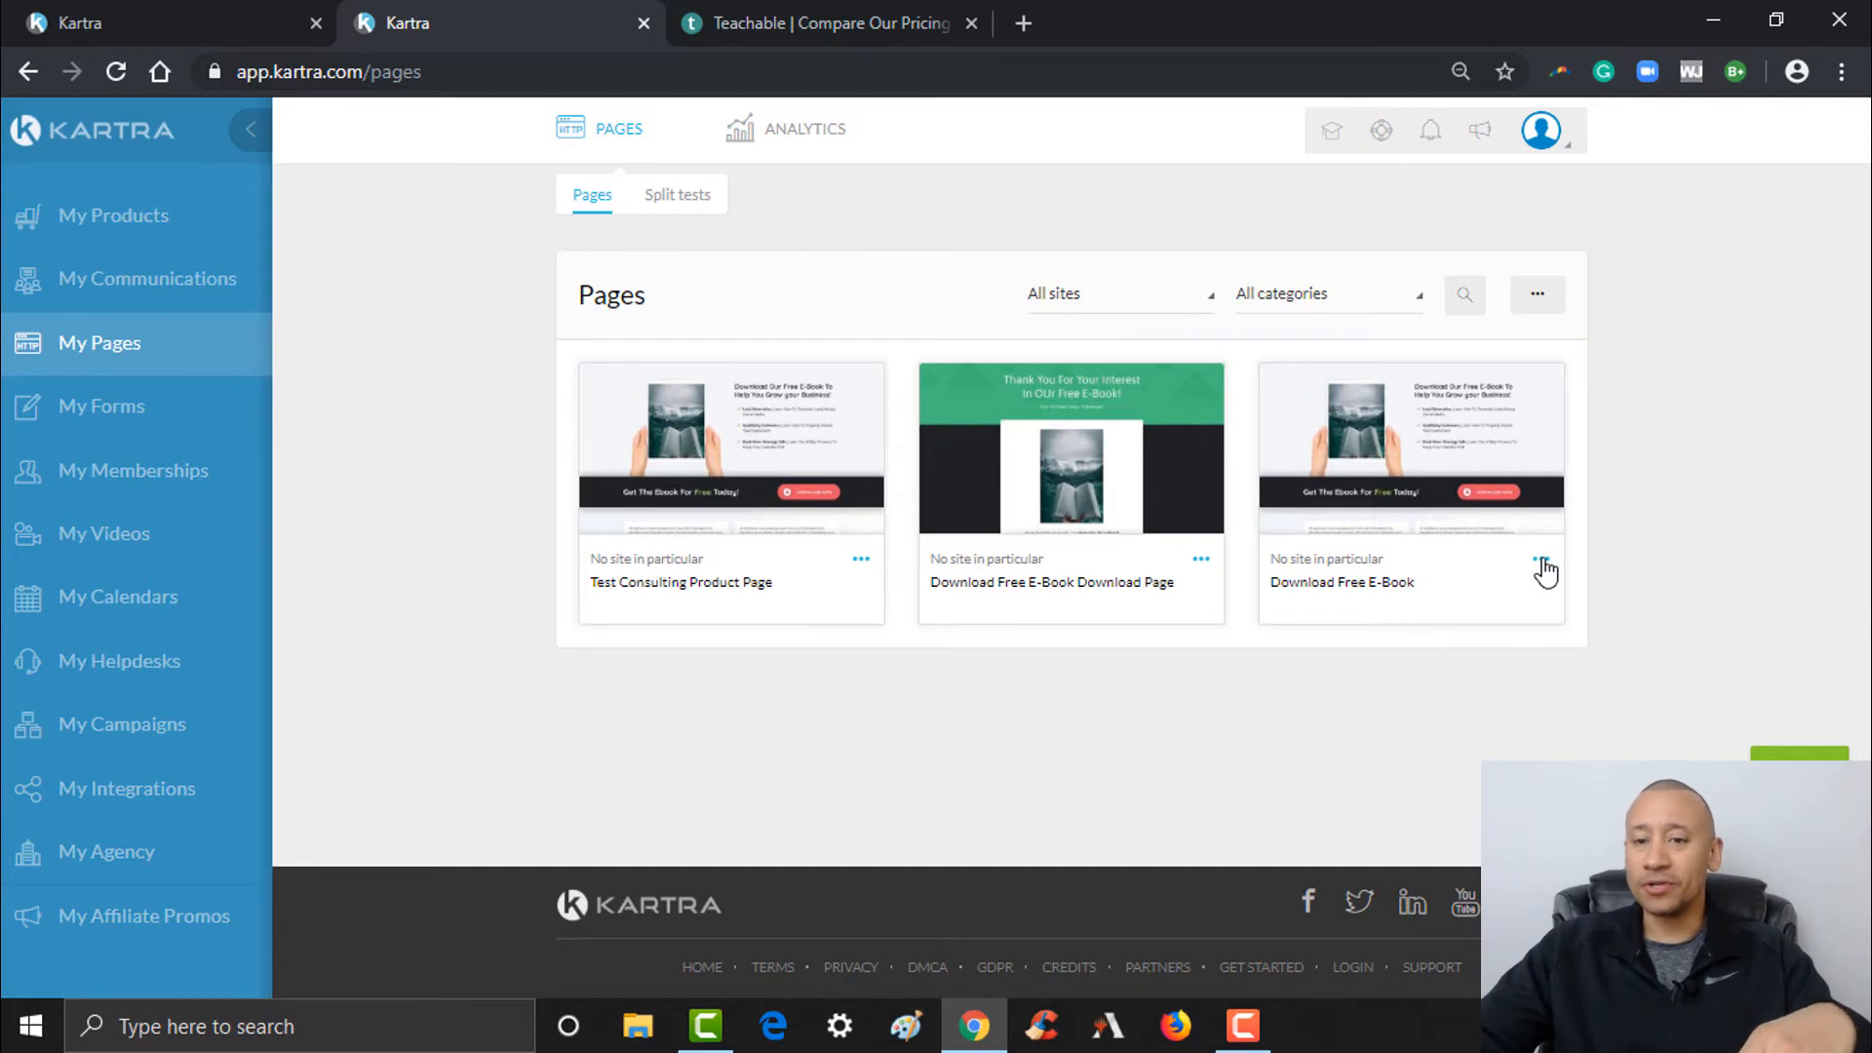
left_click(1540, 562)
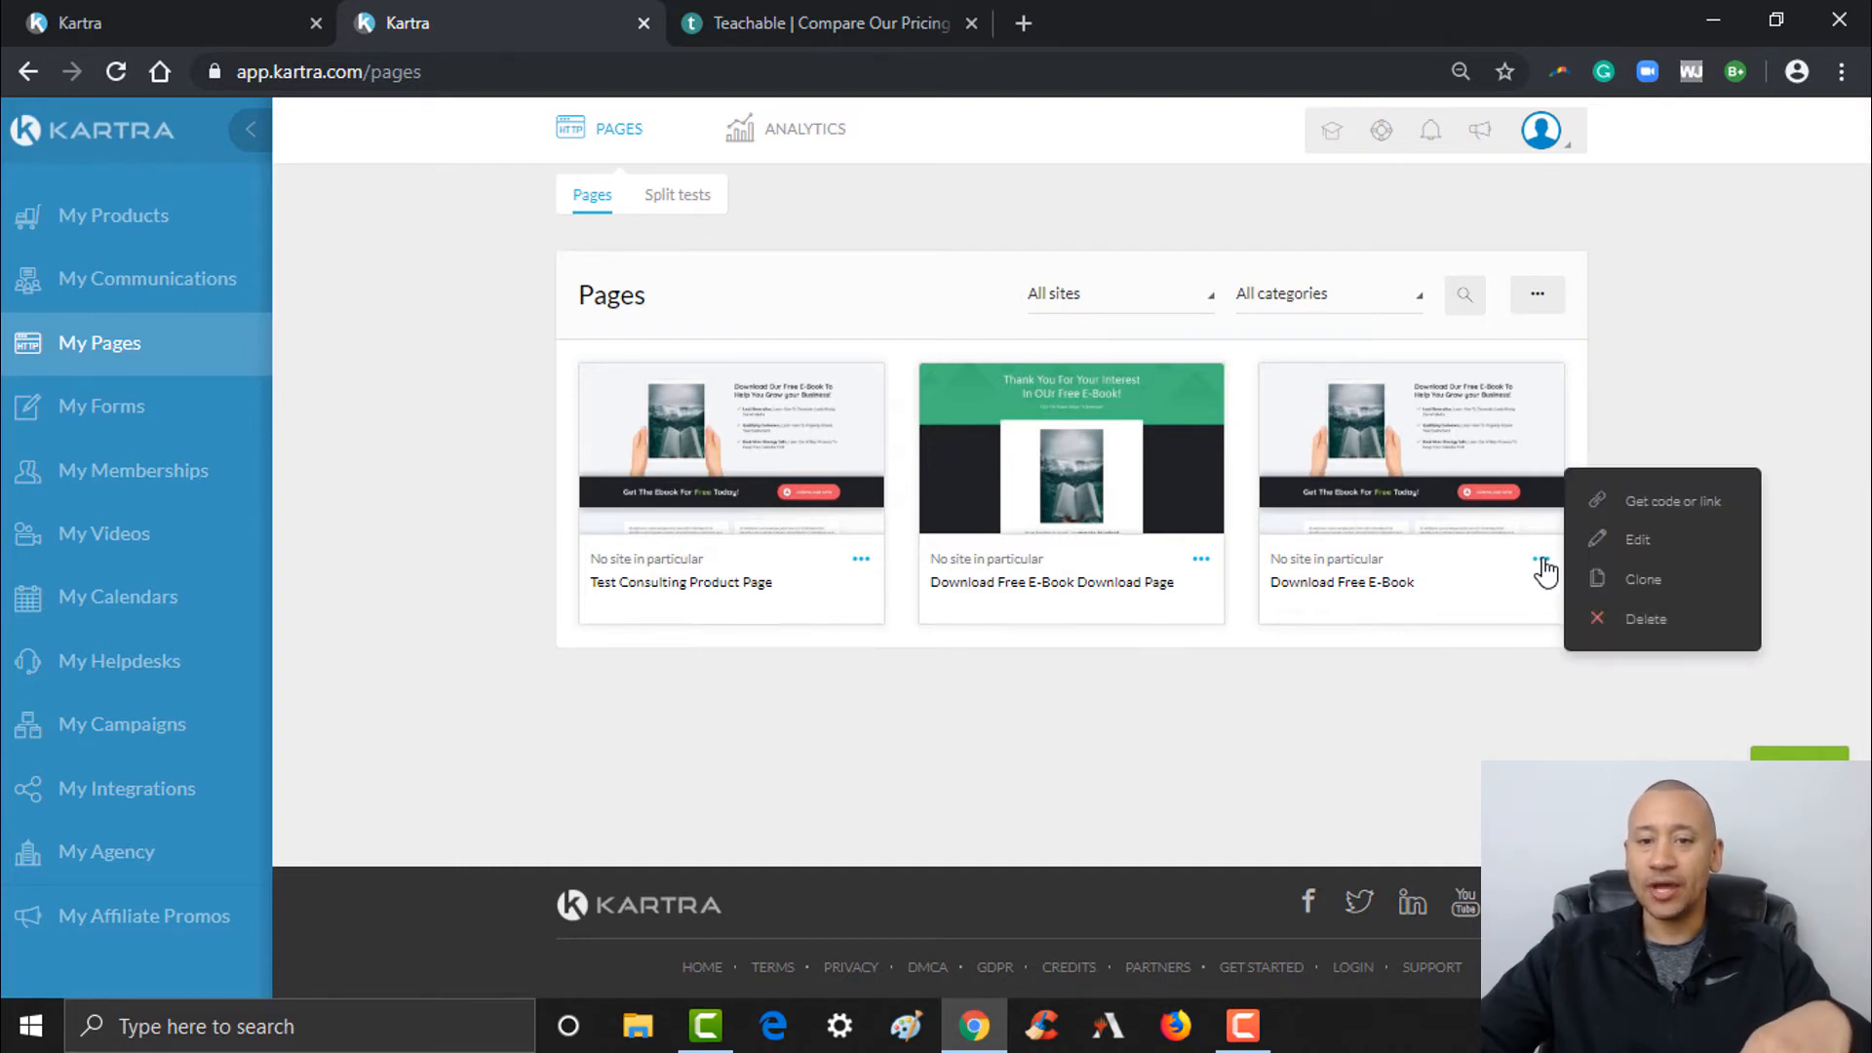
left_click(1331, 713)
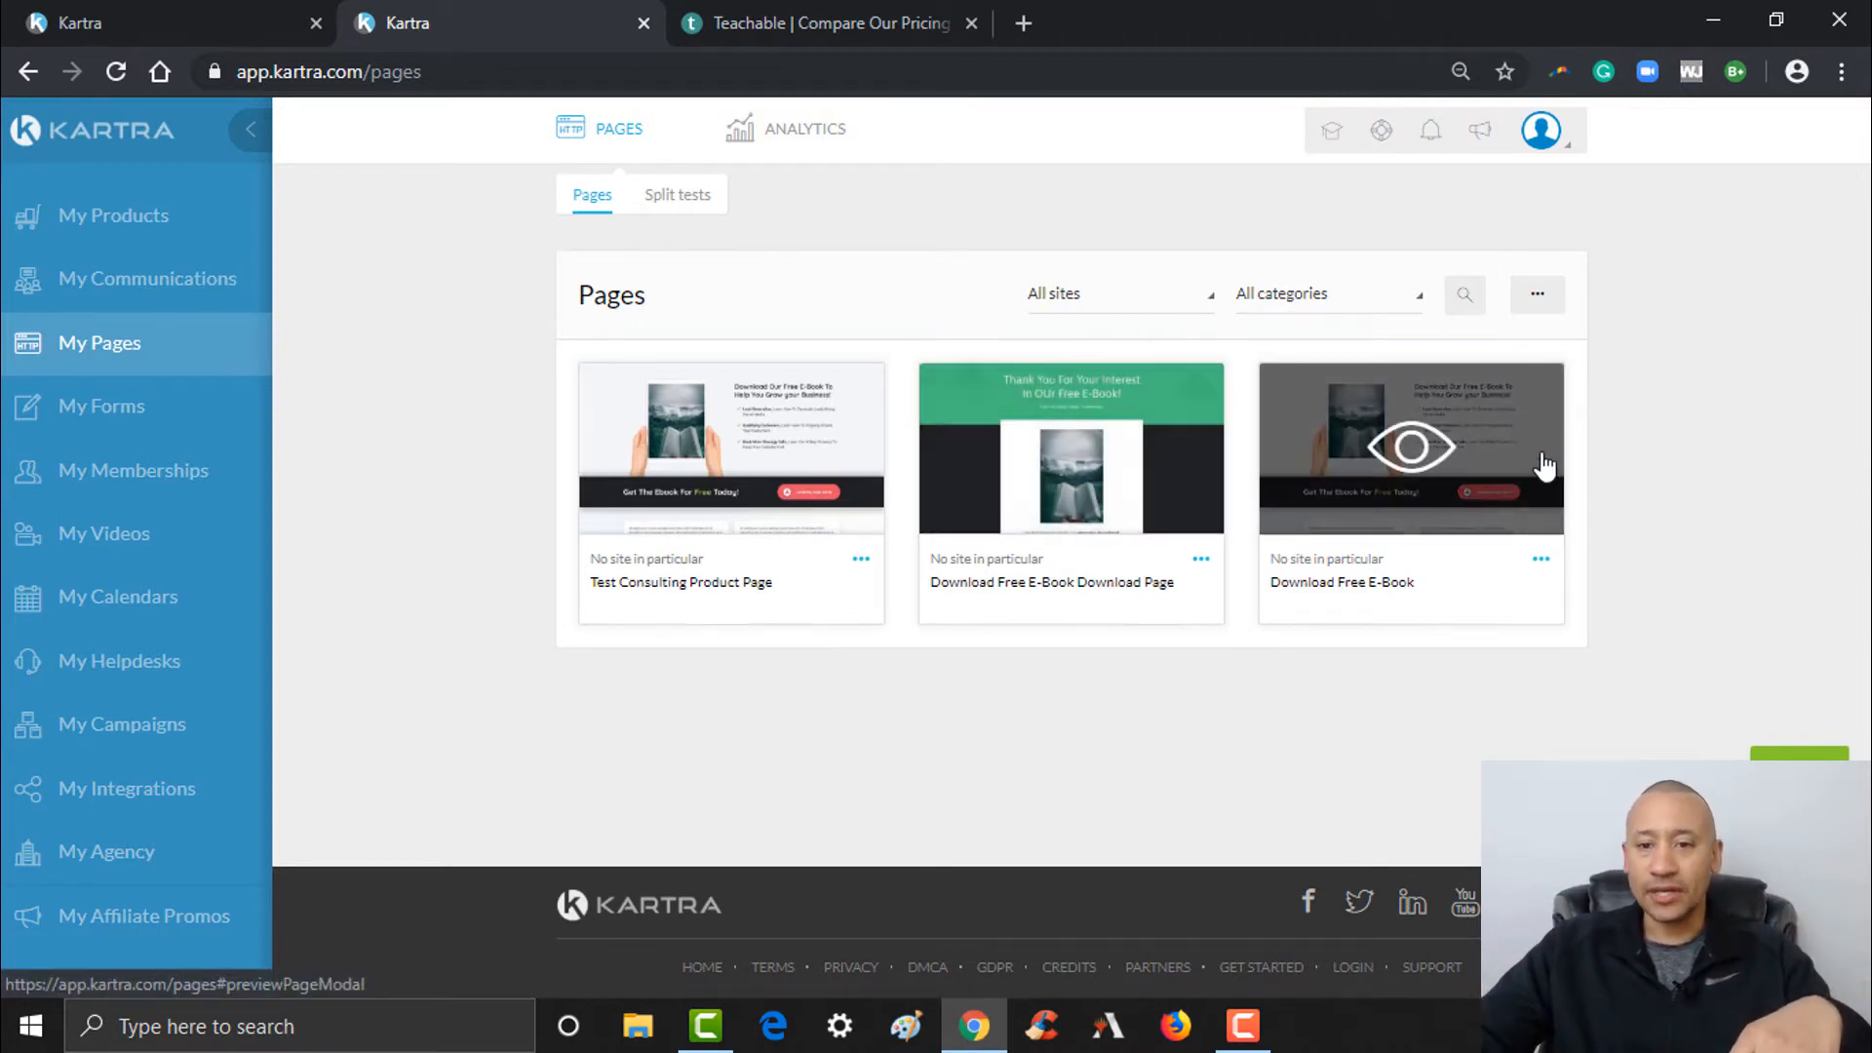
mouse_move(1422, 518)
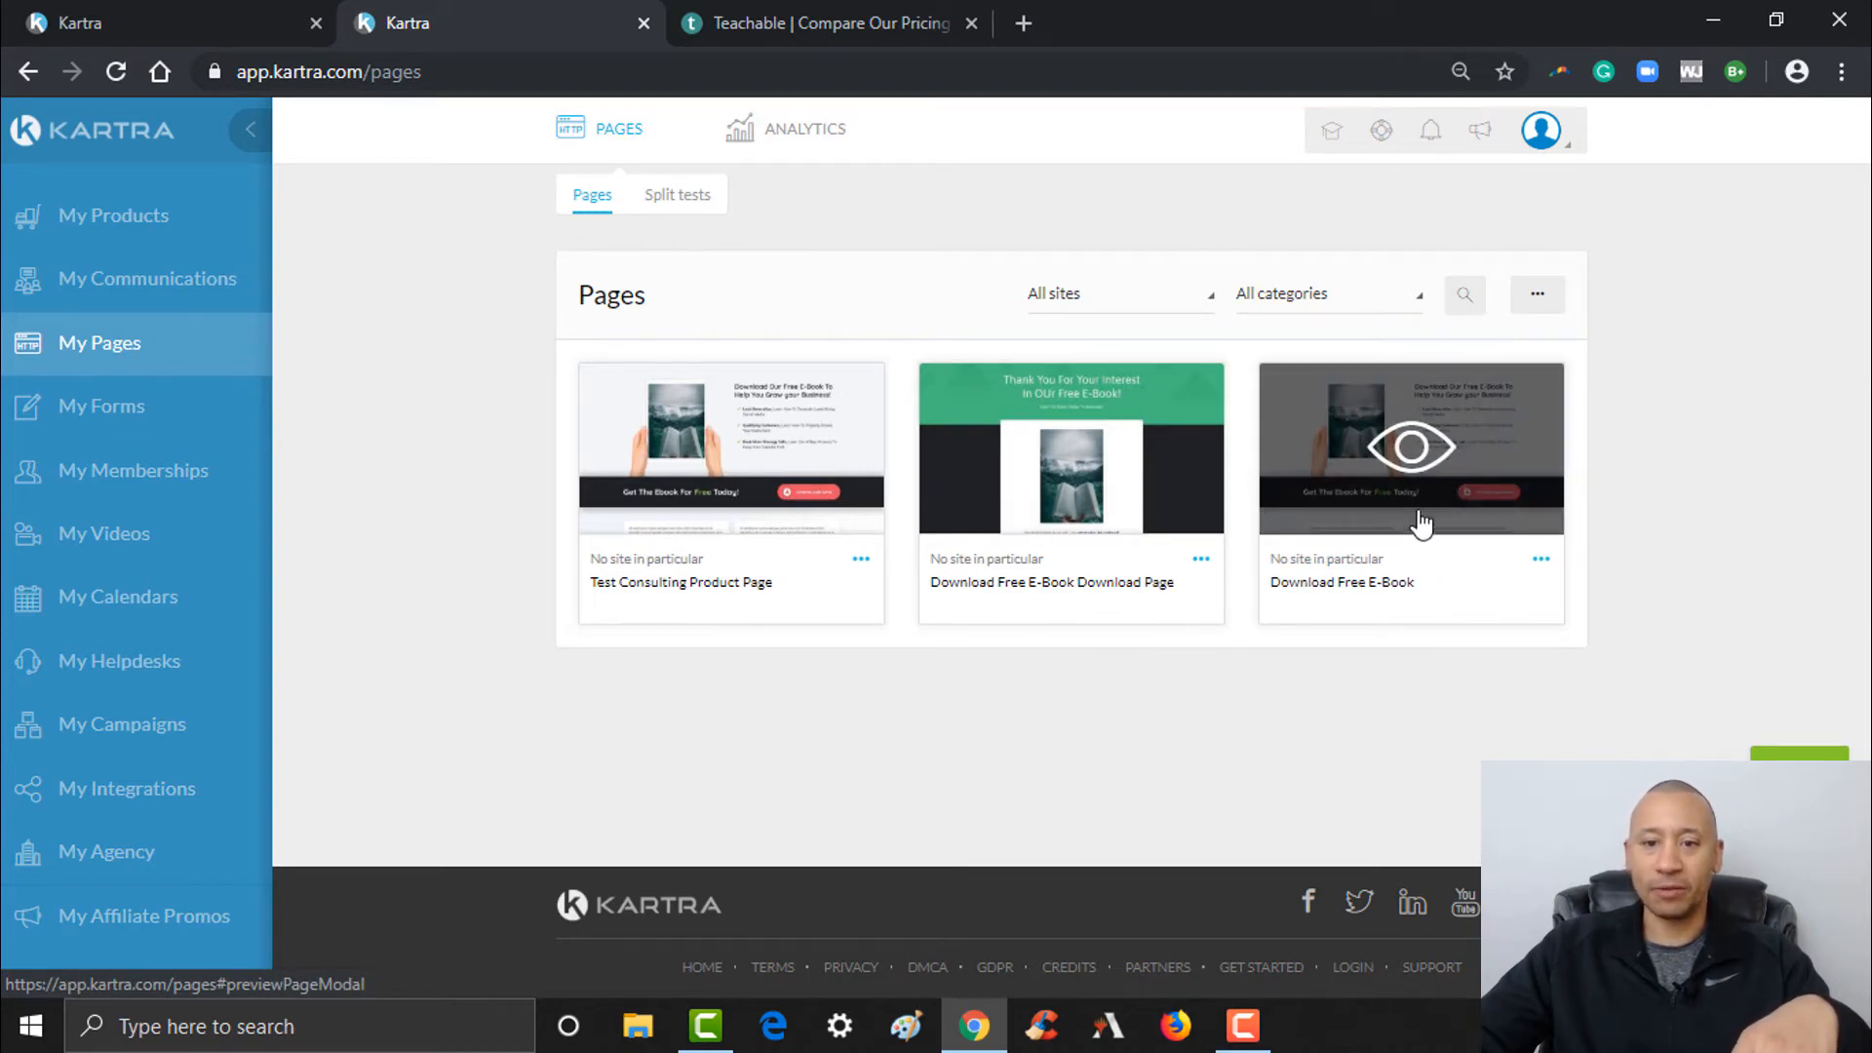
mouse_move(1070, 478)
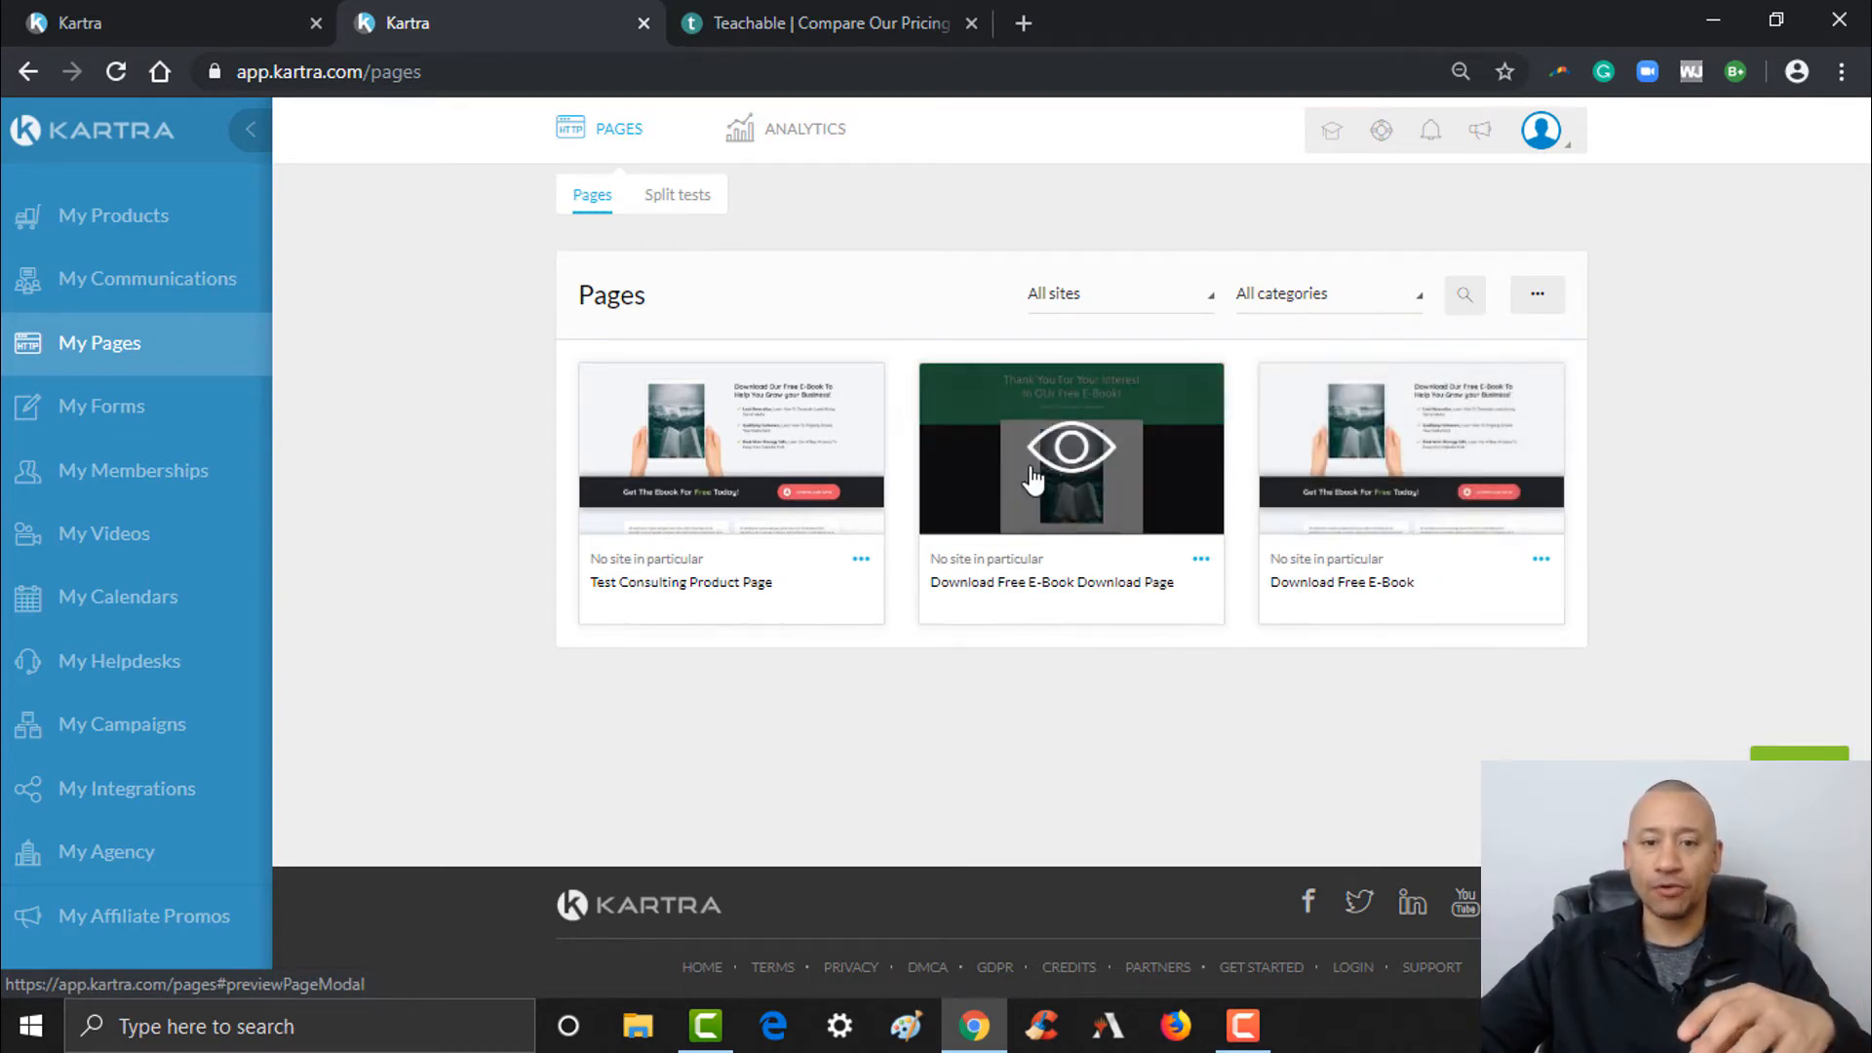
mouse_move(1209, 568)
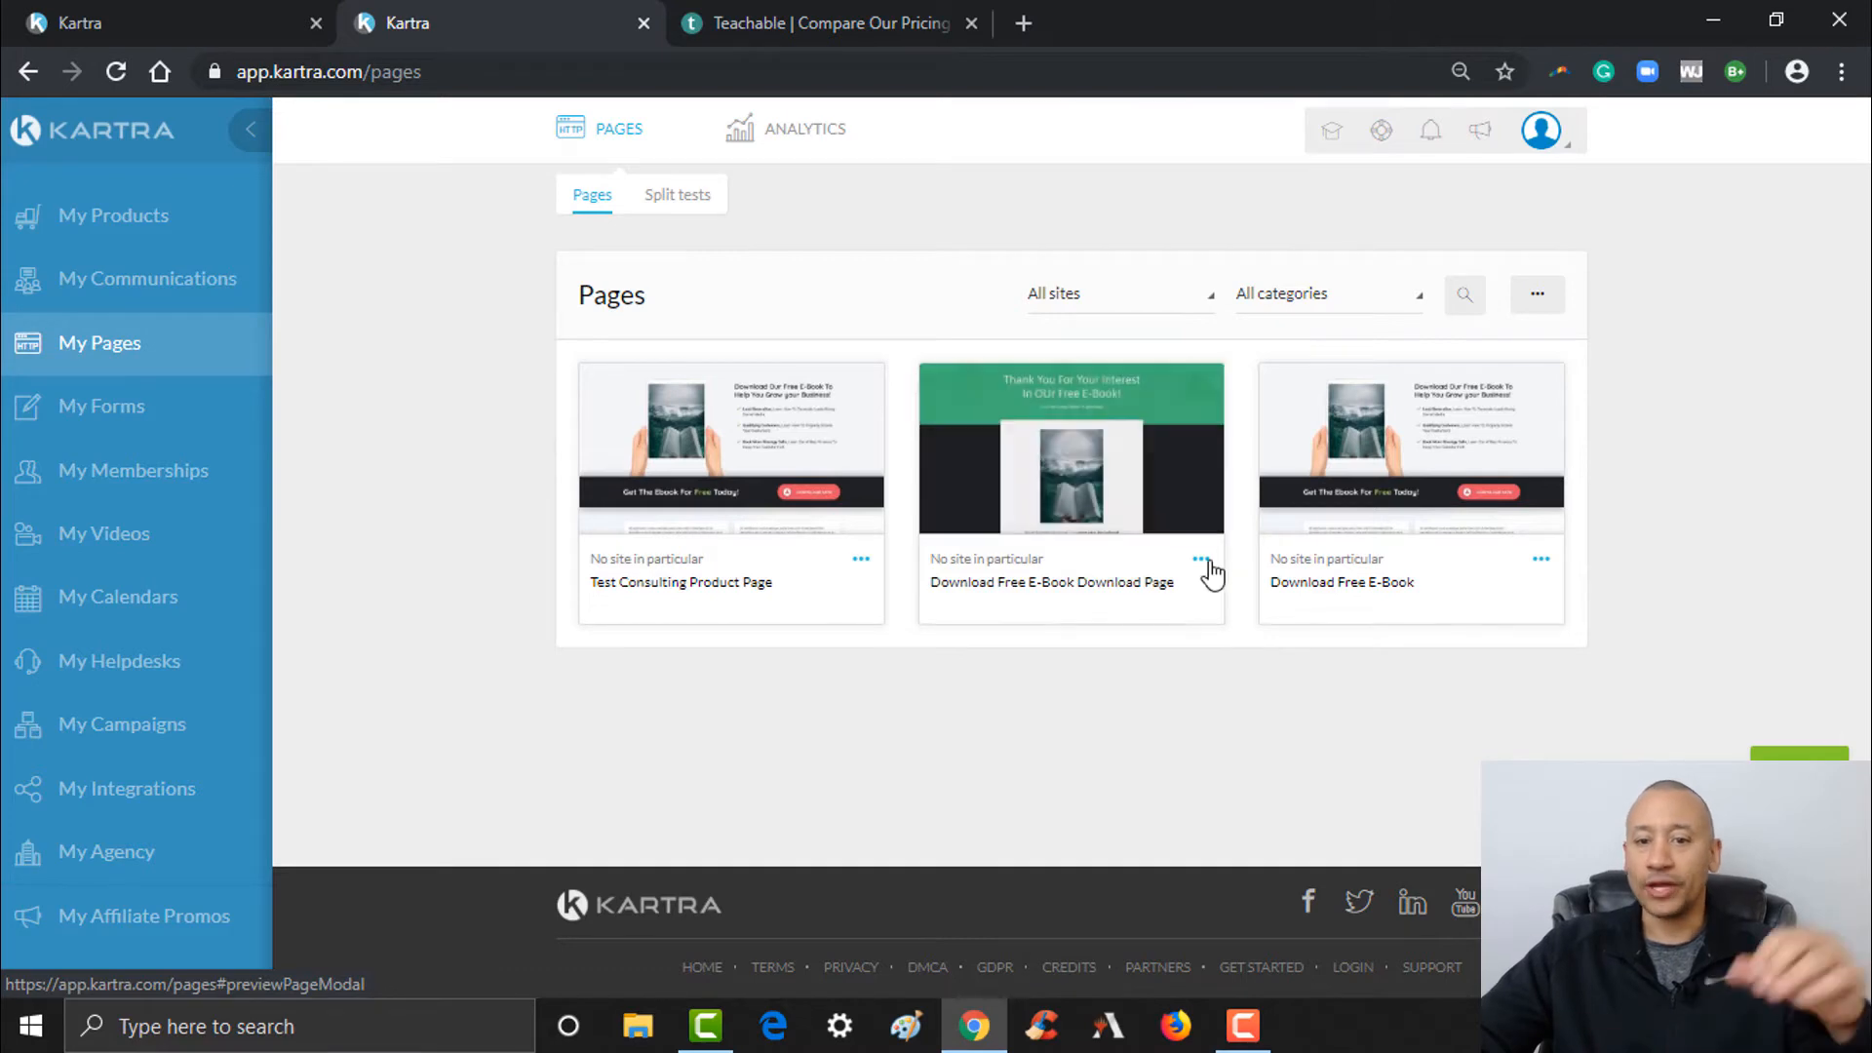
left_click(1199, 561)
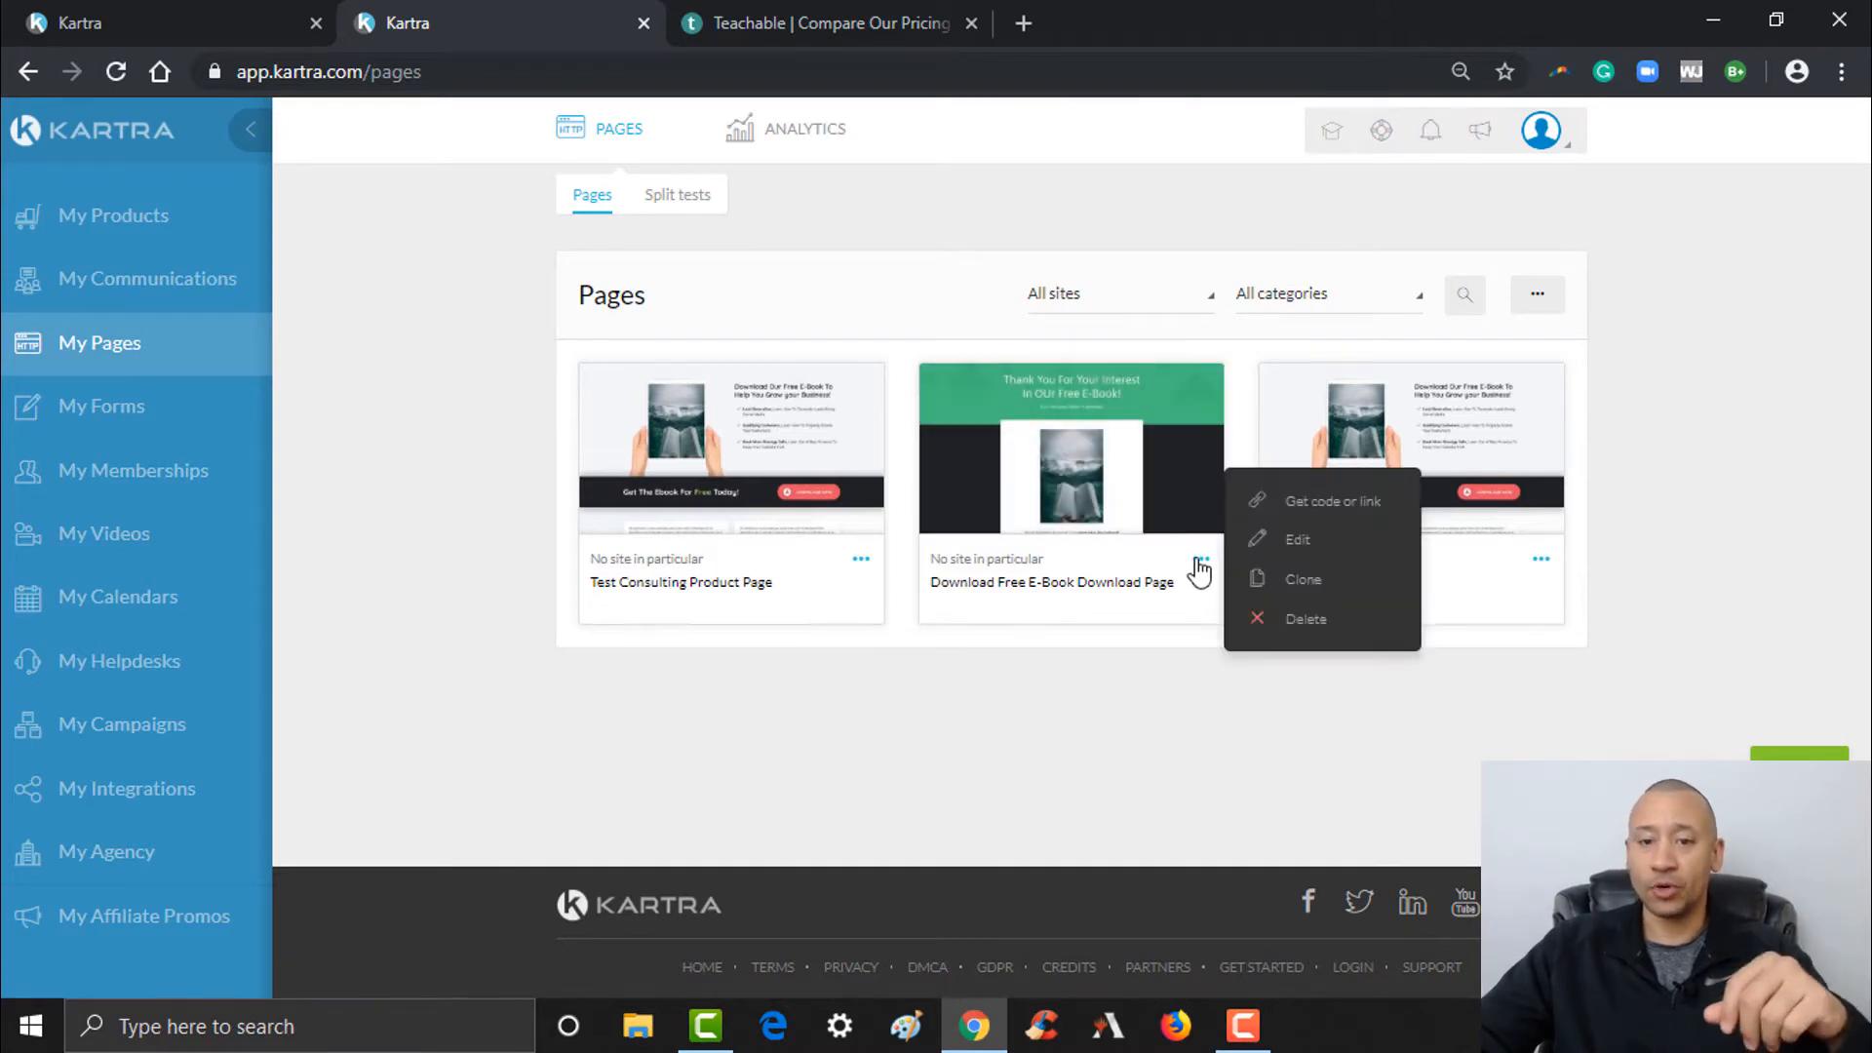
- Open the Download Free E-Book Download Page in the page editor
left_click(1295, 538)
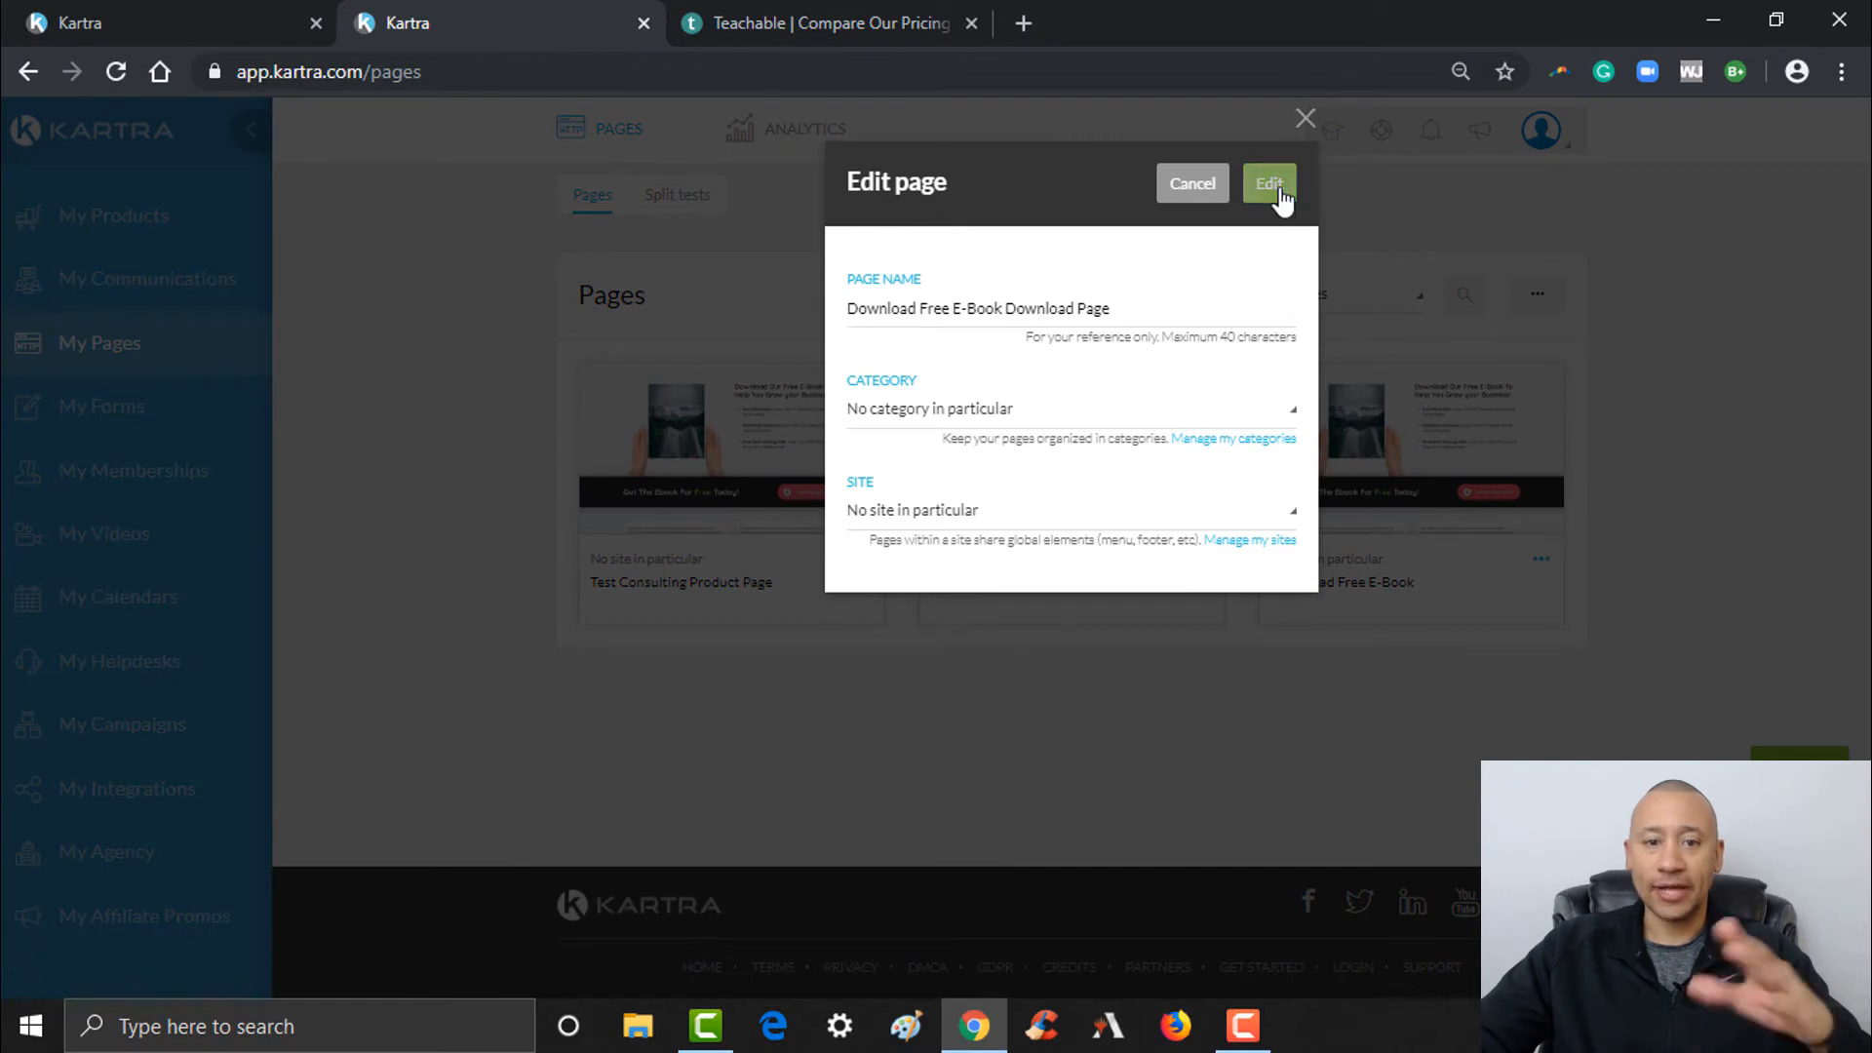
left_click(1267, 183)
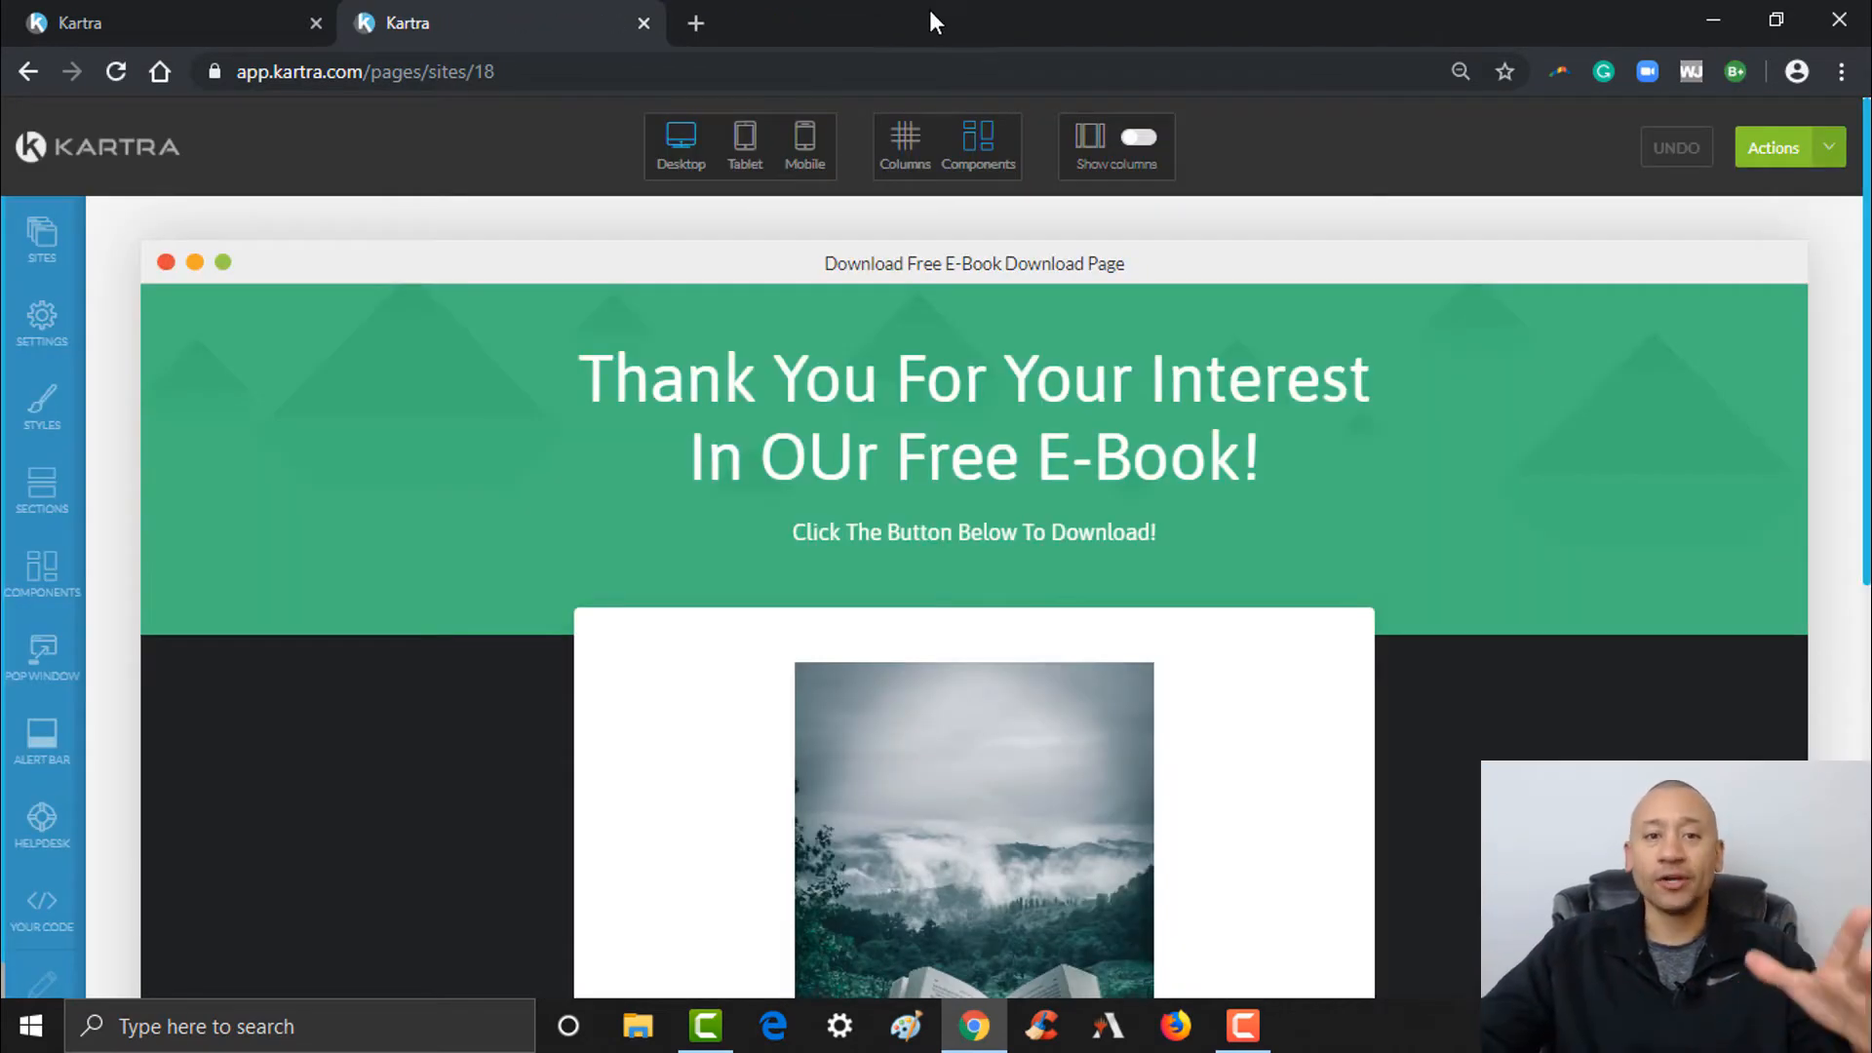
mouse_move(1640, 413)
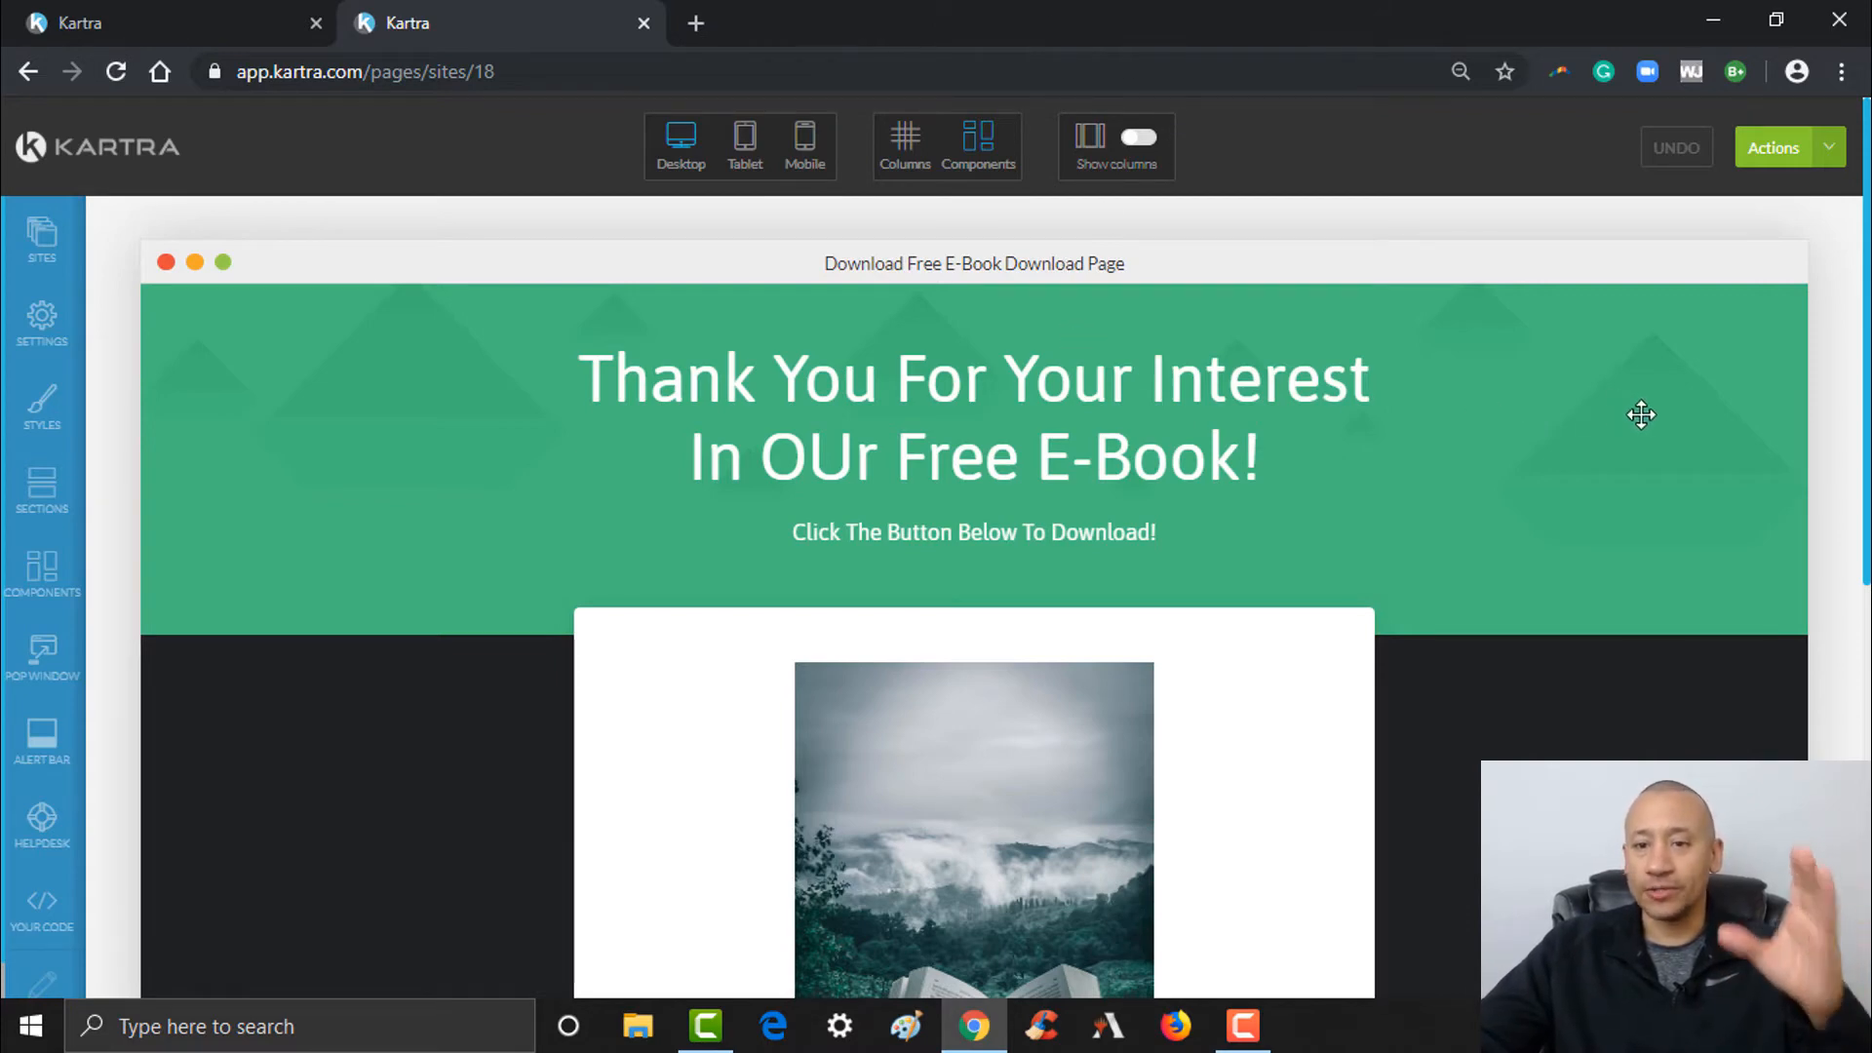
scroll("down", 3)
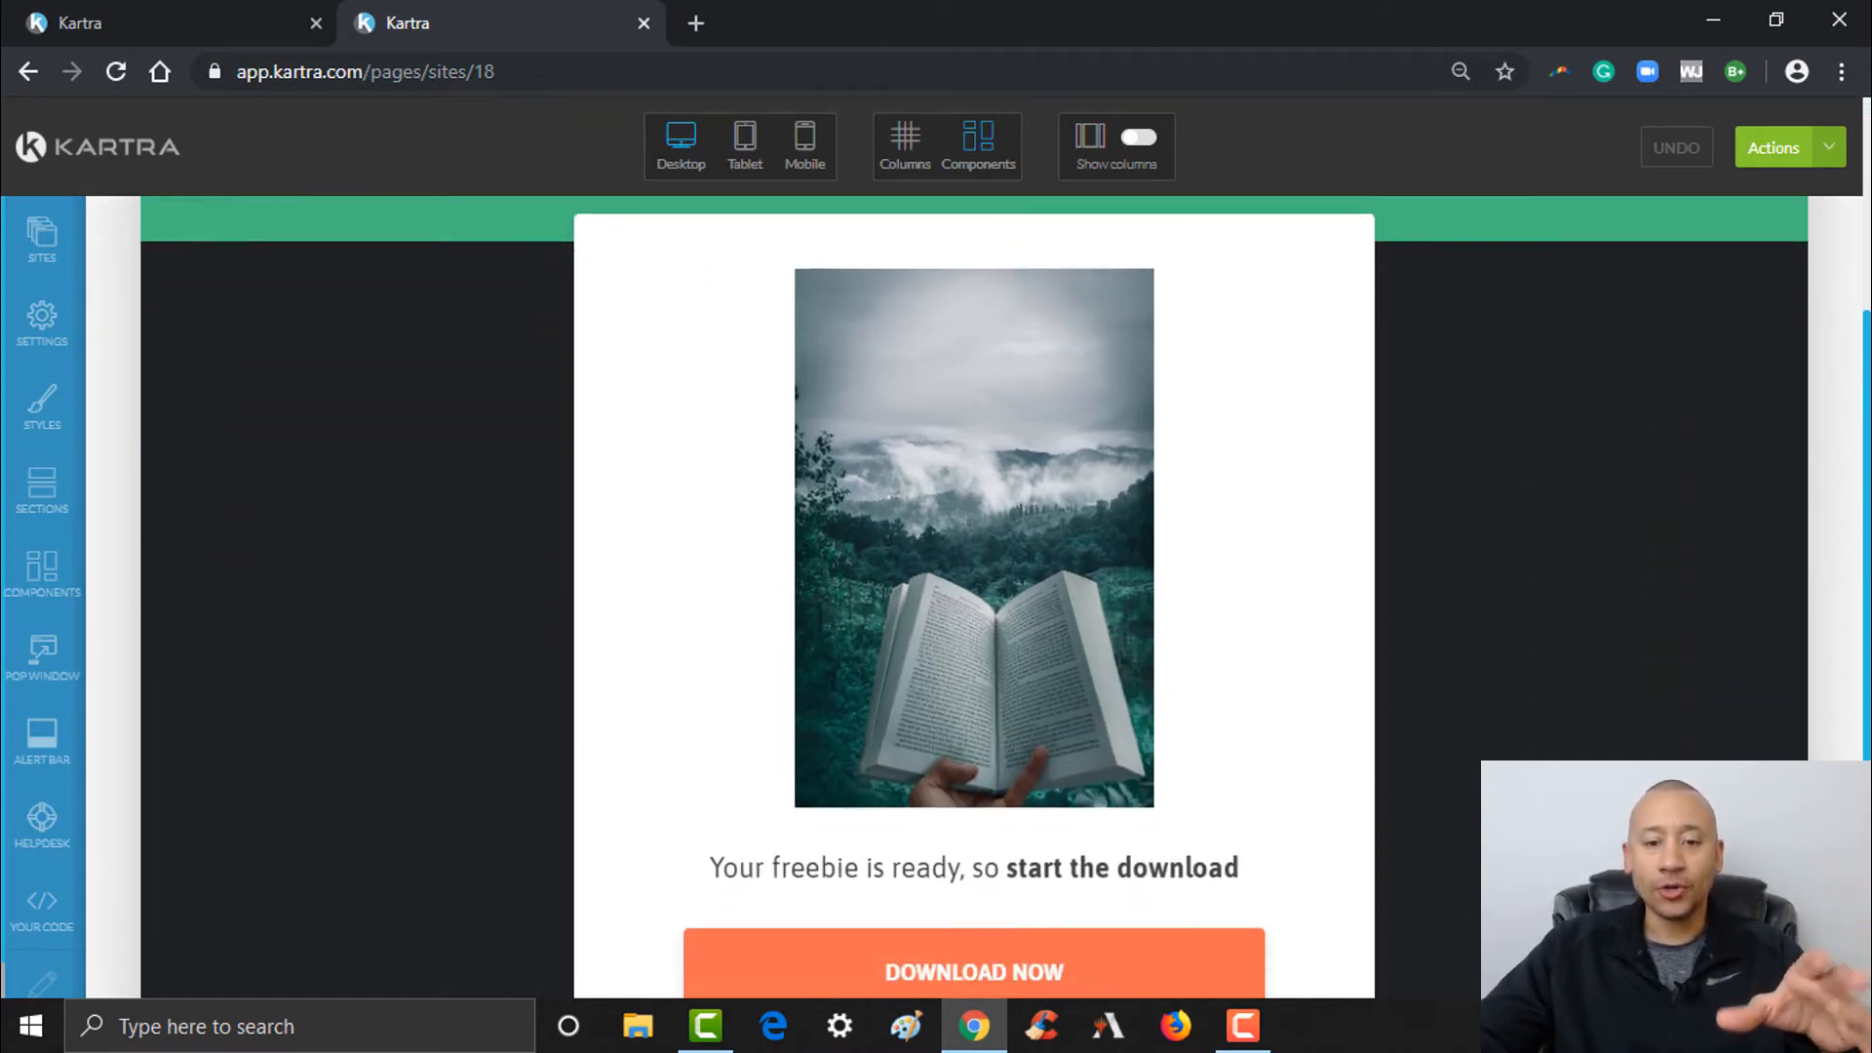
scroll("down", 3)
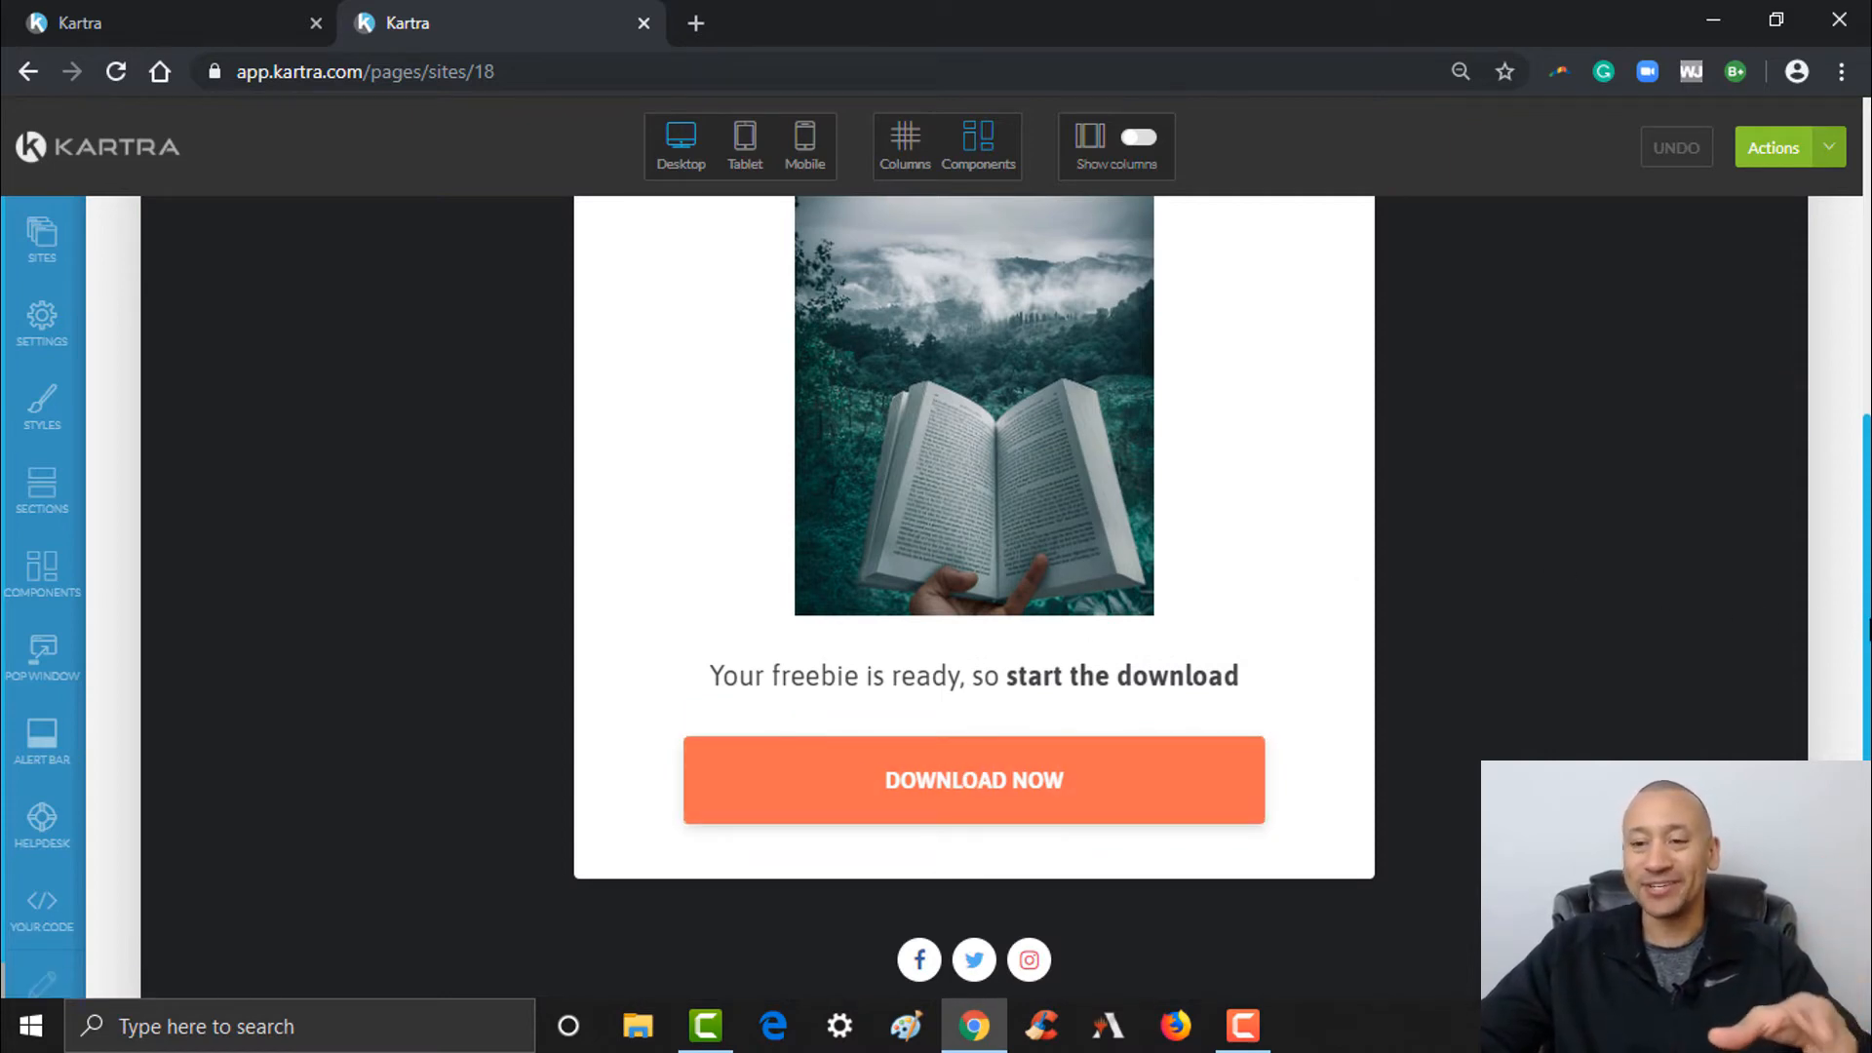
scroll("down", 3)
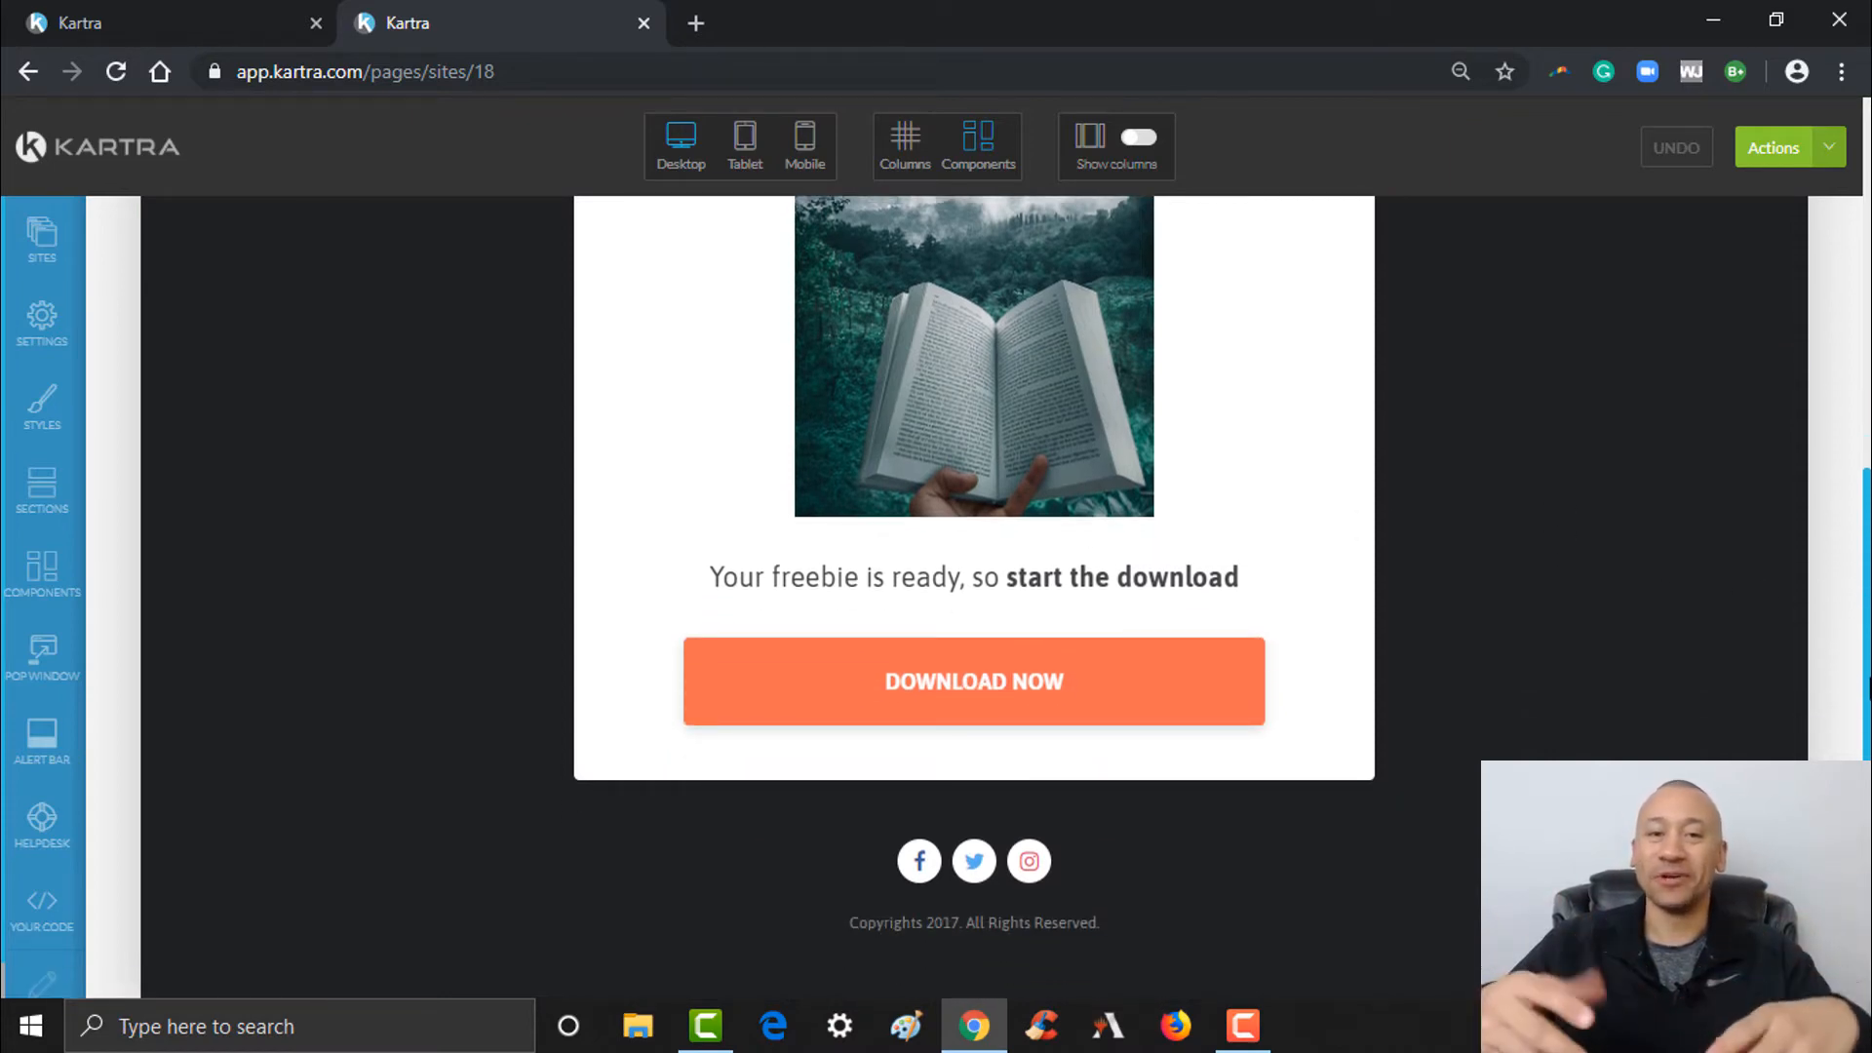
scroll("up", 3)
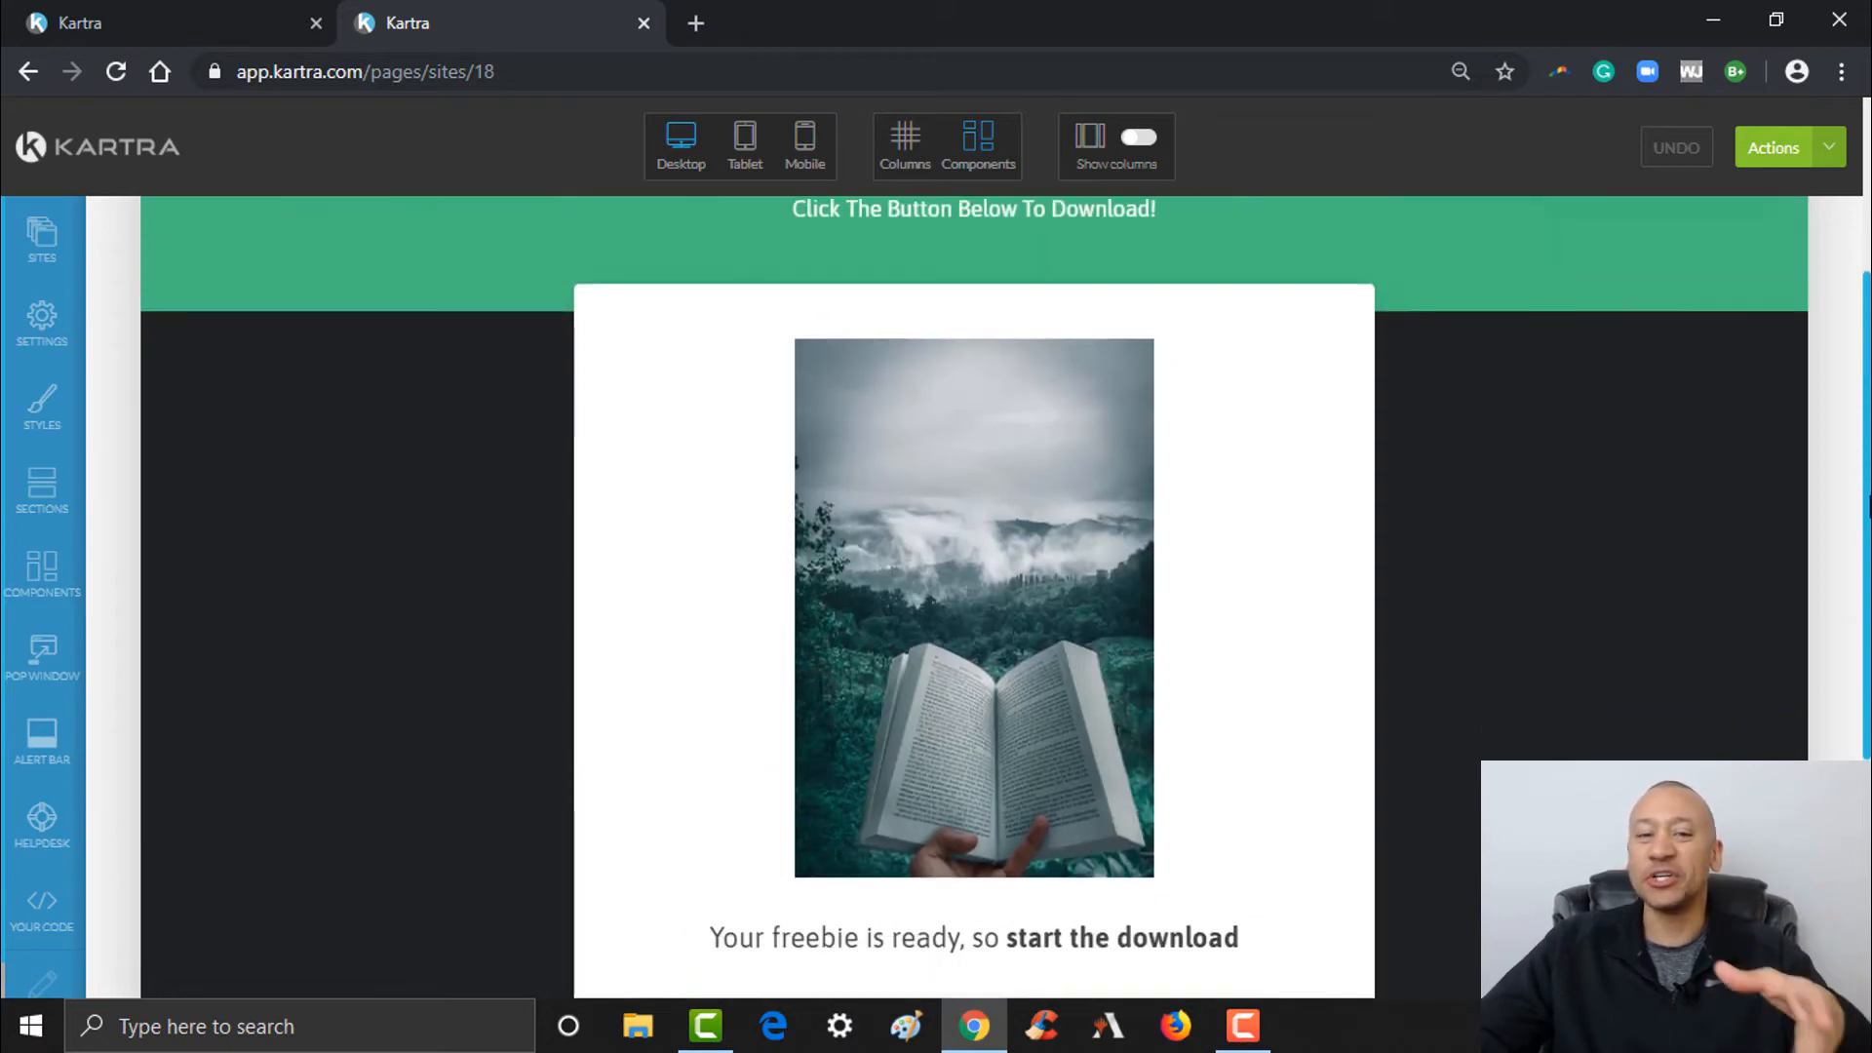
- Select the DOWNLOAD NOW button on the thank-you page for editing
scroll("down", 3)
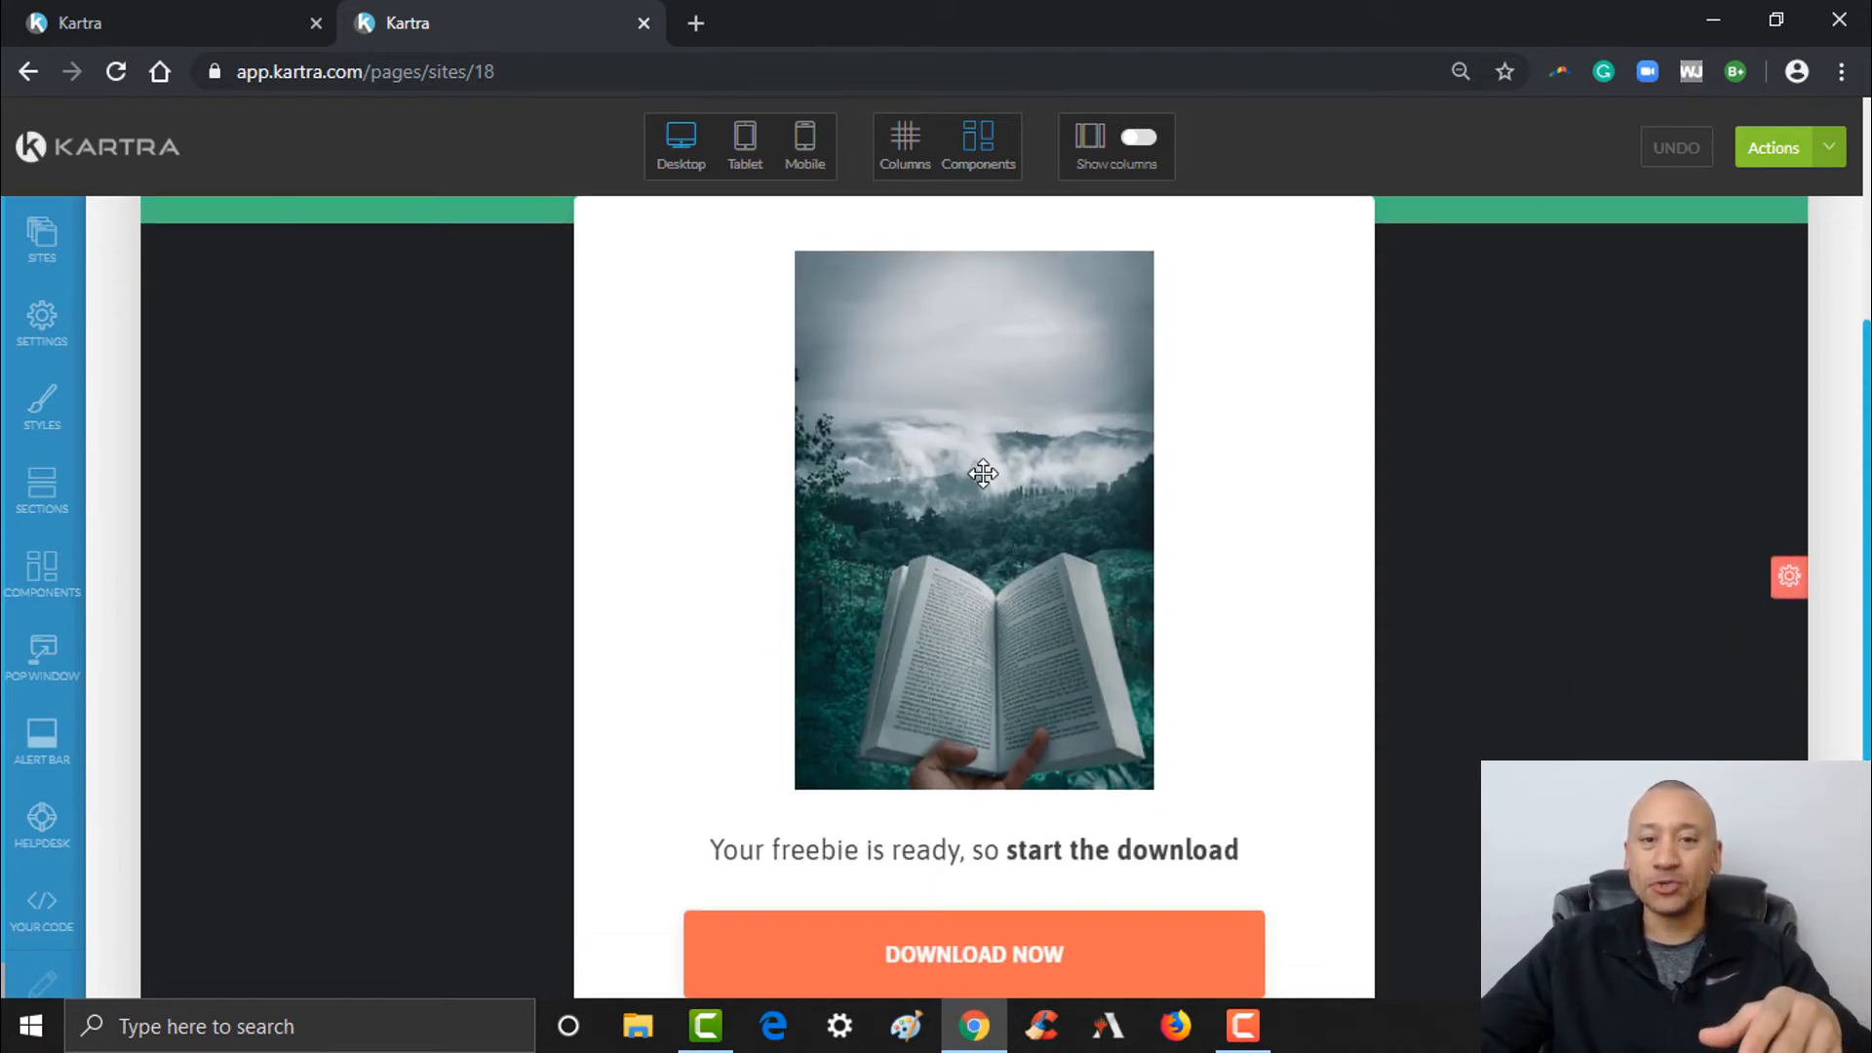
left_click(982, 471)
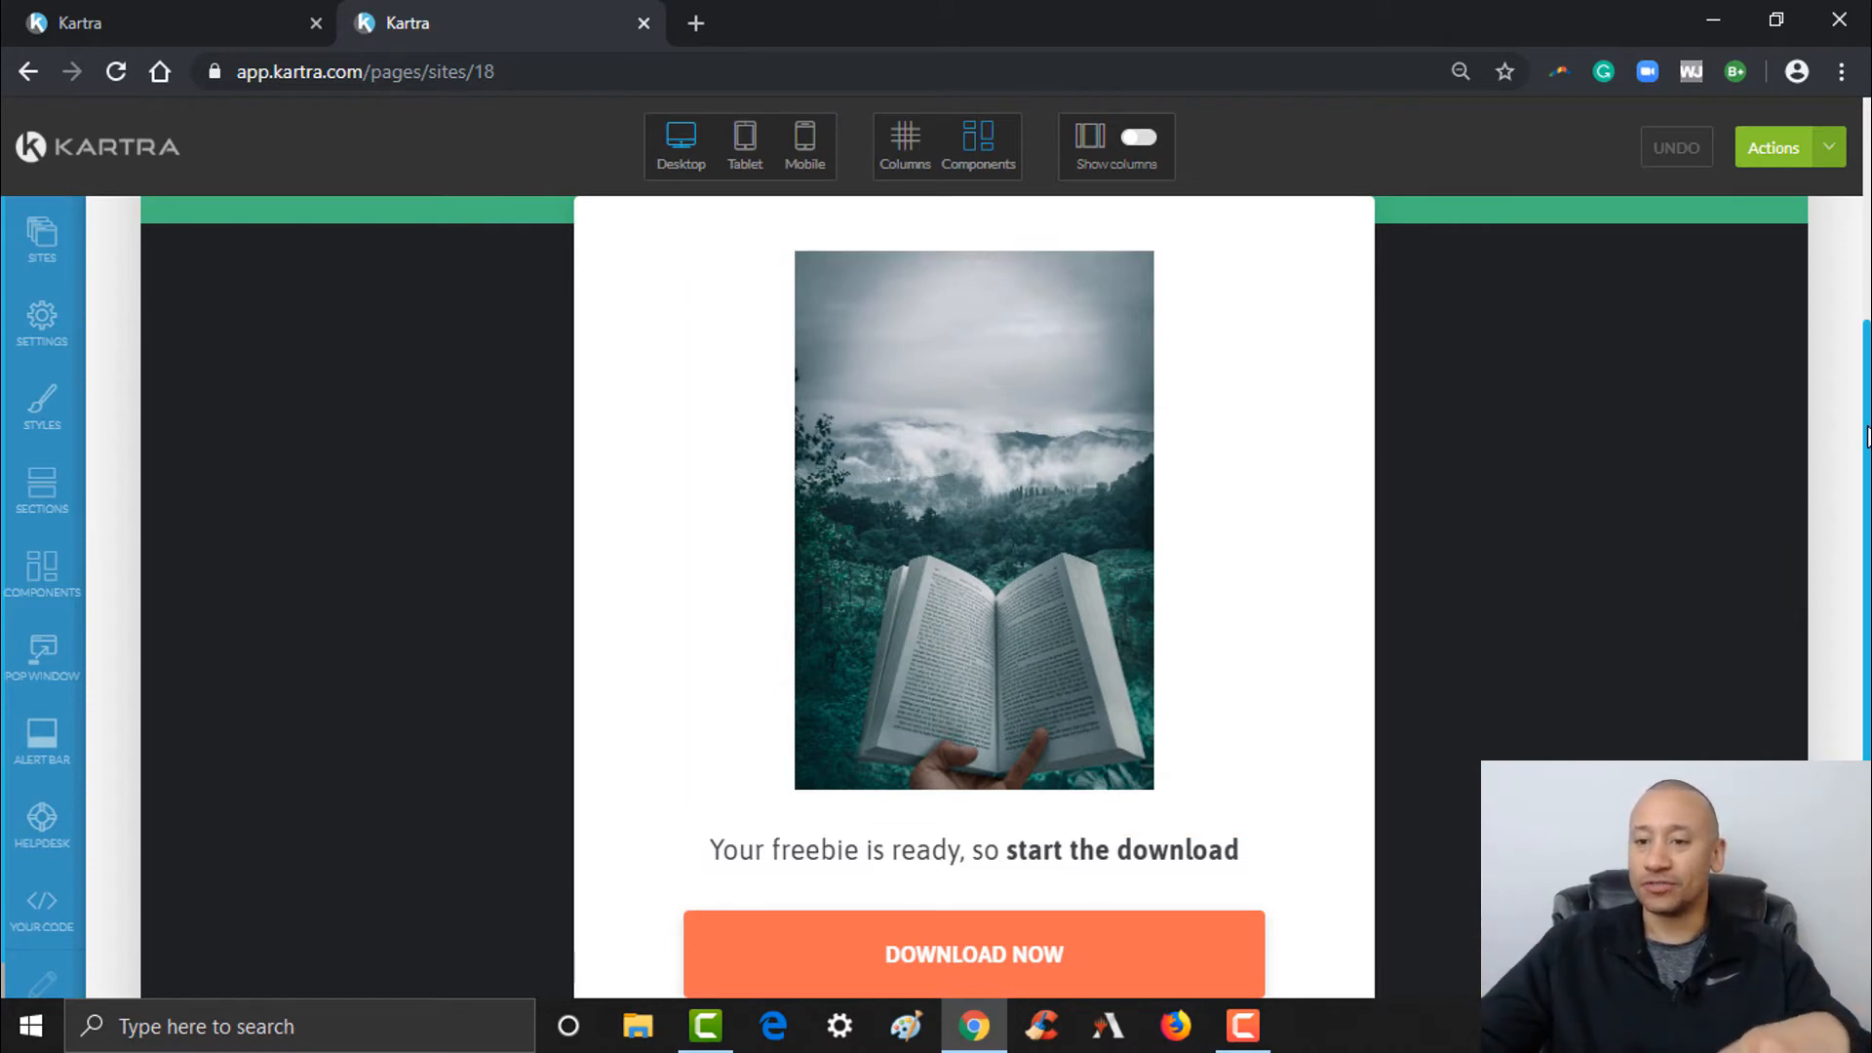
scroll("down", 3)
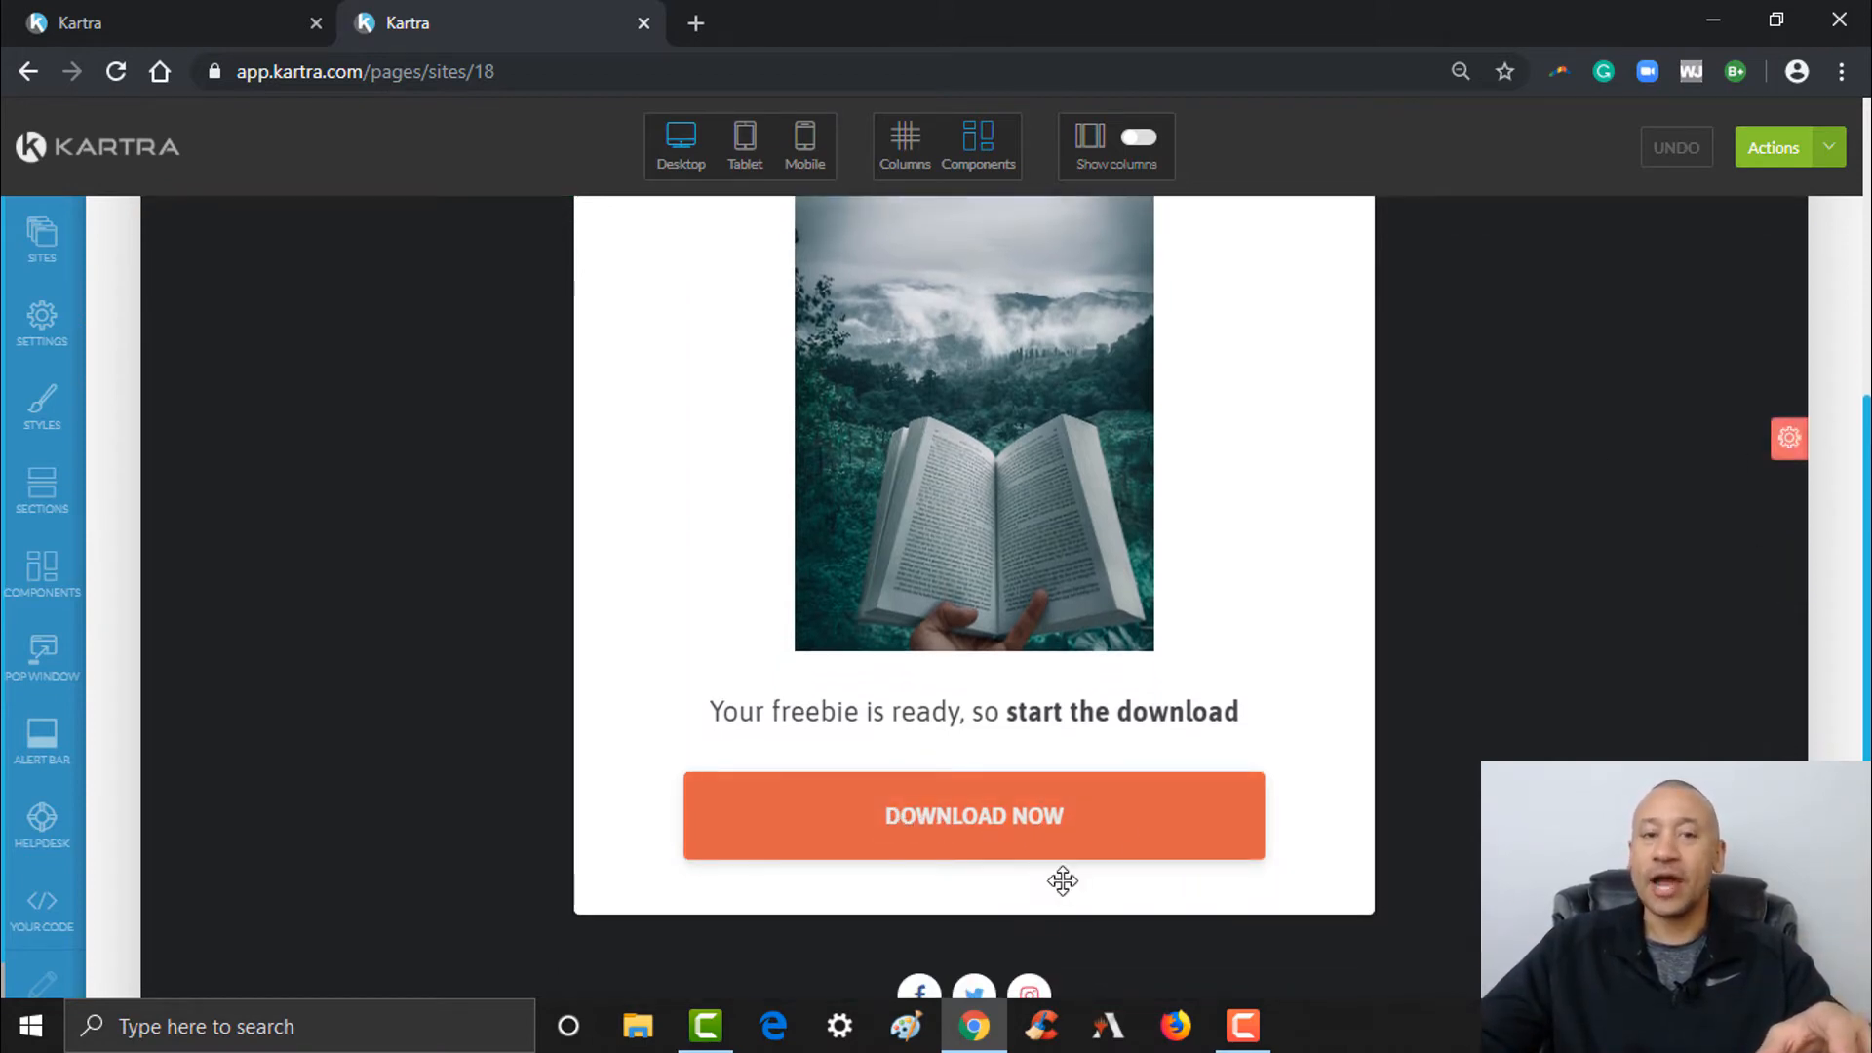
left_click(973, 815)
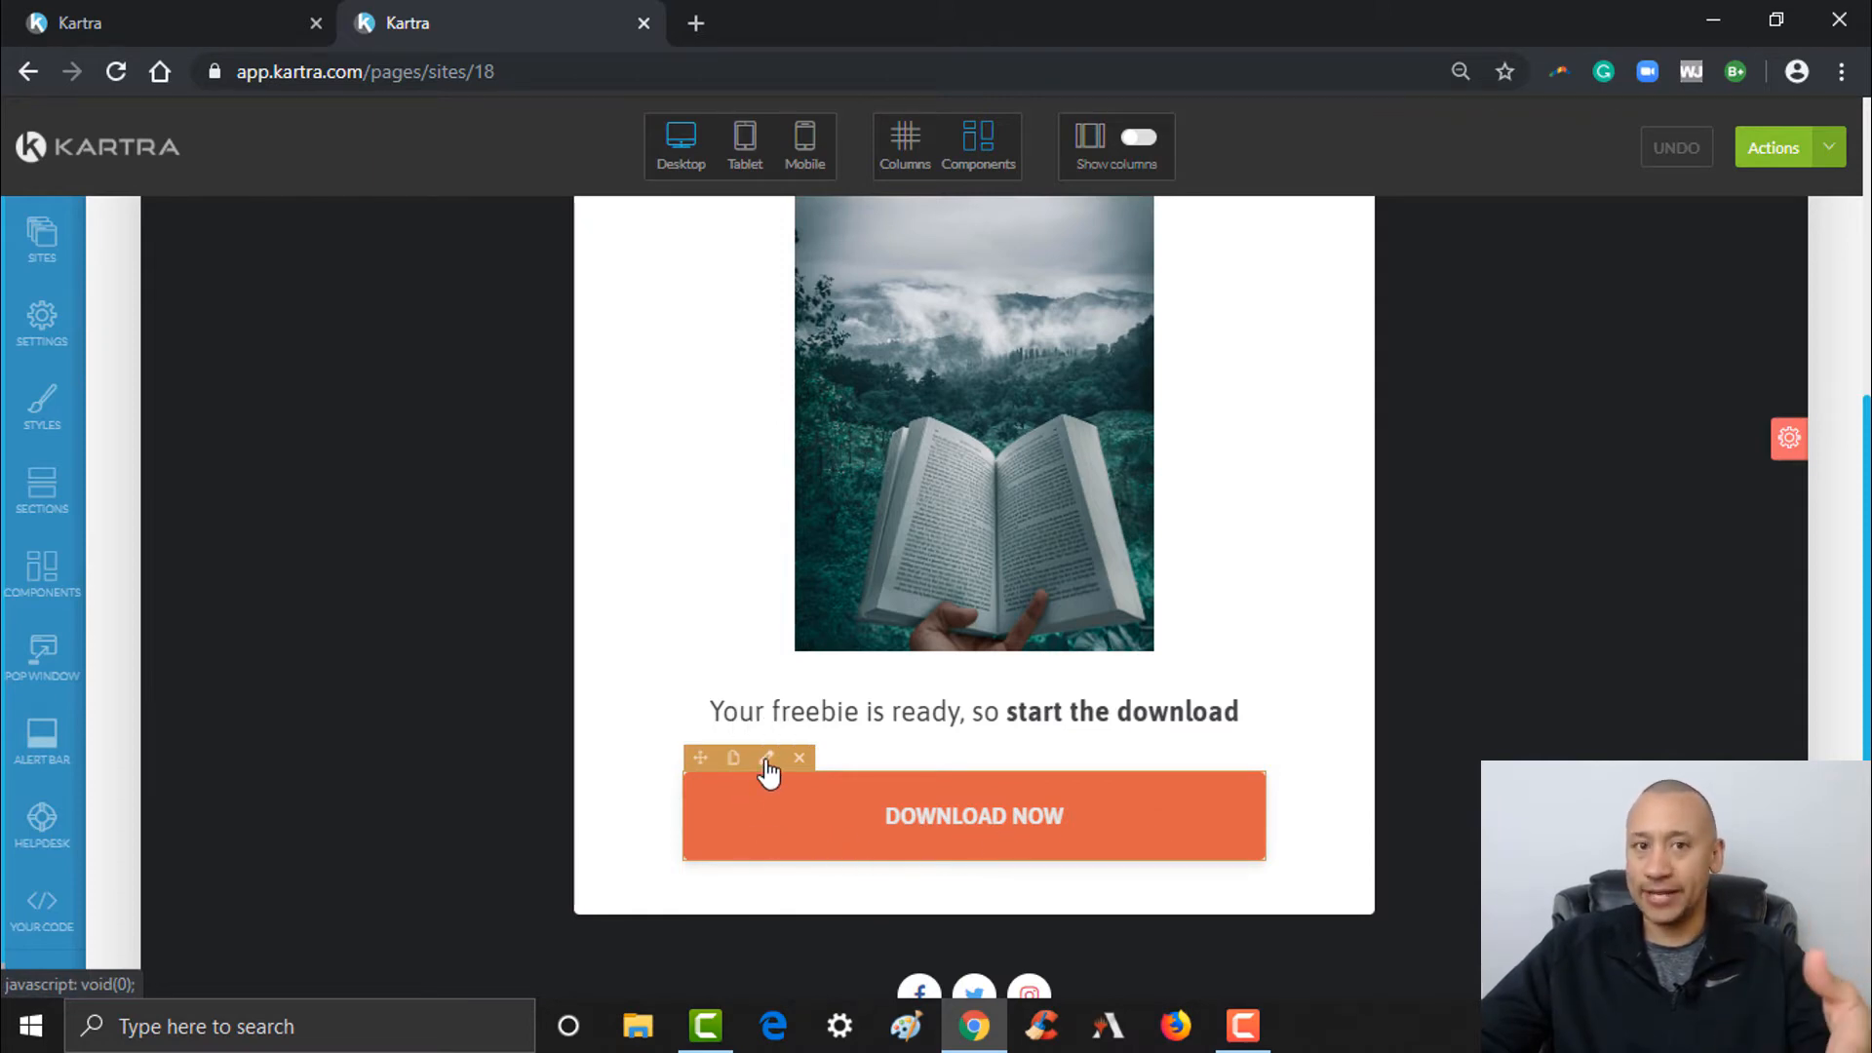
- Set the DOWNLOAD NOW button's link action to Download a file
left_click(768, 758)
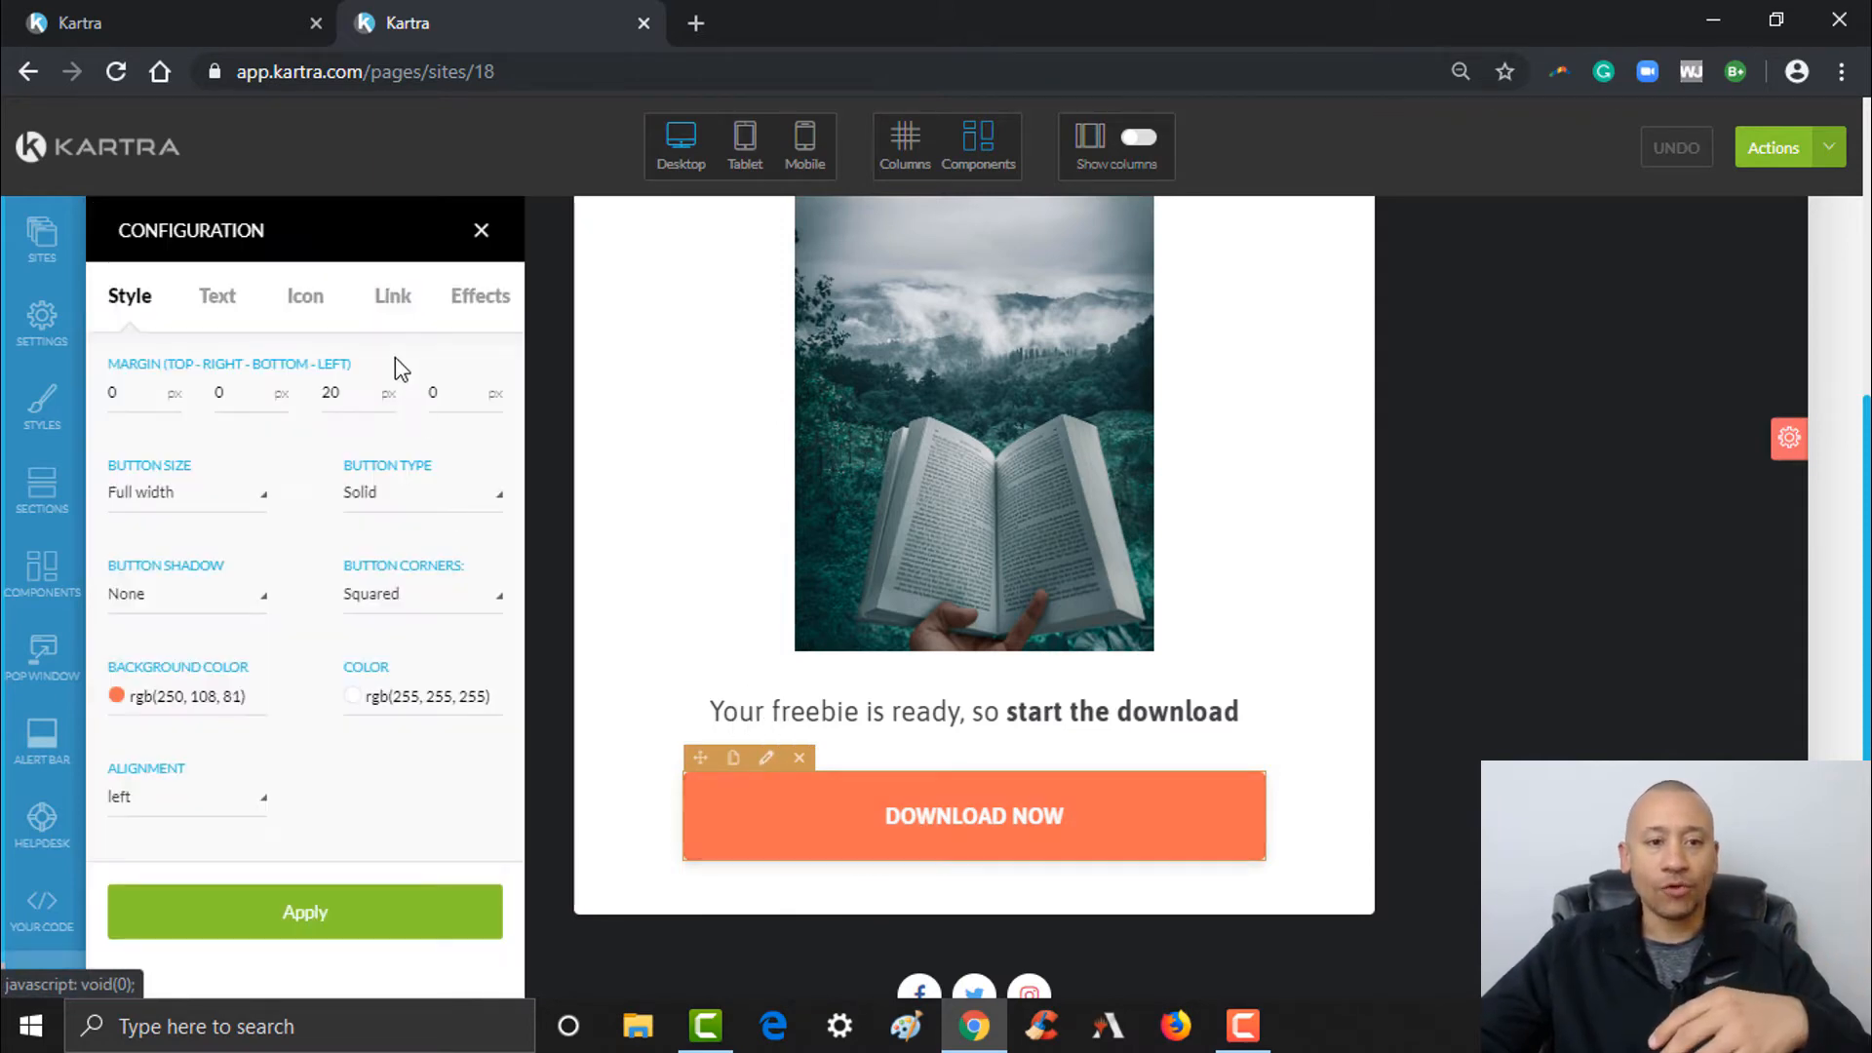
left_click(390, 296)
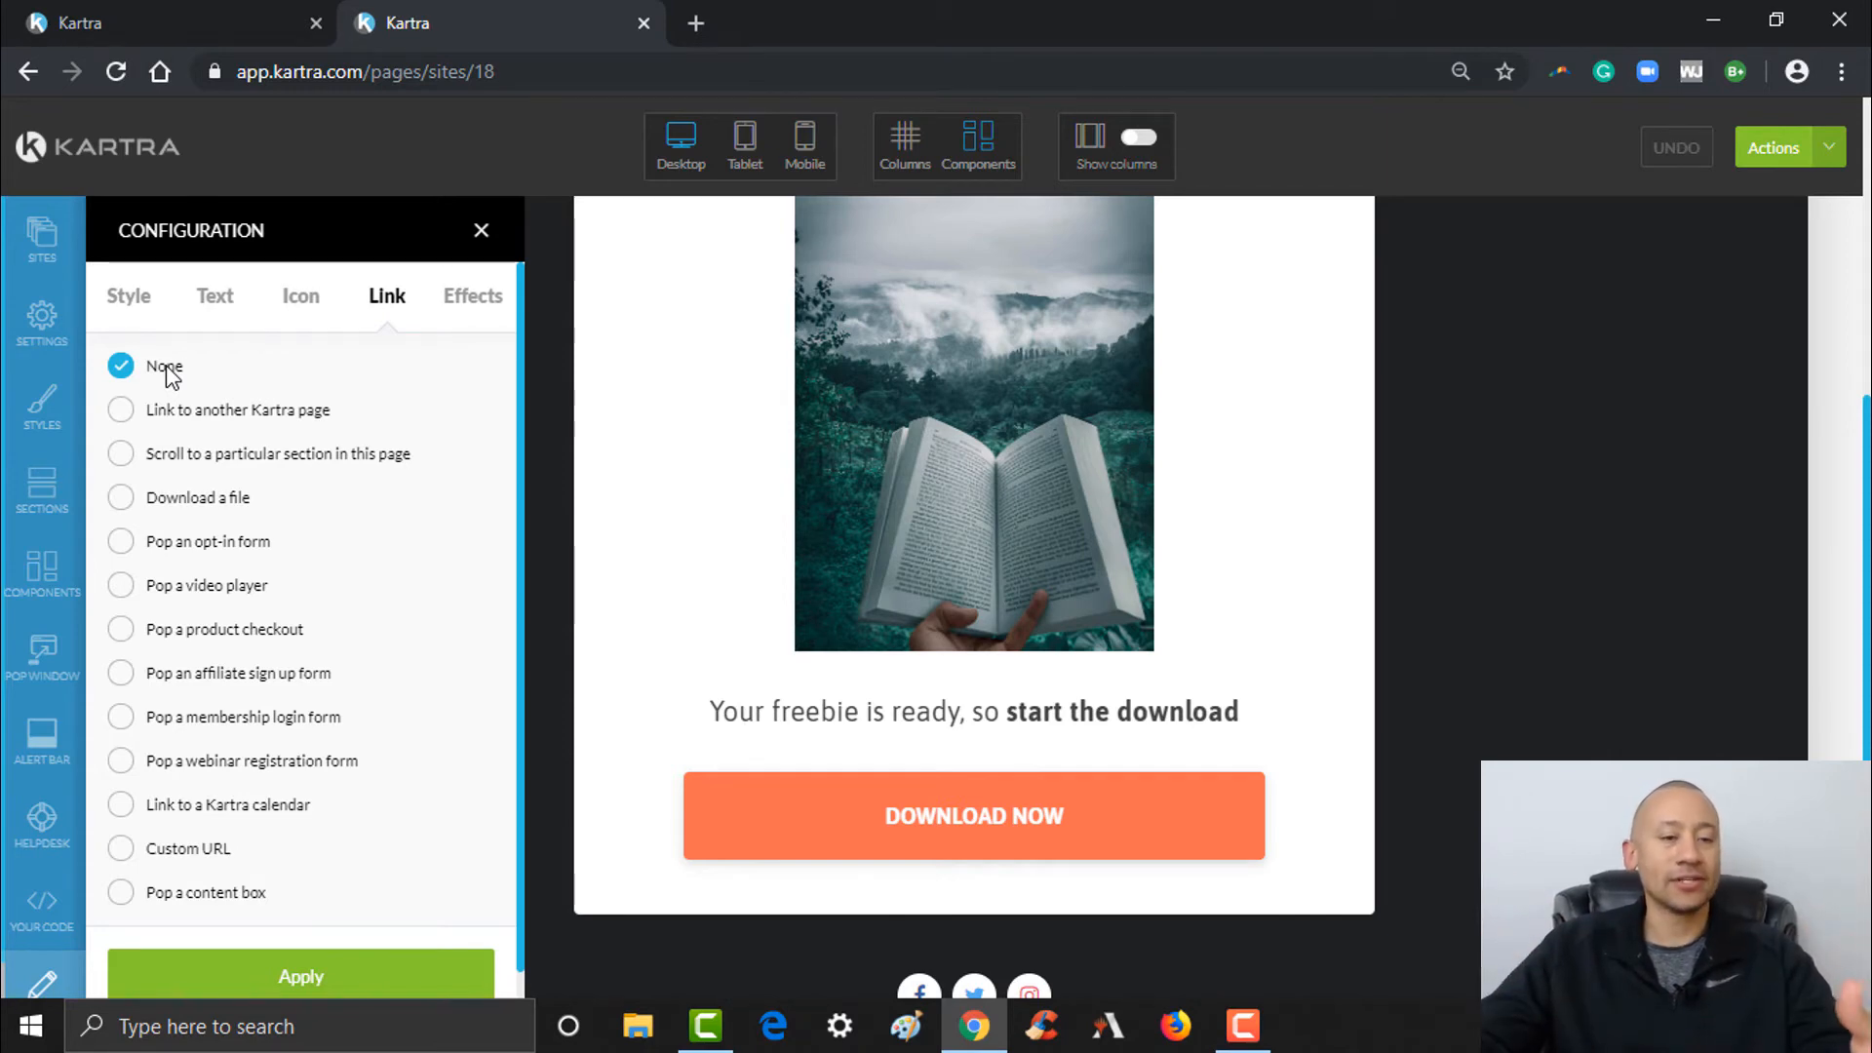
mouse_move(216, 569)
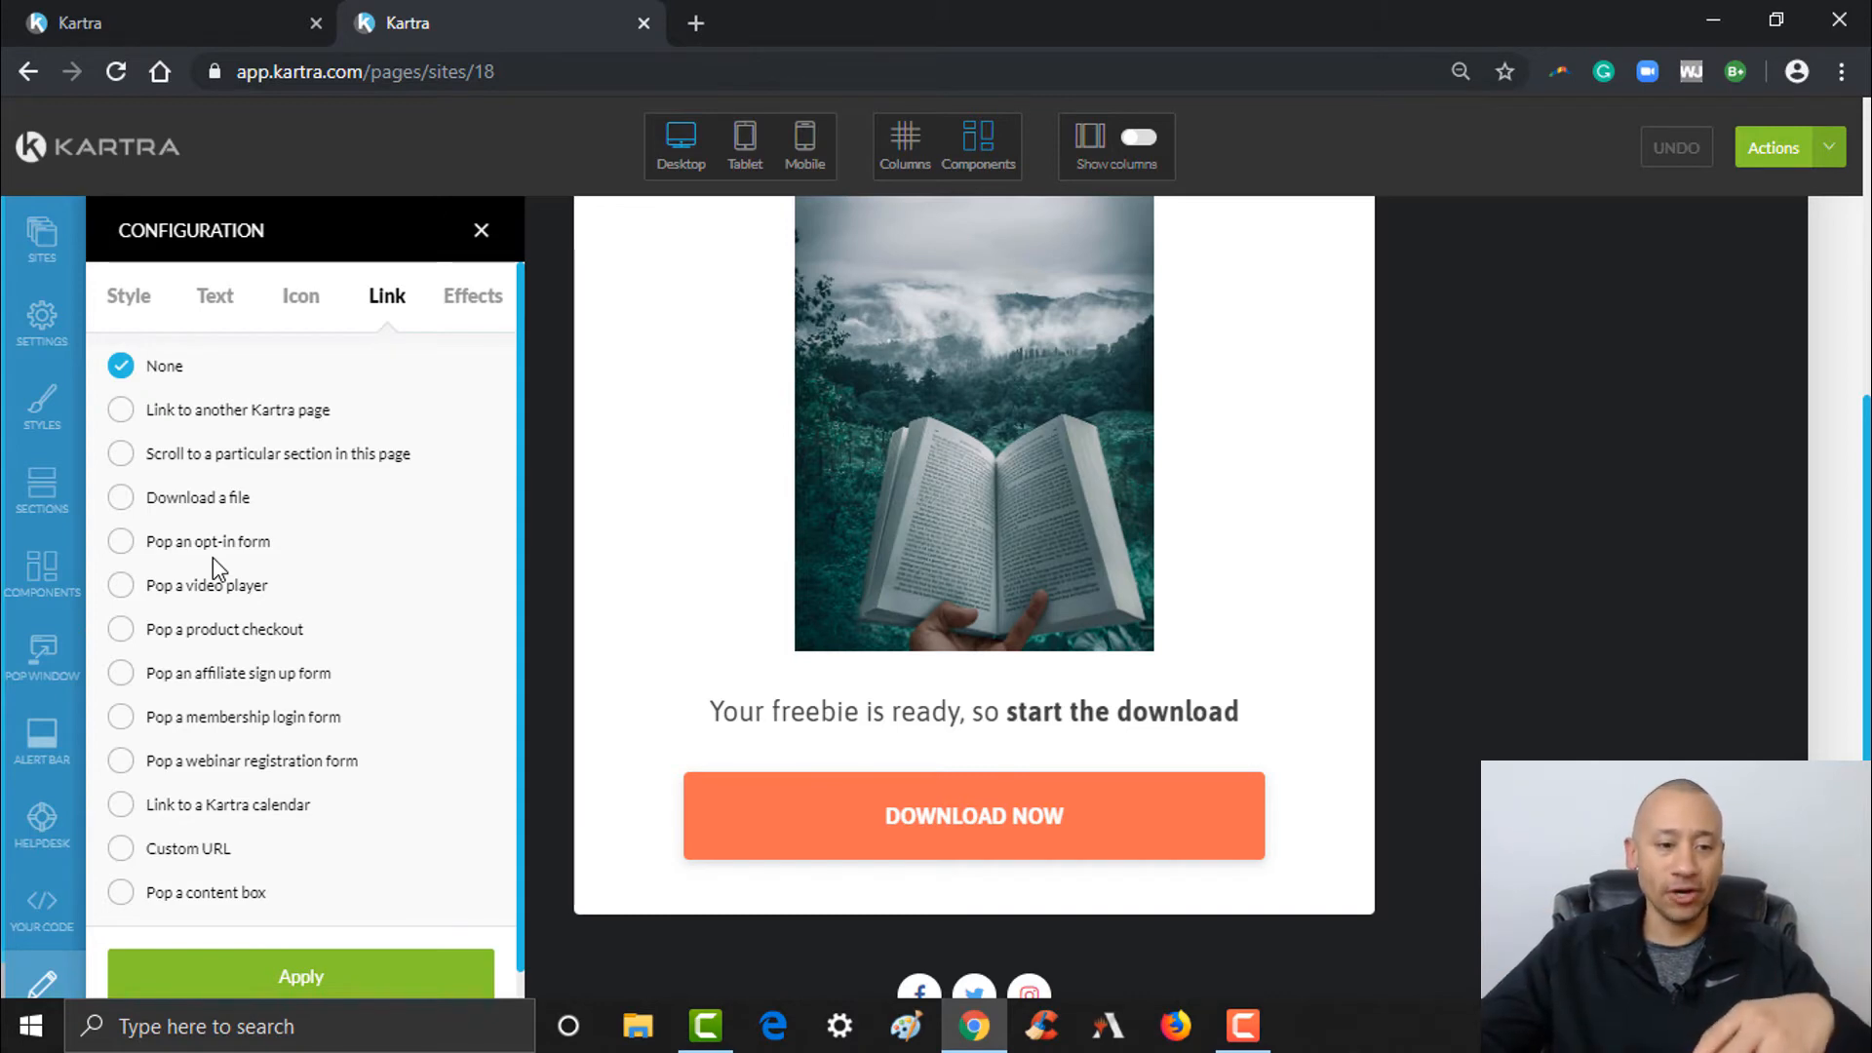
mouse_move(181, 454)
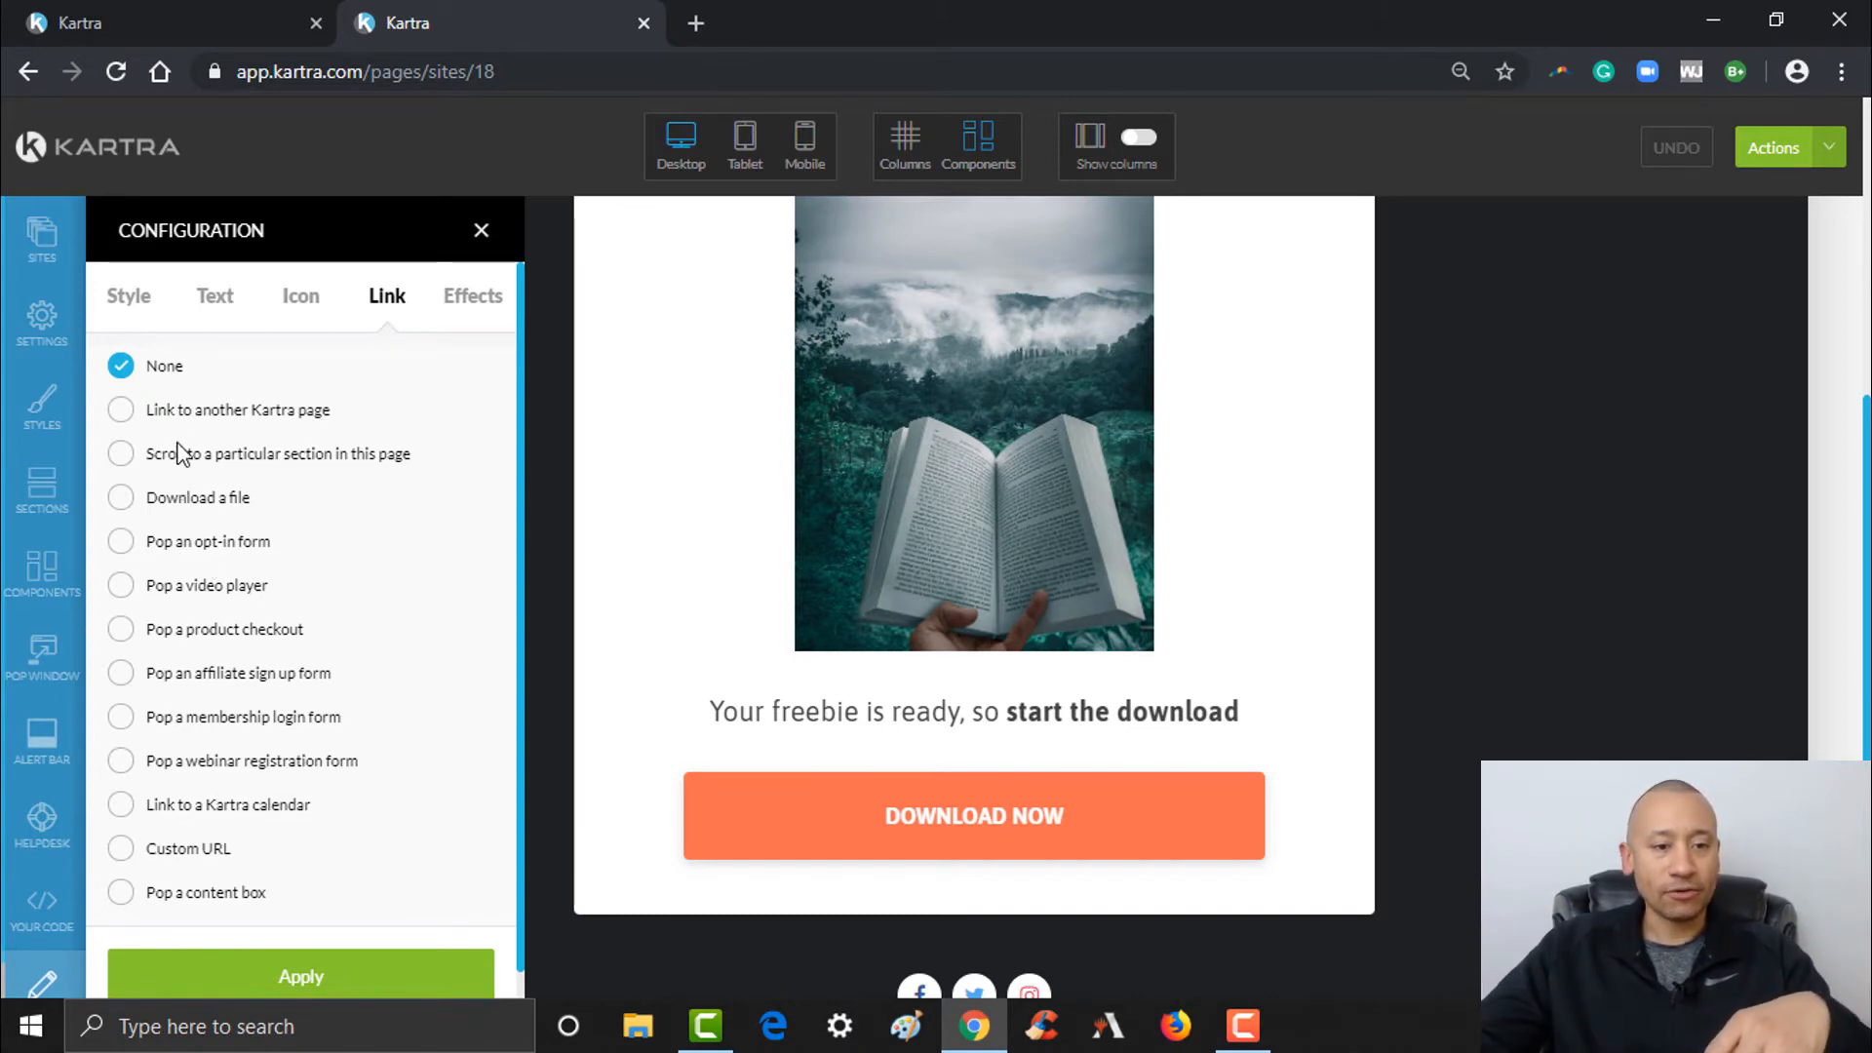
mouse_move(125, 410)
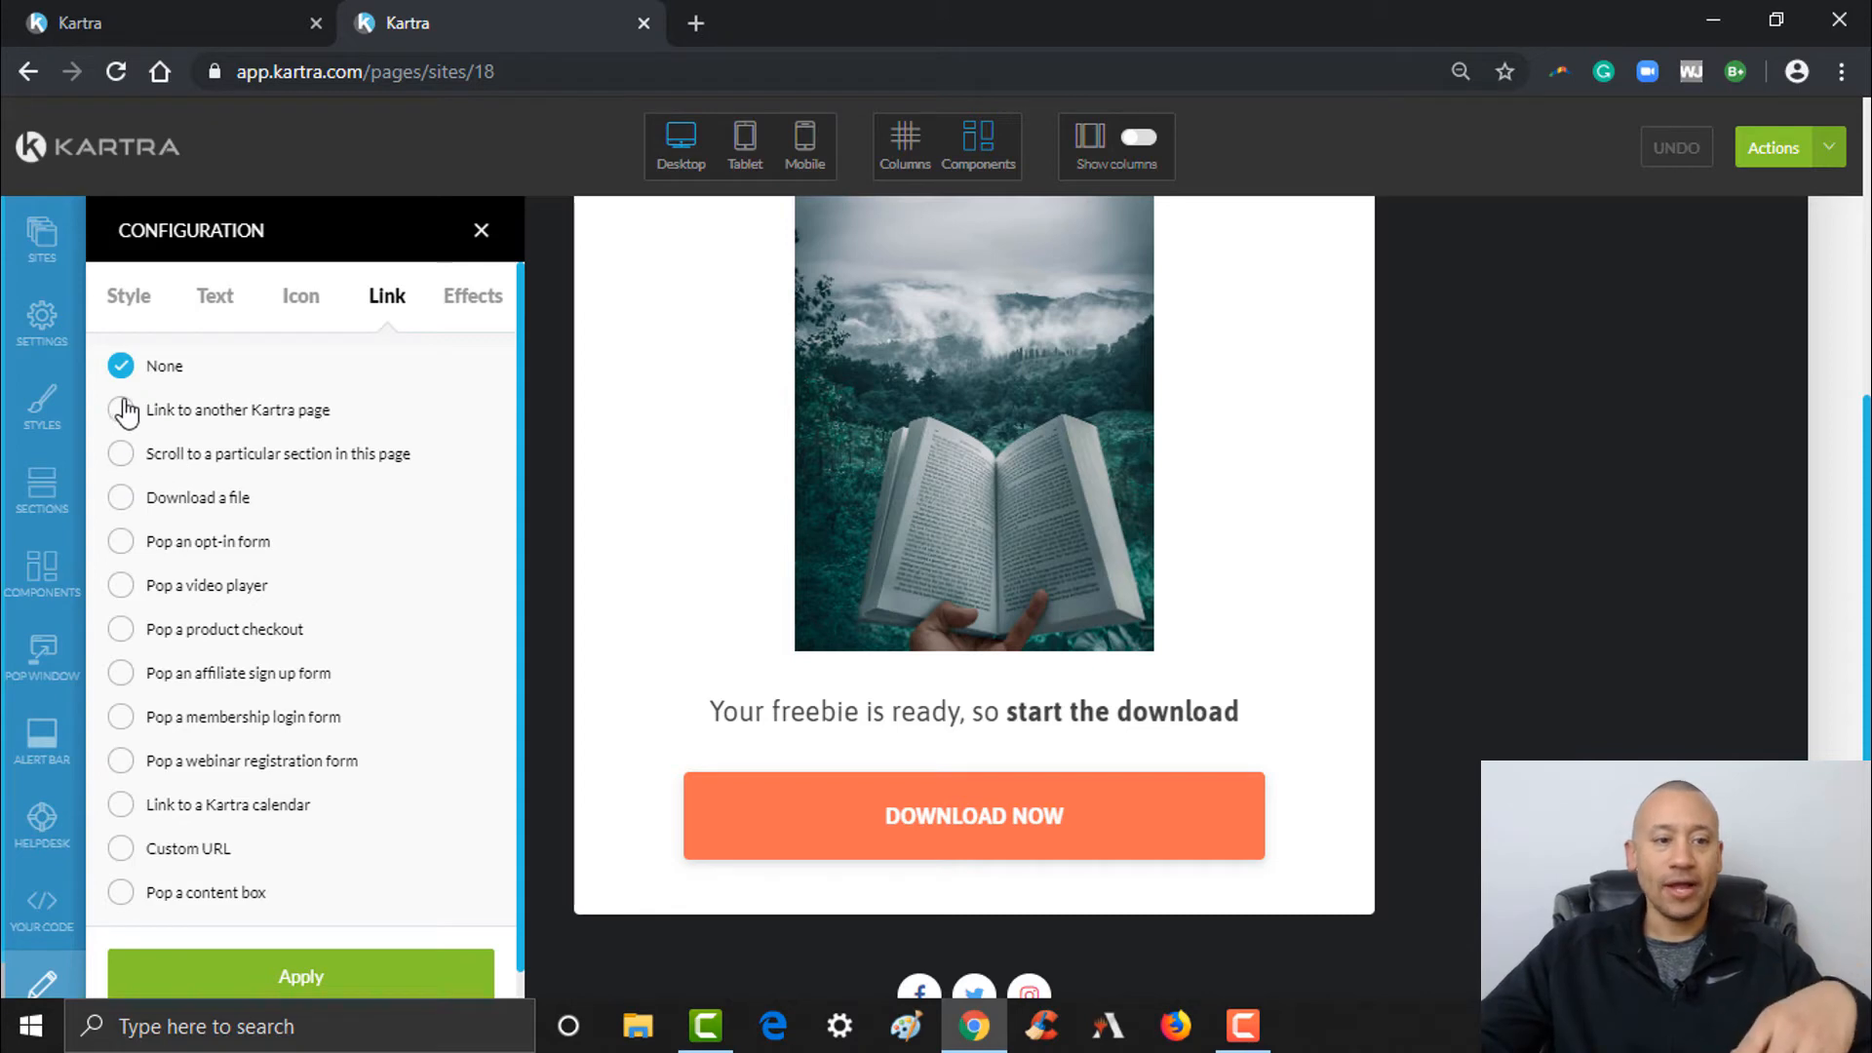
mouse_move(121, 497)
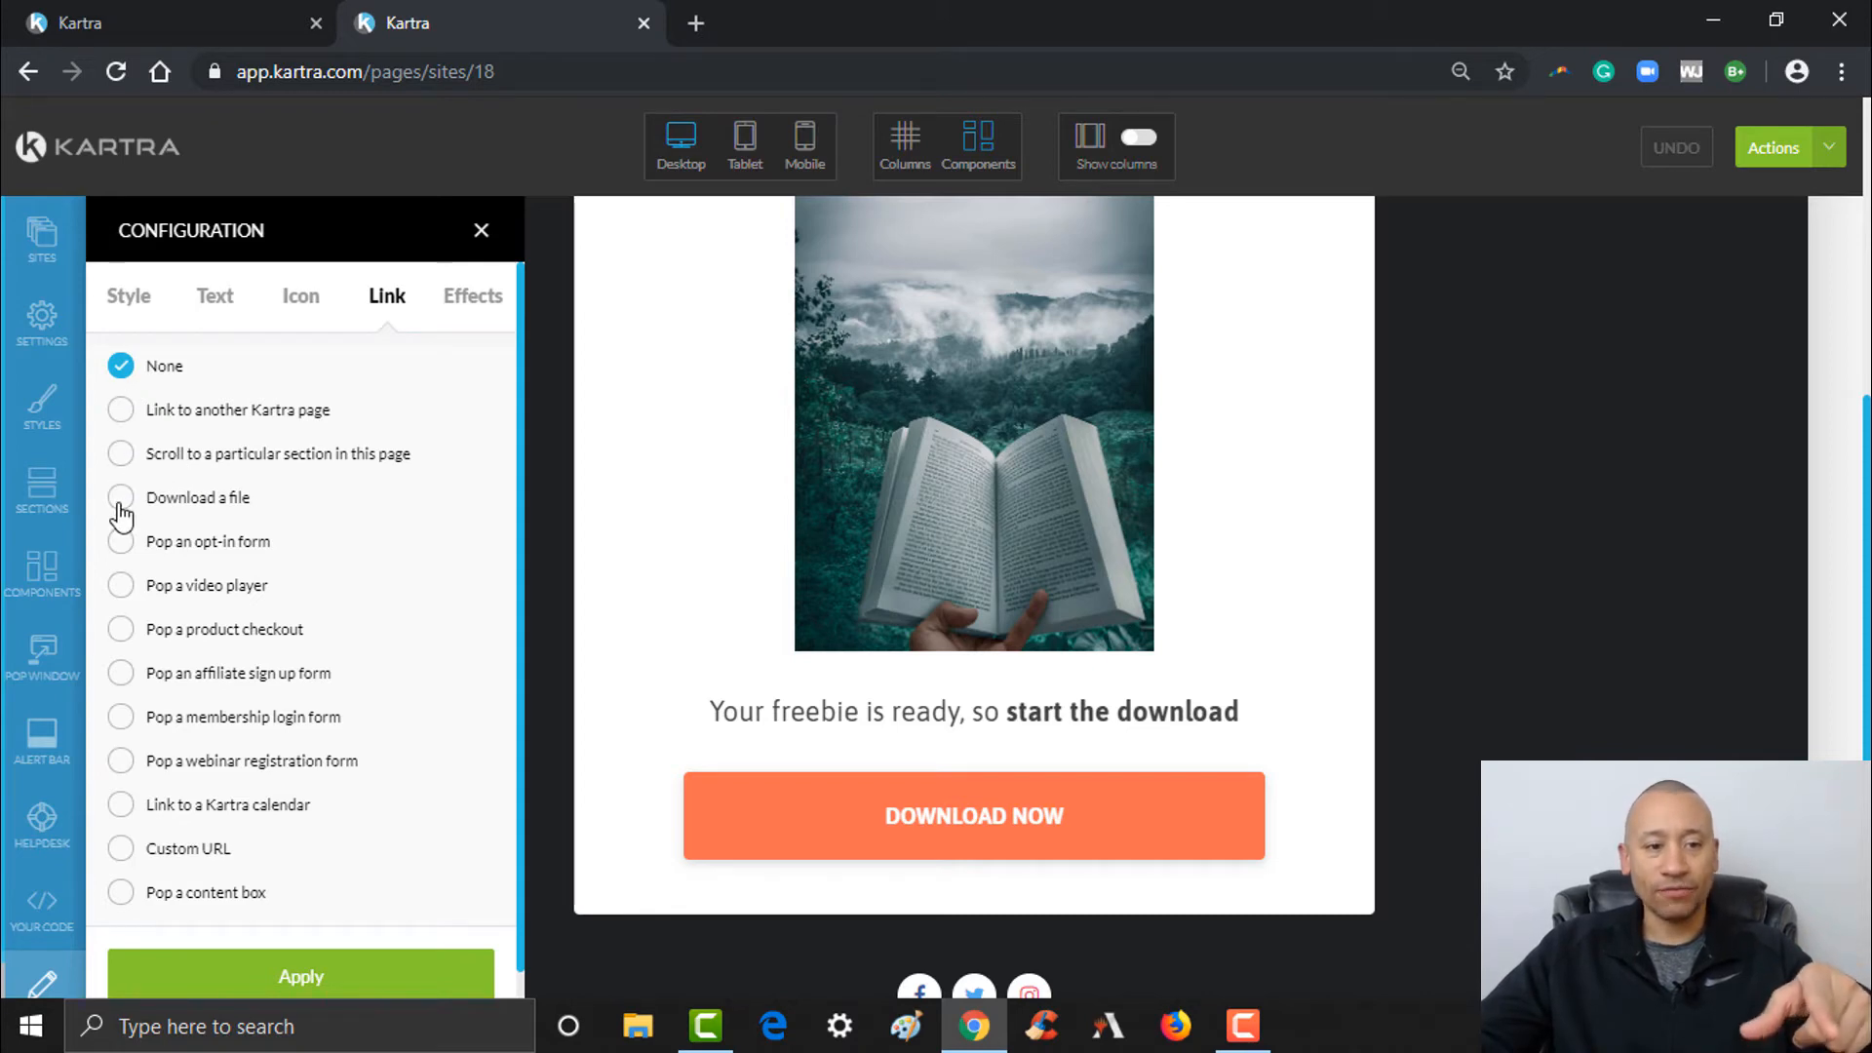
left_click(119, 497)
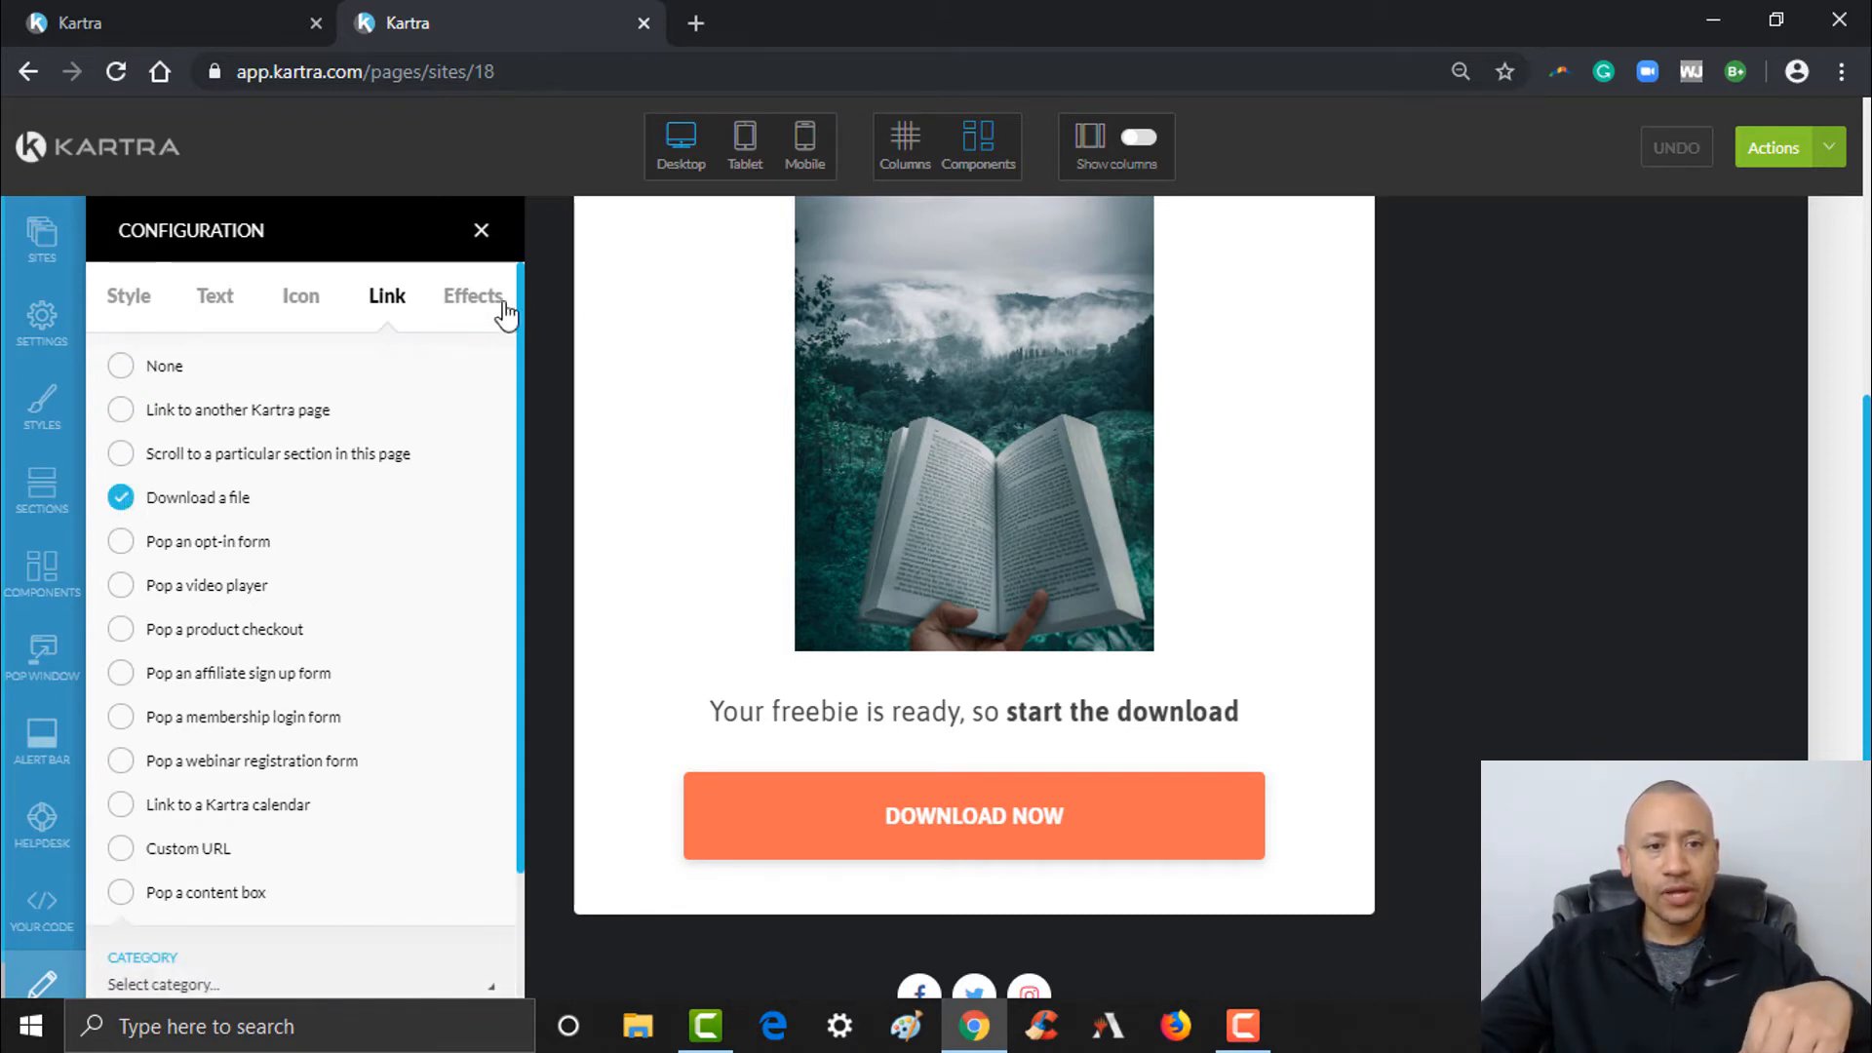
scroll("down", 3)
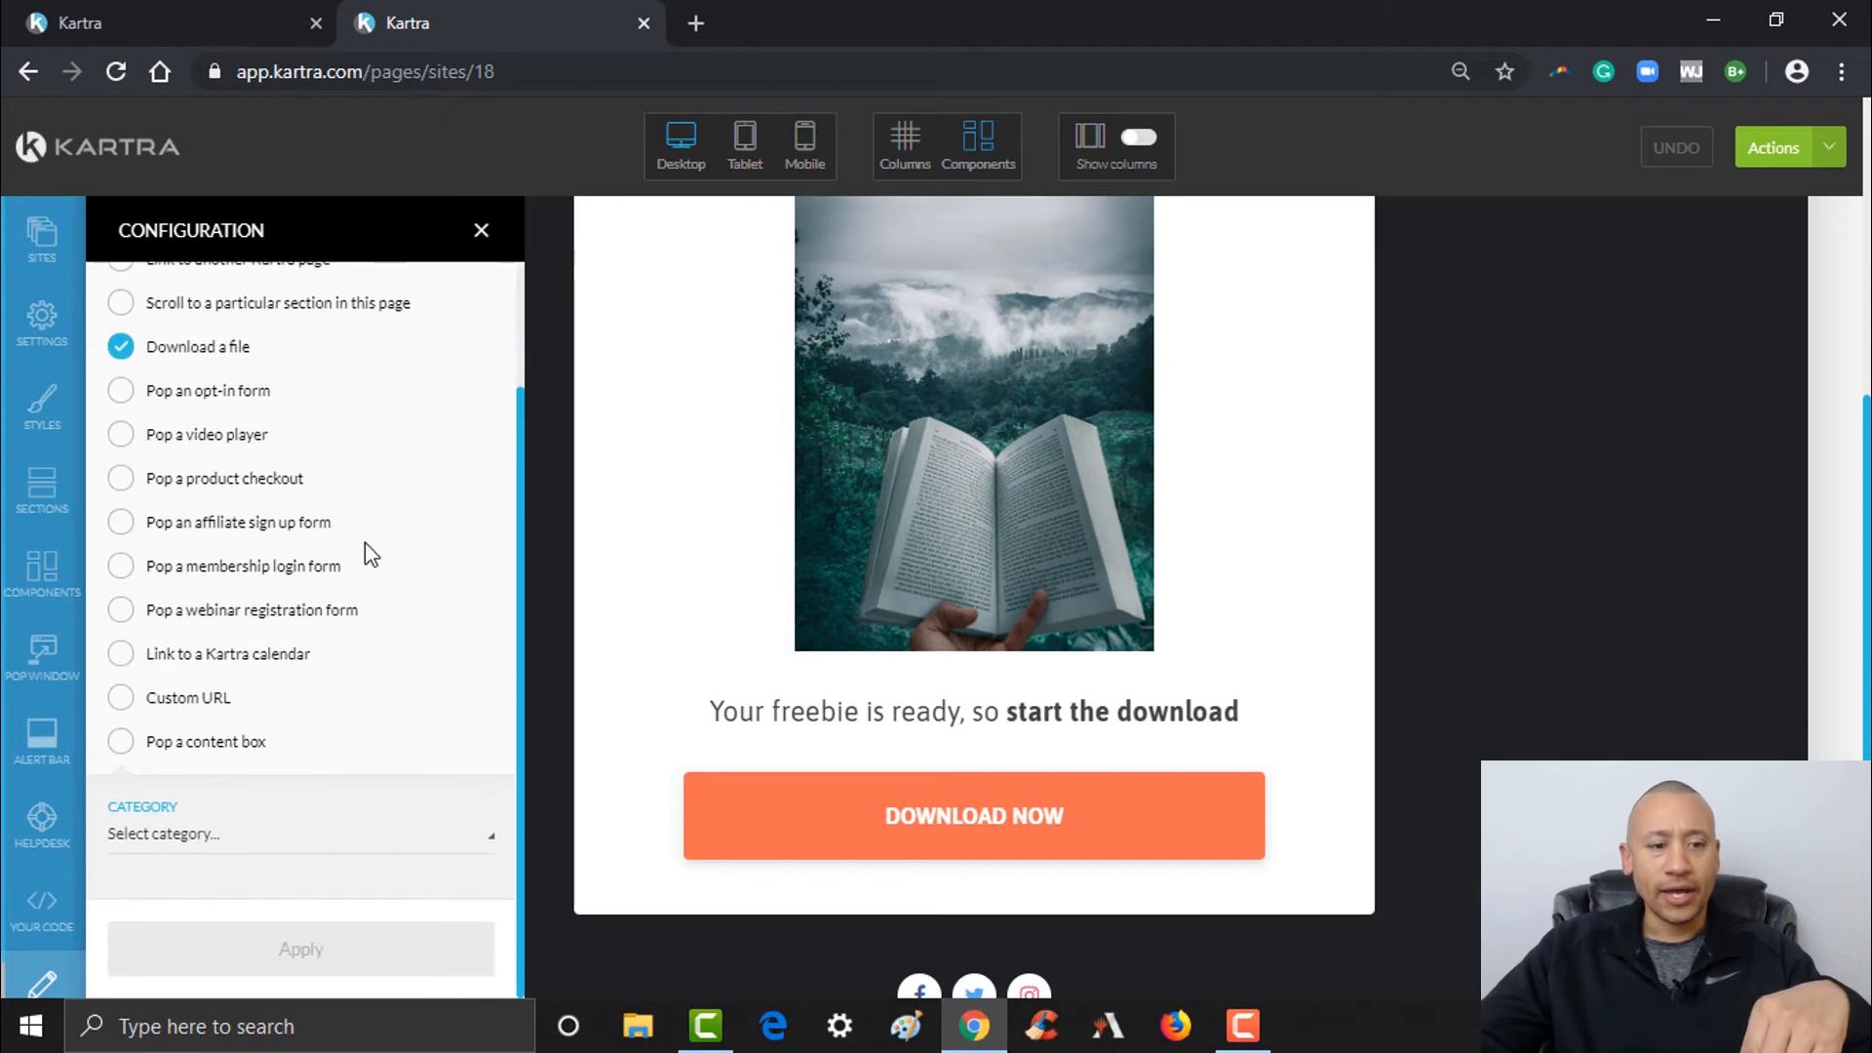
- Choose No category in particular and The Four Vital Currencies as the file
left_click(298, 832)
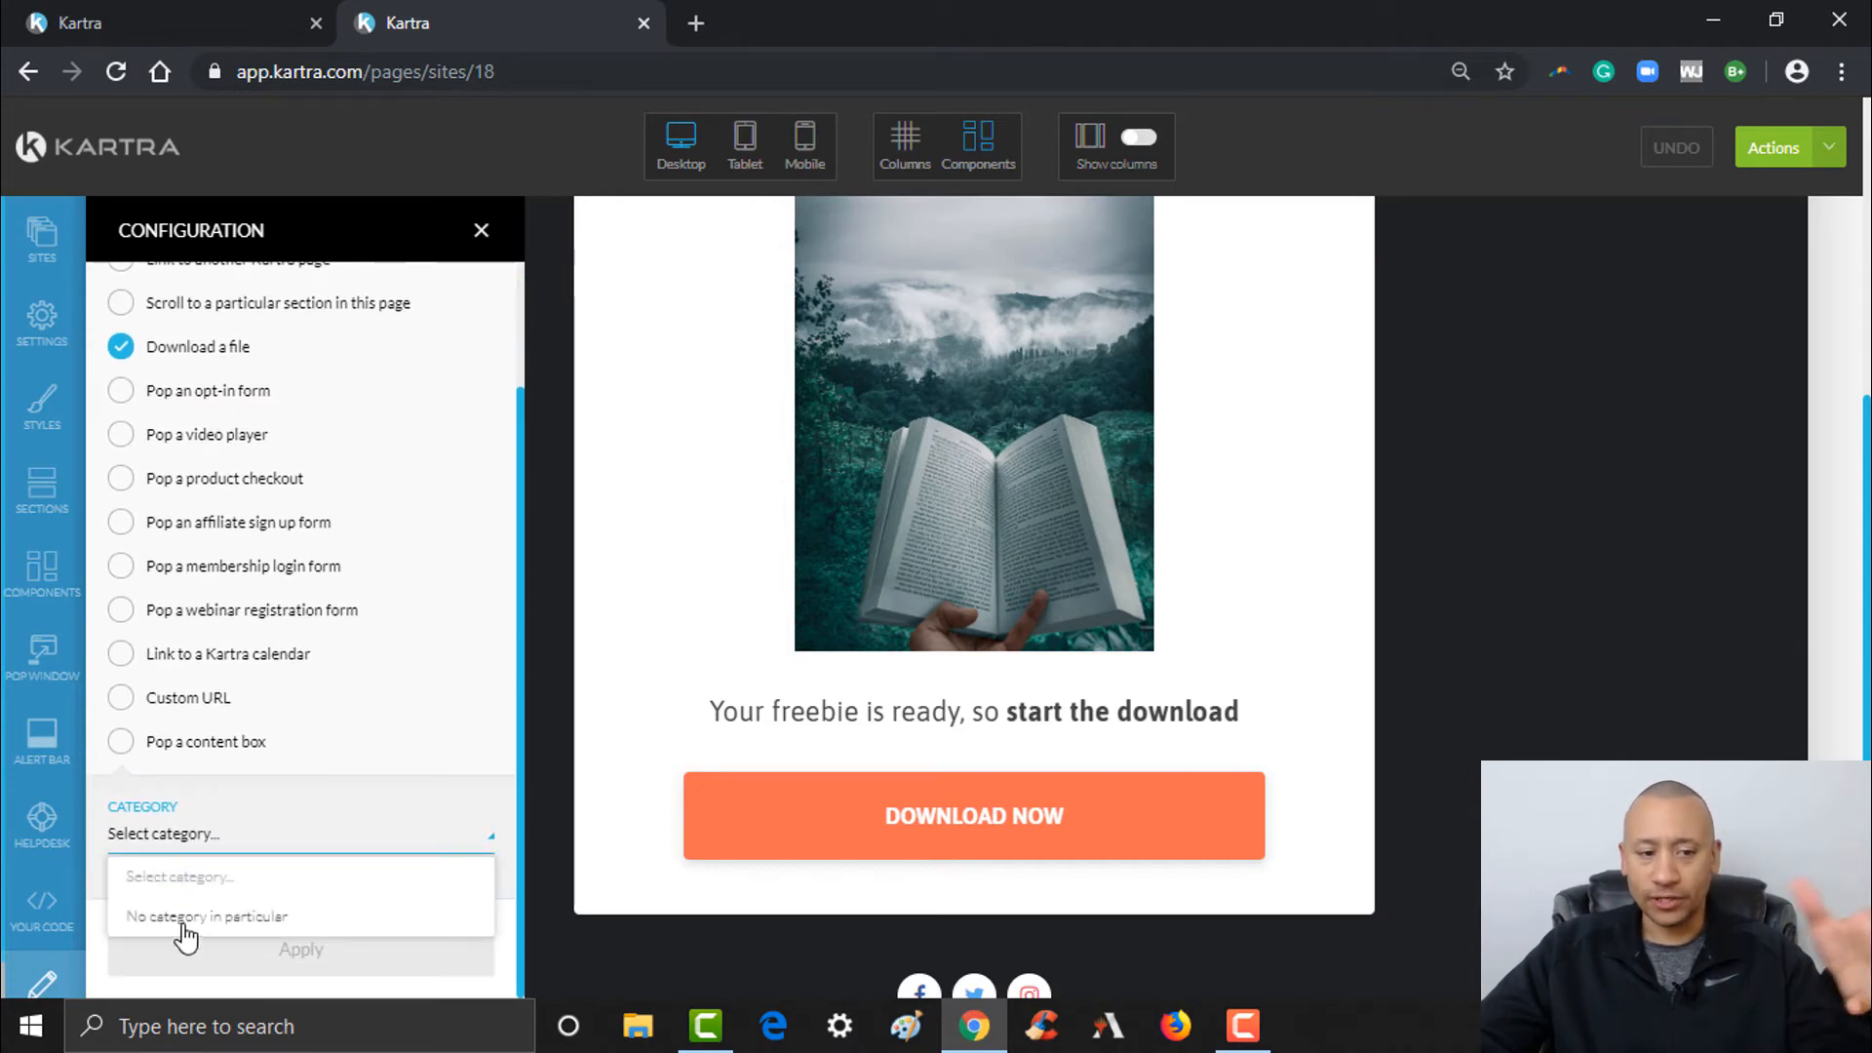
left_click(204, 916)
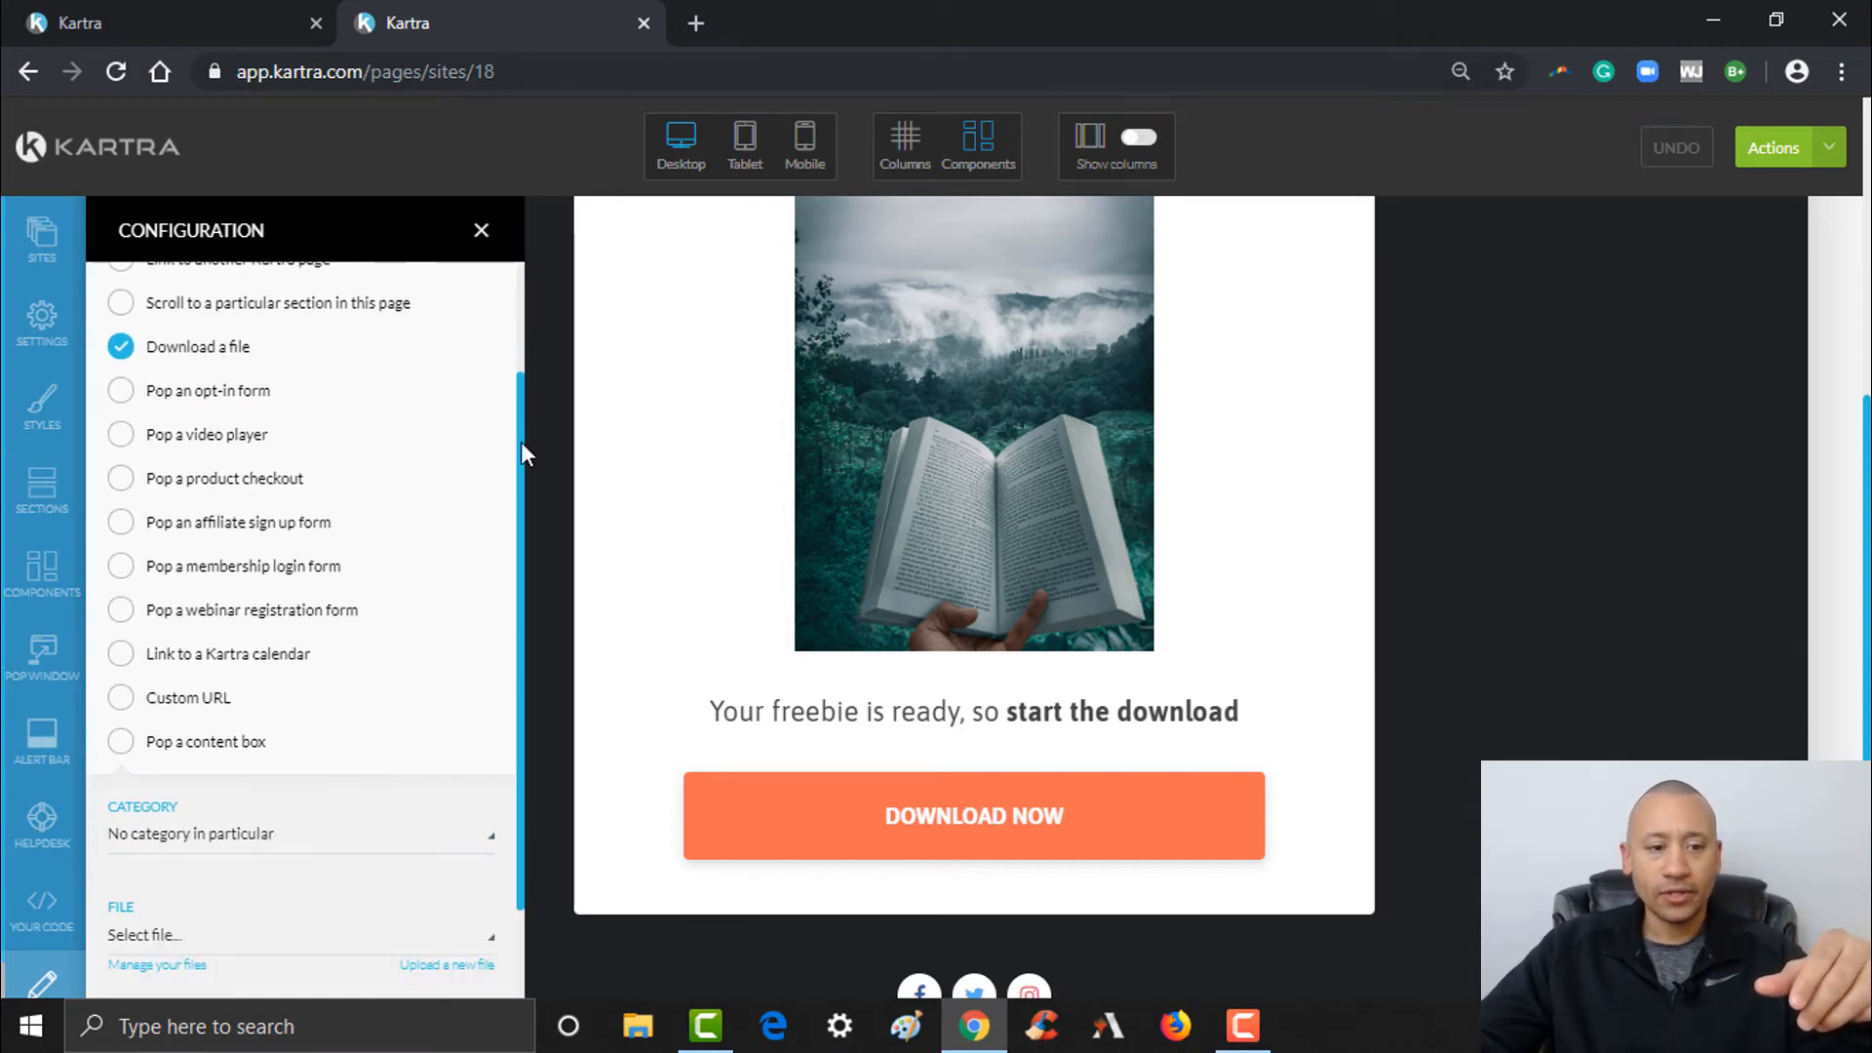
scroll("down", 3)
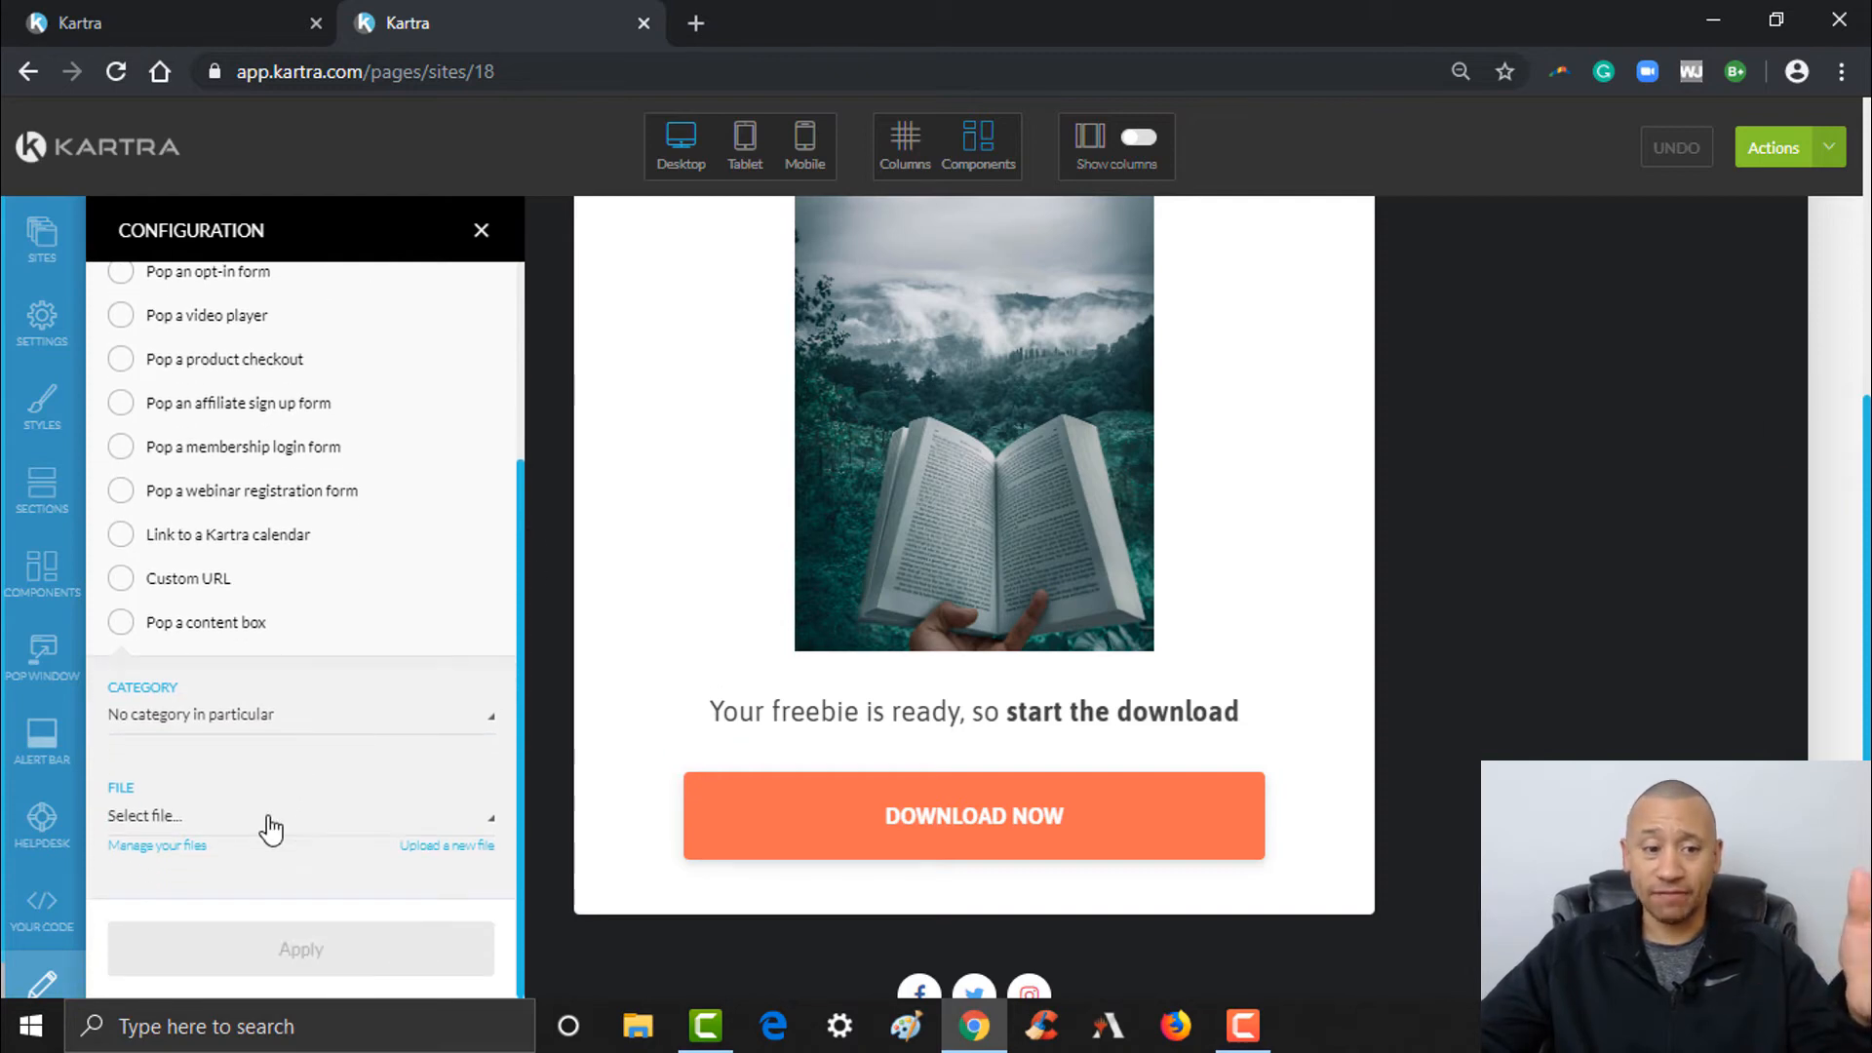
left_click(298, 815)
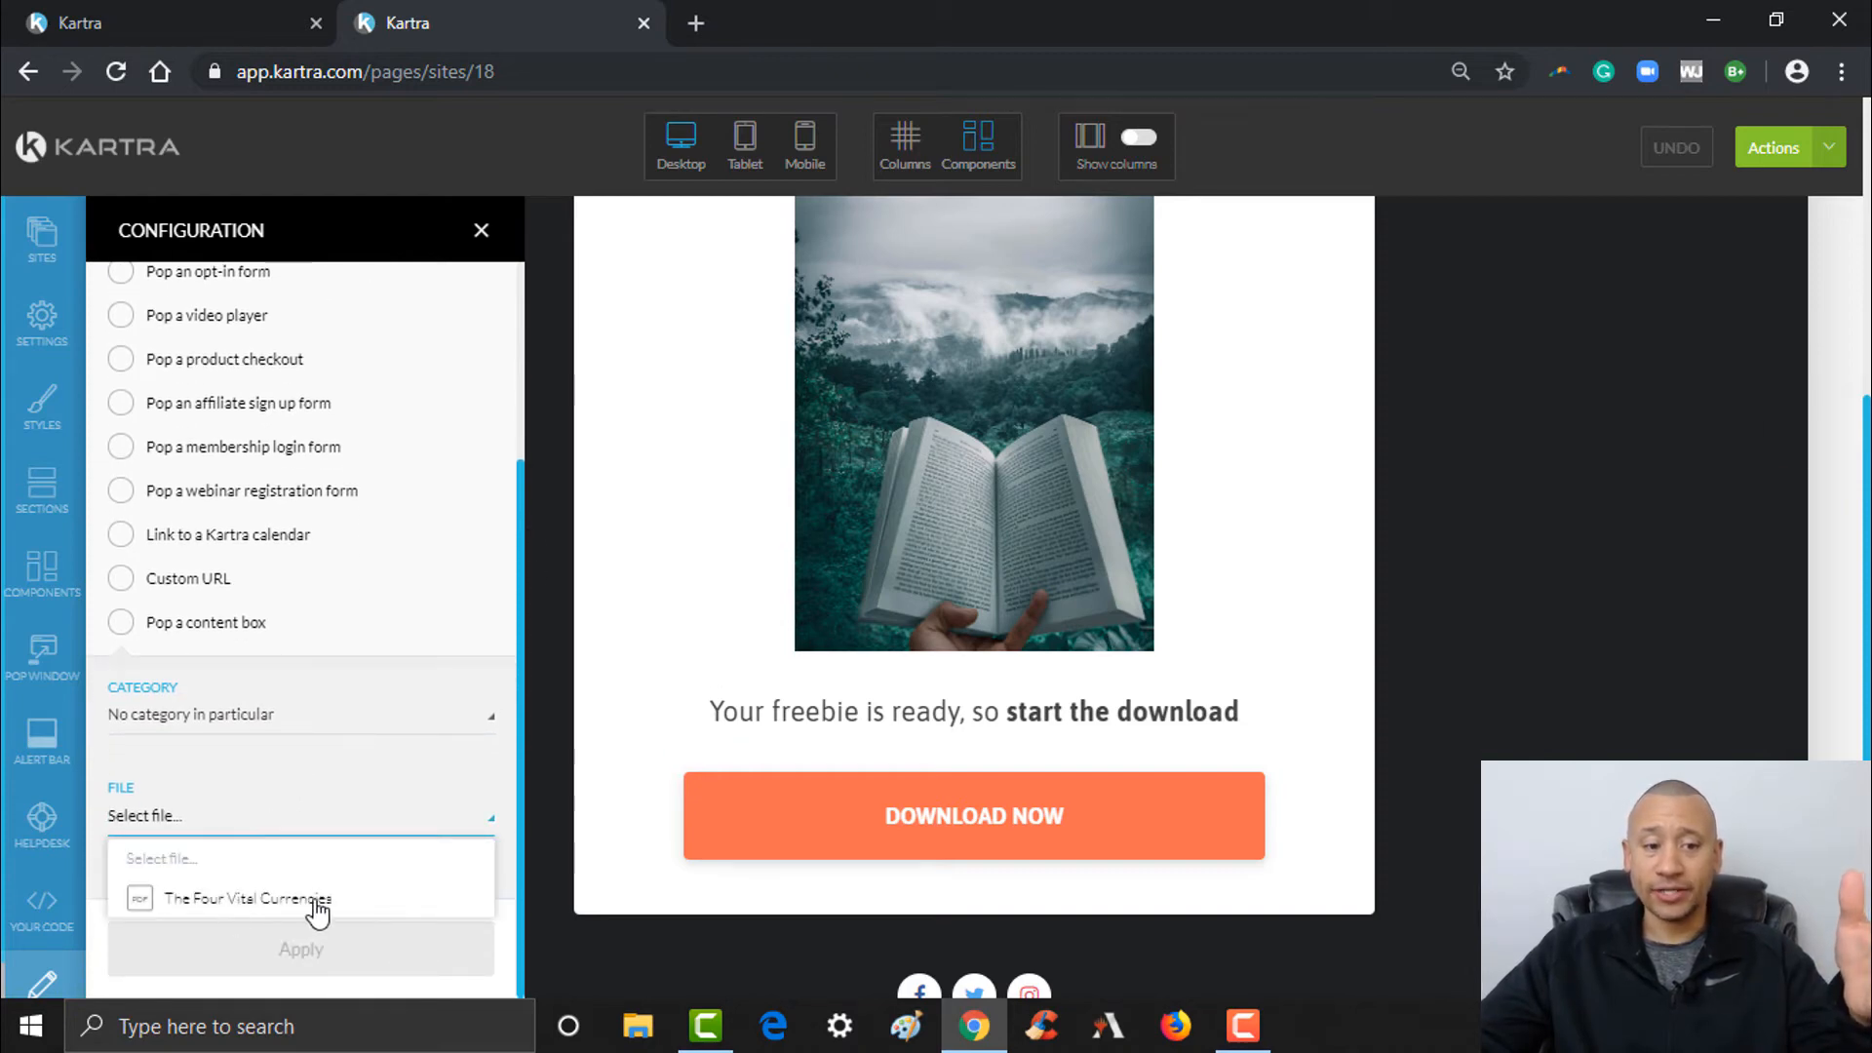
mouse_move(280, 910)
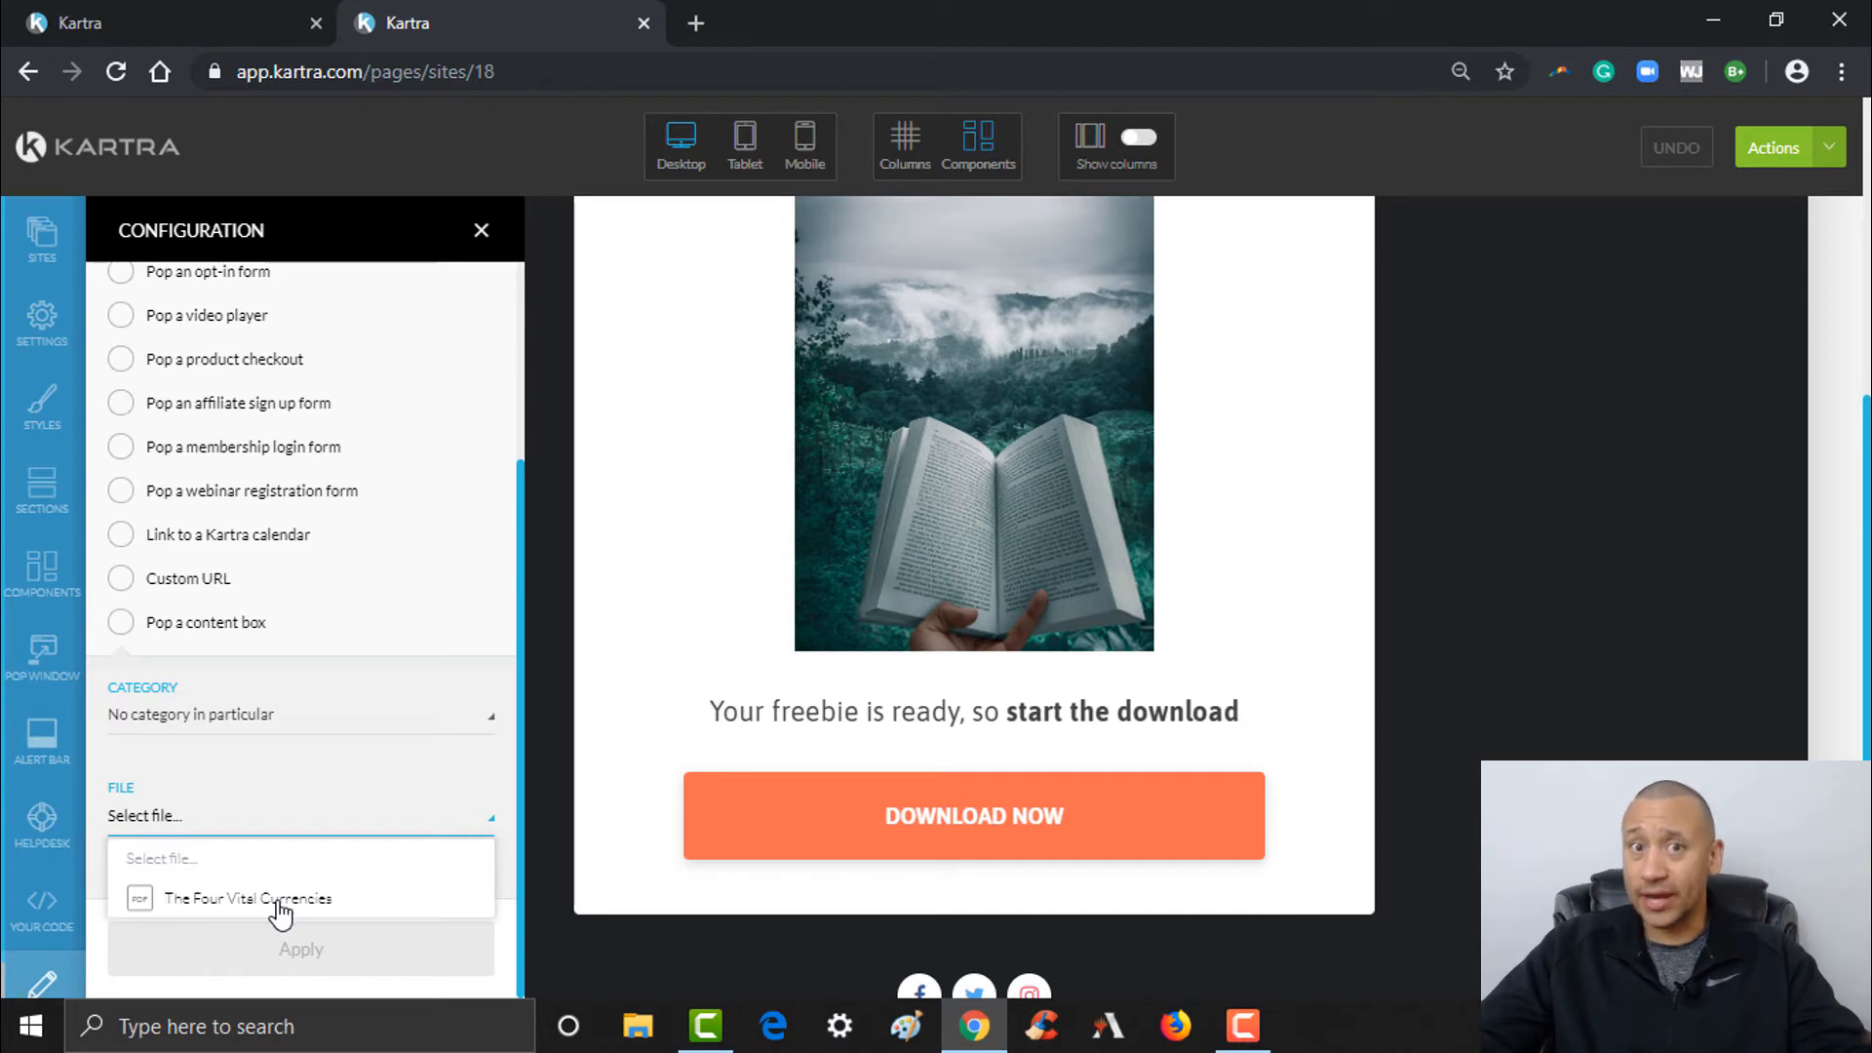
left_click(247, 897)
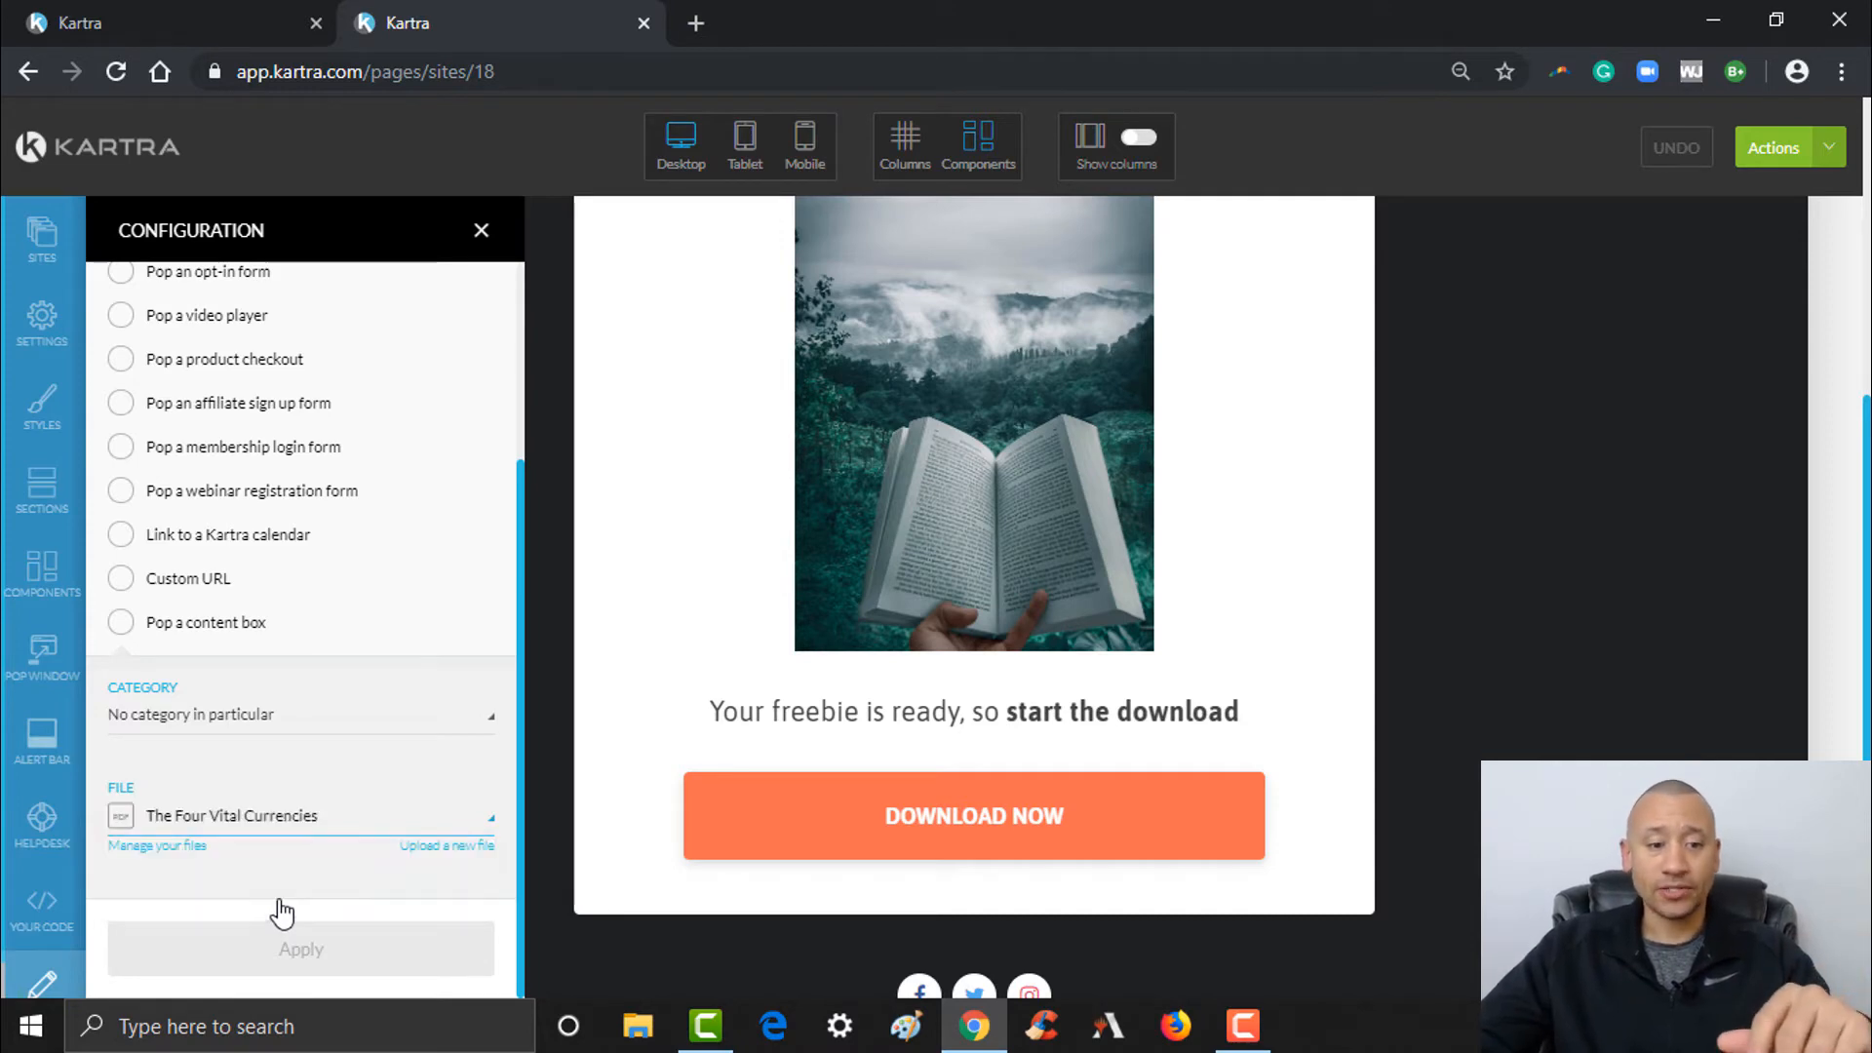
mouse_move(300, 950)
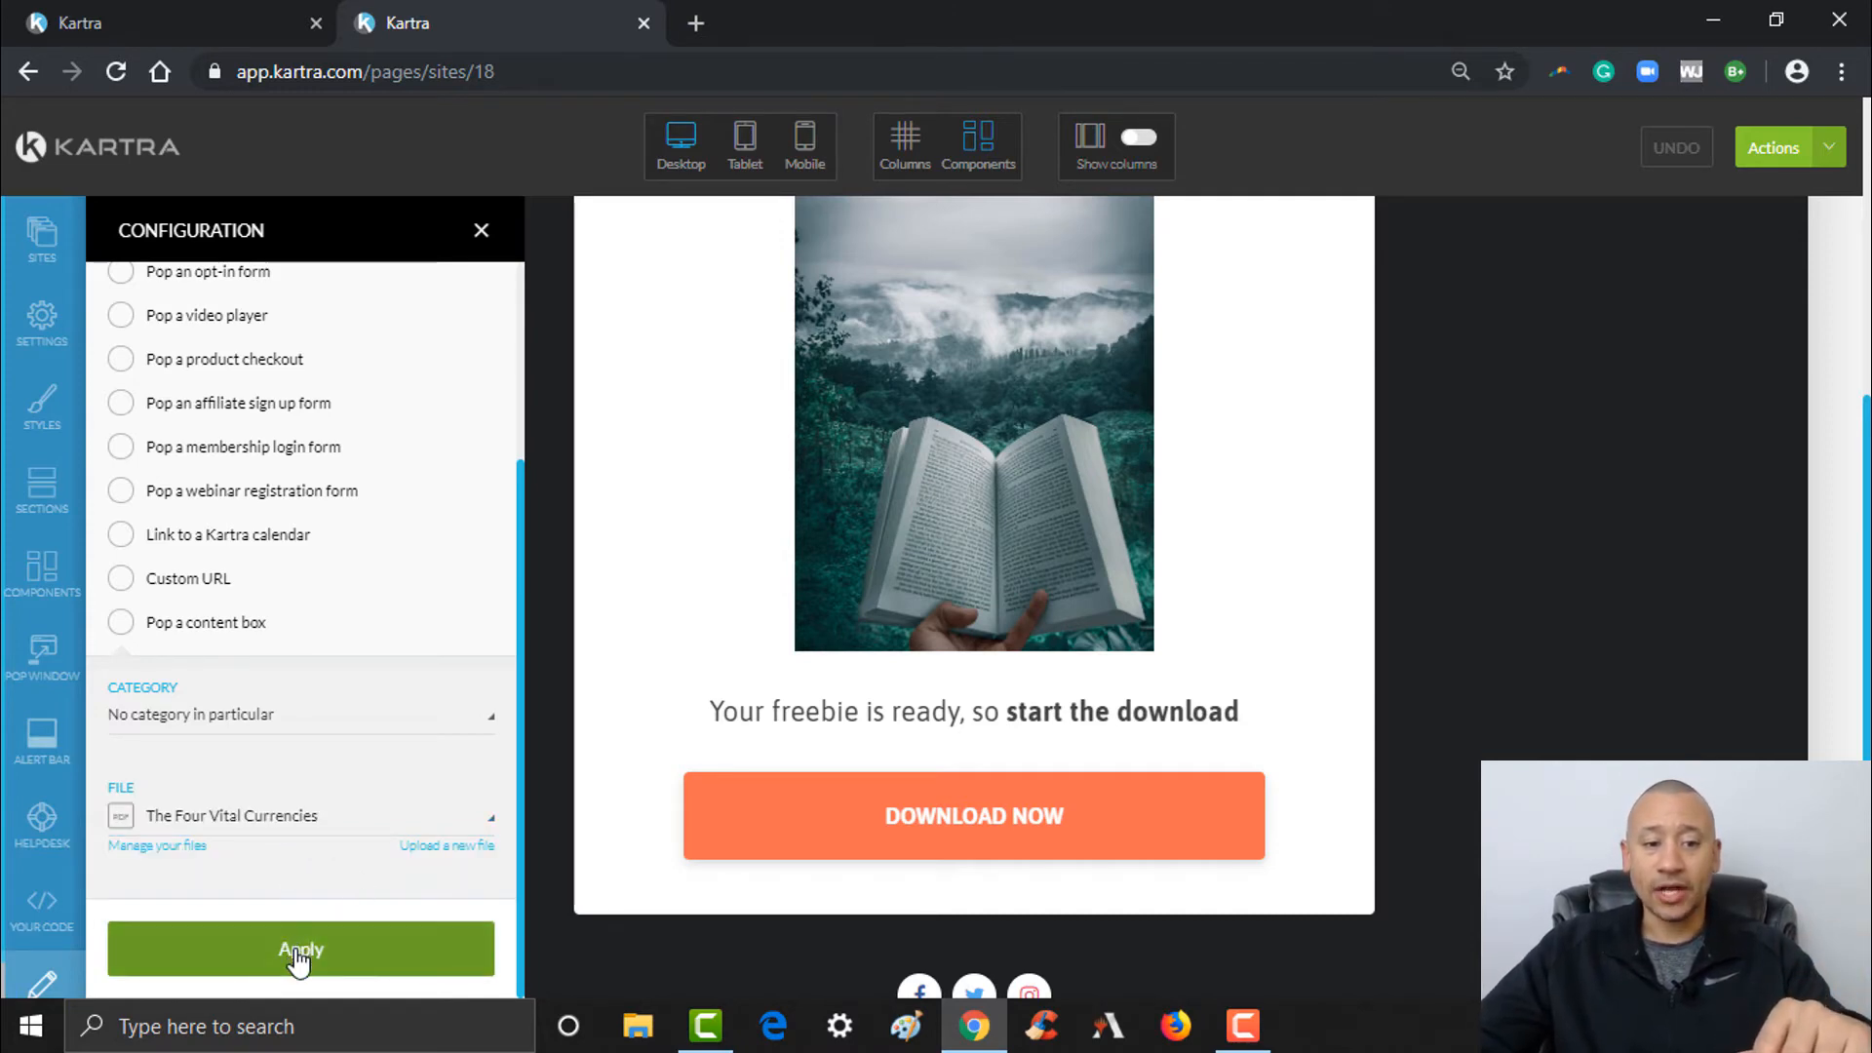
- Apply the file download to the button and save the page progress
left_click(300, 950)
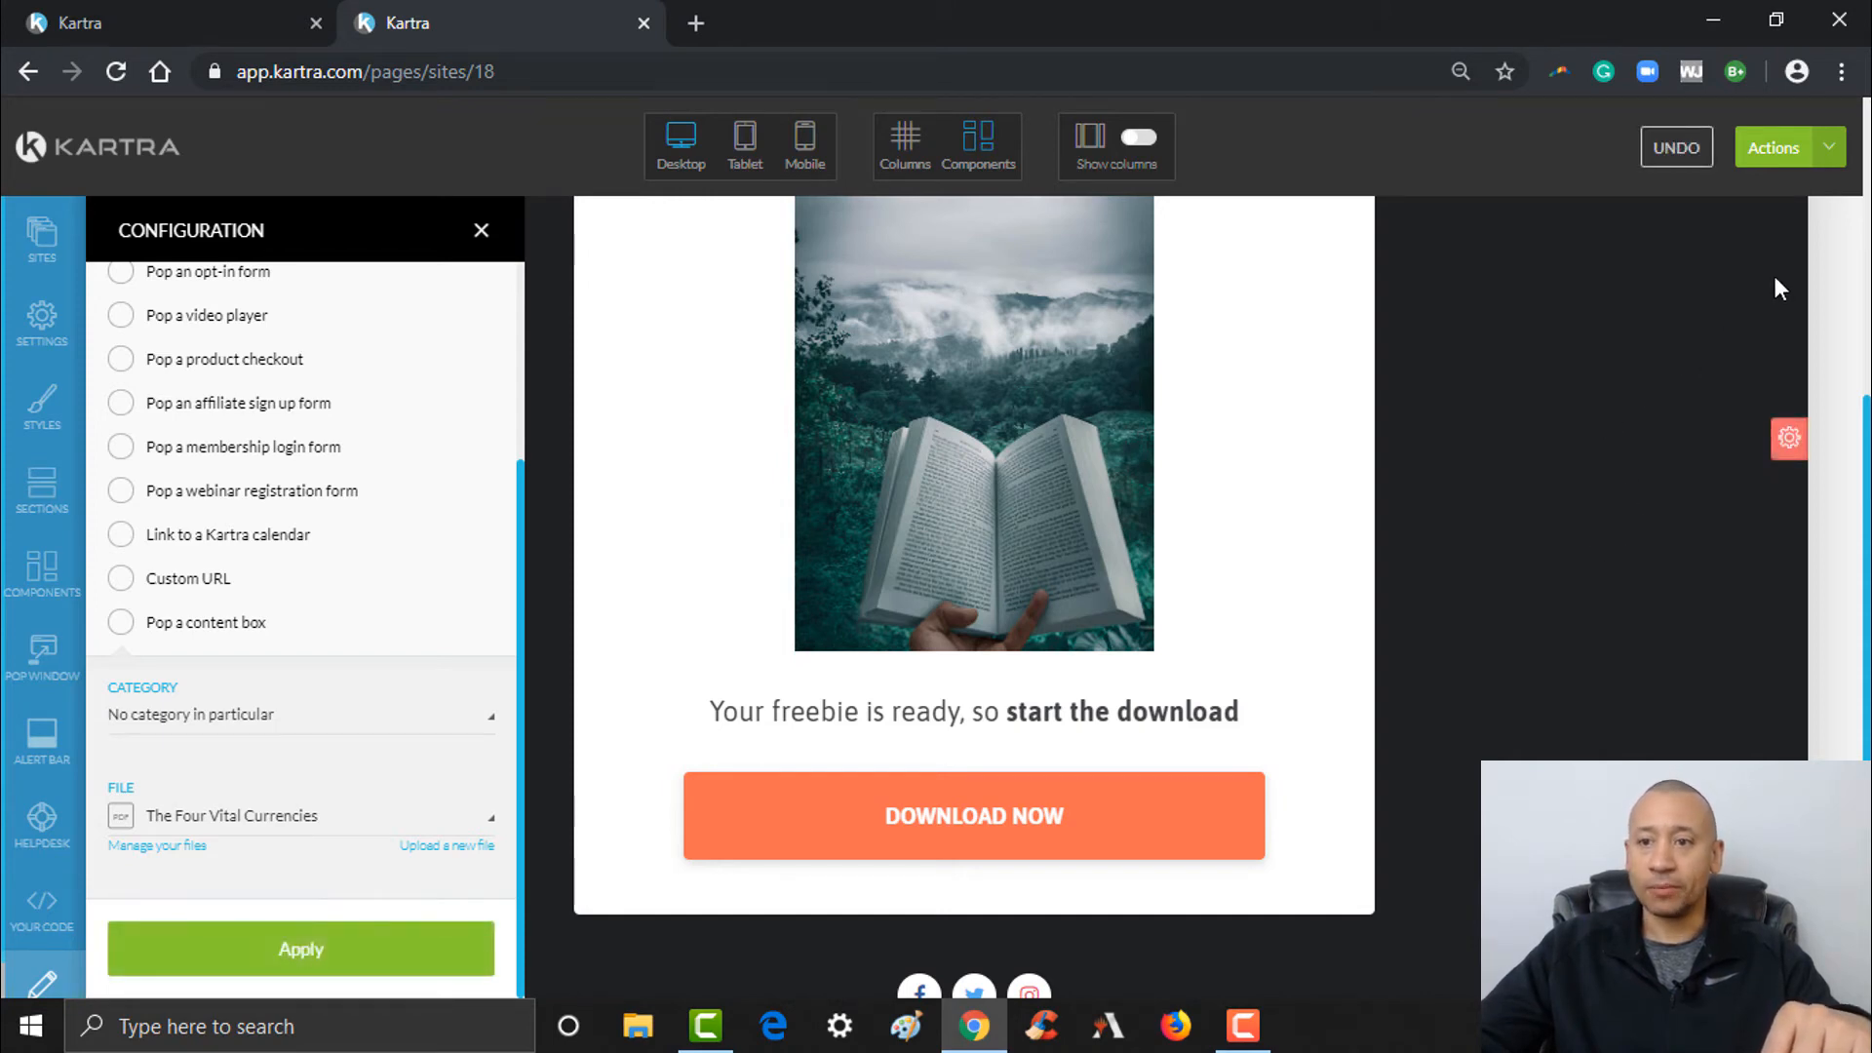
left_click(1778, 146)
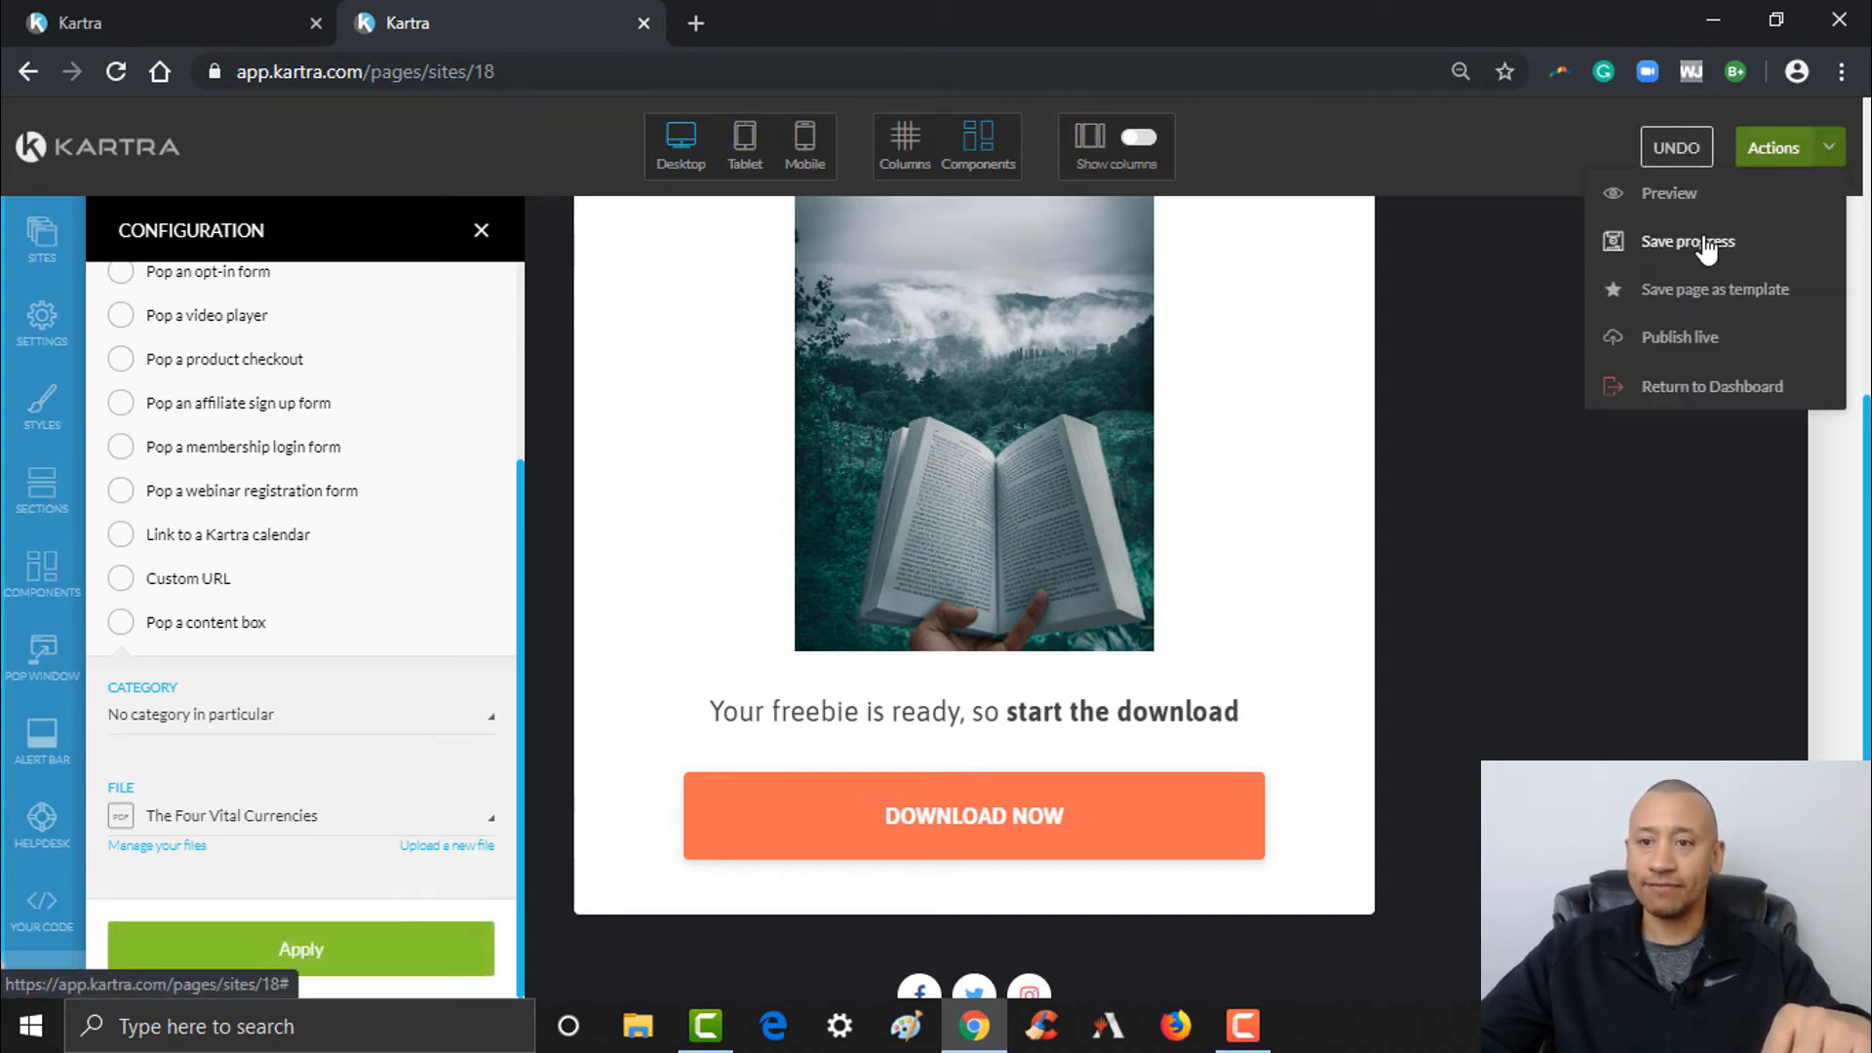
left_click(1686, 241)
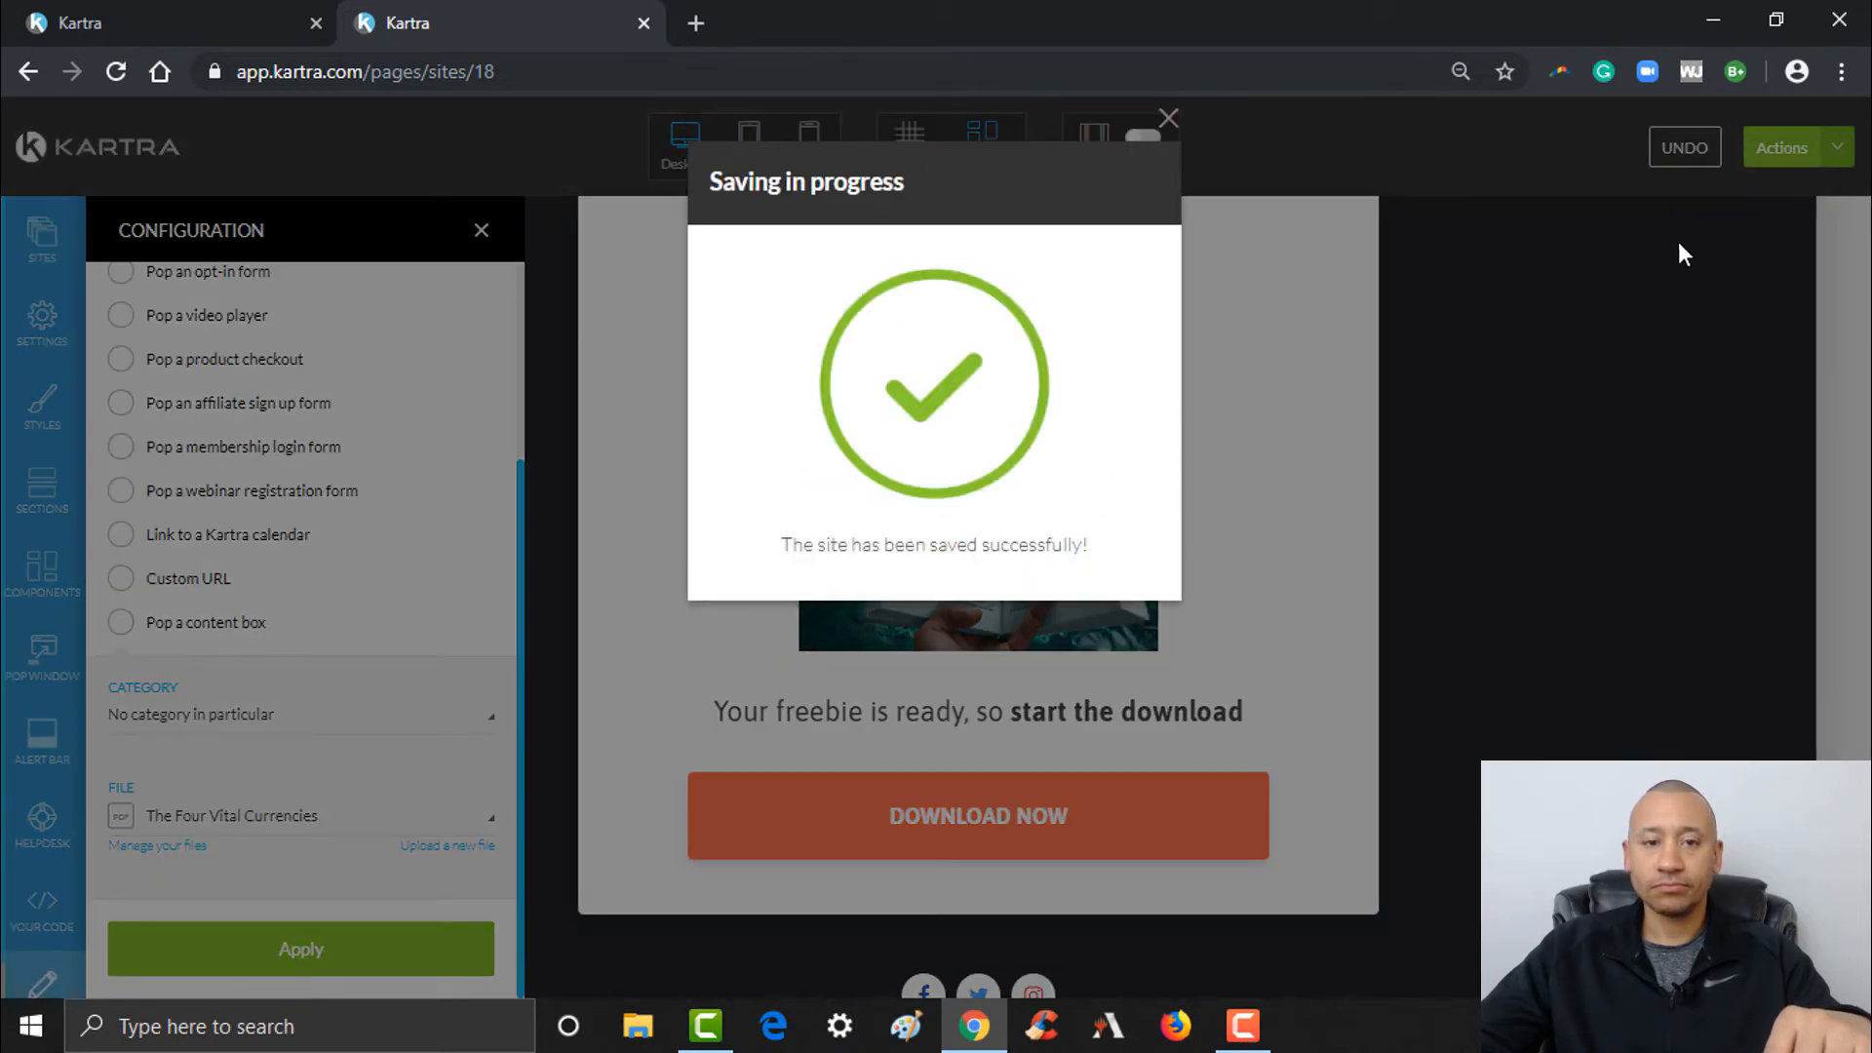
- Publish the page live and select its public page link for copying
left_click(1165, 119)
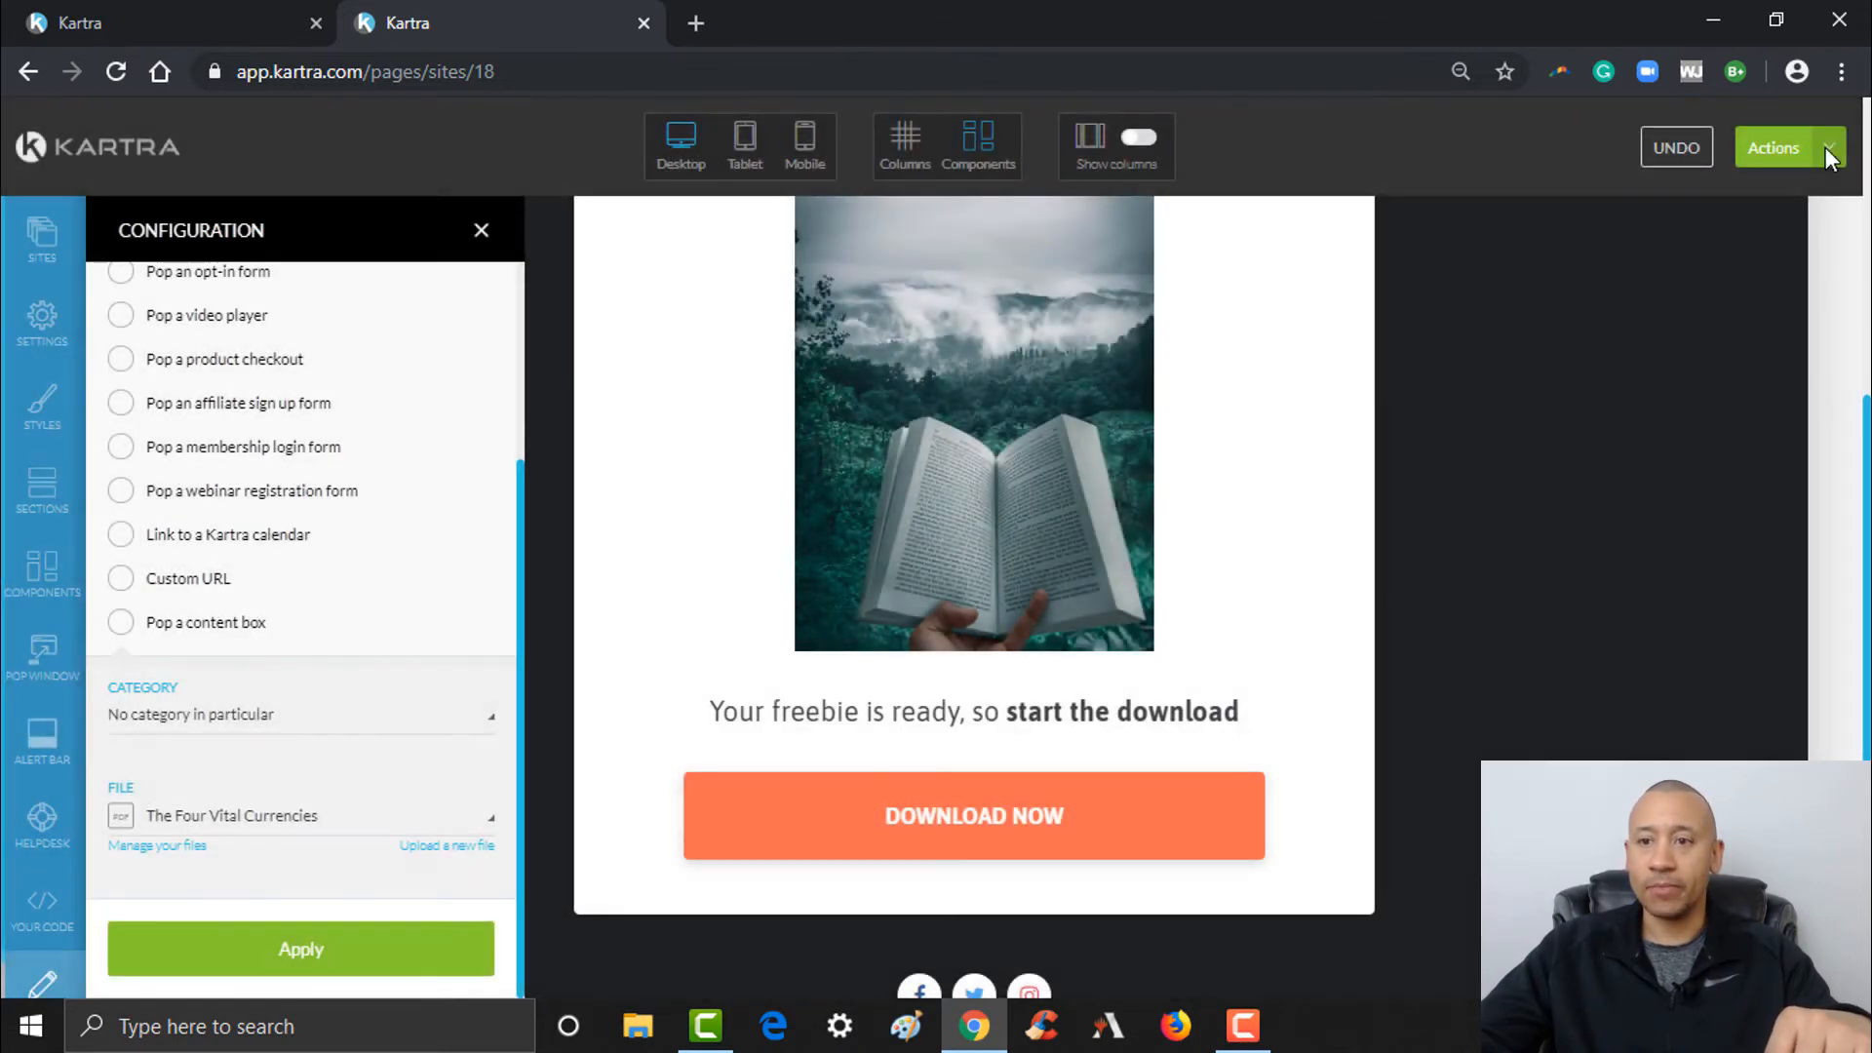
mouse_move(1687, 355)
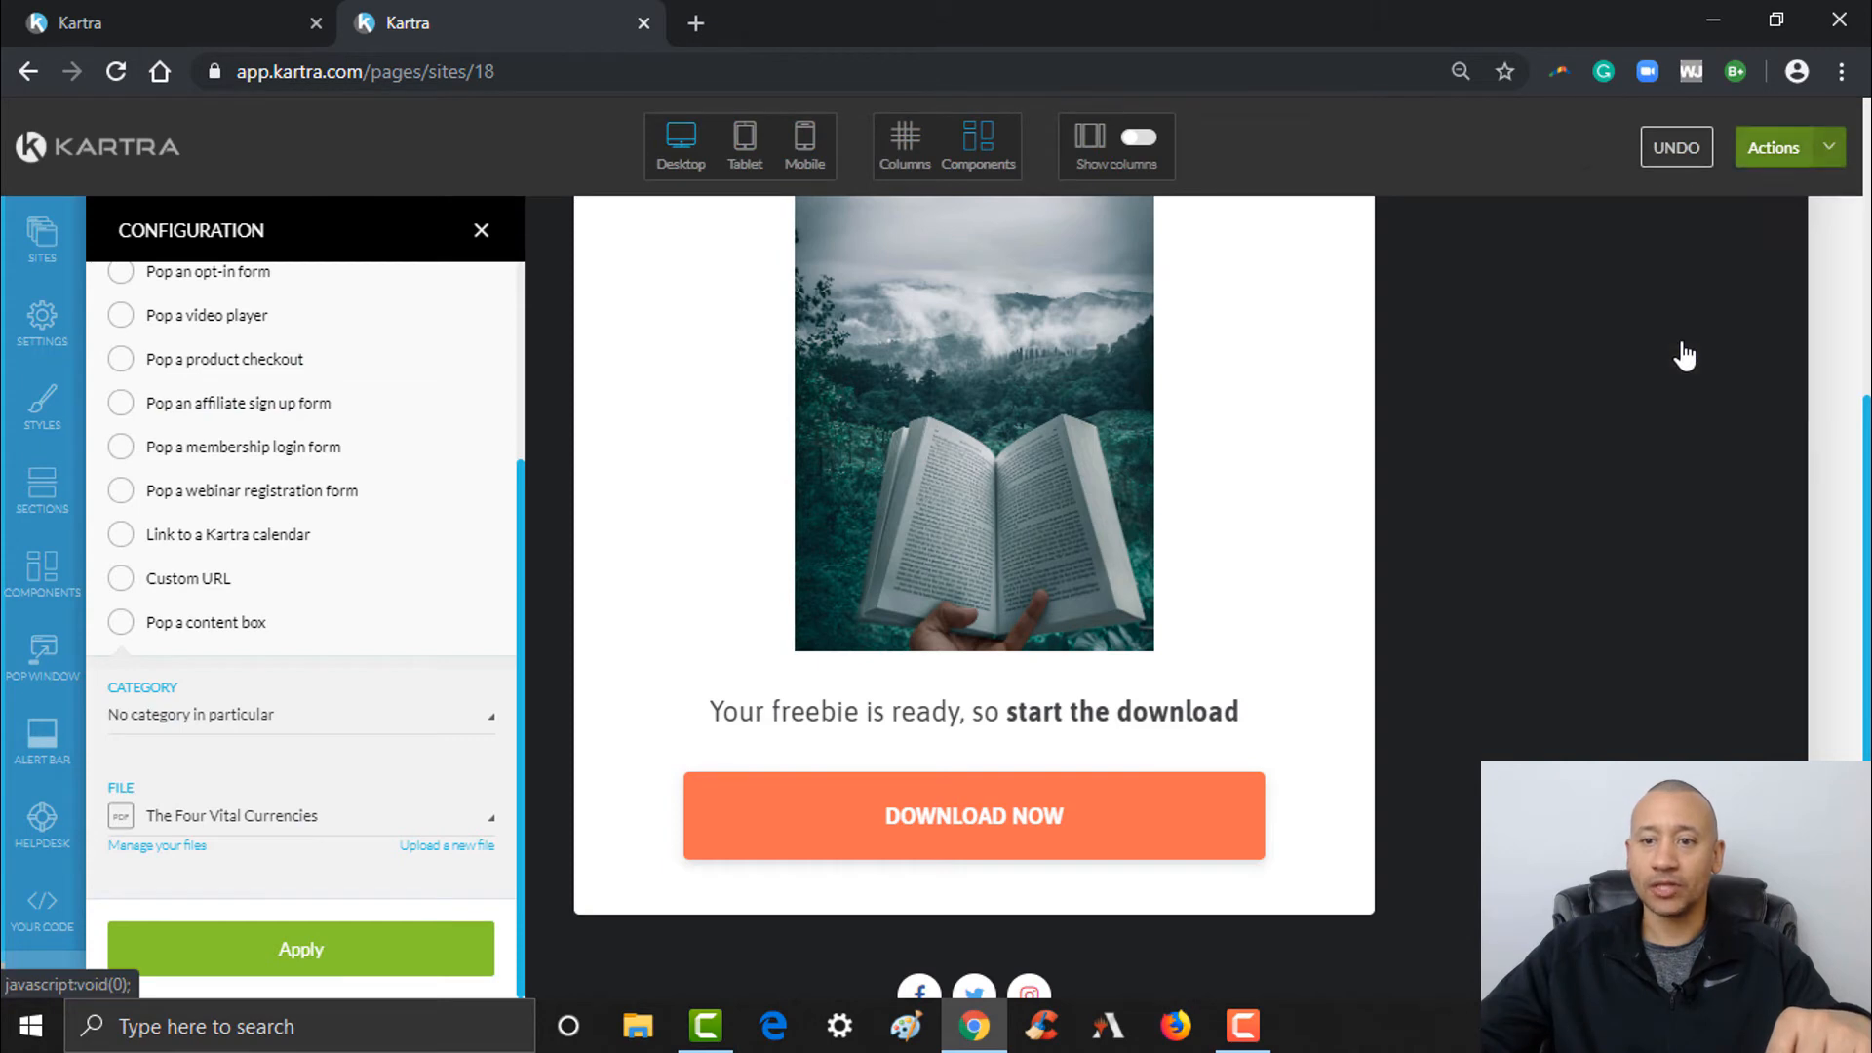
left_click(300, 947)
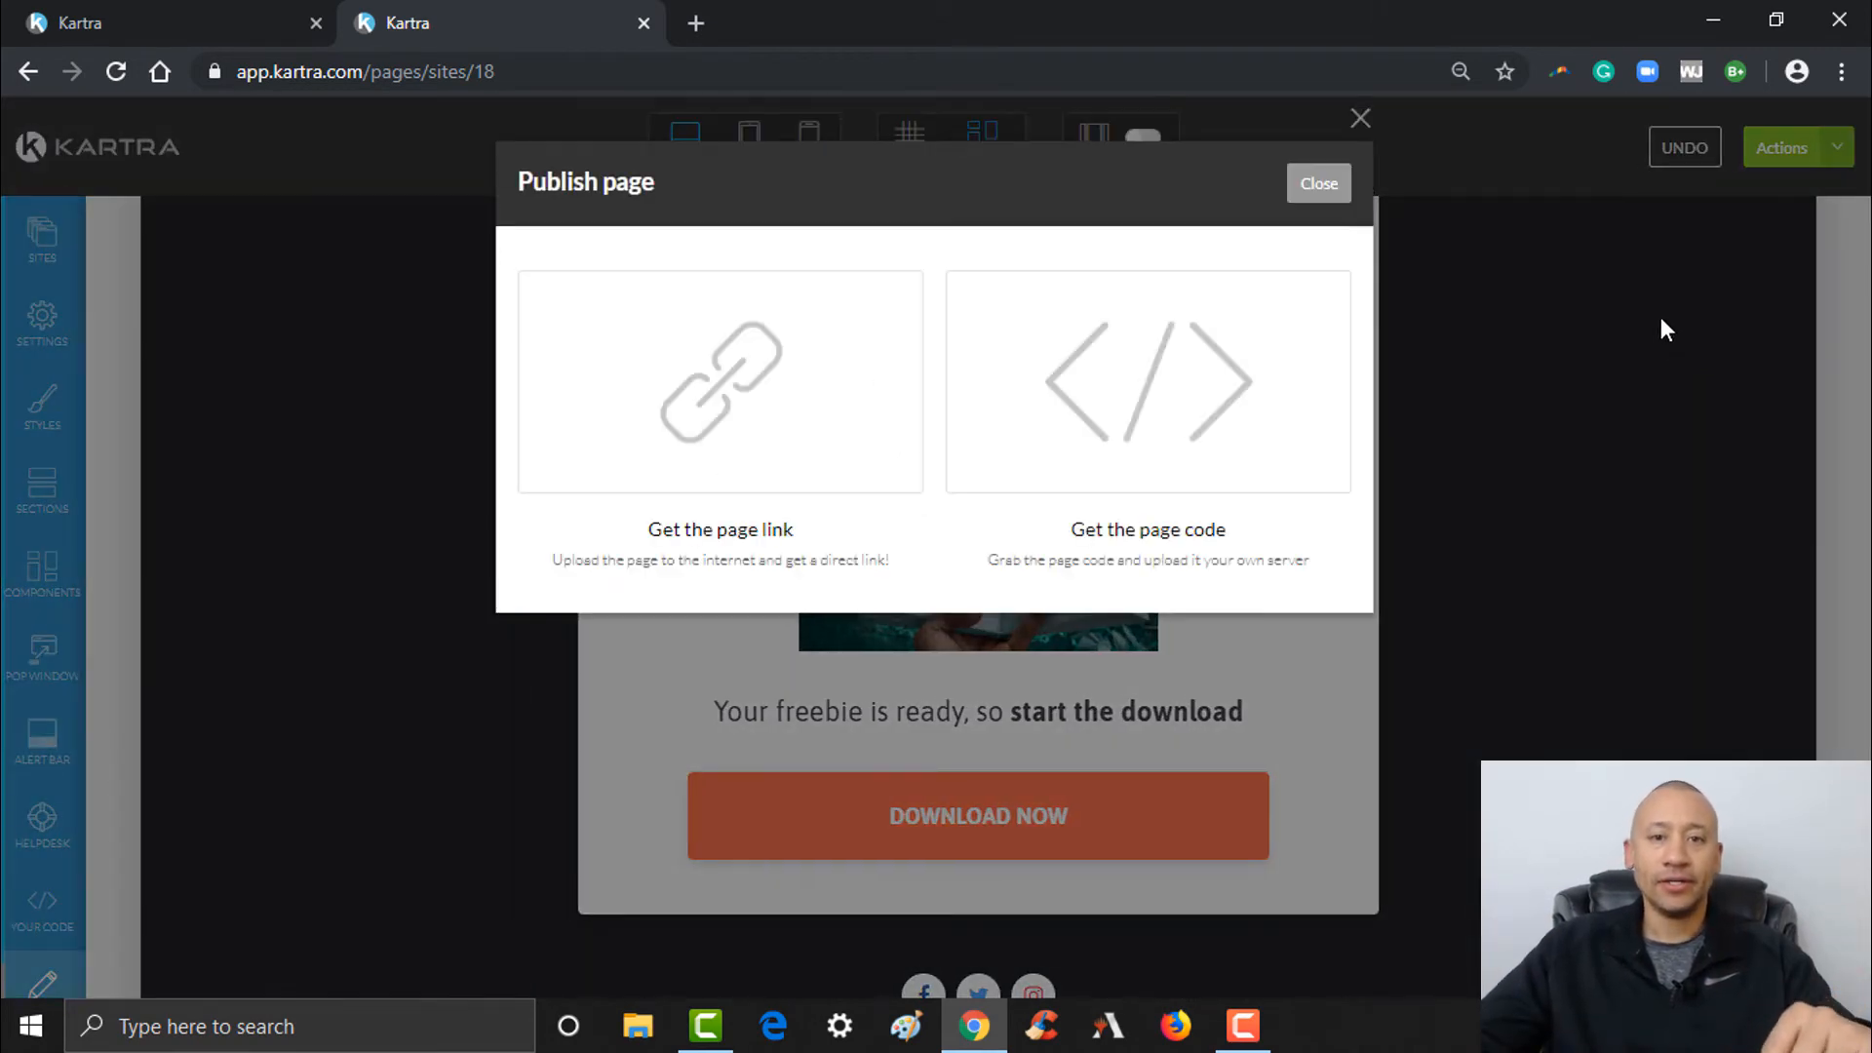
left_click(720, 383)
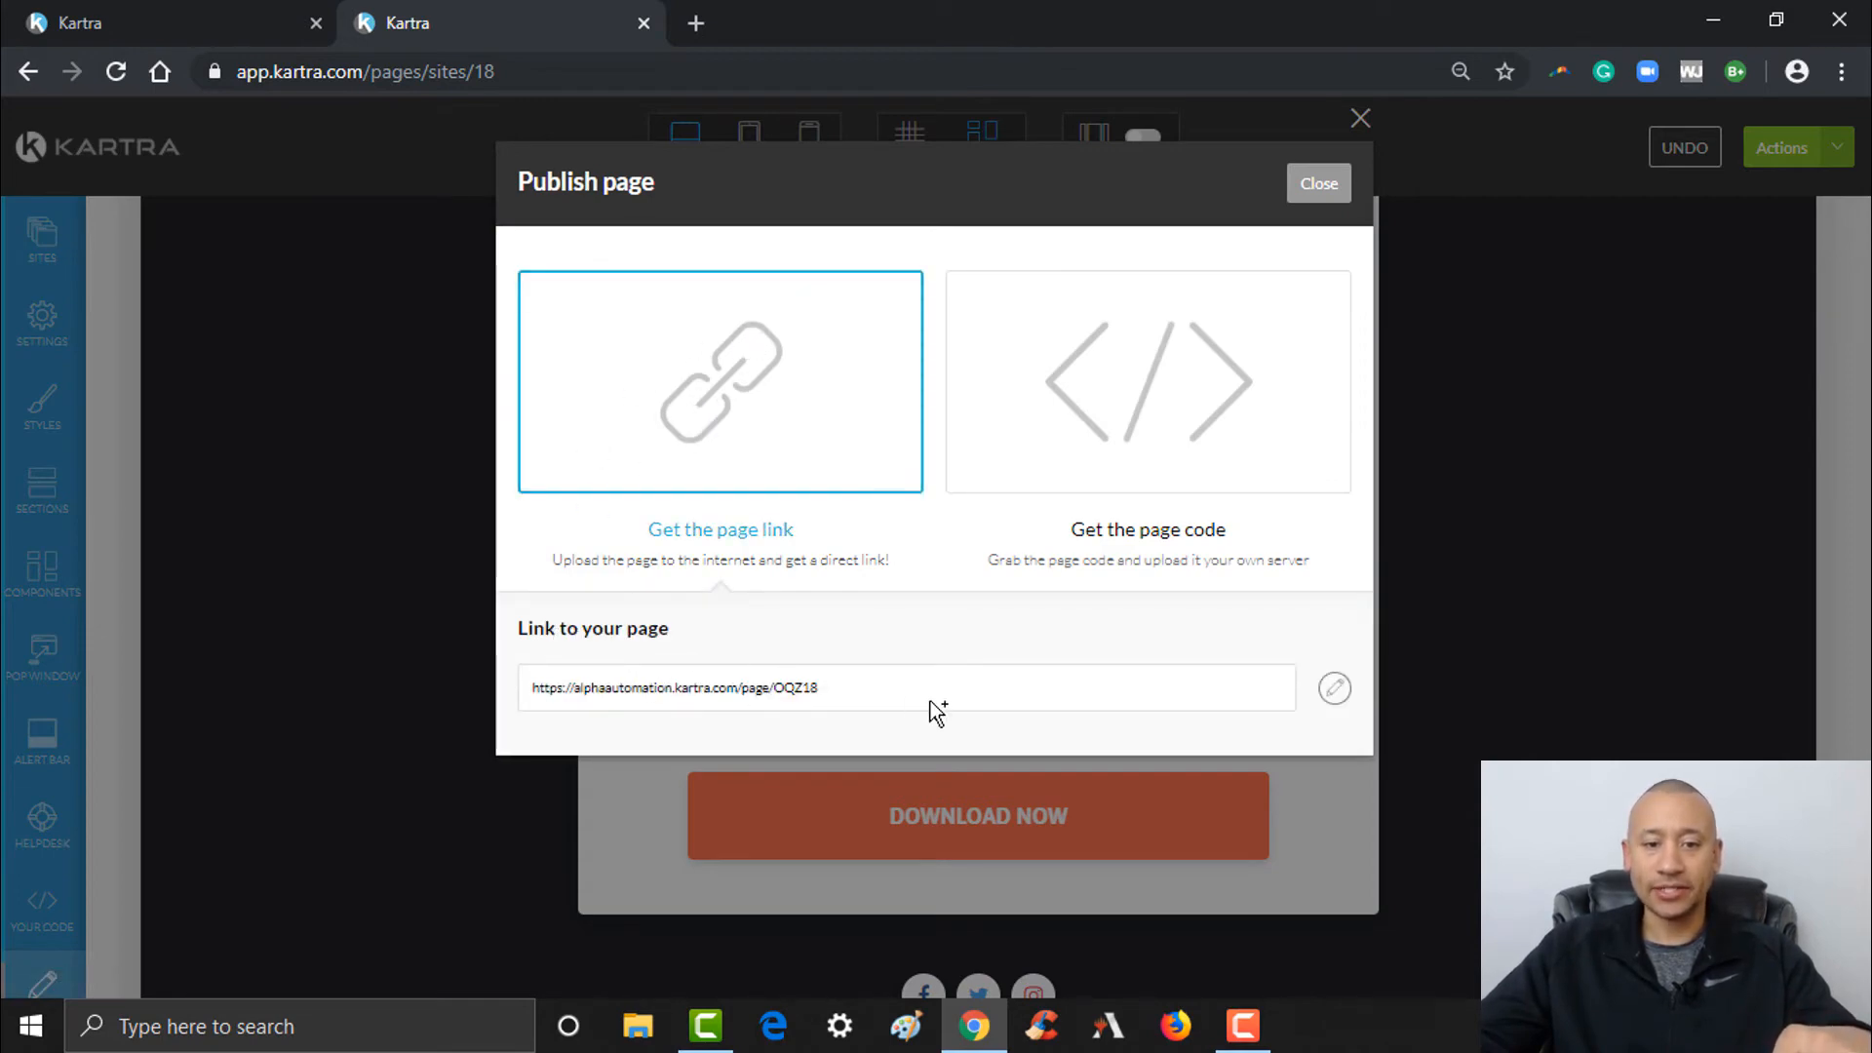
triple_click(669, 686)
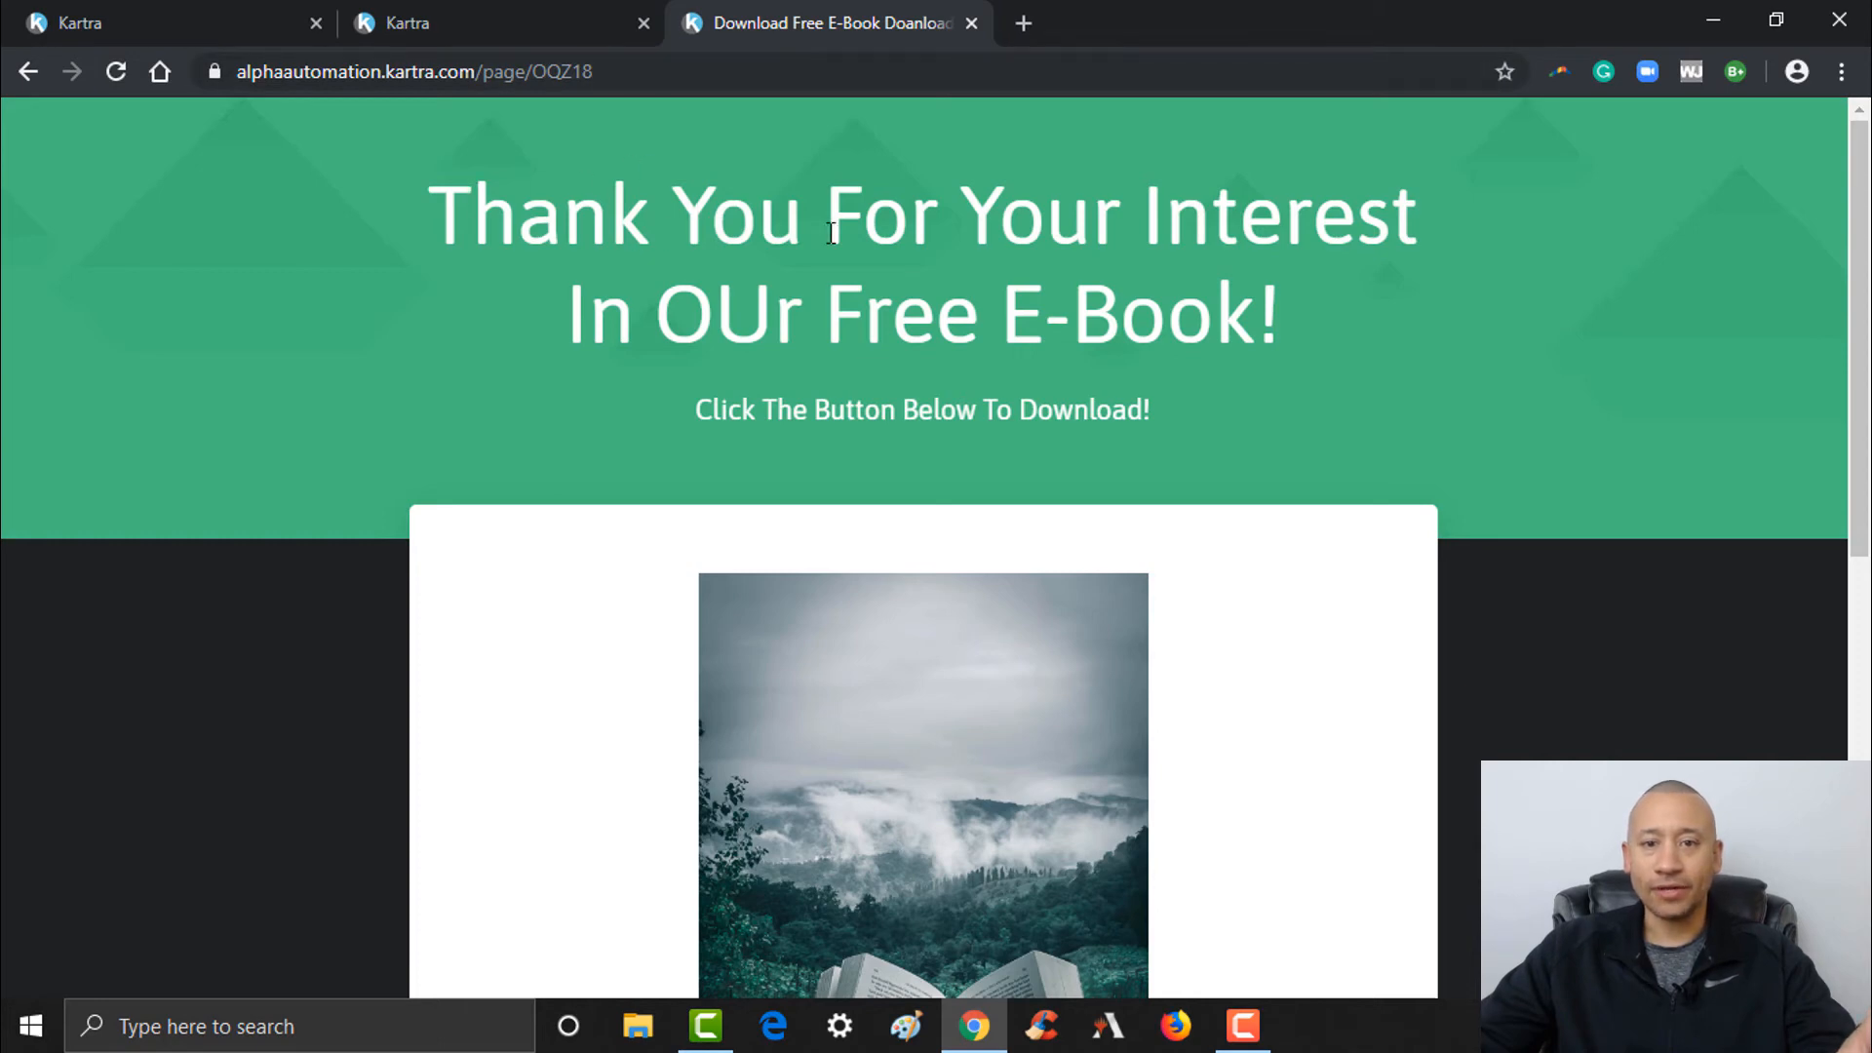
- On the live thank-you page, use Download Now to download the e-book PDF
scroll("down", 3)
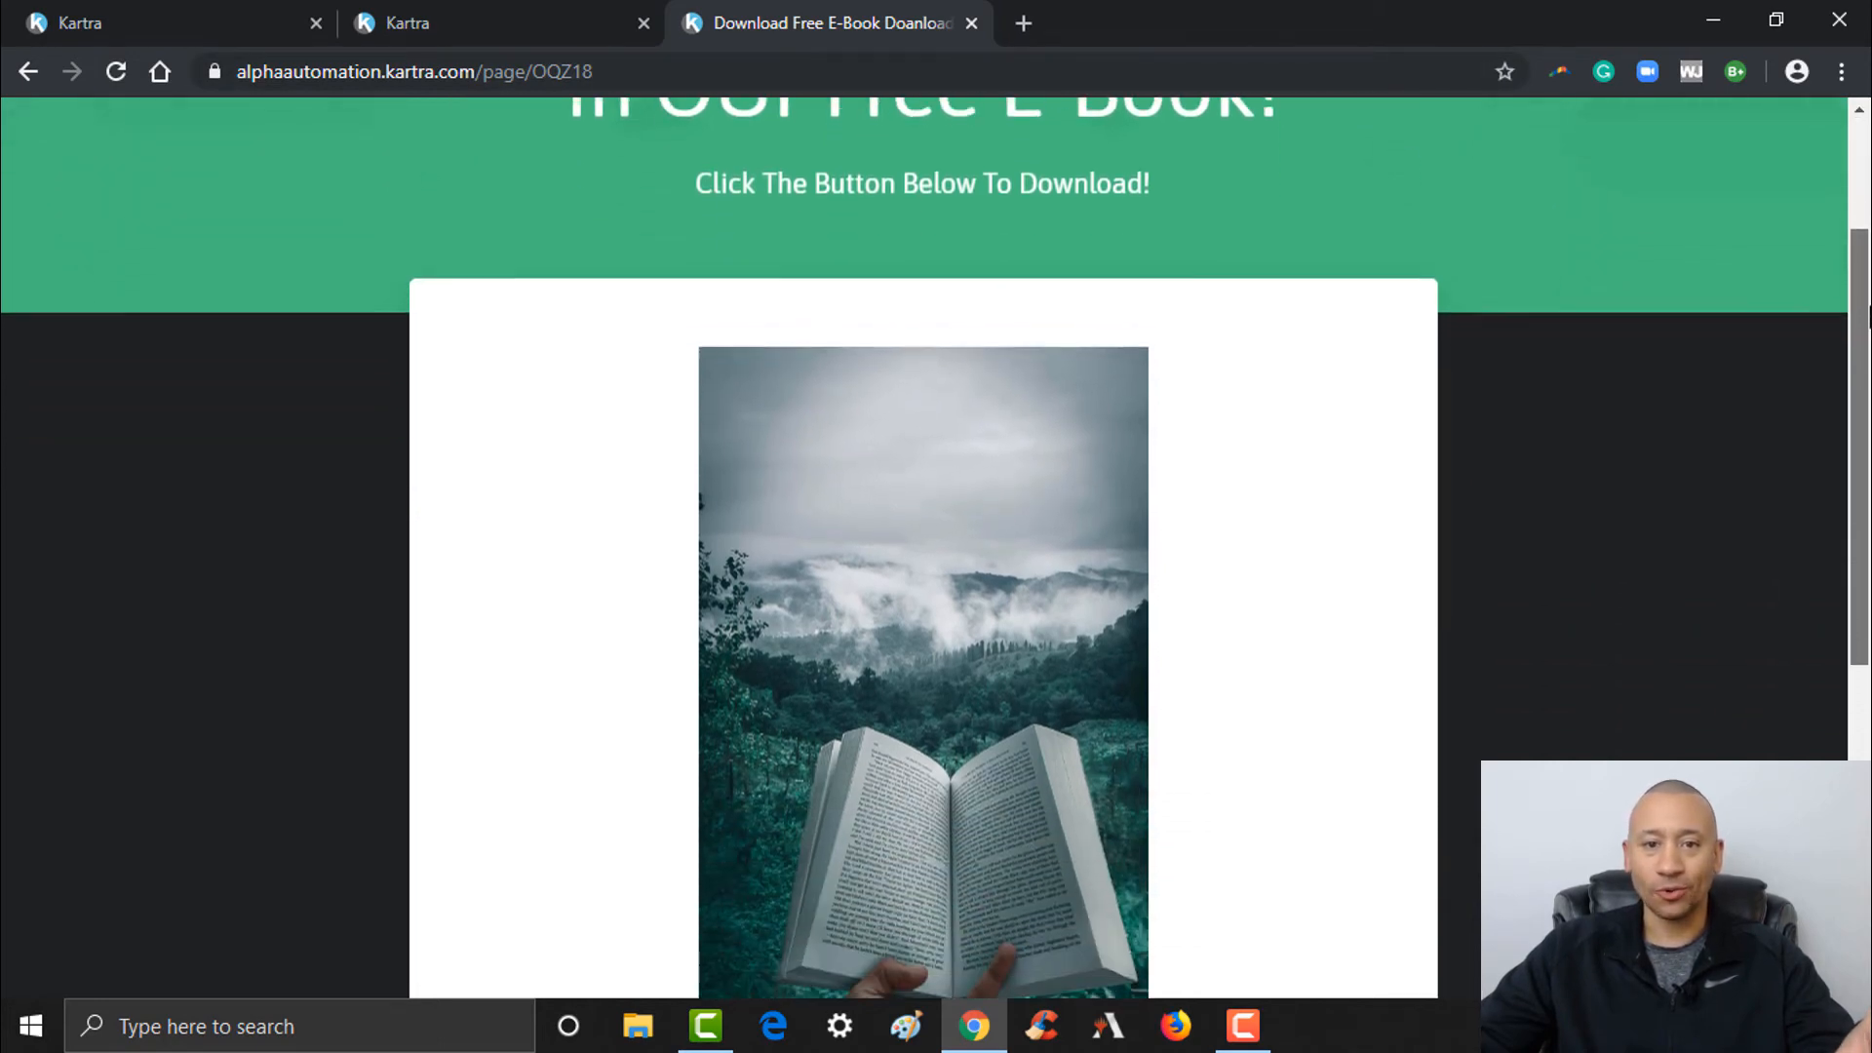
scroll("down", 3)
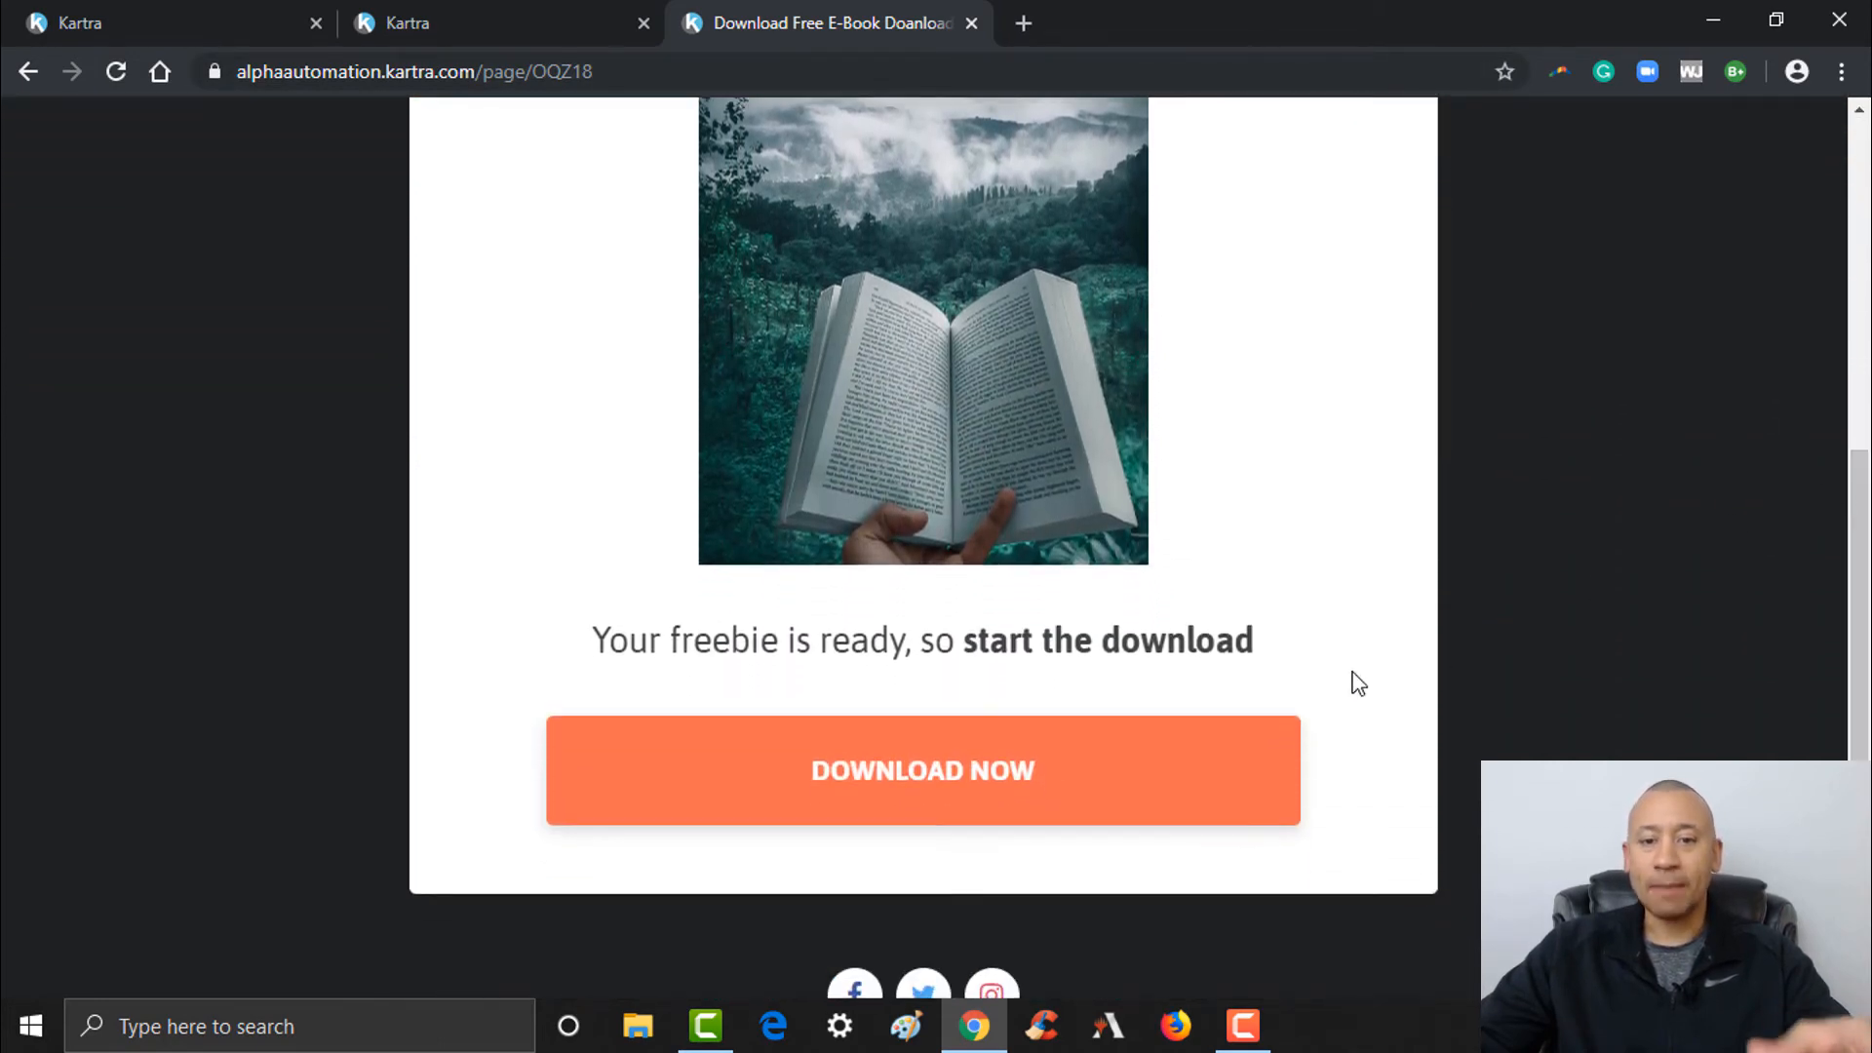
mouse_move(1282, 573)
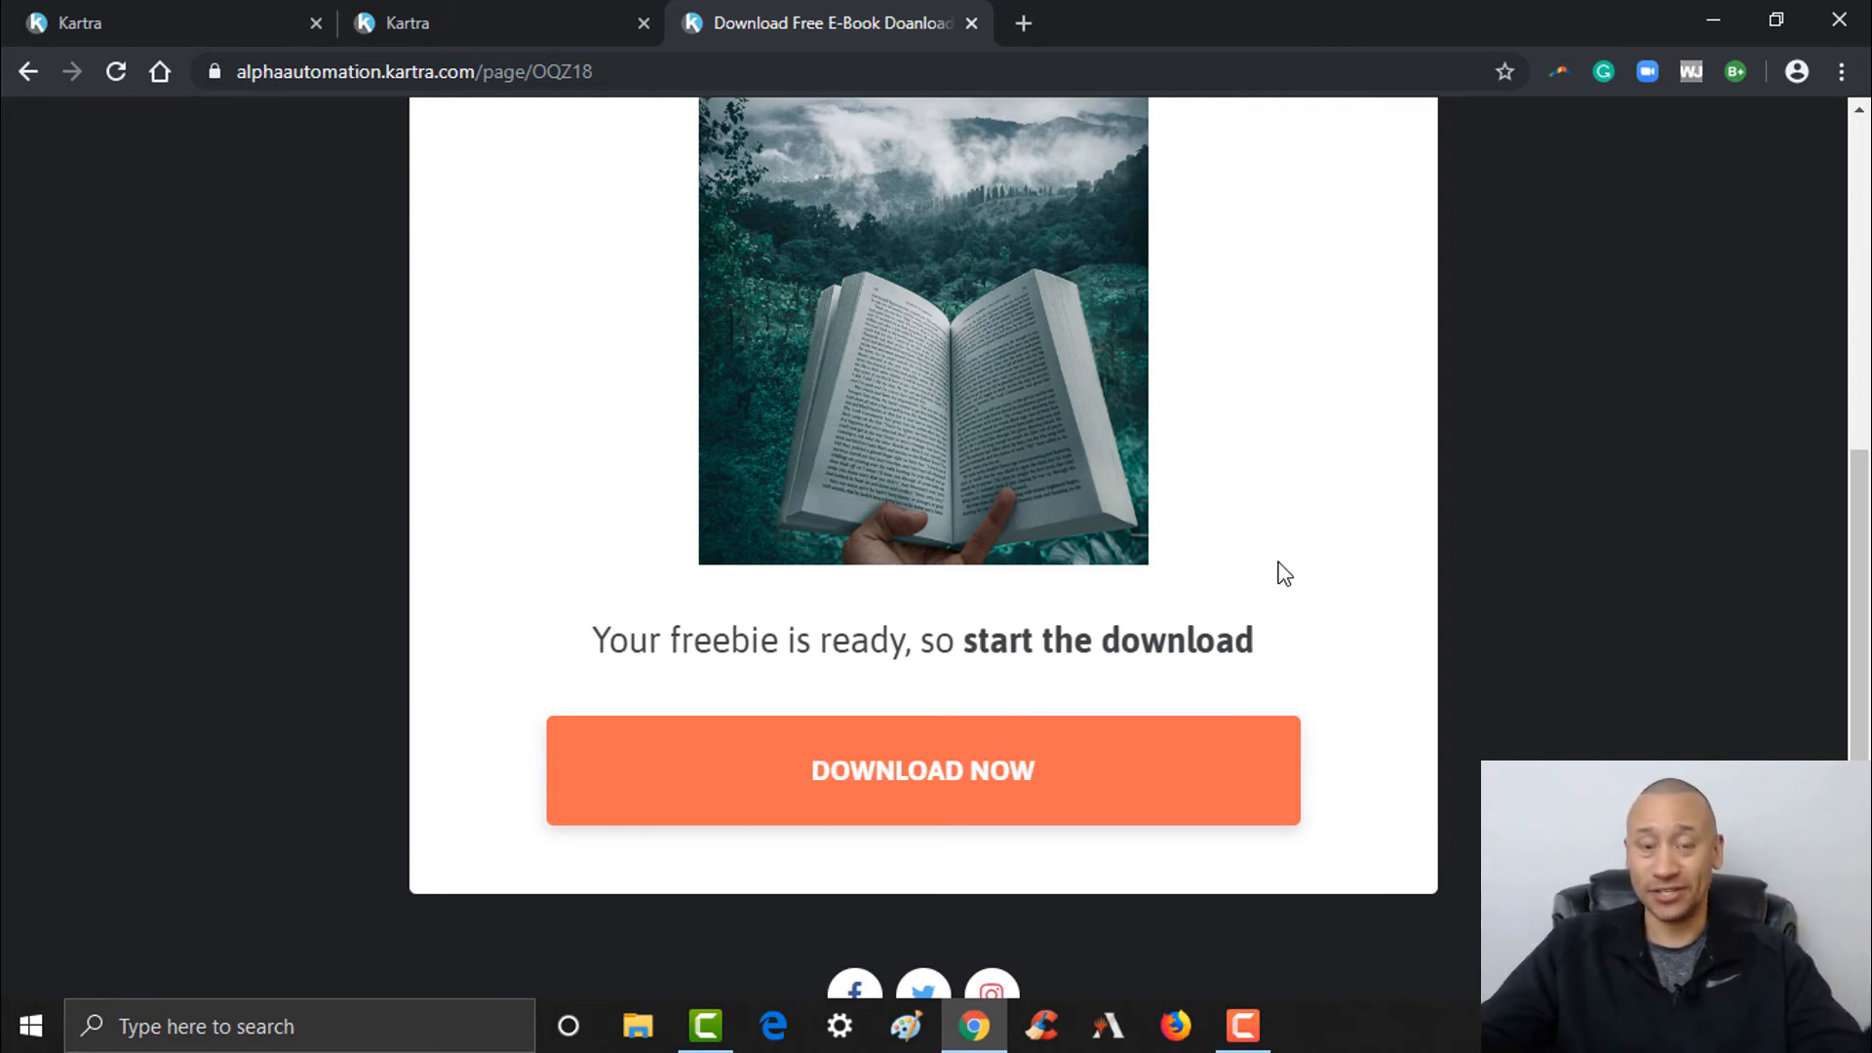
mouse_move(961, 719)
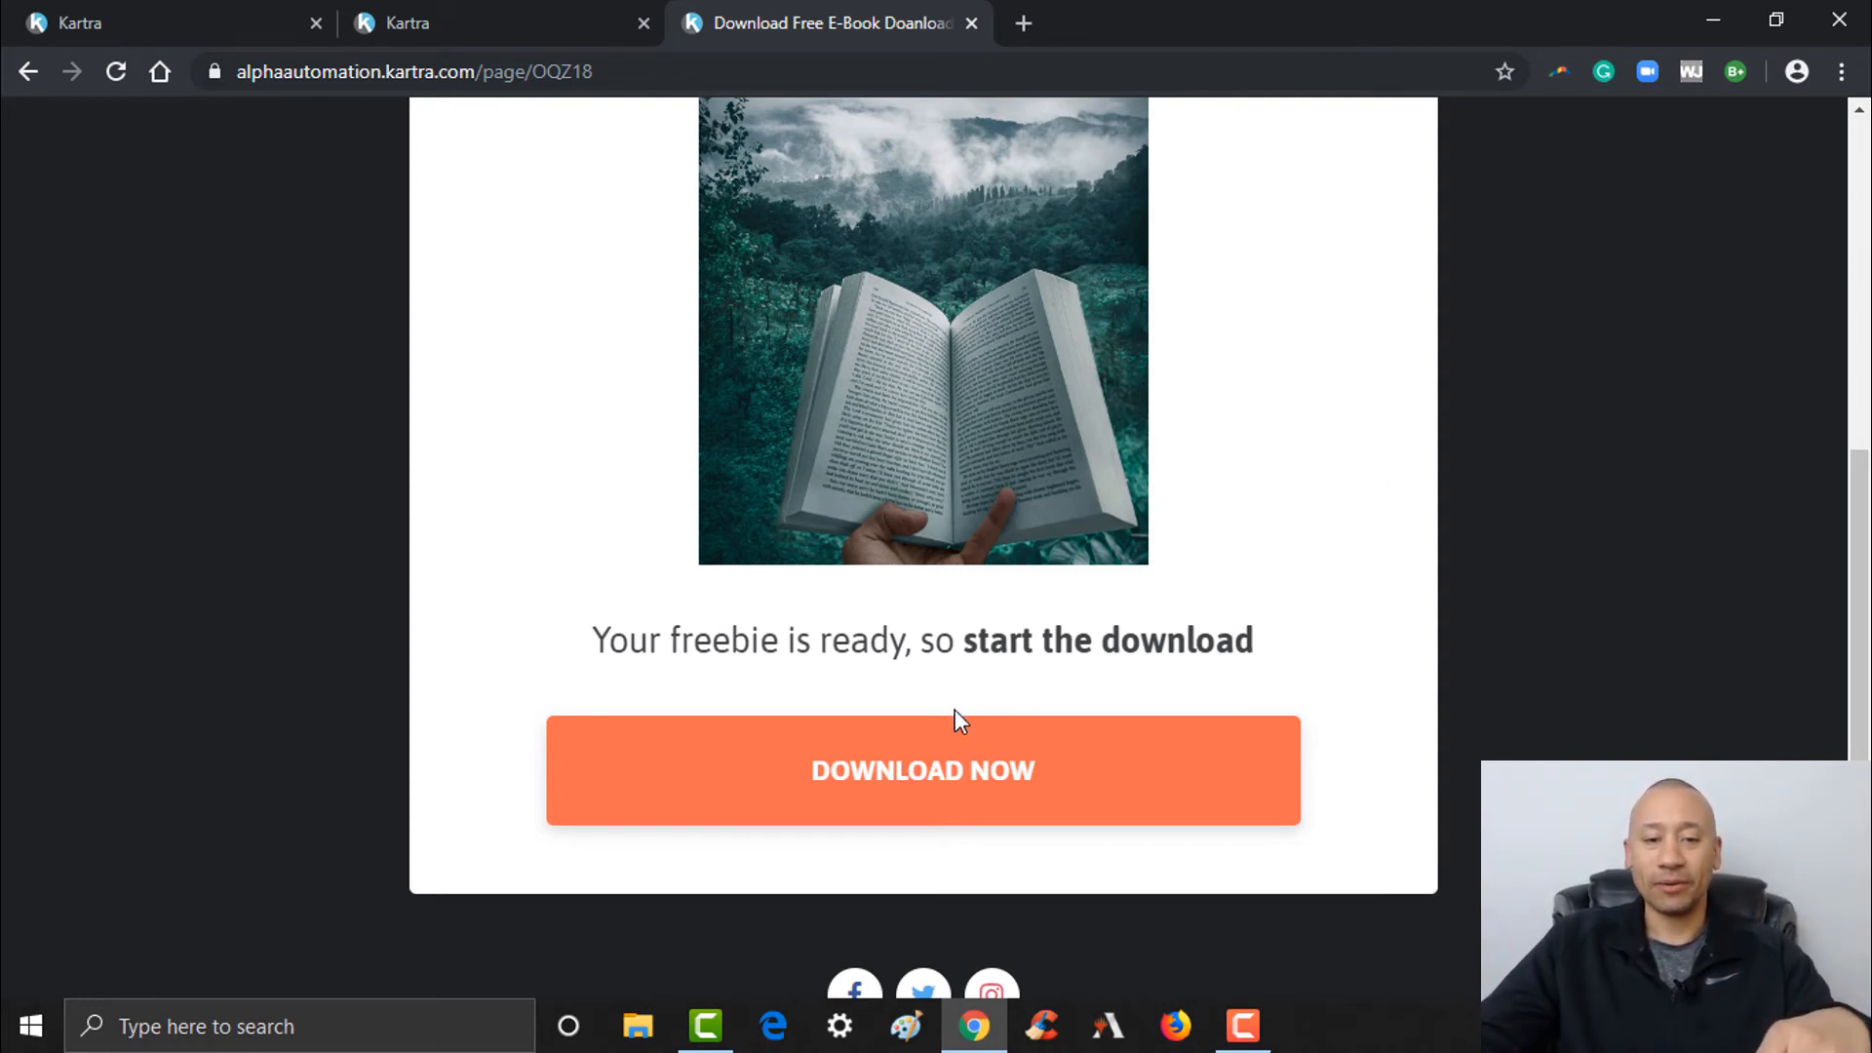
left_click(923, 770)
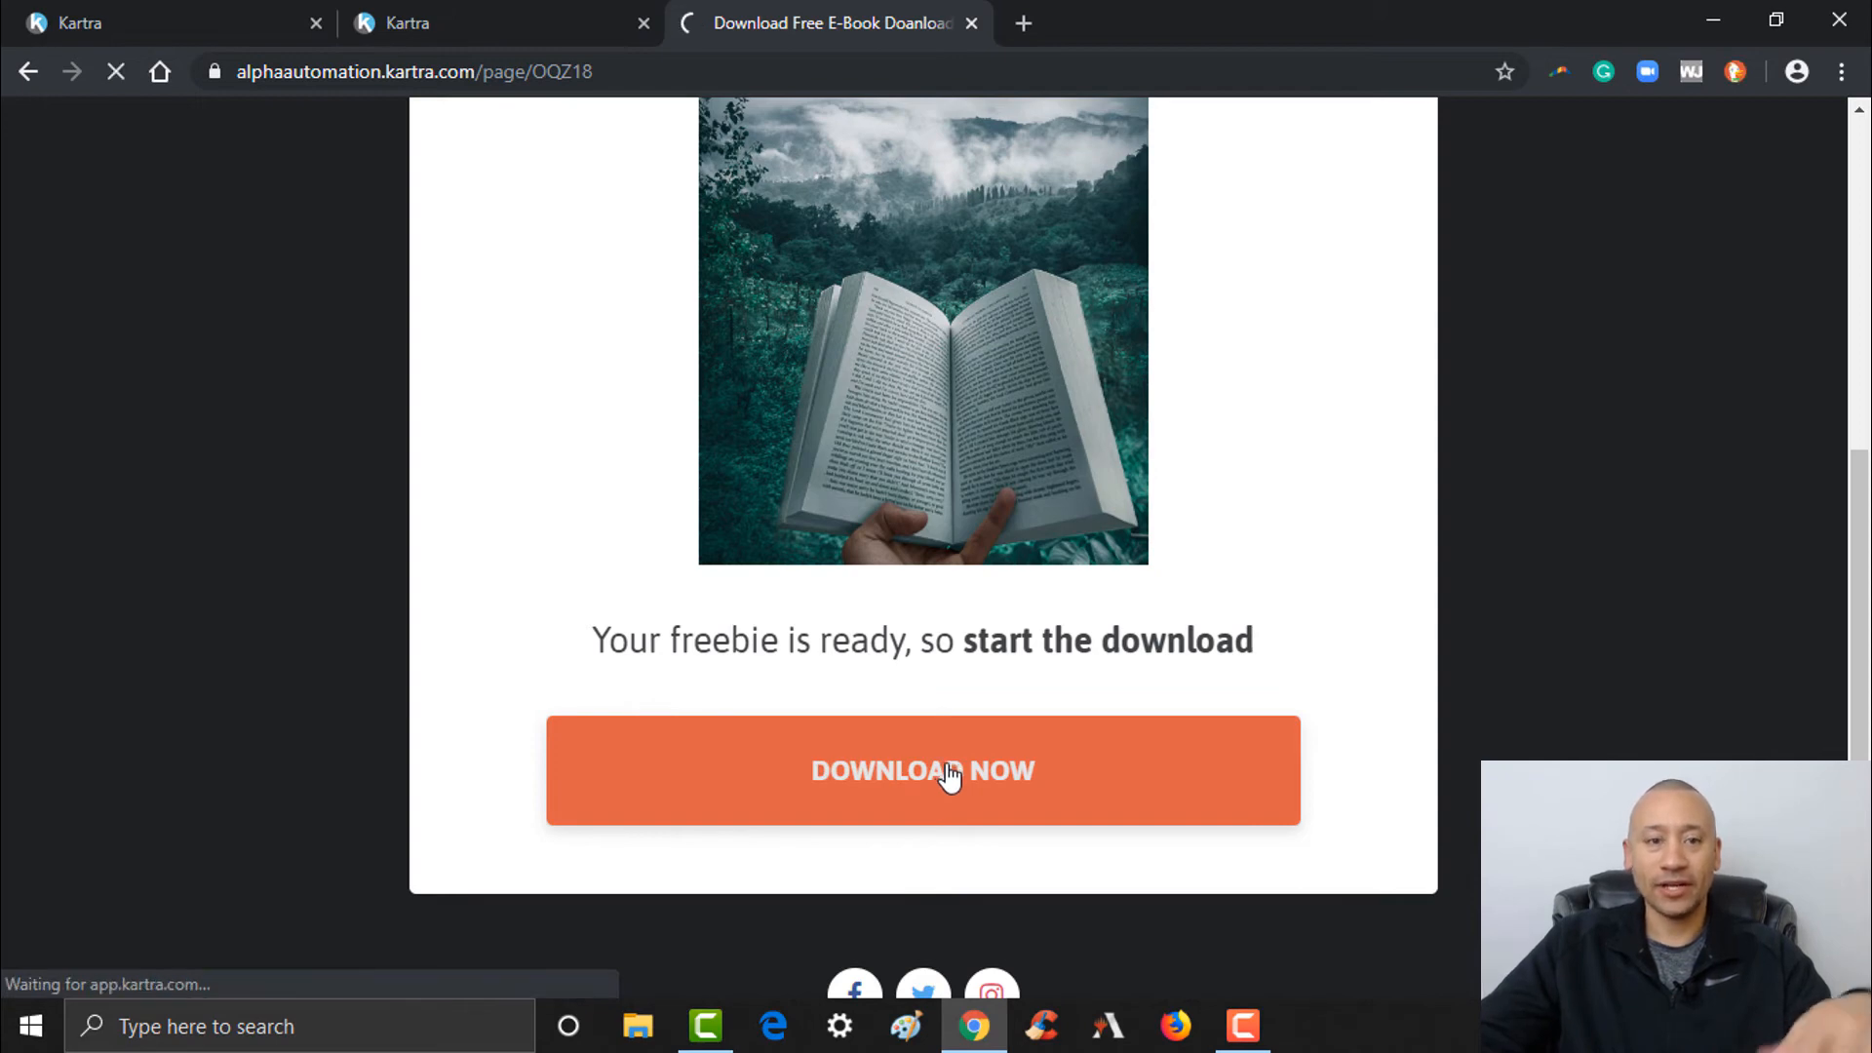
left_click(922, 770)
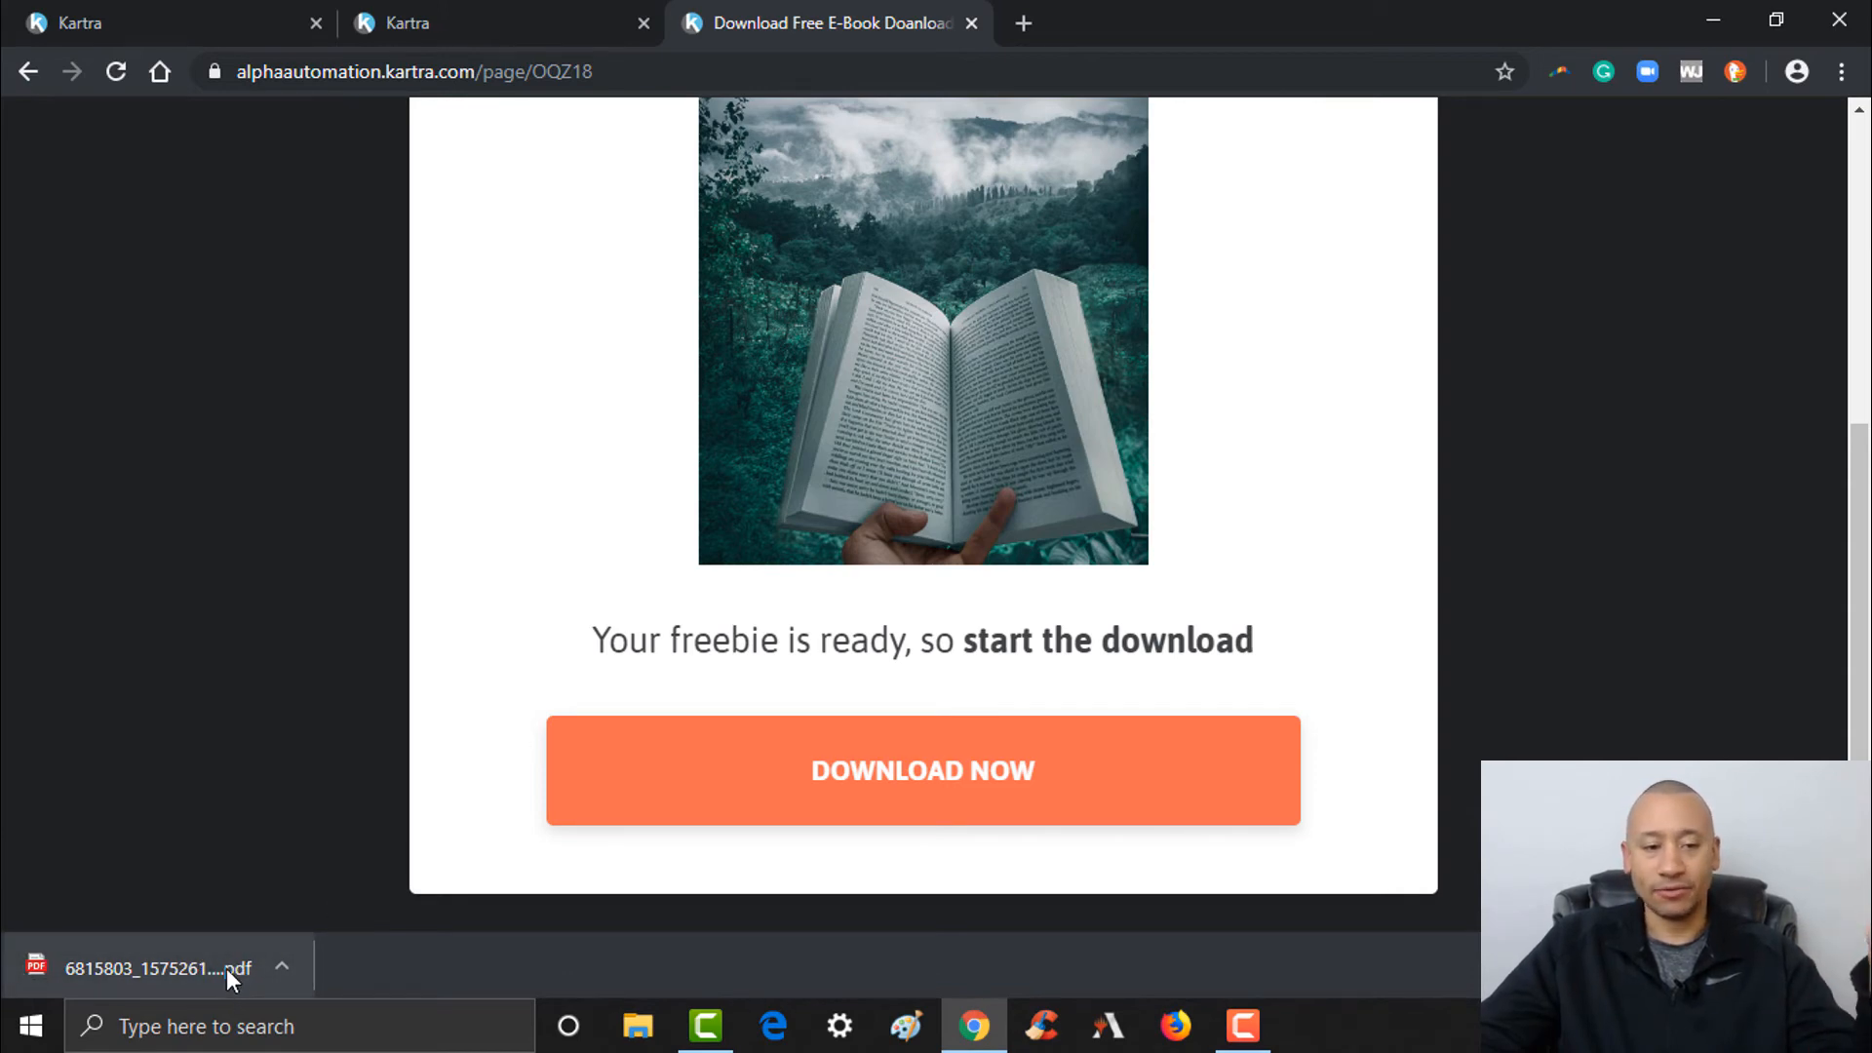
- View the downloaded The Four Vital Currencies e-book PDF, confirming its 9-page cover
left_click(156, 969)
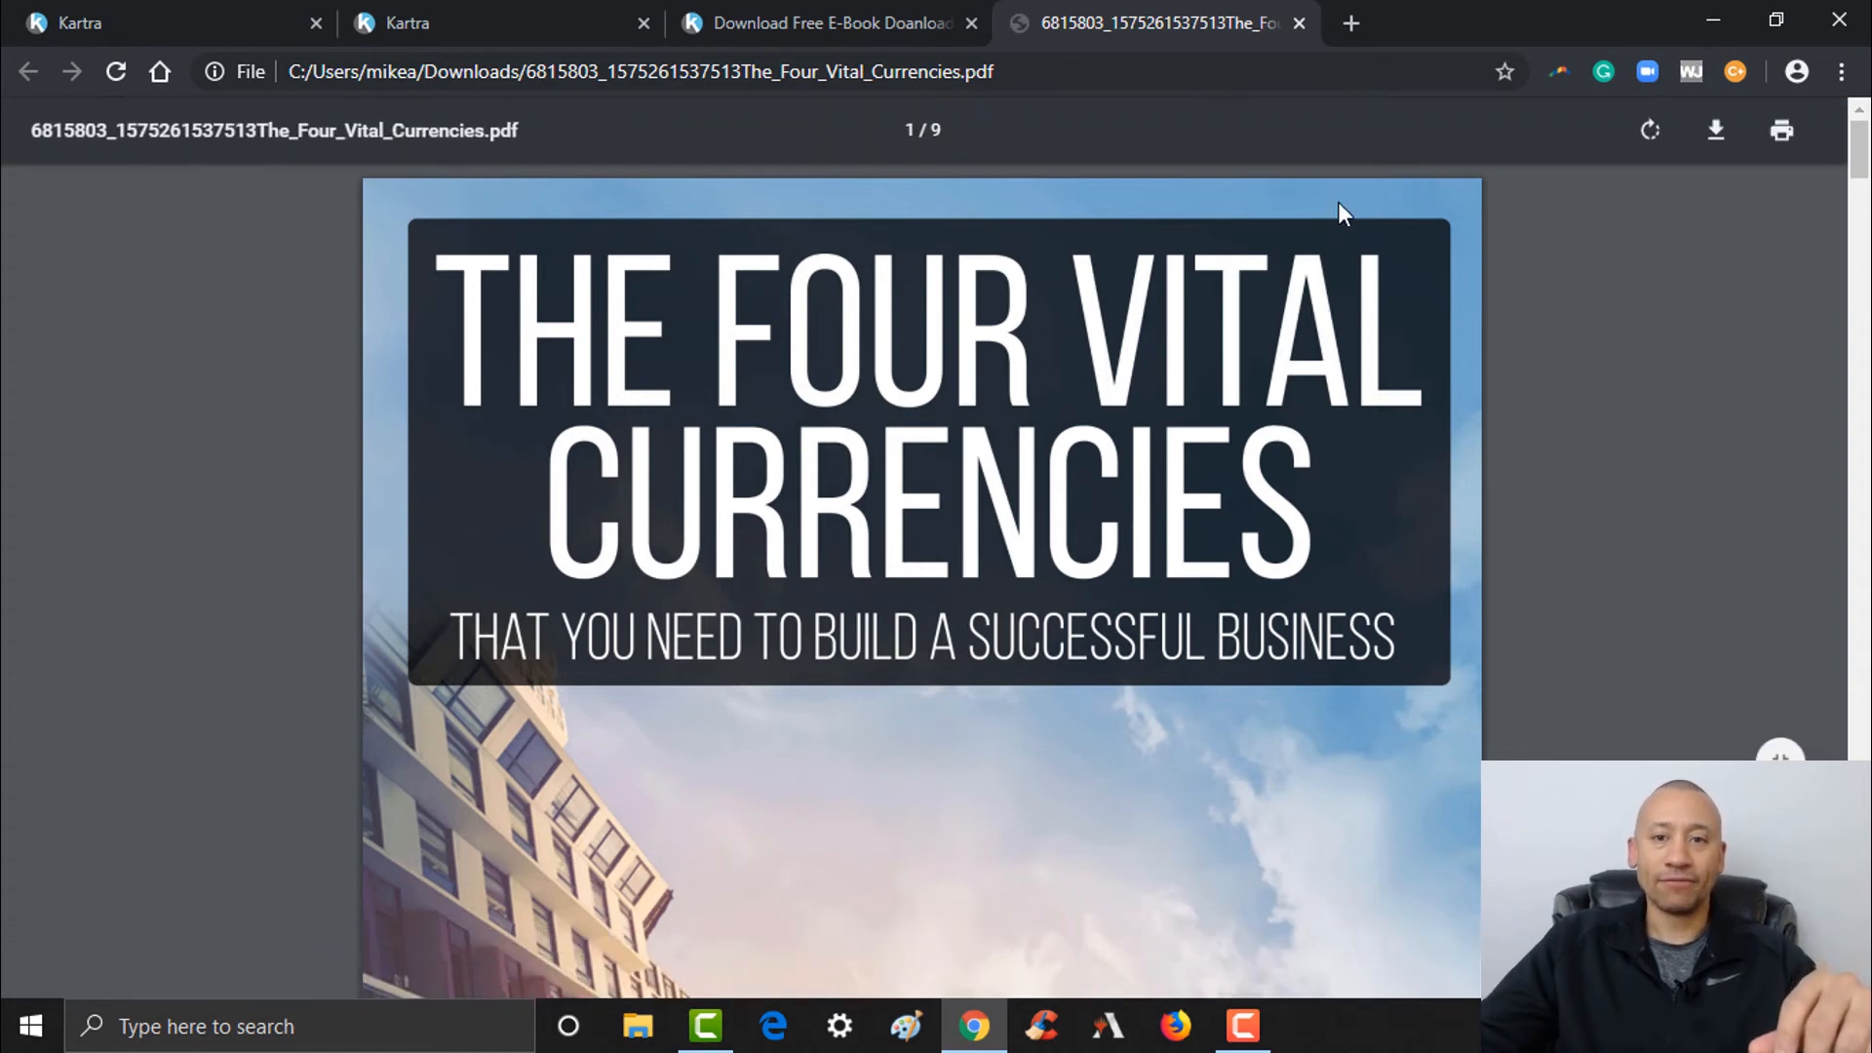
mouse_move(1338, 199)
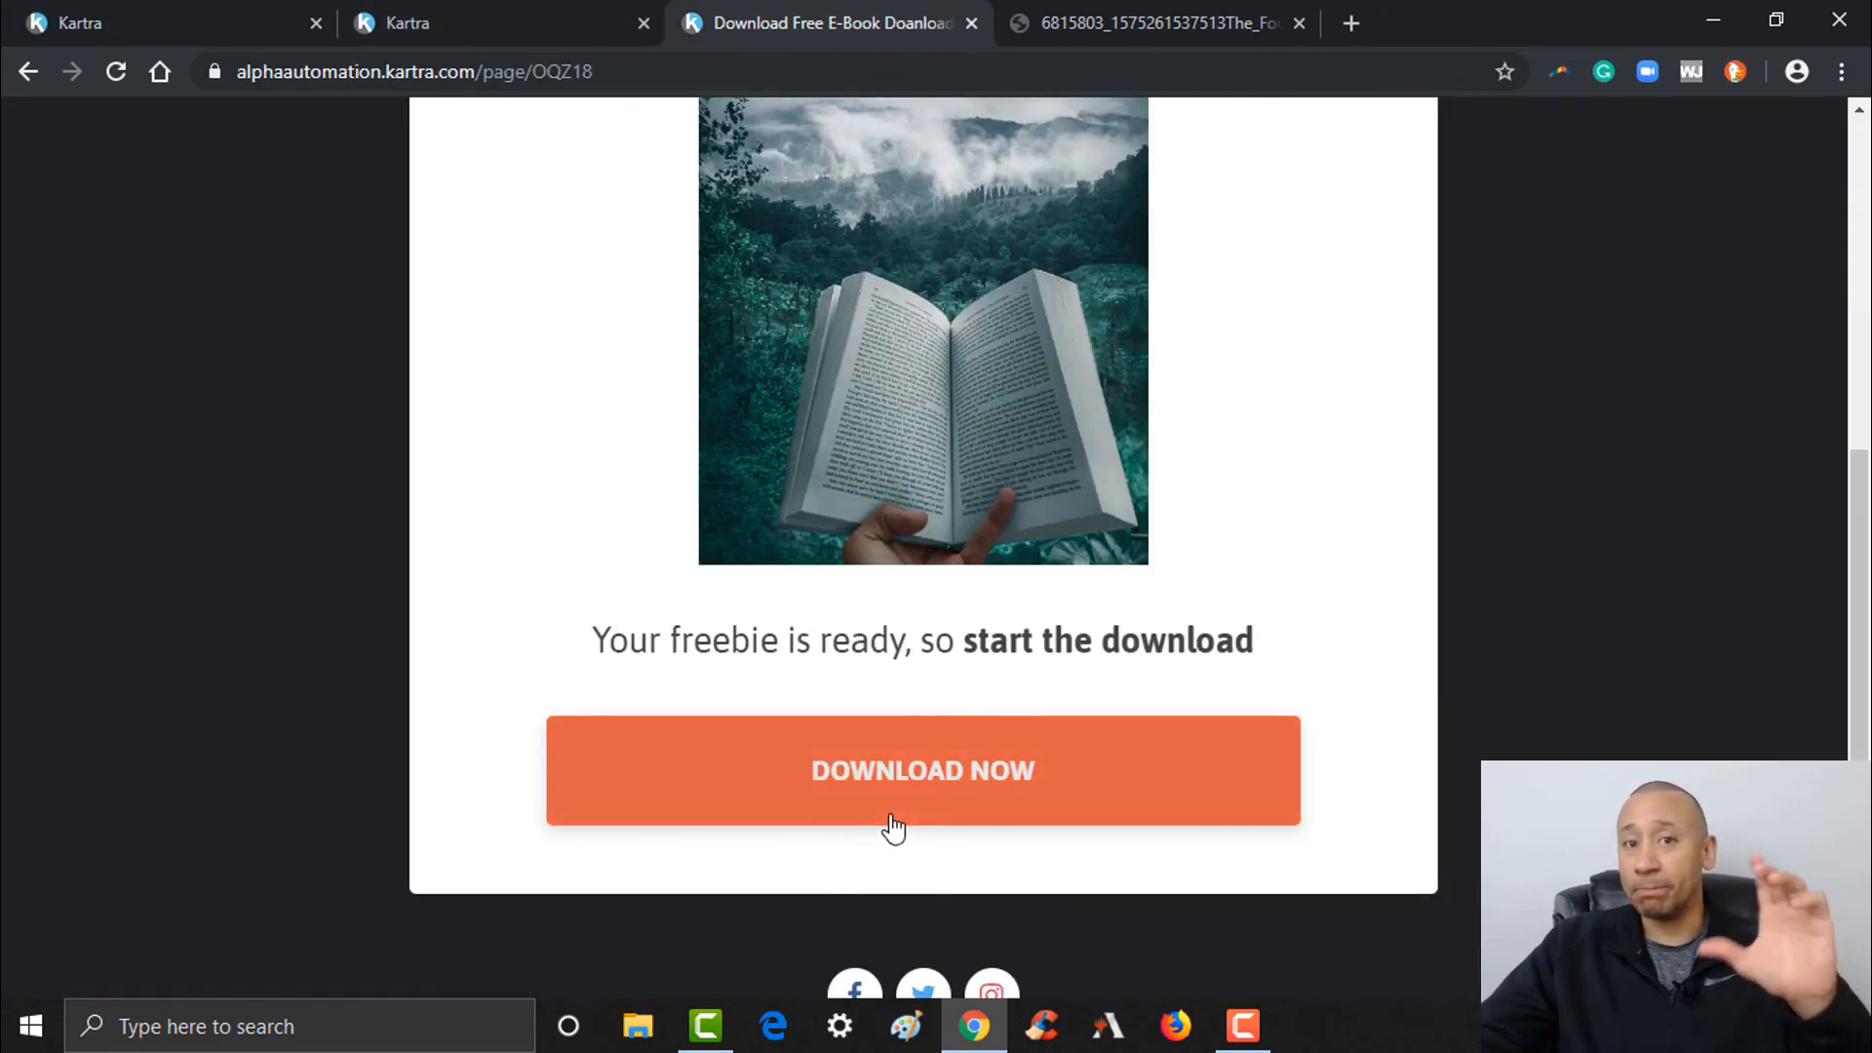
mouse_move(903, 793)
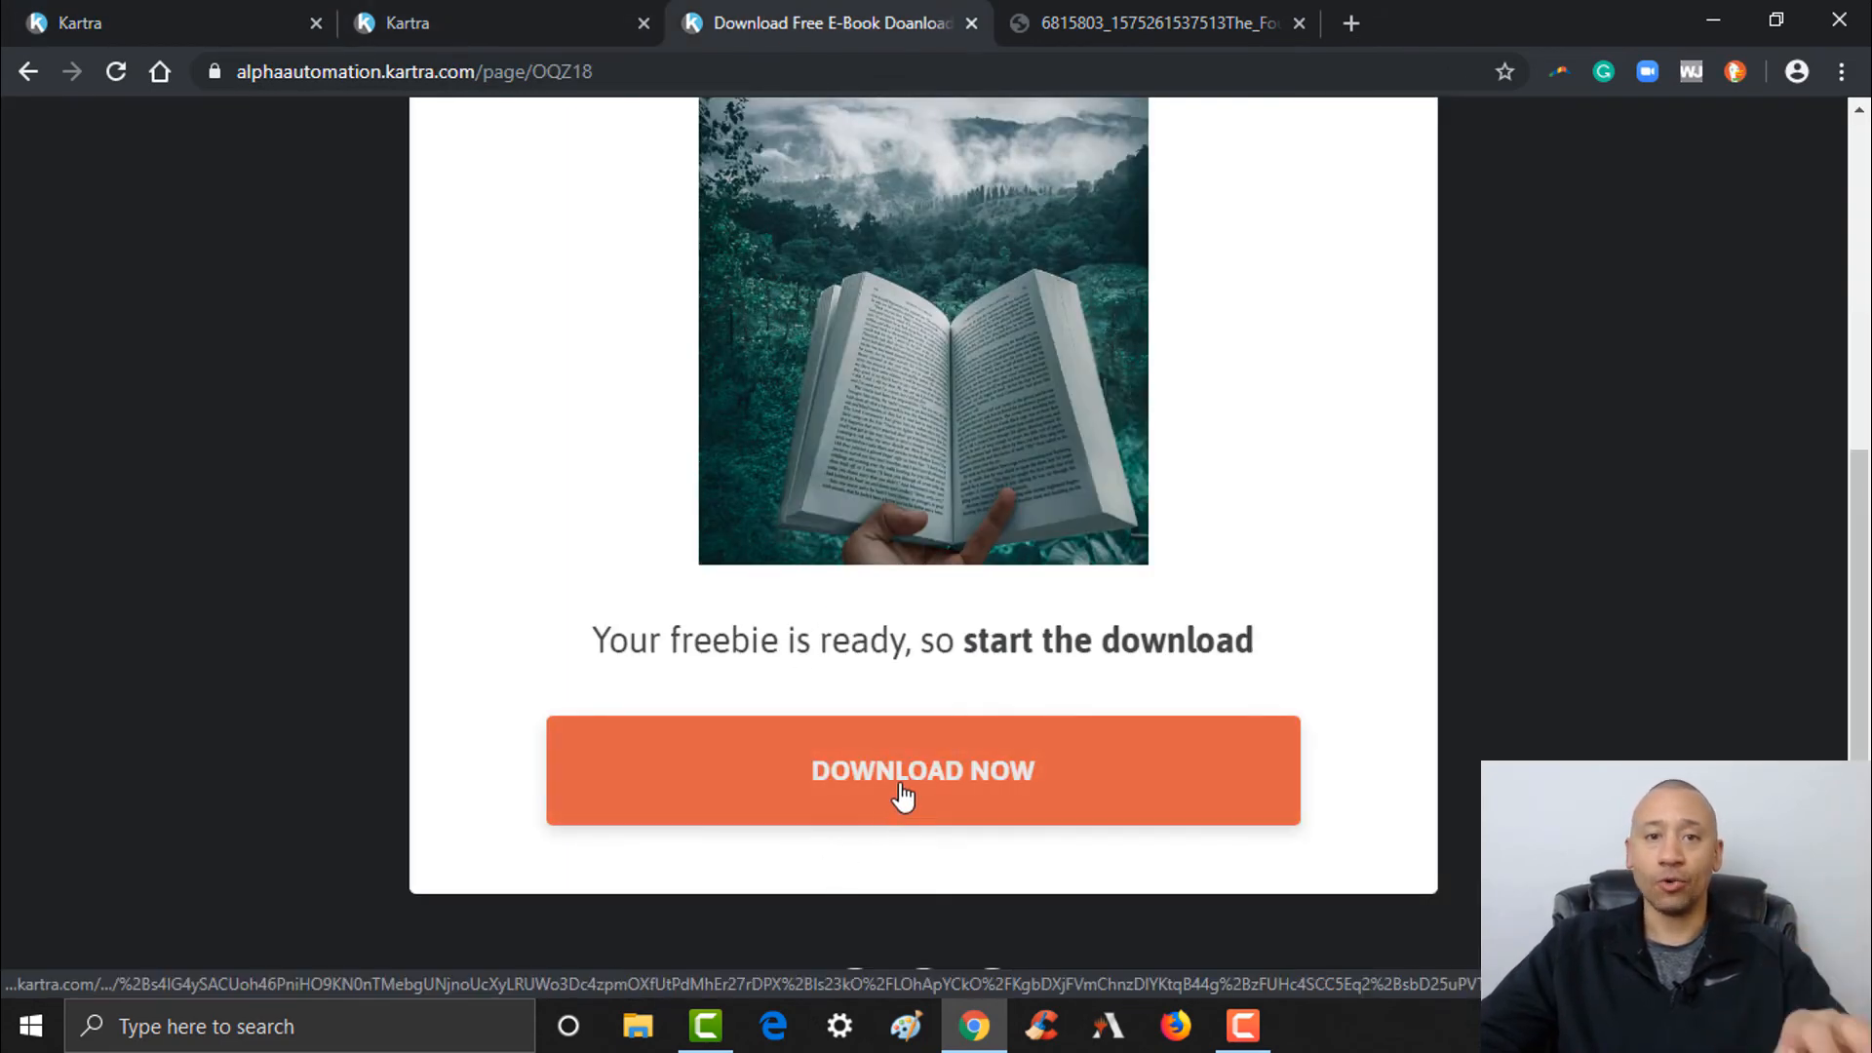
mouse_move(1074, 657)
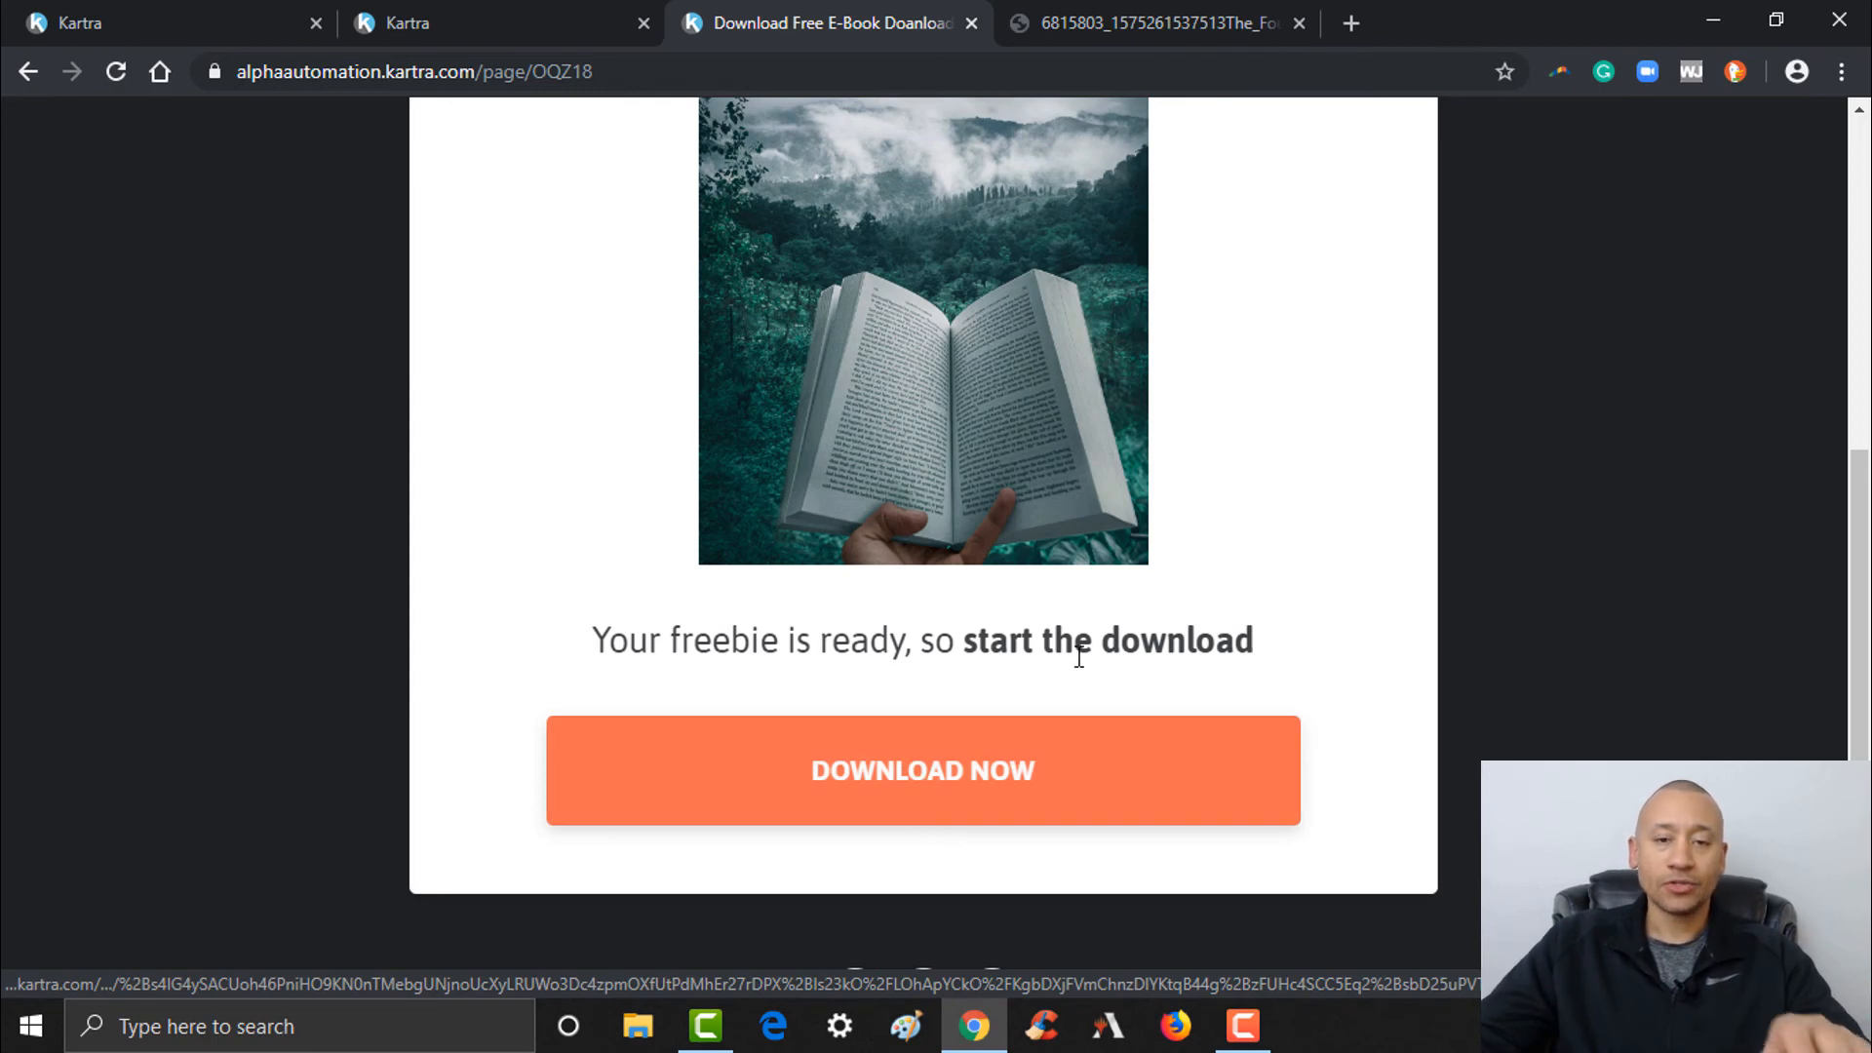
mouse_move(1310, 618)
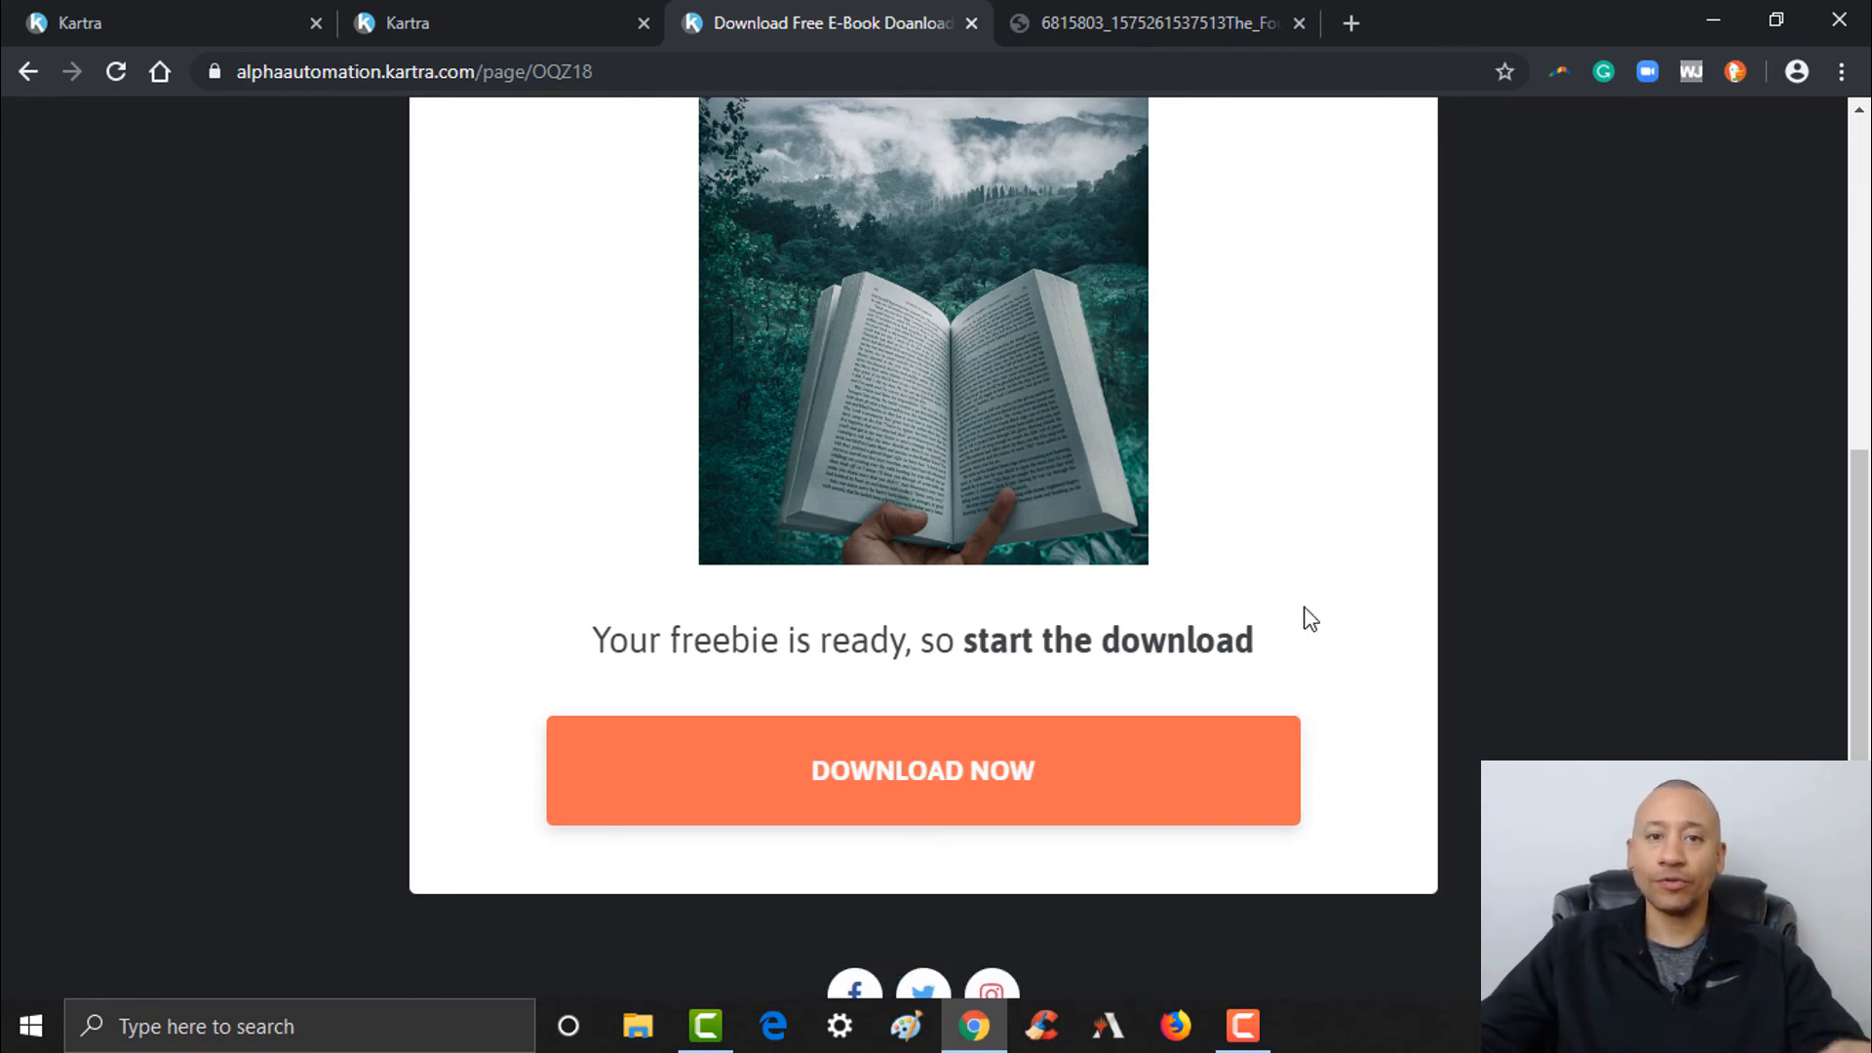